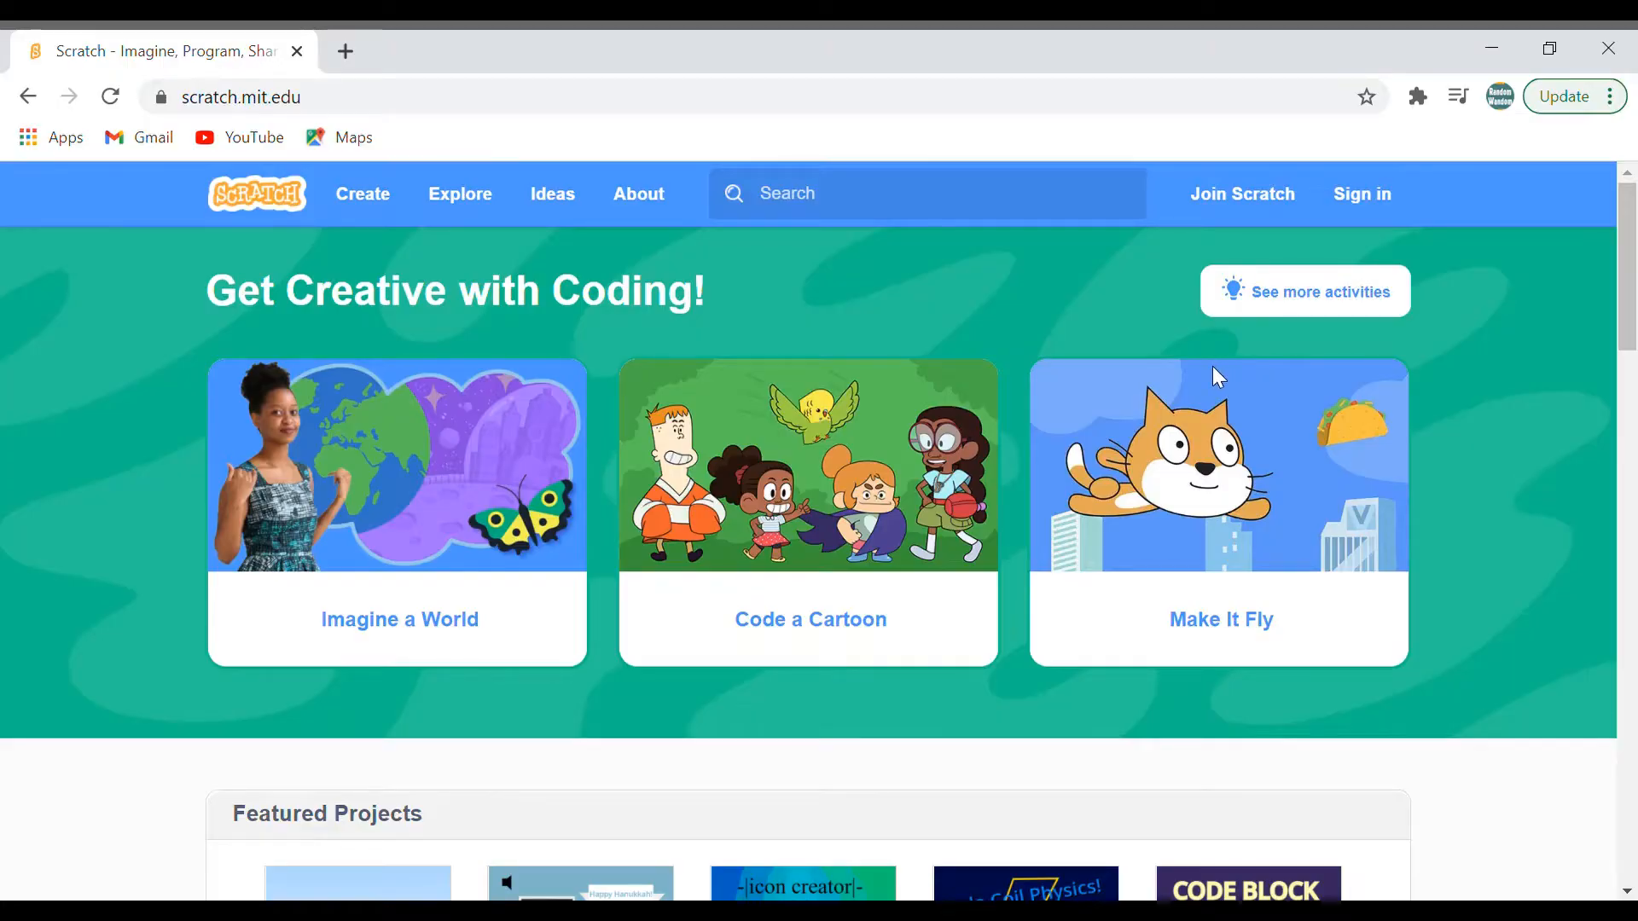
mouse_move(597, 62)
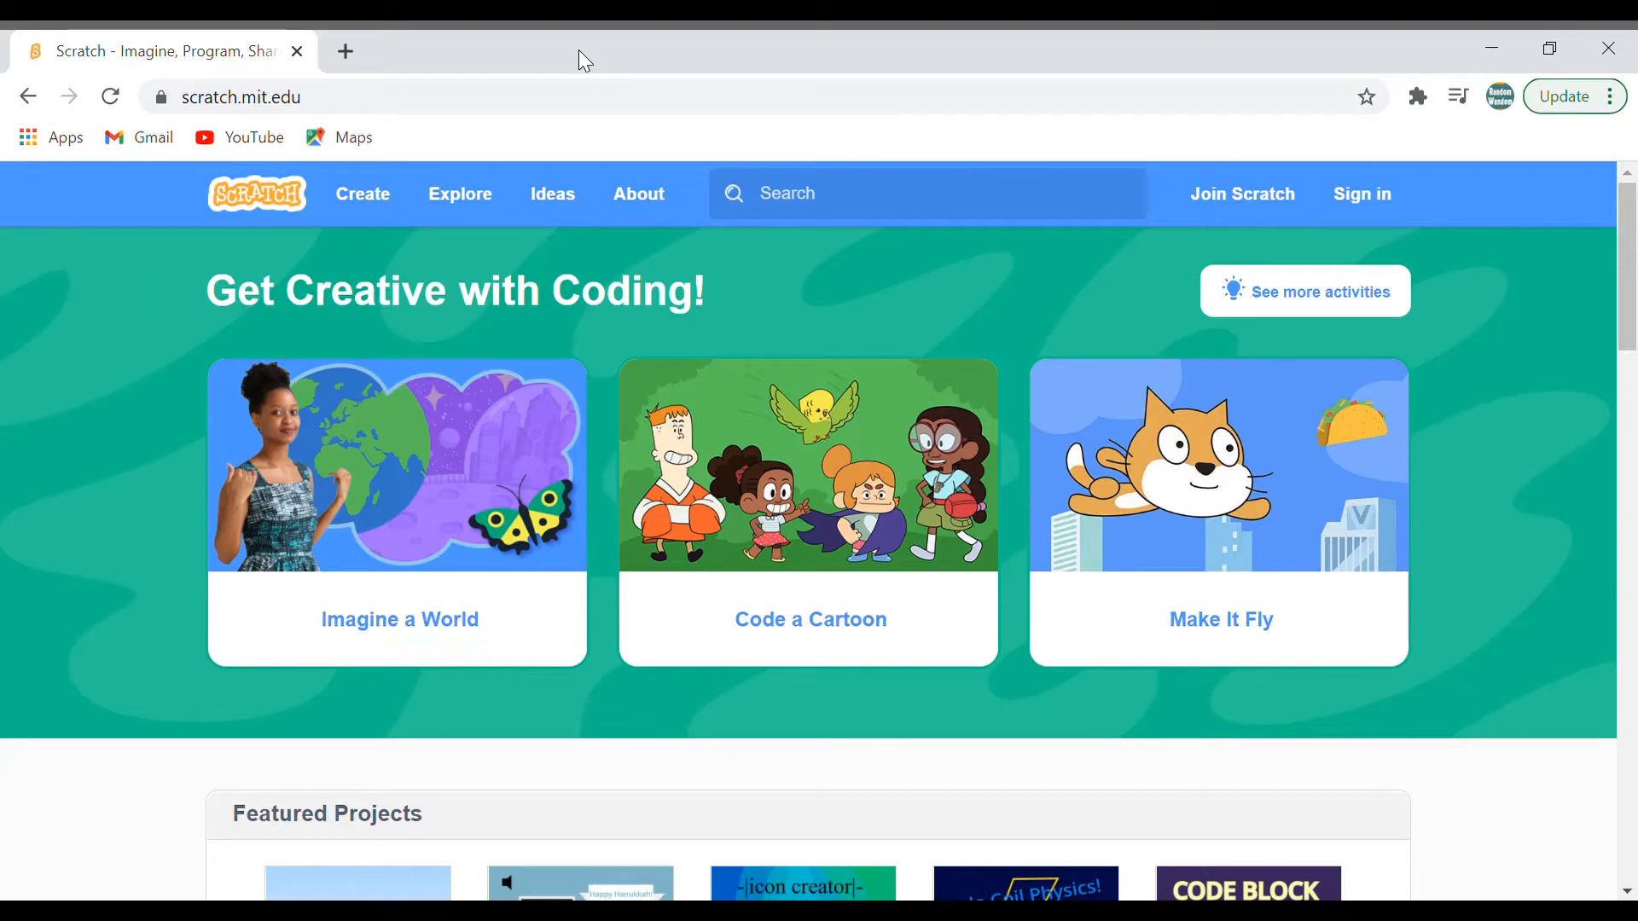
mouse_move(473, 167)
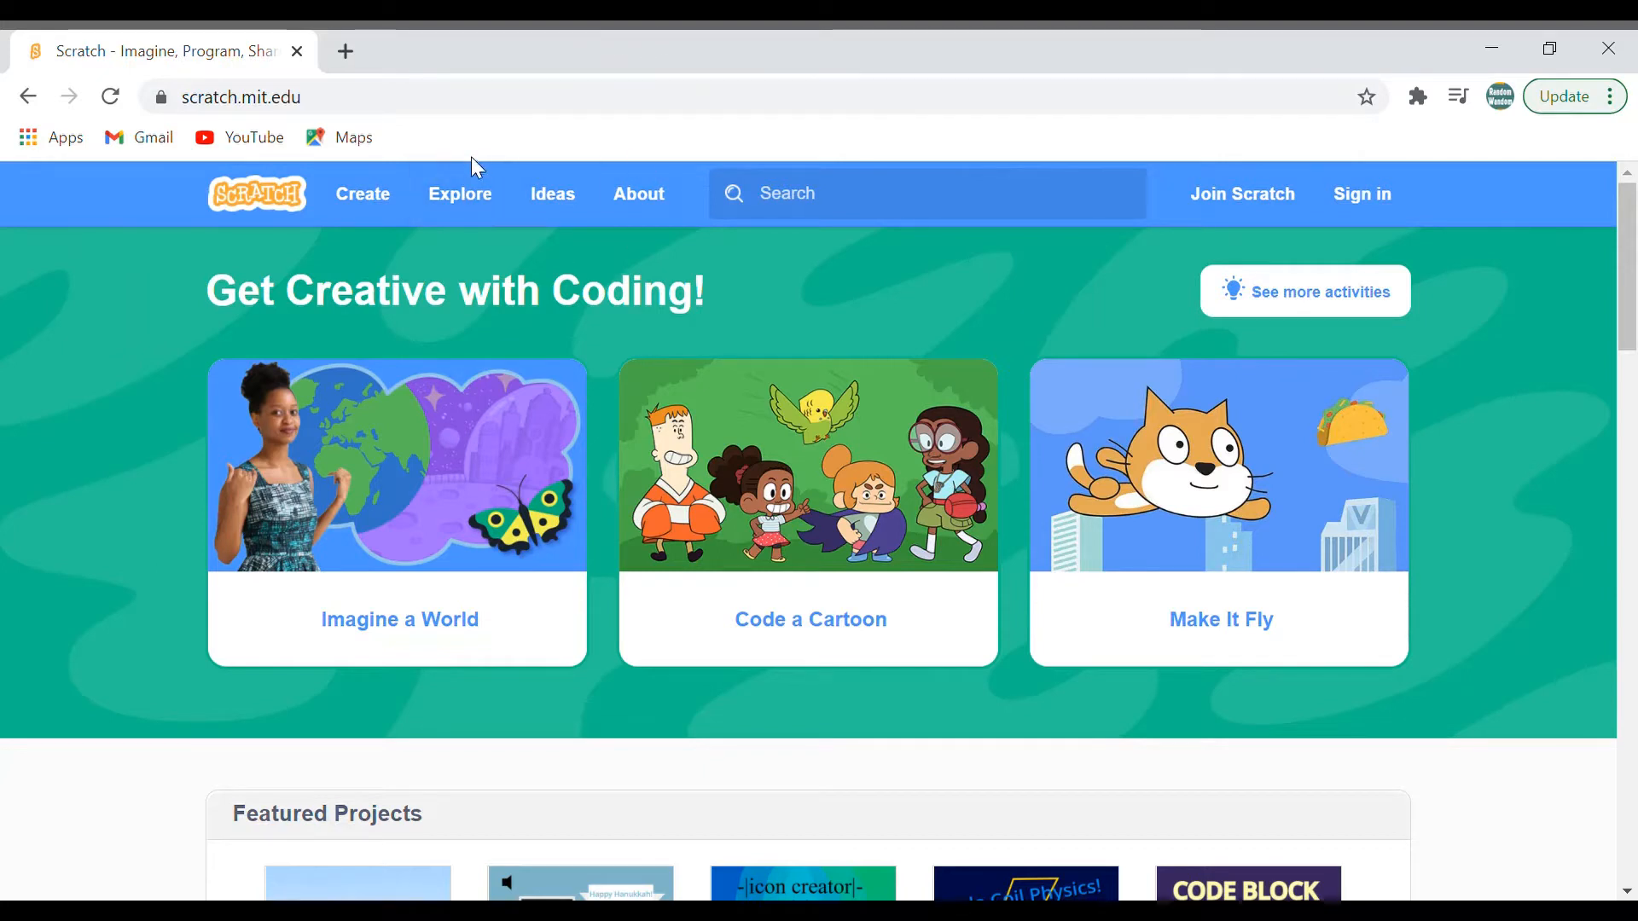
mouse_move(491, 237)
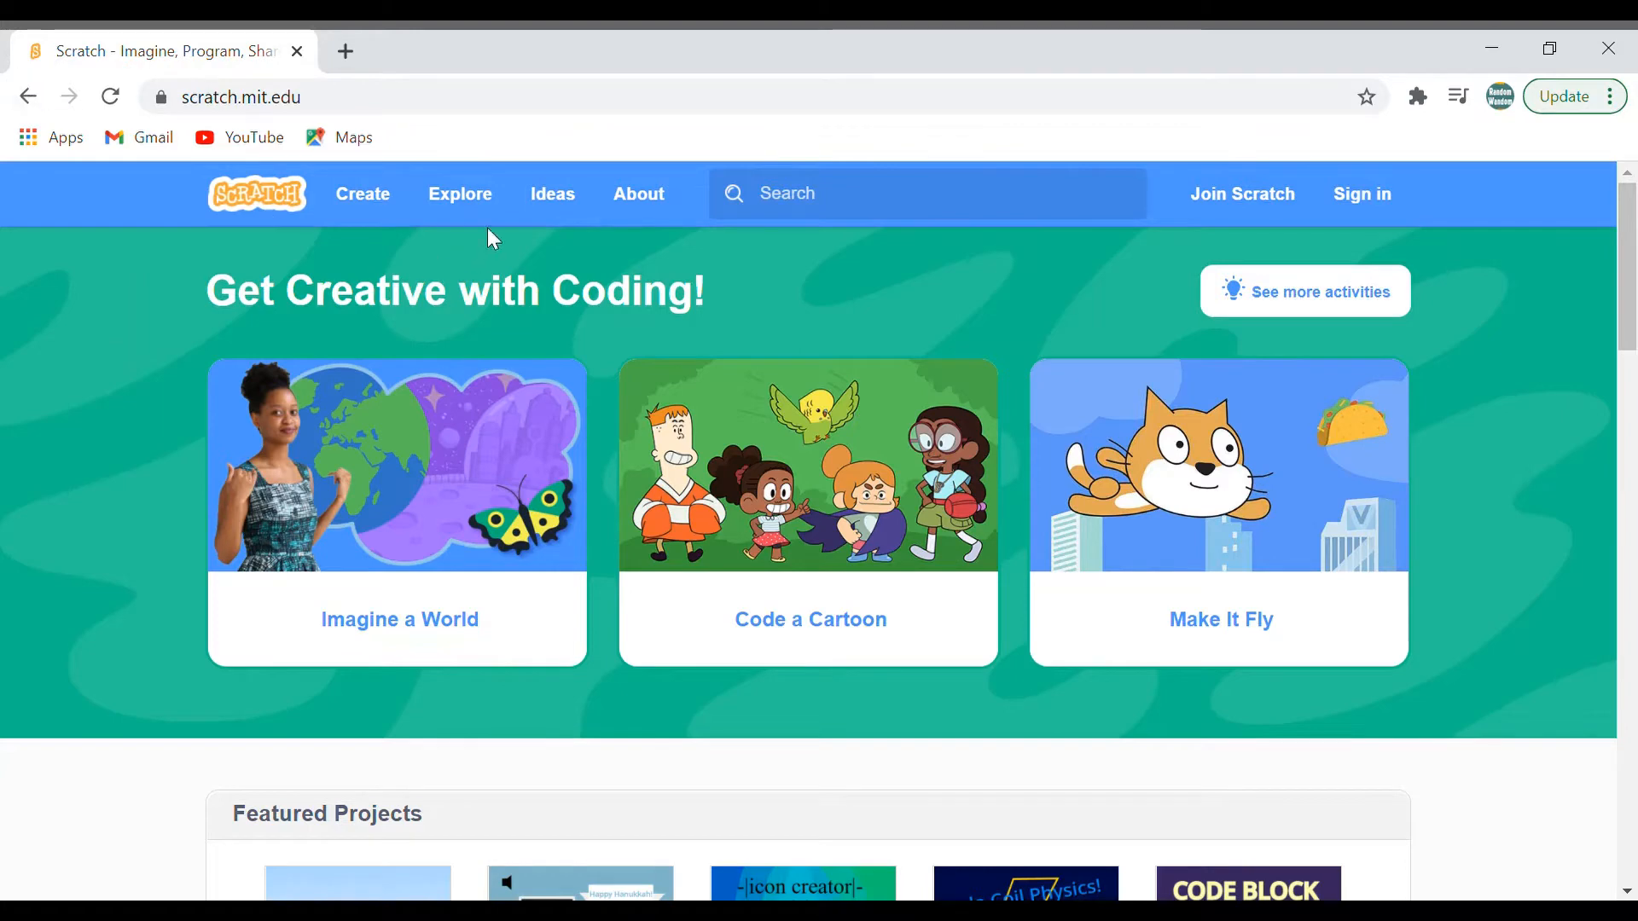
mouse_move(706, 311)
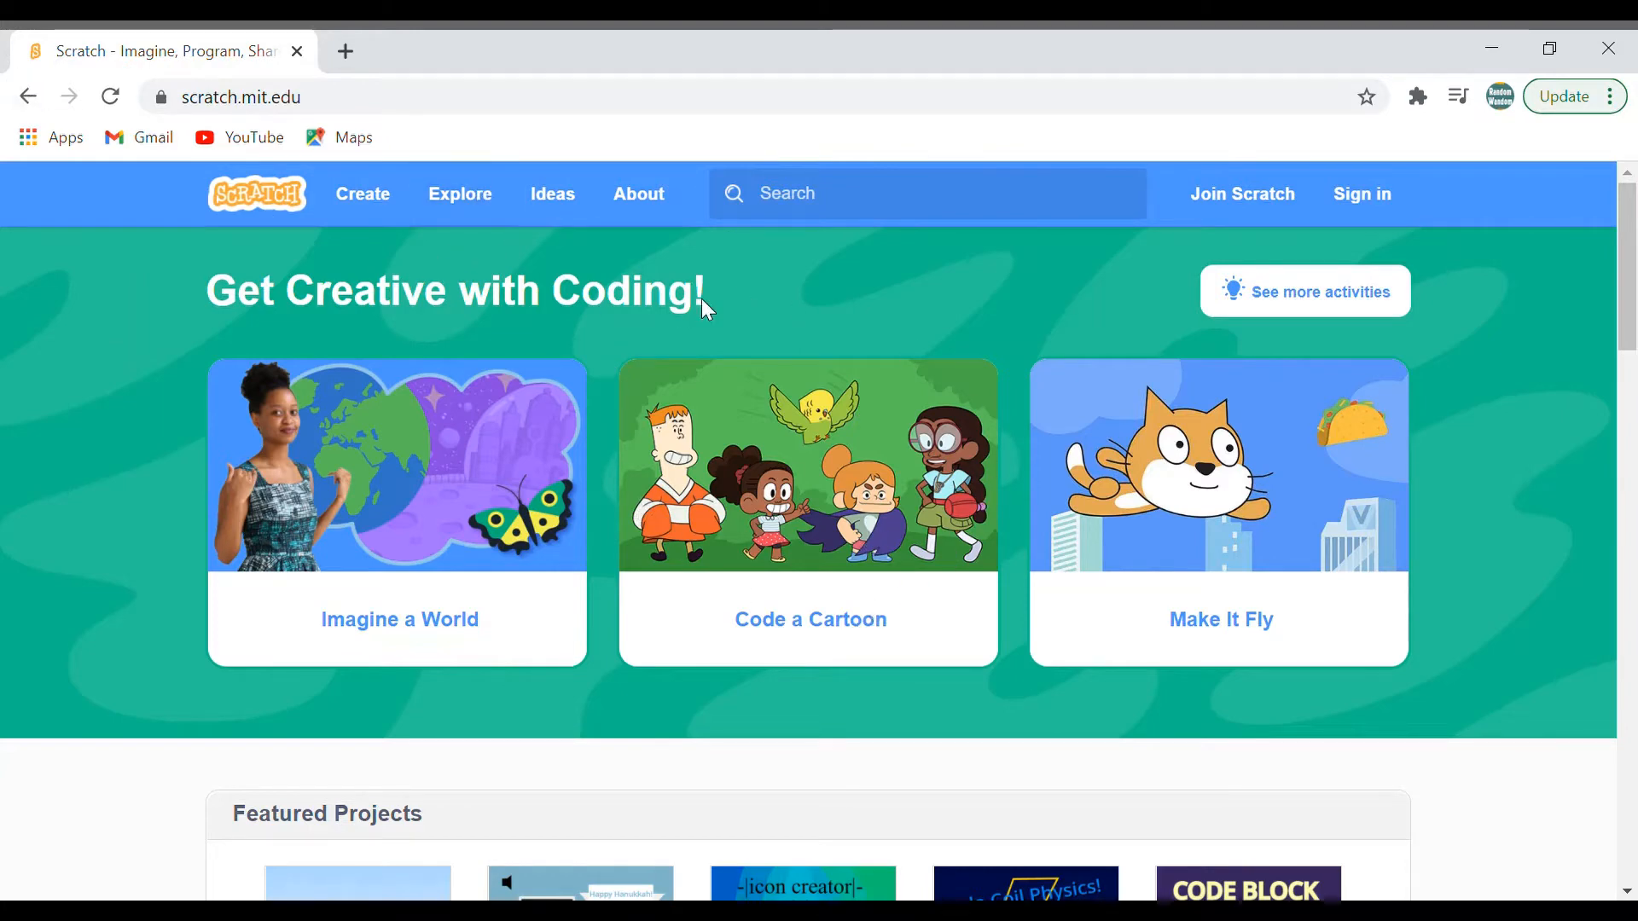
mouse_move(551, 493)
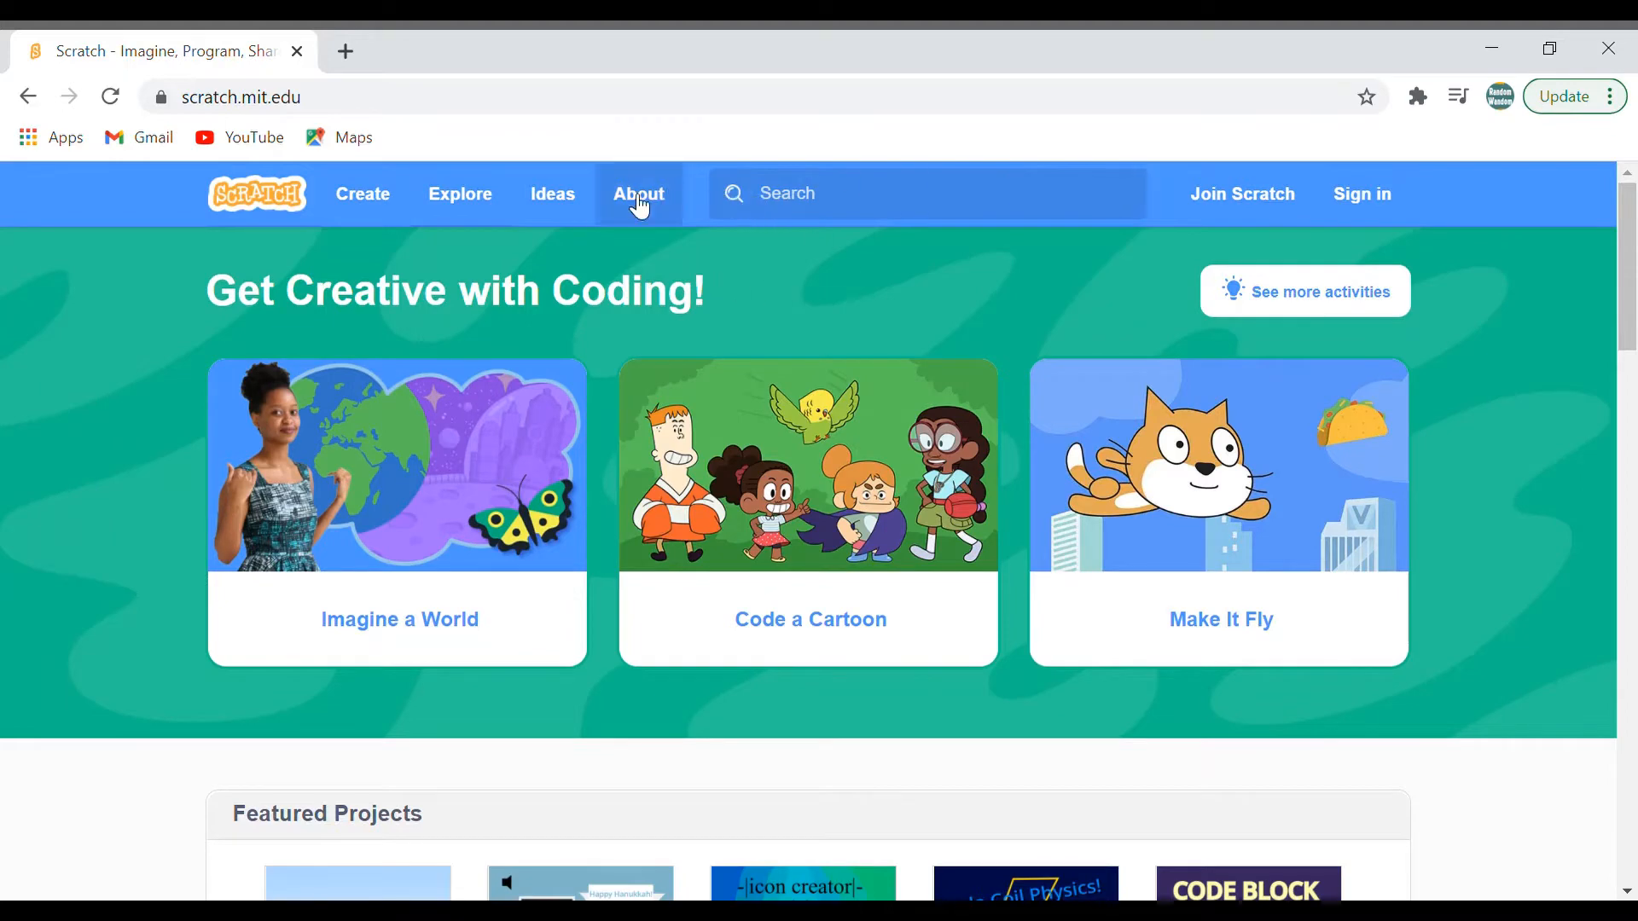
mouse_move(459, 208)
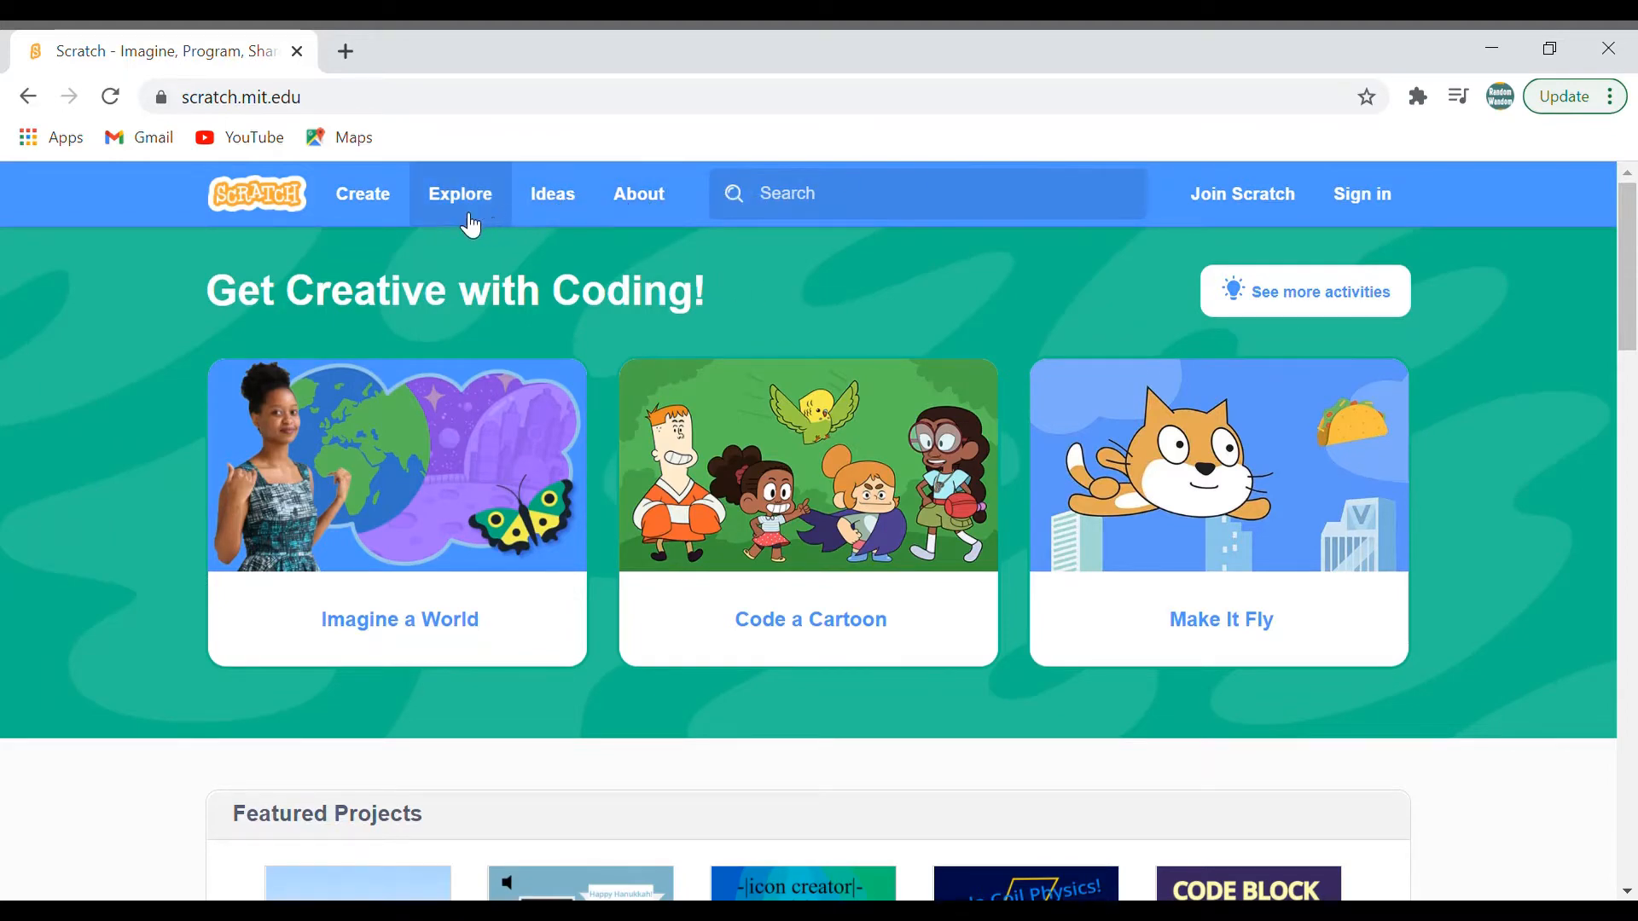
Create a new project, dismiss the tutorial popup and select the default cat sprite
click(362, 193)
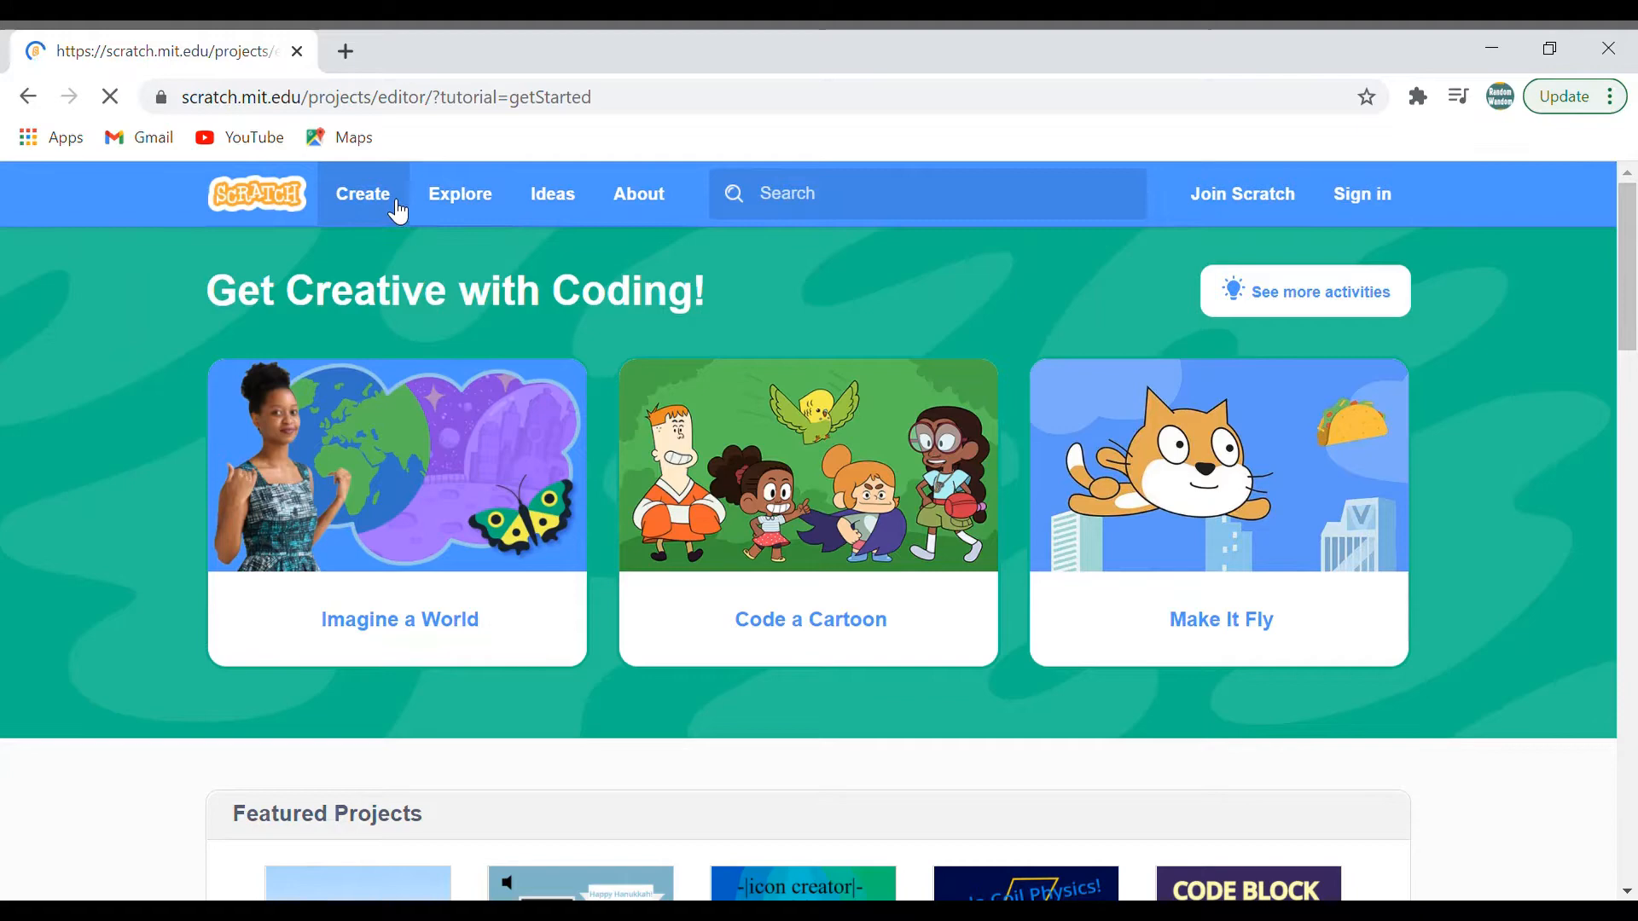
click(362, 193)
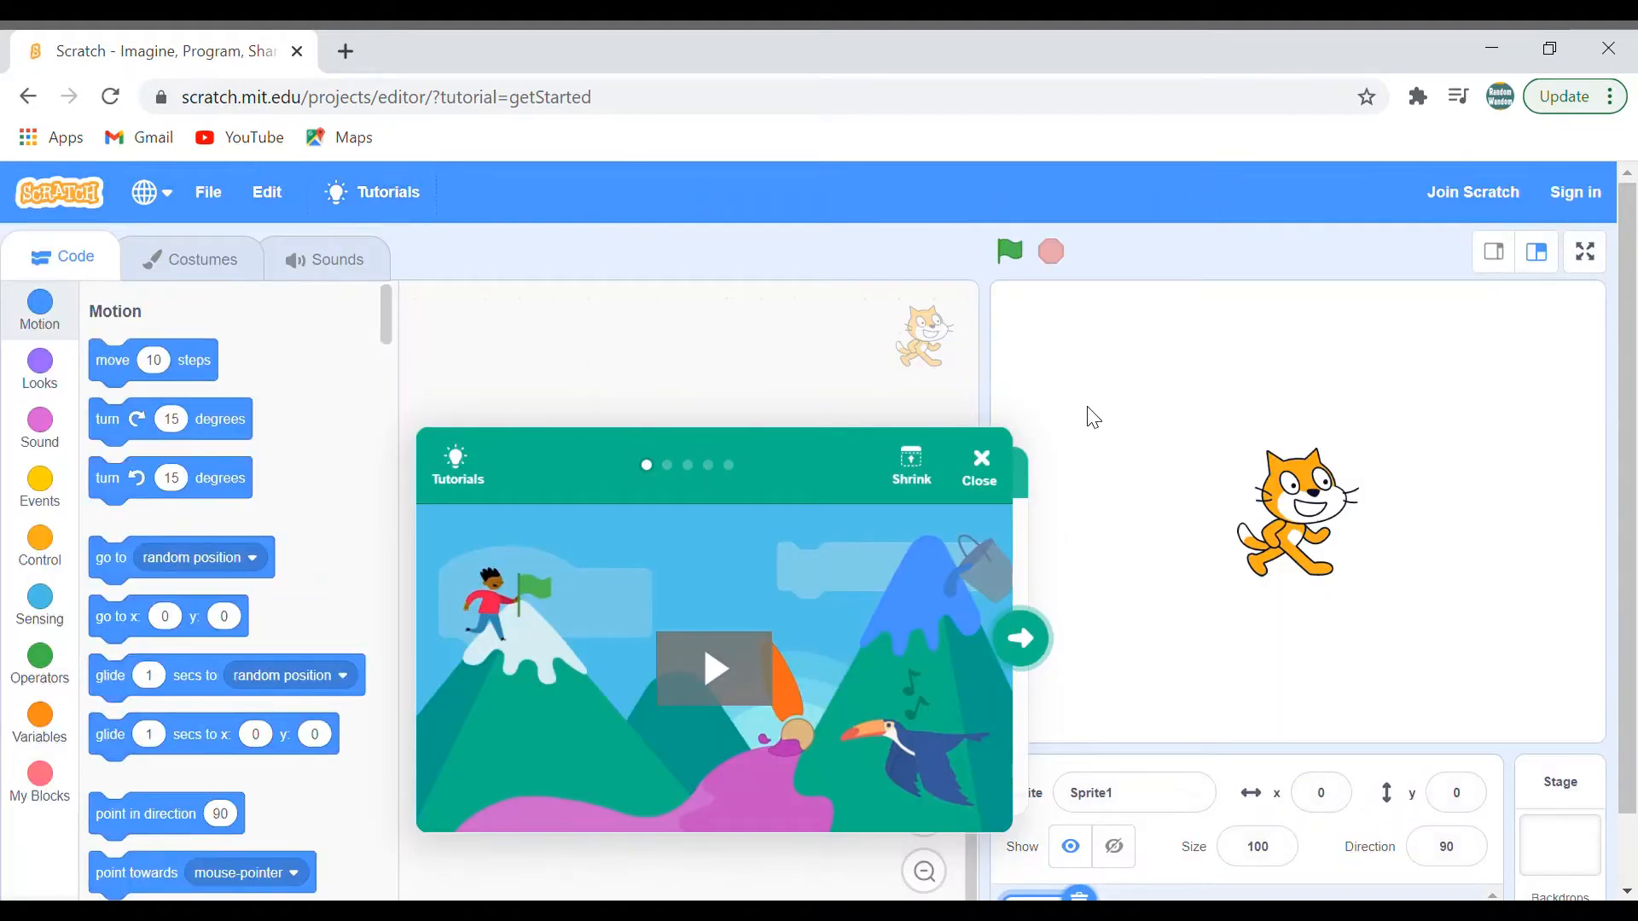
click(980, 463)
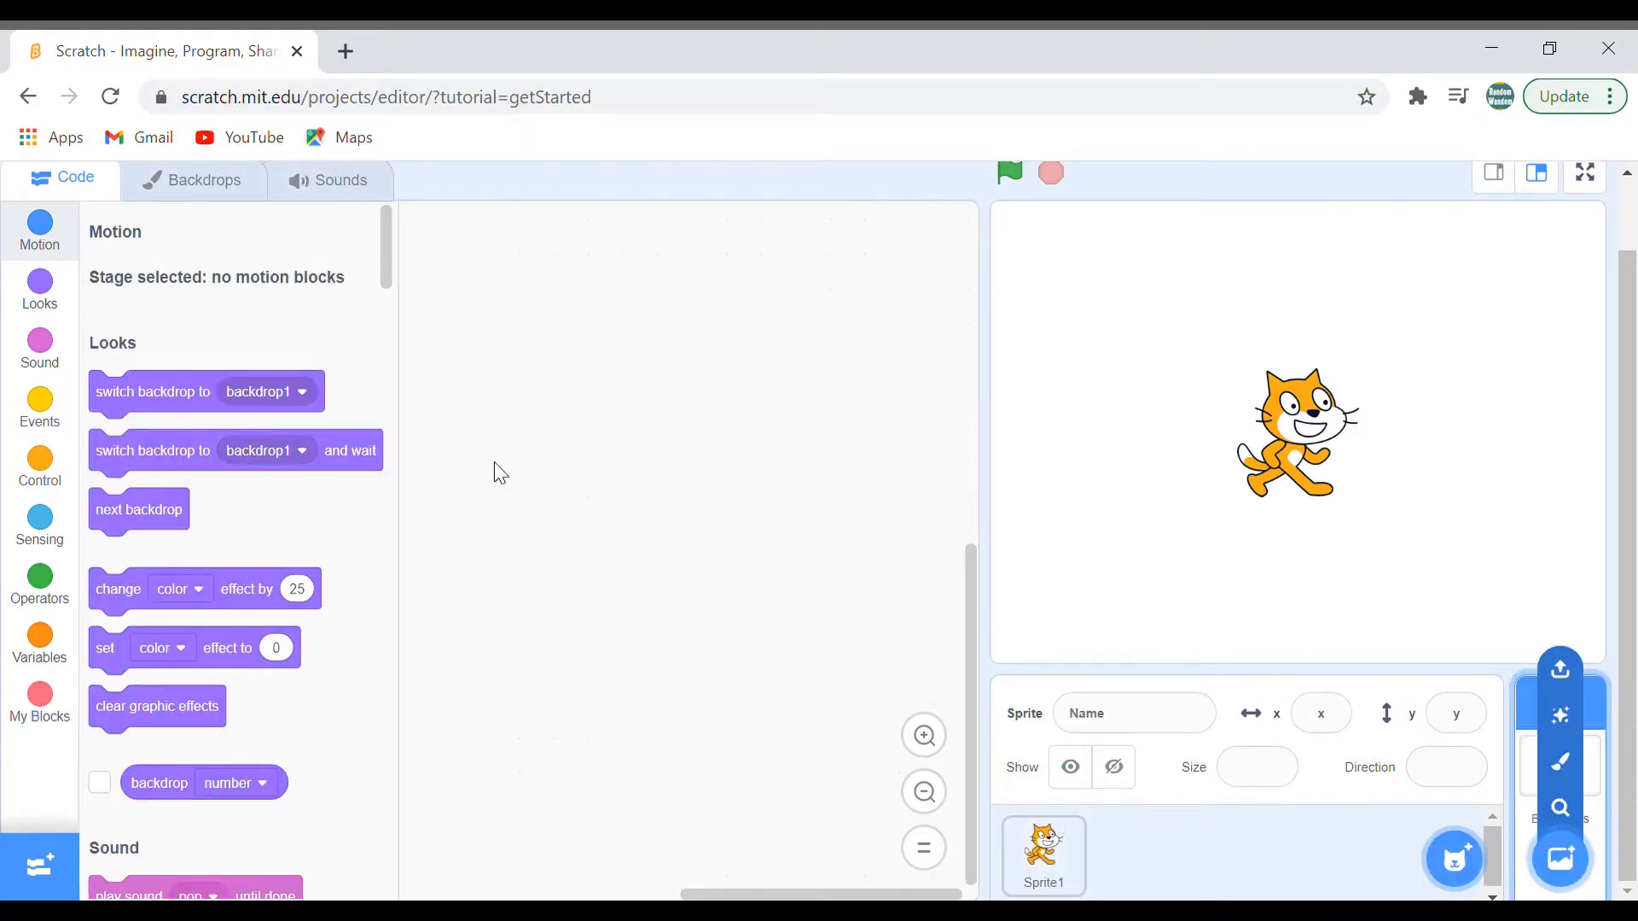
click(1043, 855)
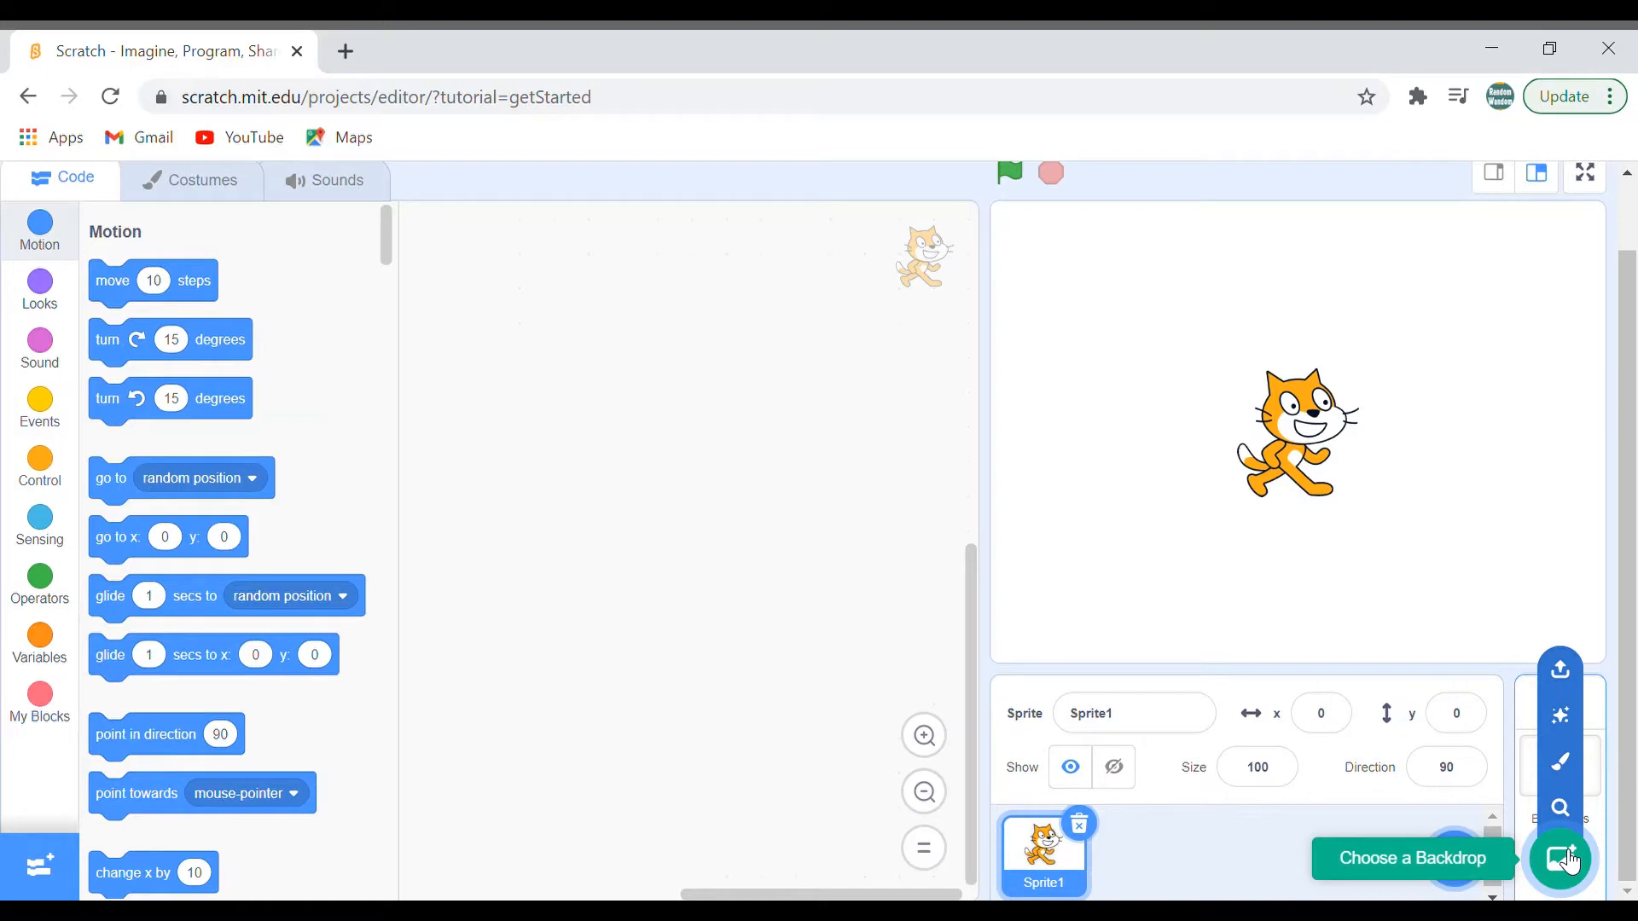
mouse_move(1566, 851)
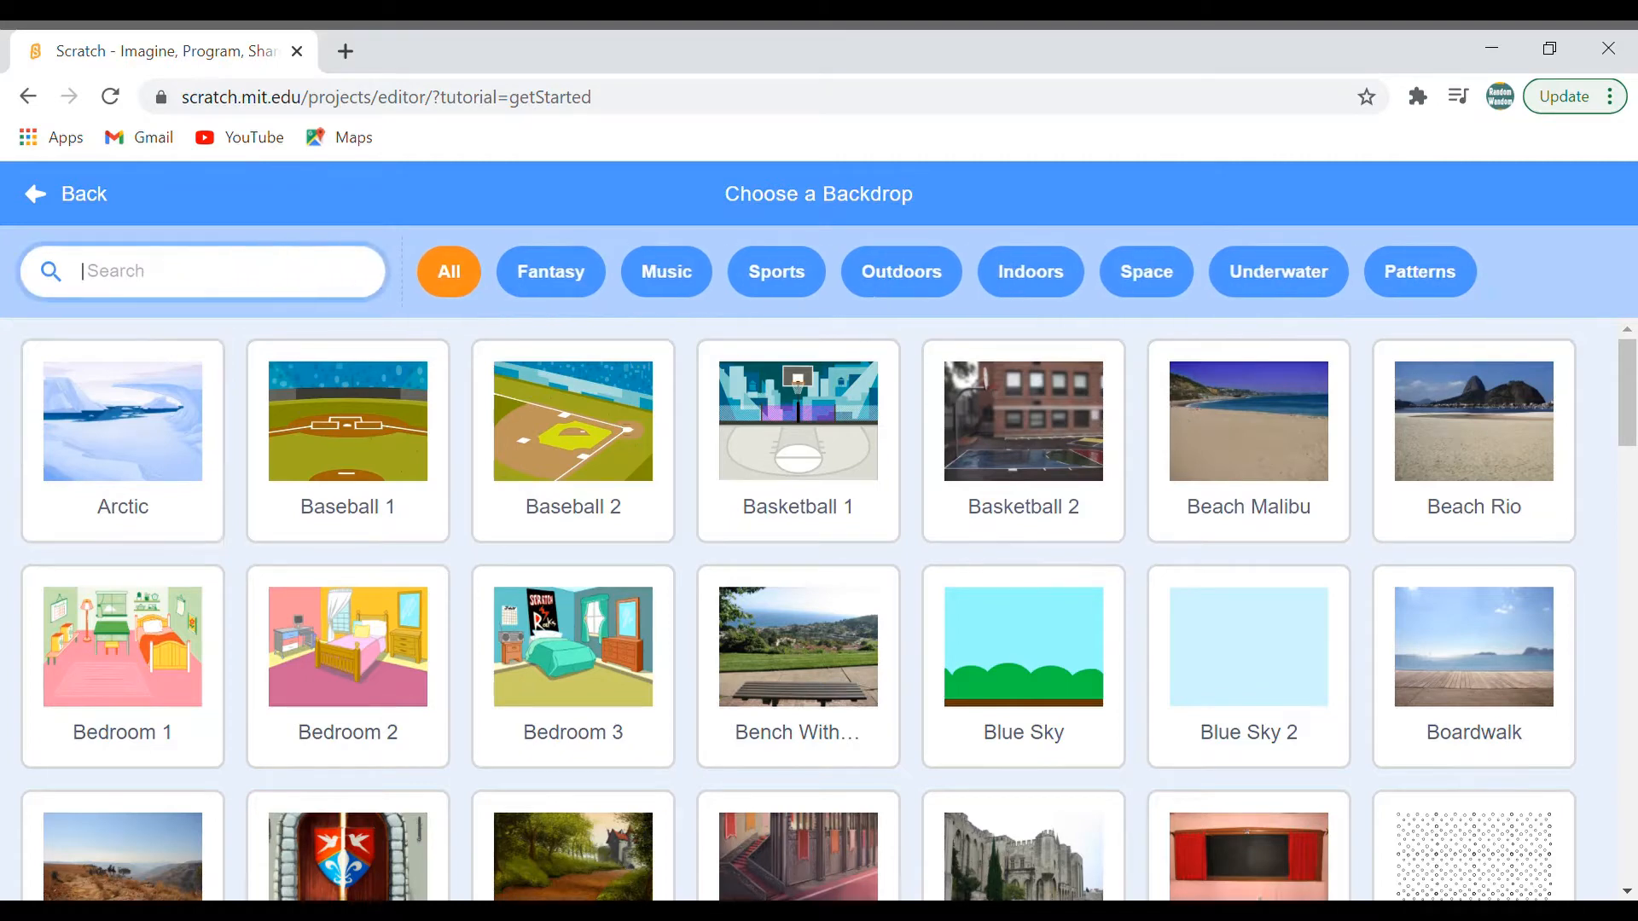
Search the backdrop library for 'Farm' and set the Farm scene as the stage backdrop
text(Farm)
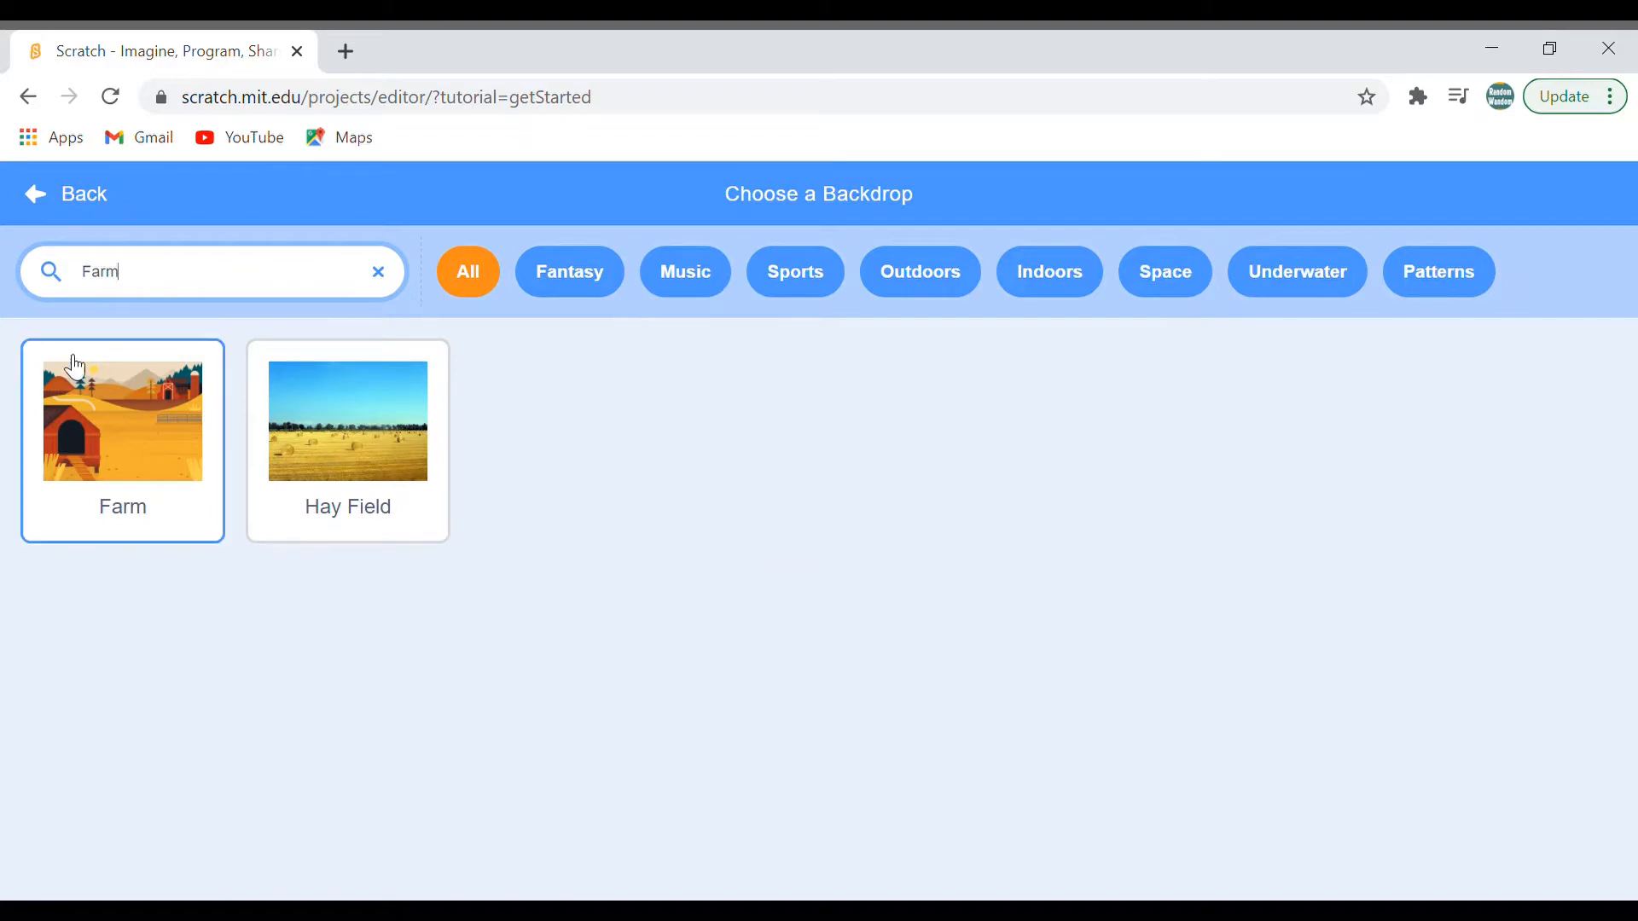
mouse_move(110, 428)
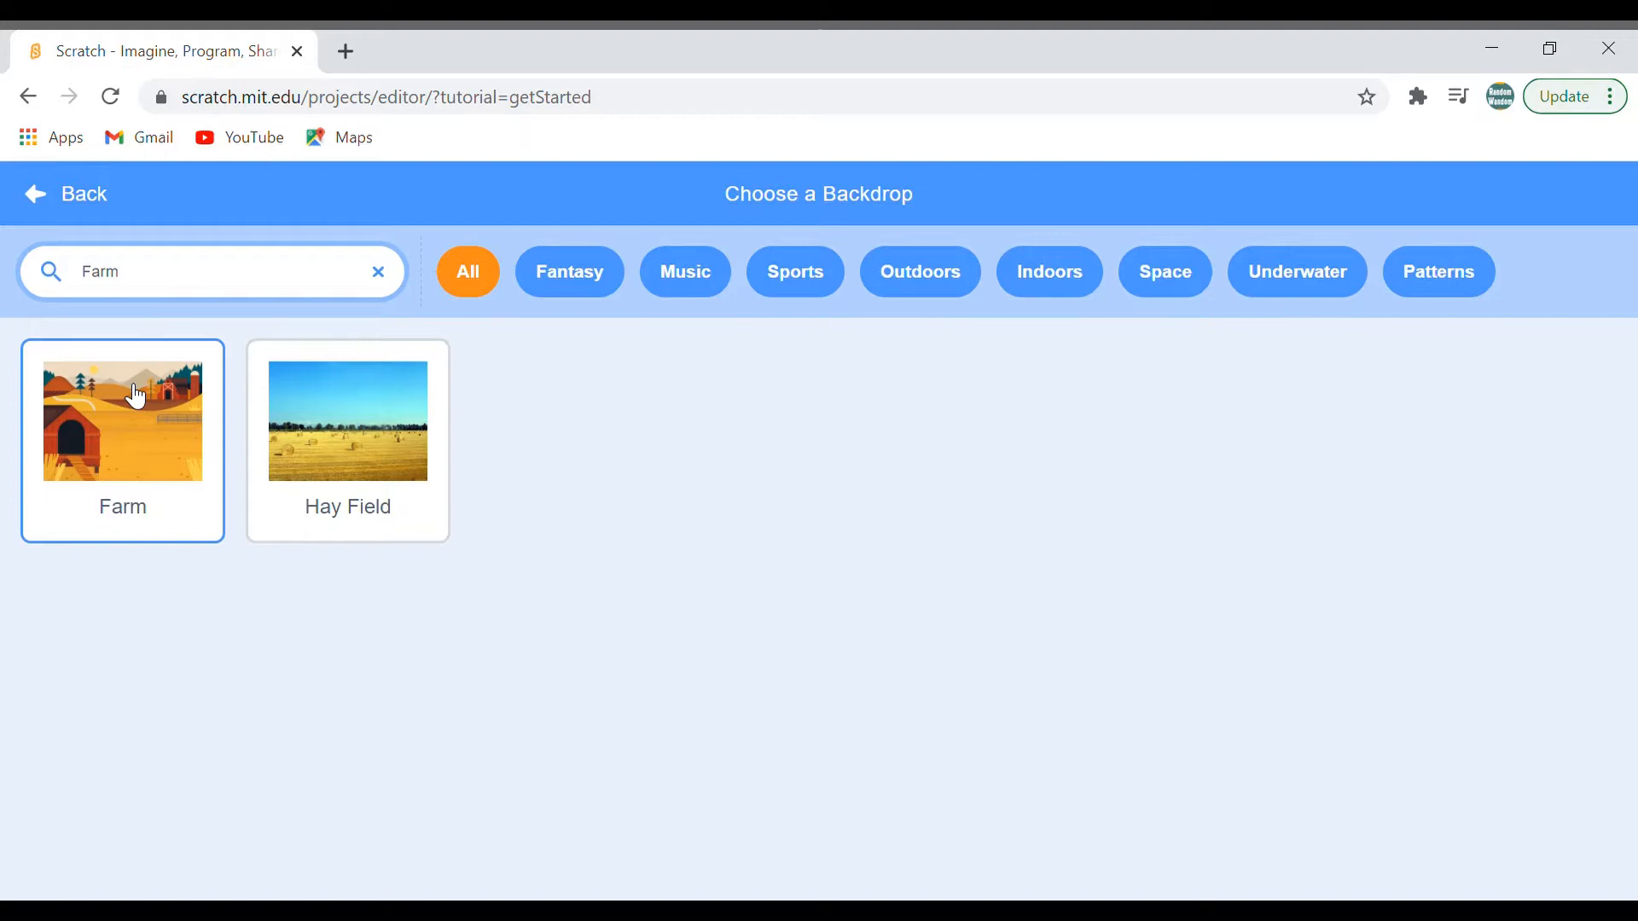
click(123, 419)
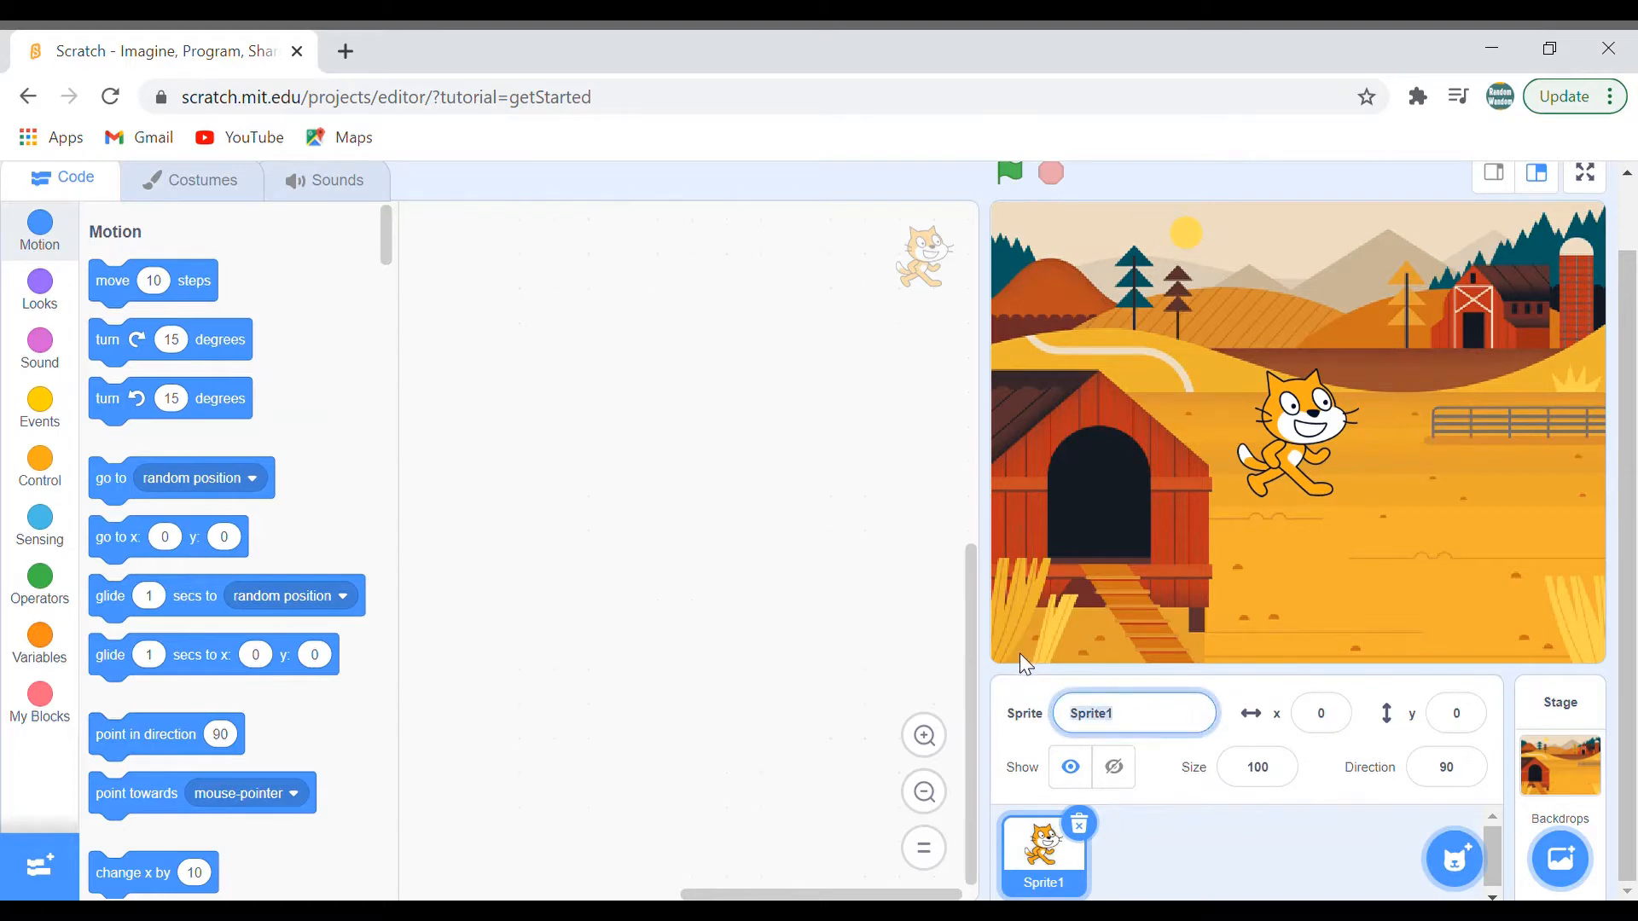
Rename Sprite1 to Cat and search the sprite library for 'Mouse' to add Mouse1
text(Cat)
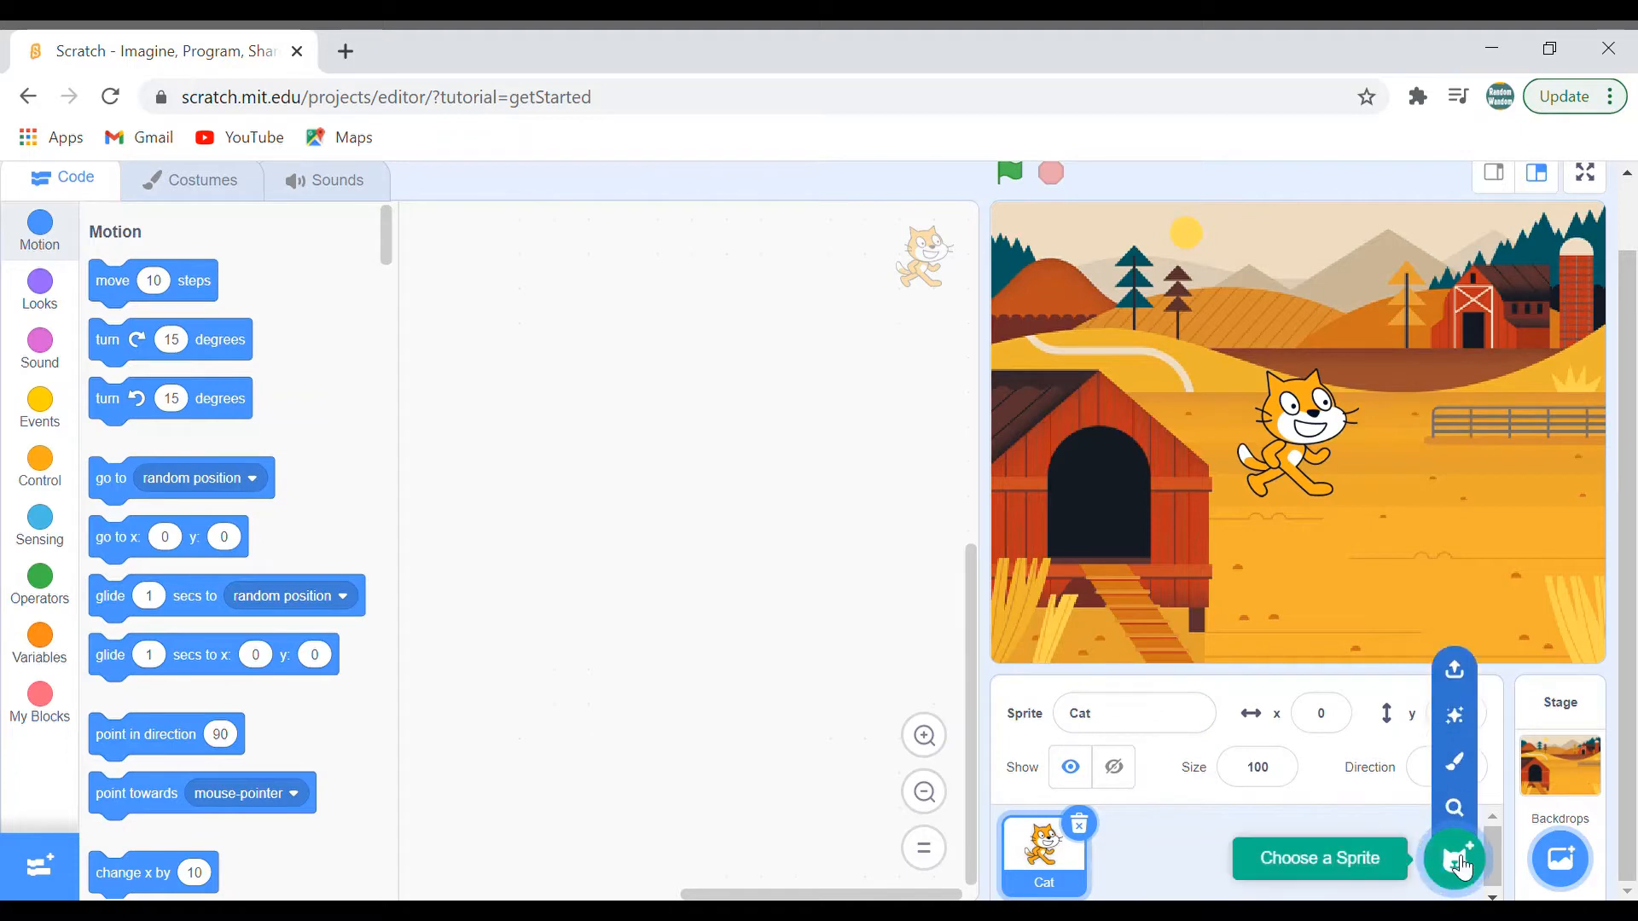
click(1455, 858)
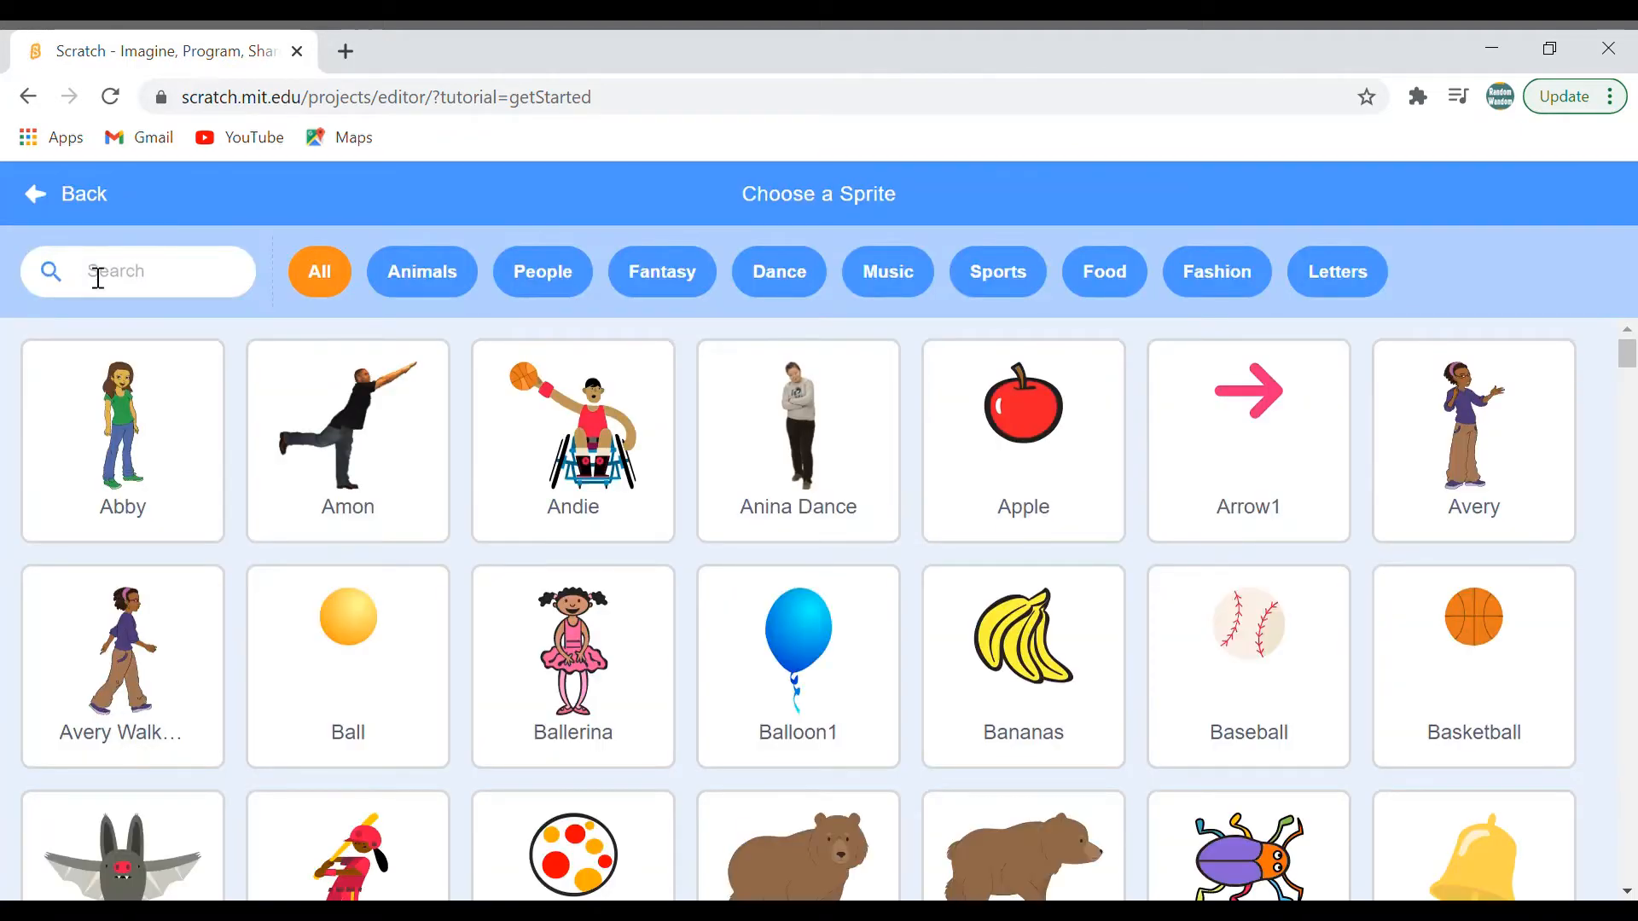
text(Mou)
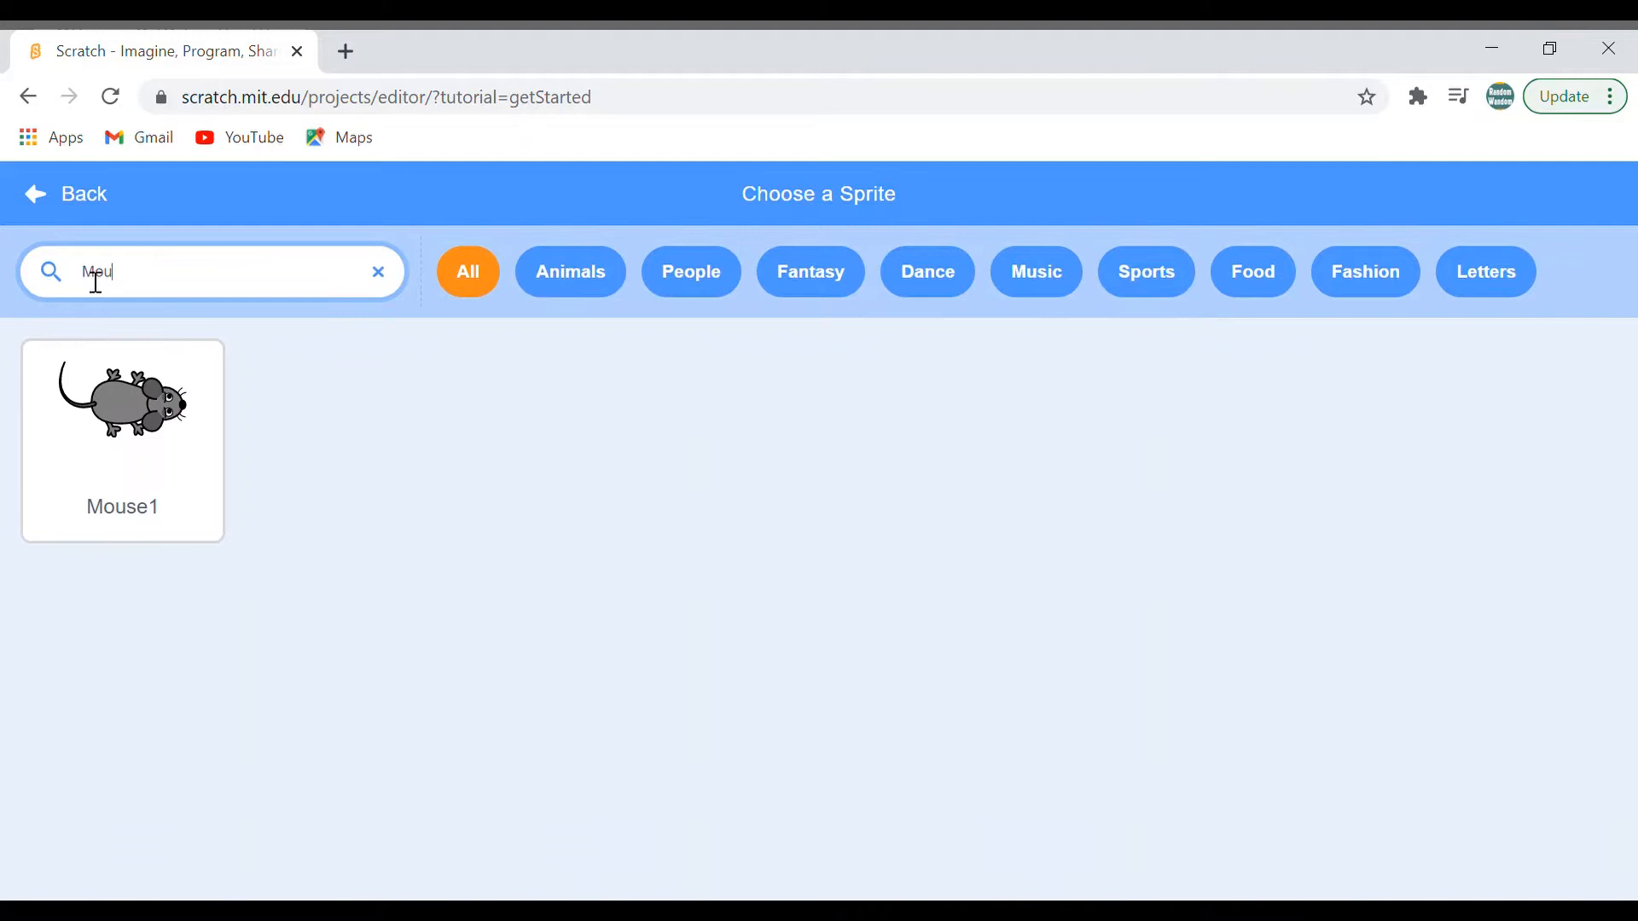
text(Mouse)
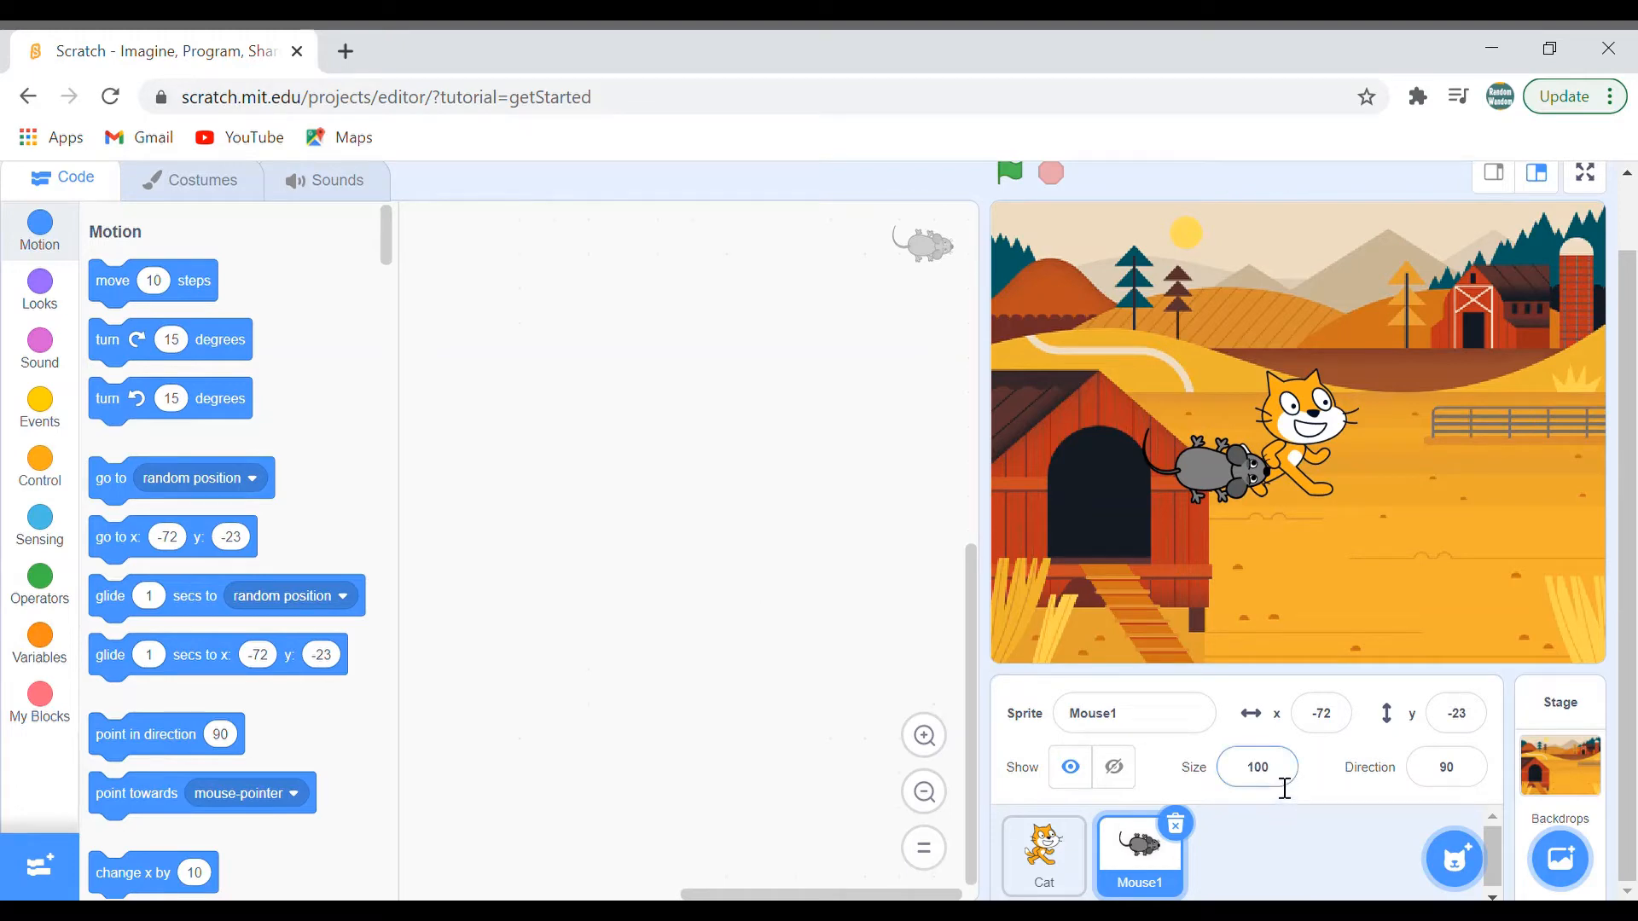
Set the mouse sprite's size to 60 and the Cat's to 75, then rename Mouse1 to Mouse
click(1258, 766)
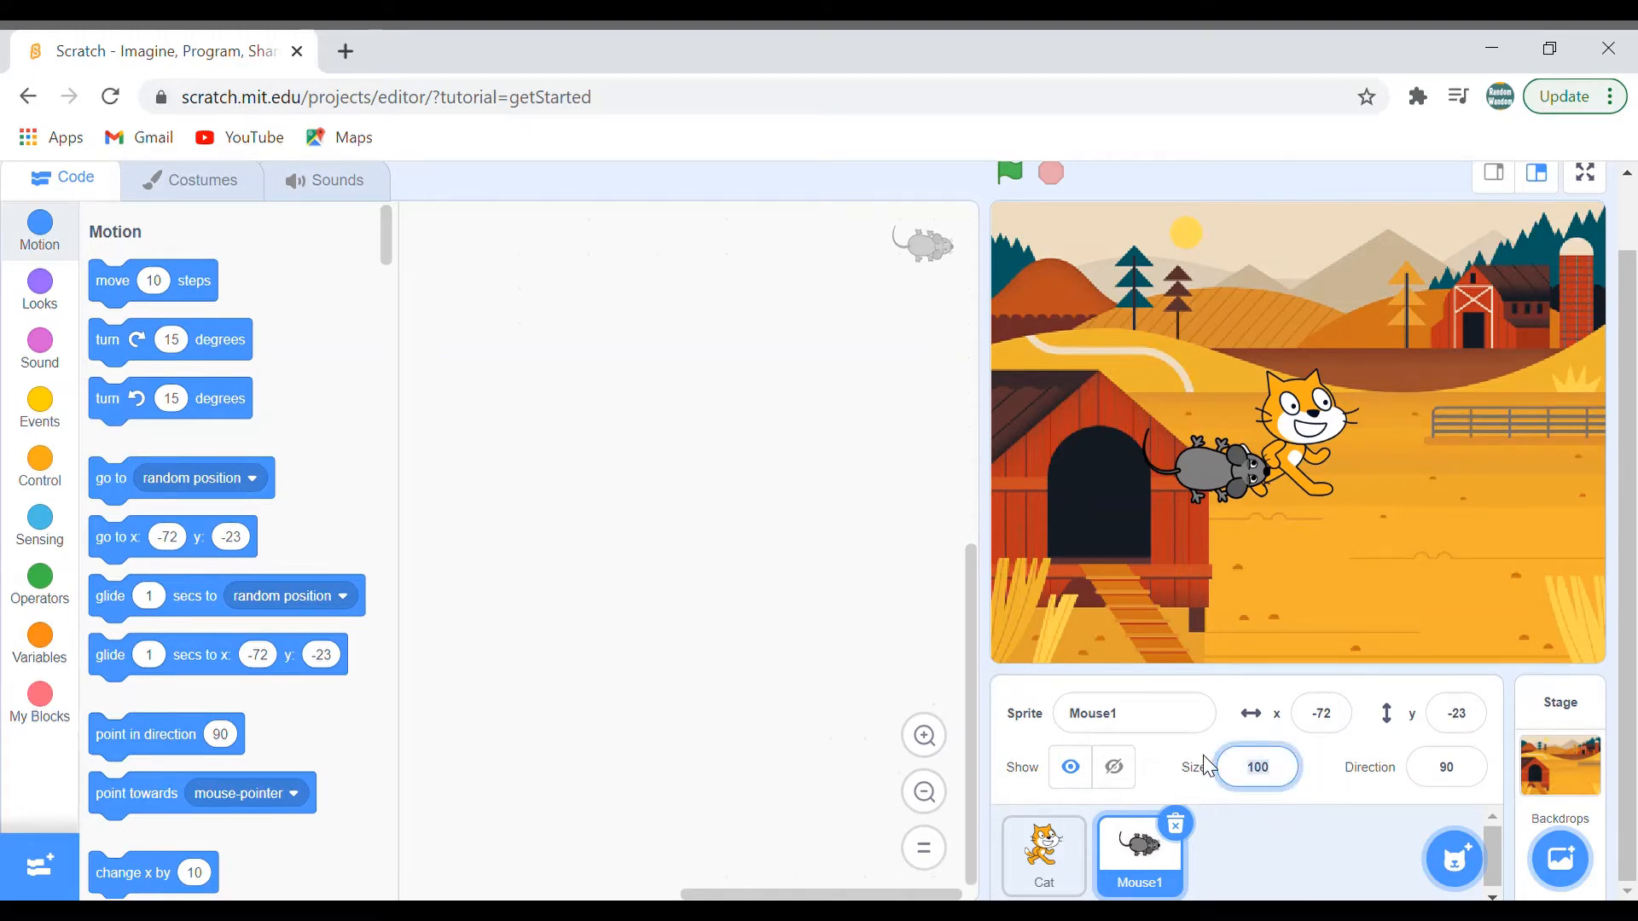
text(75)
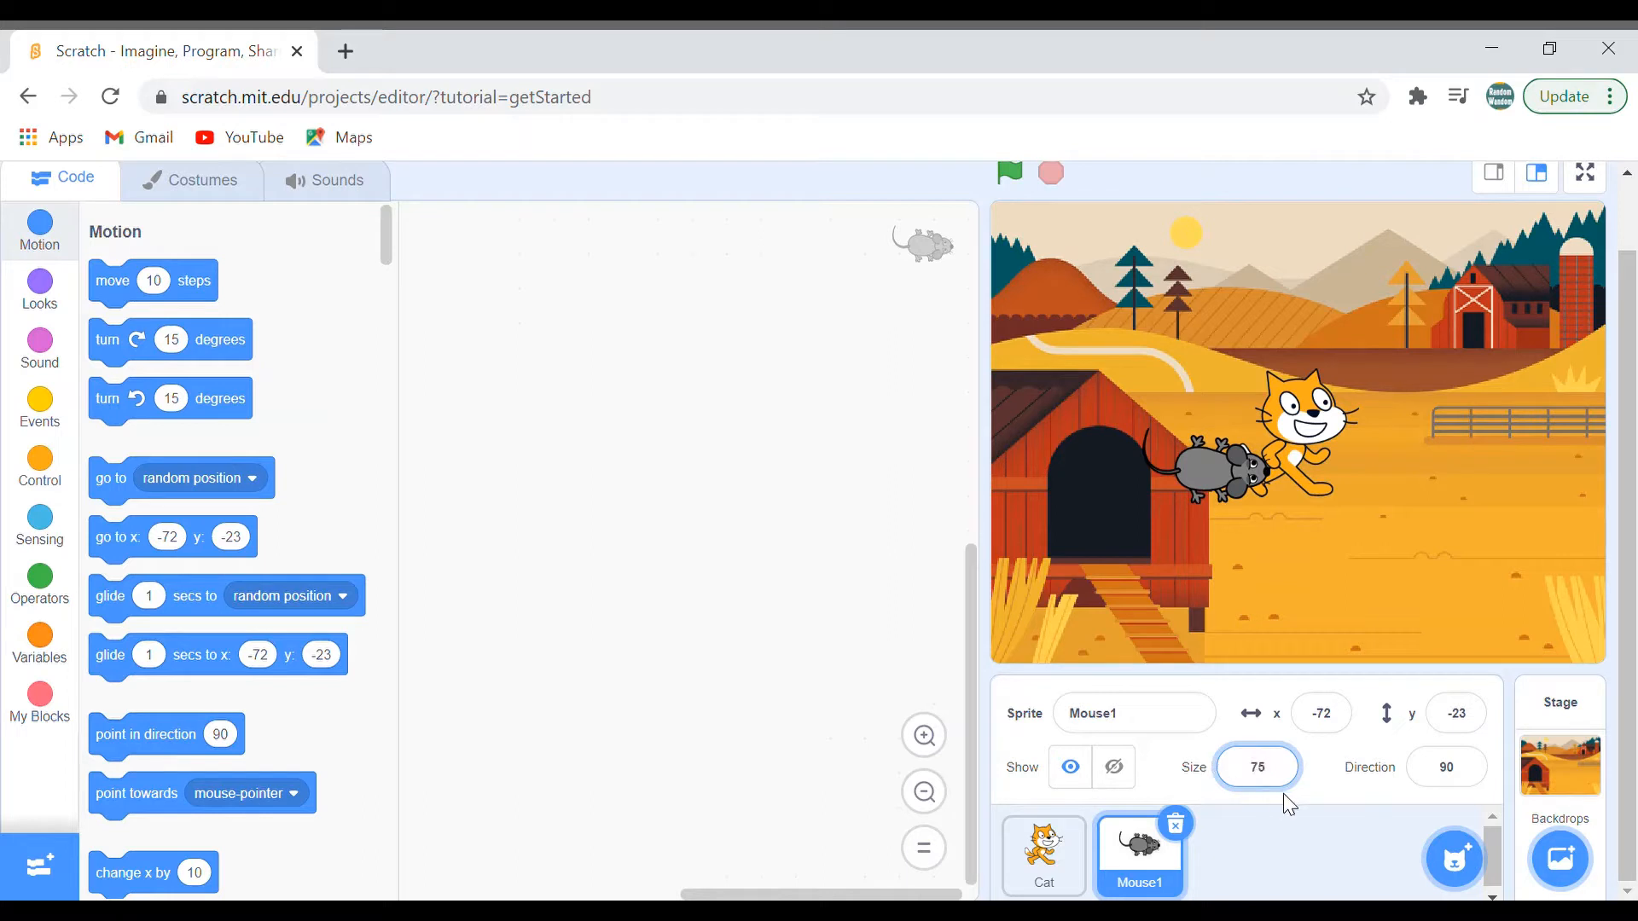
text(760)
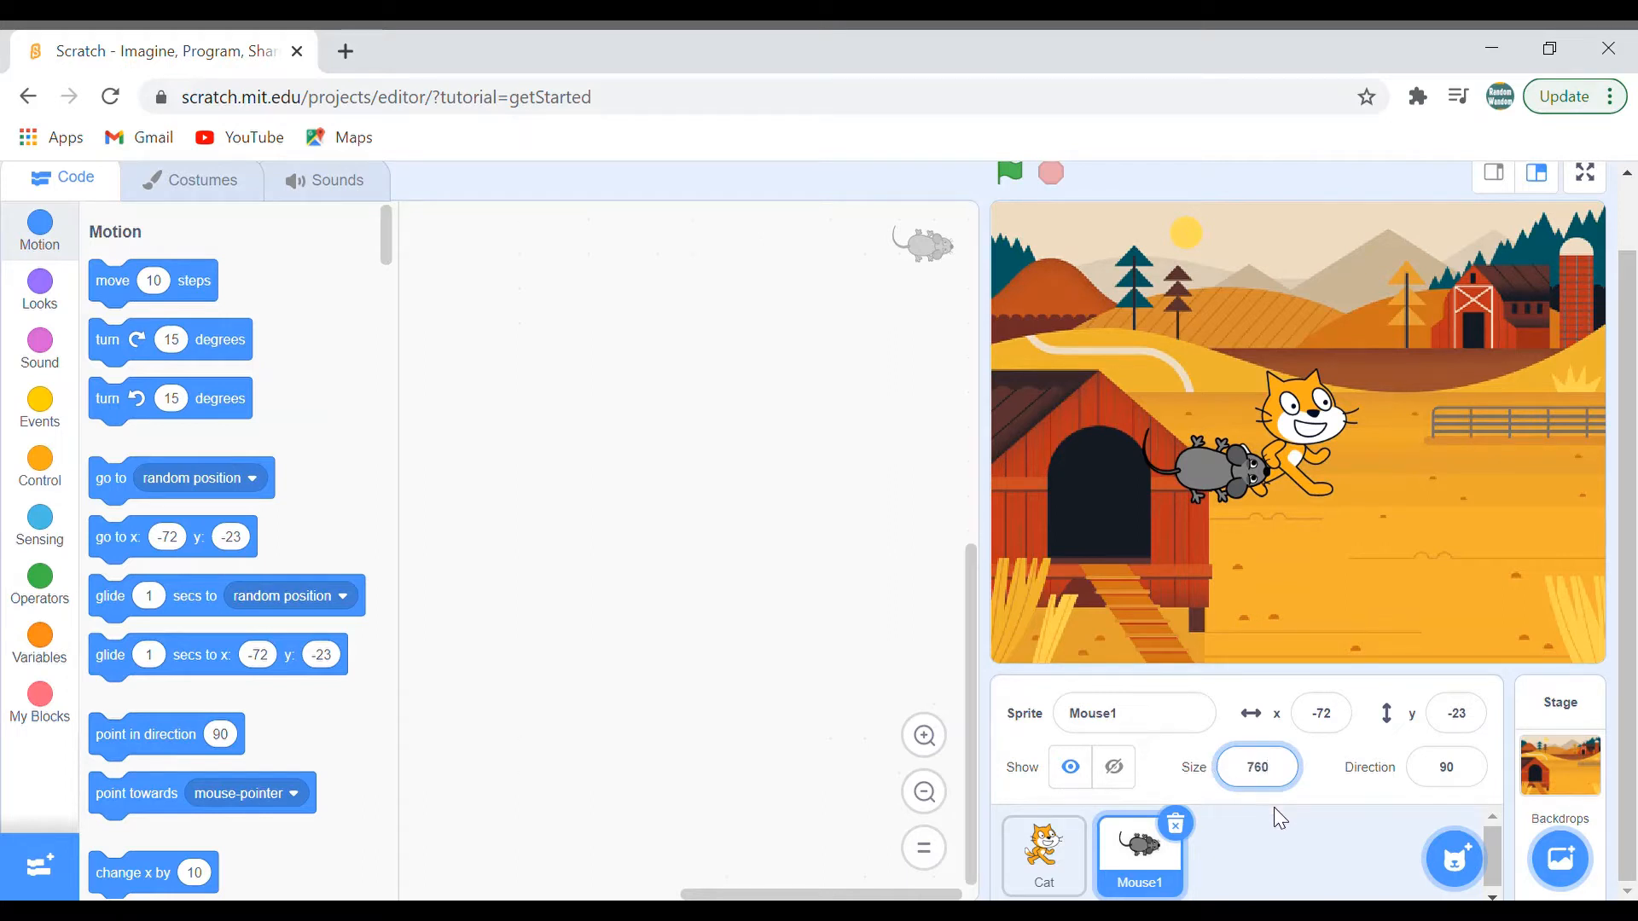
text(60)
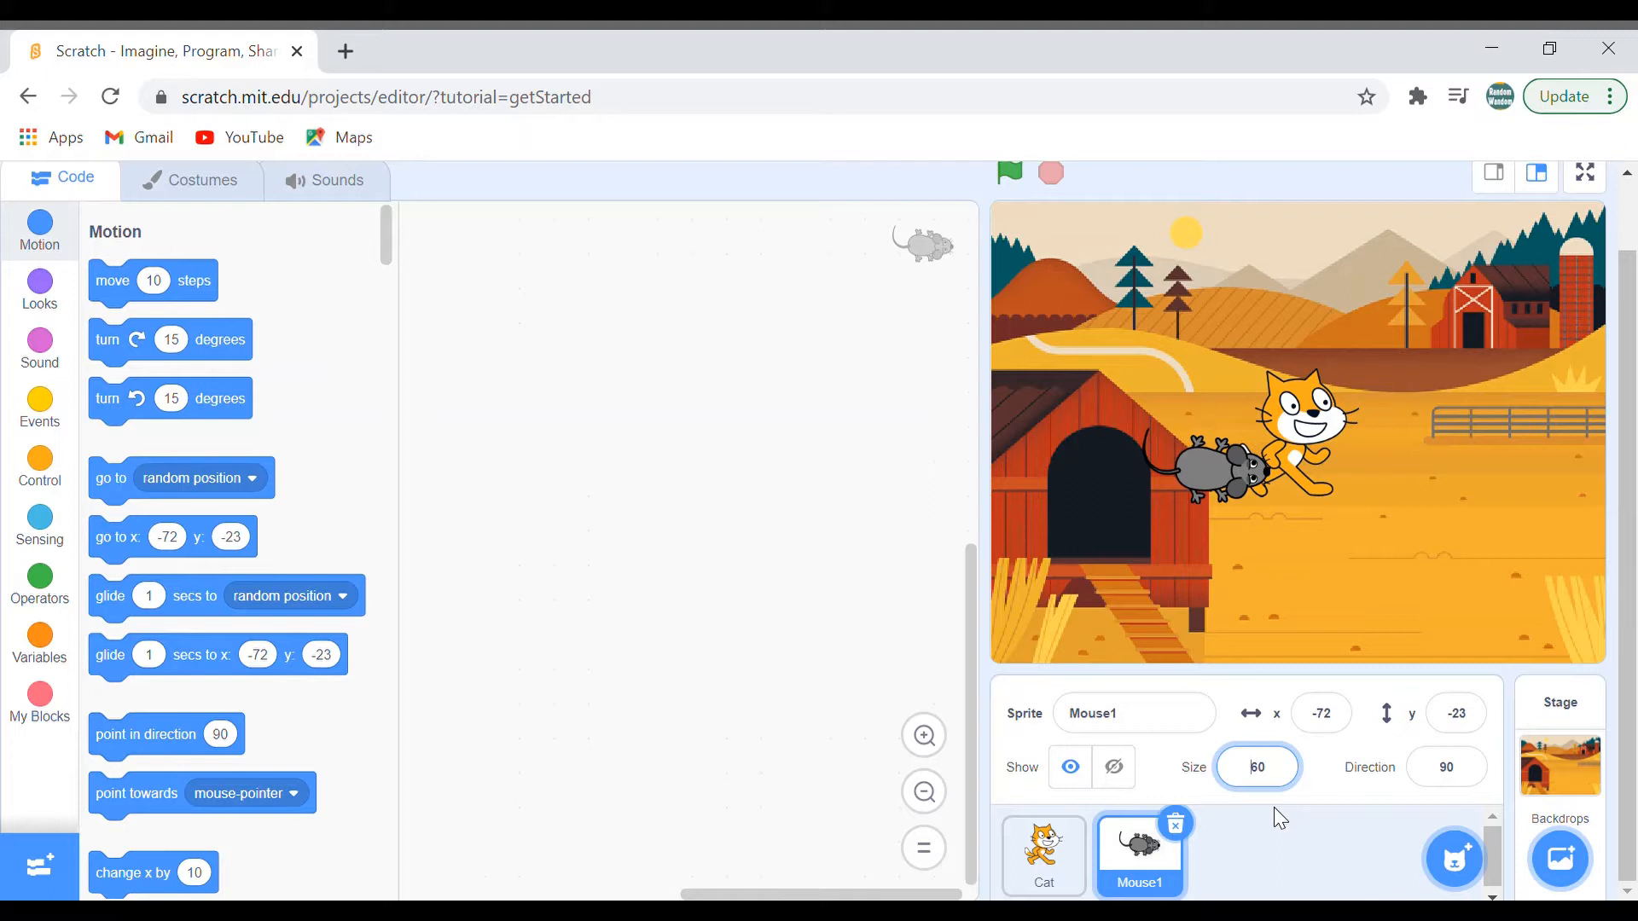
click(1042, 854)
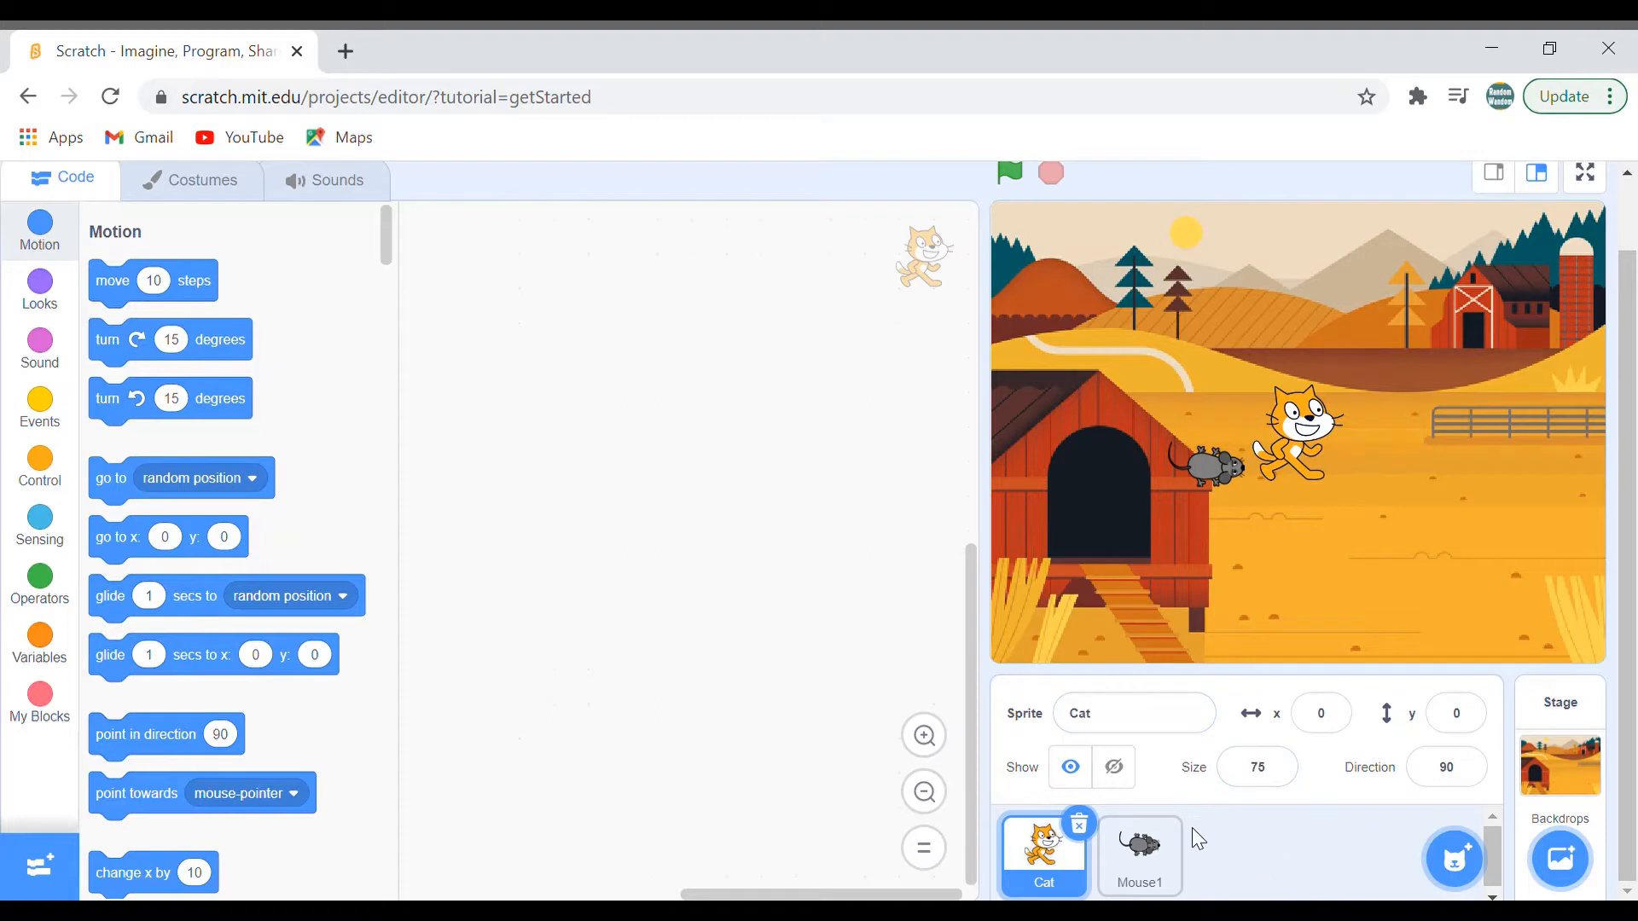
mouse_move(1138, 821)
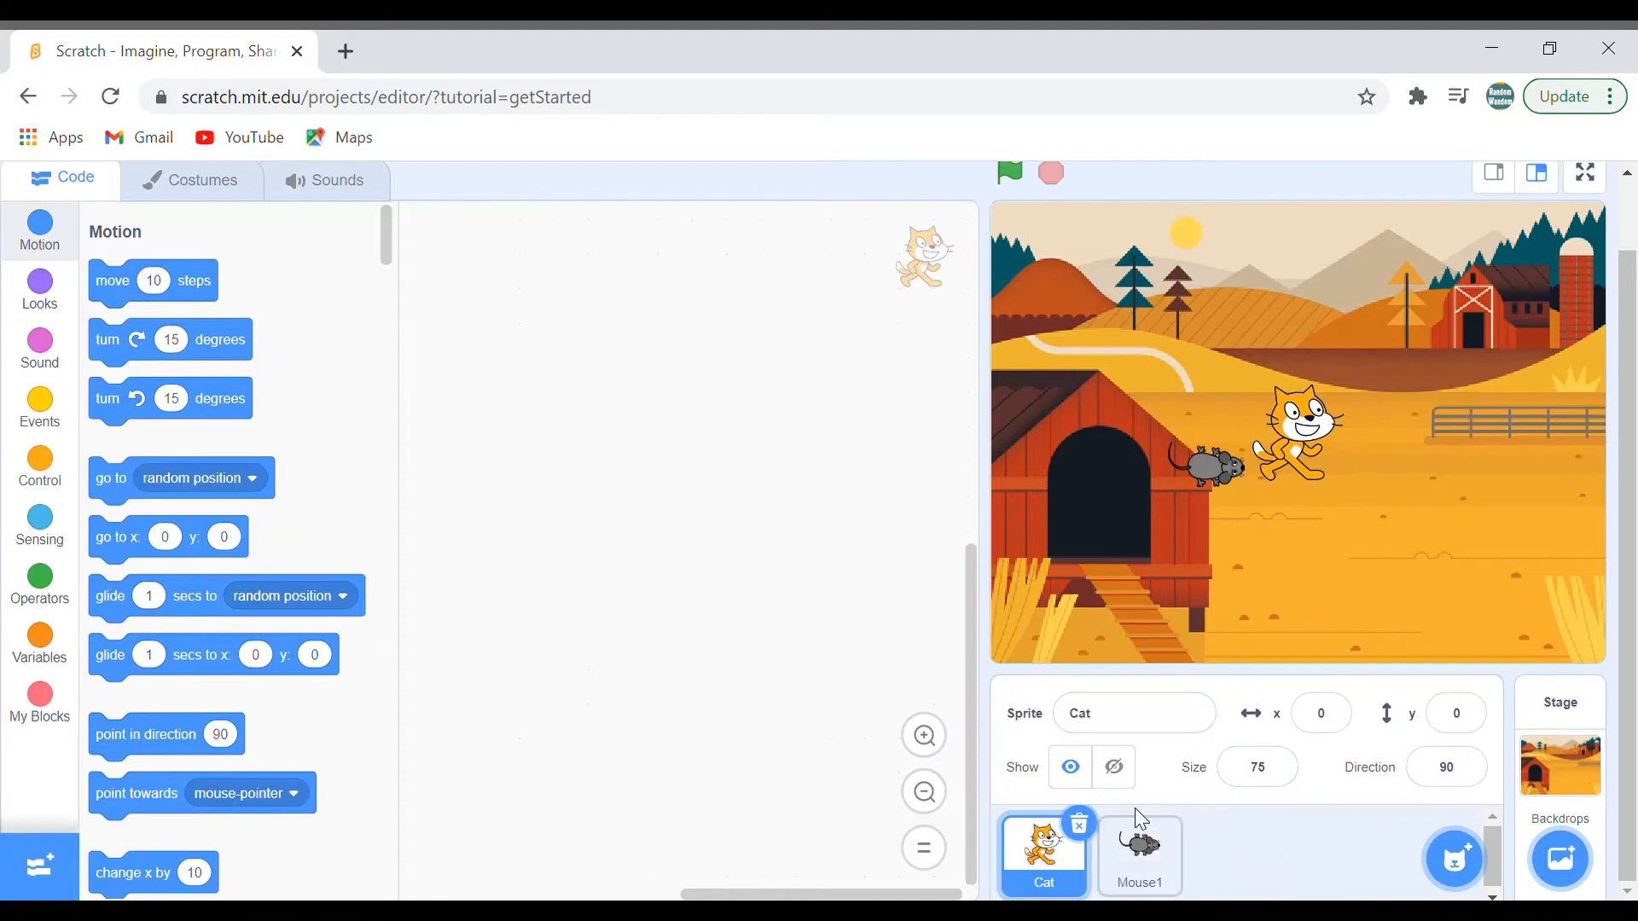
mouse_move(1316, 185)
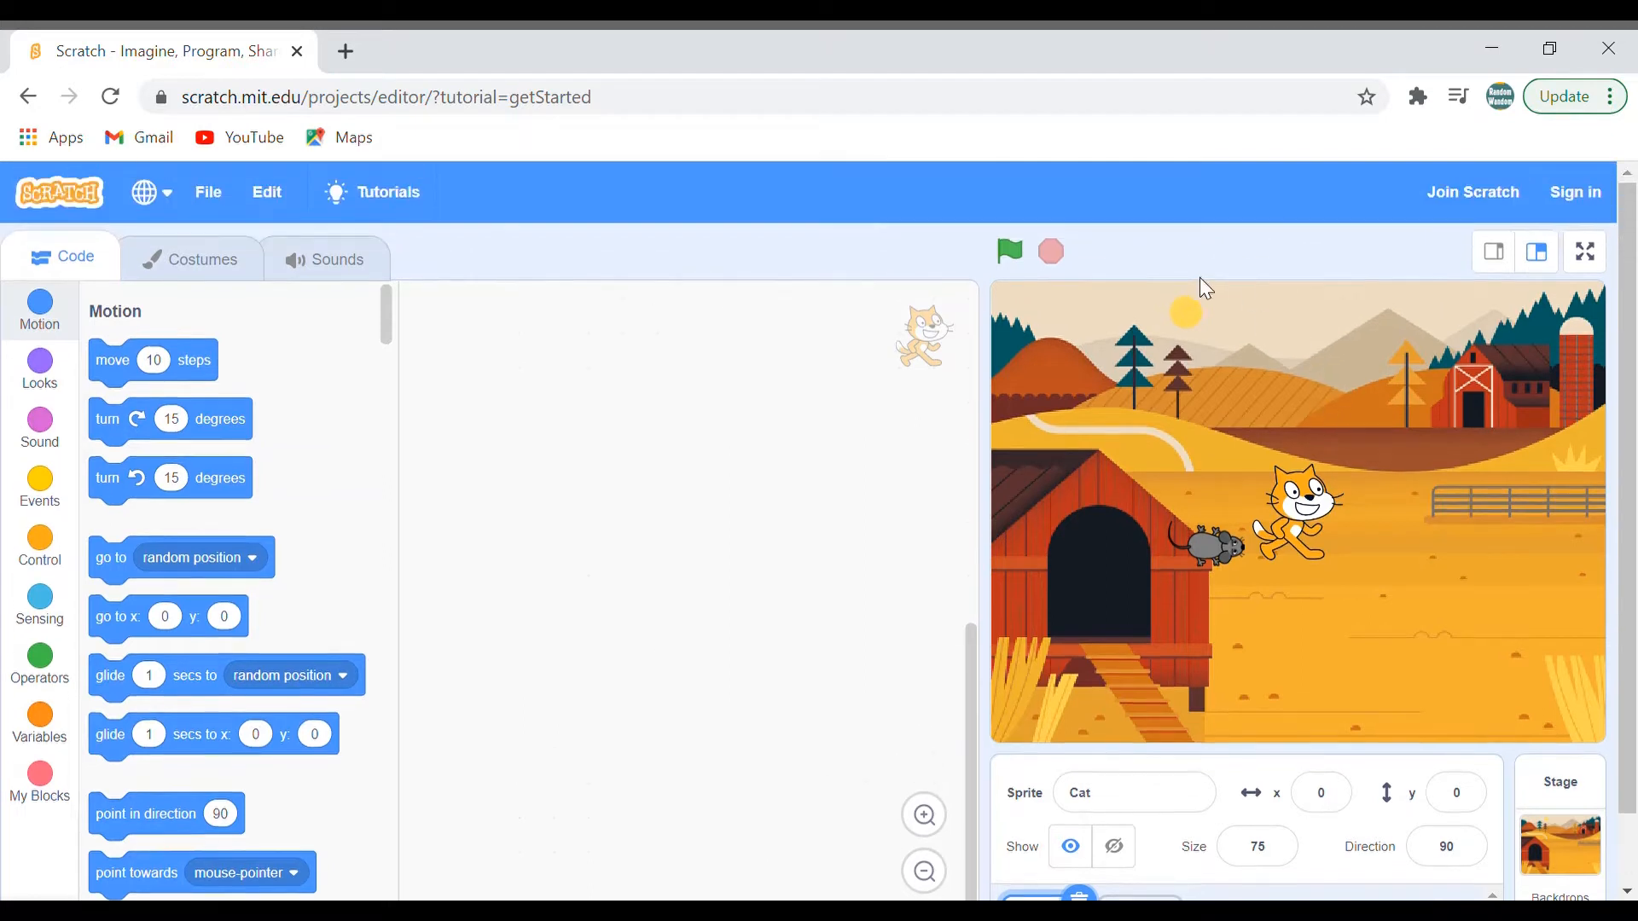
click(1133, 792)
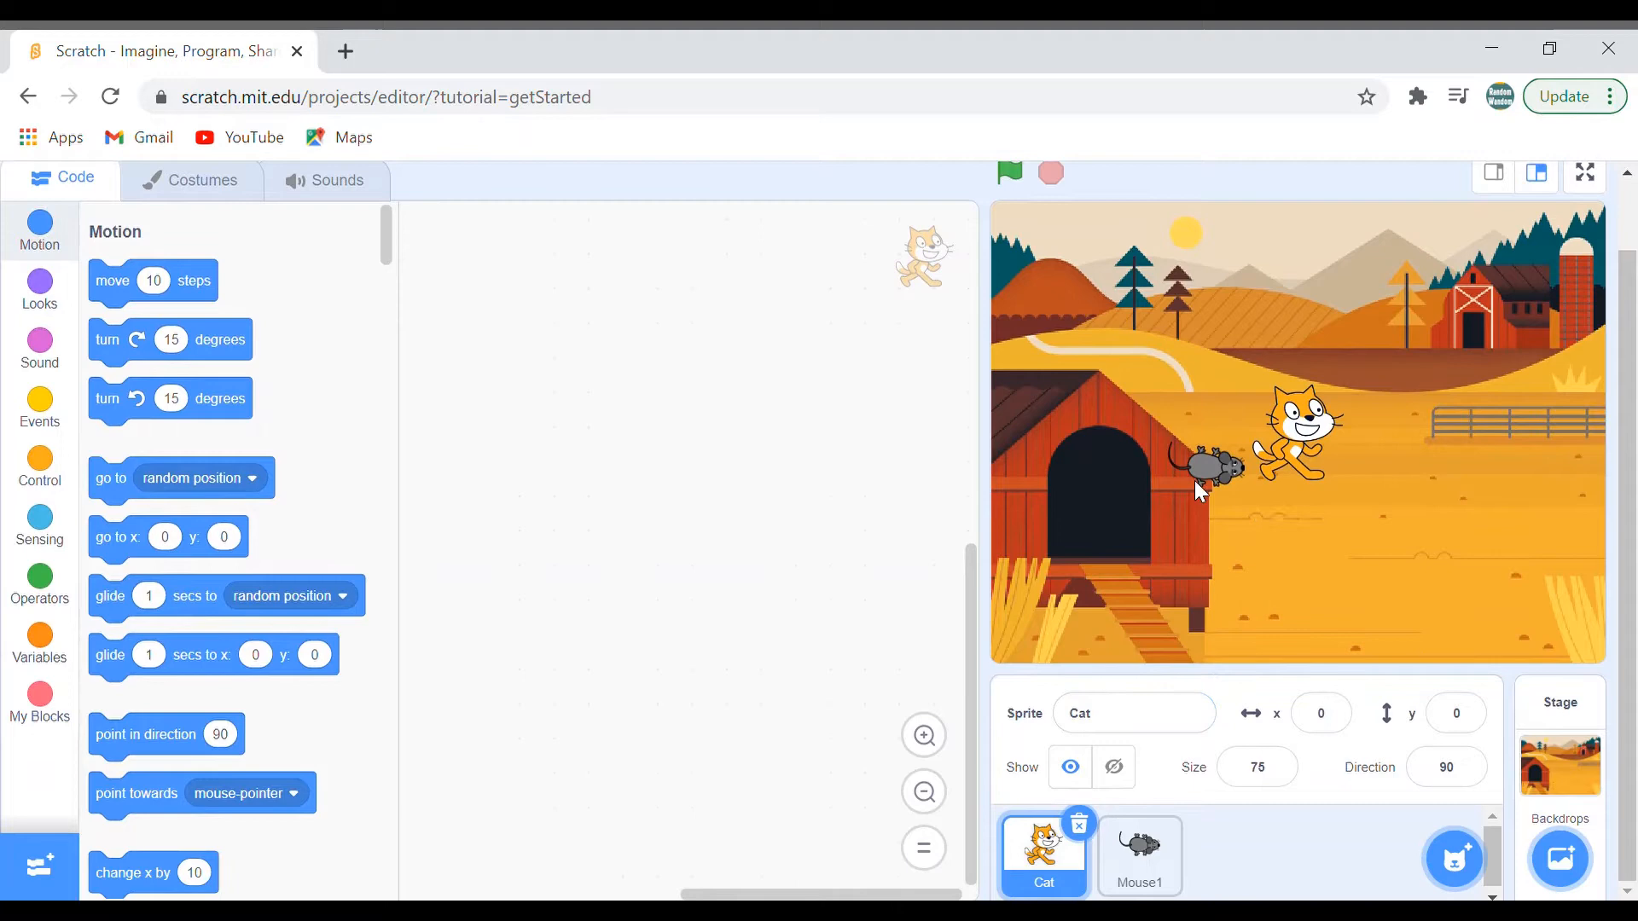
click(1138, 855)
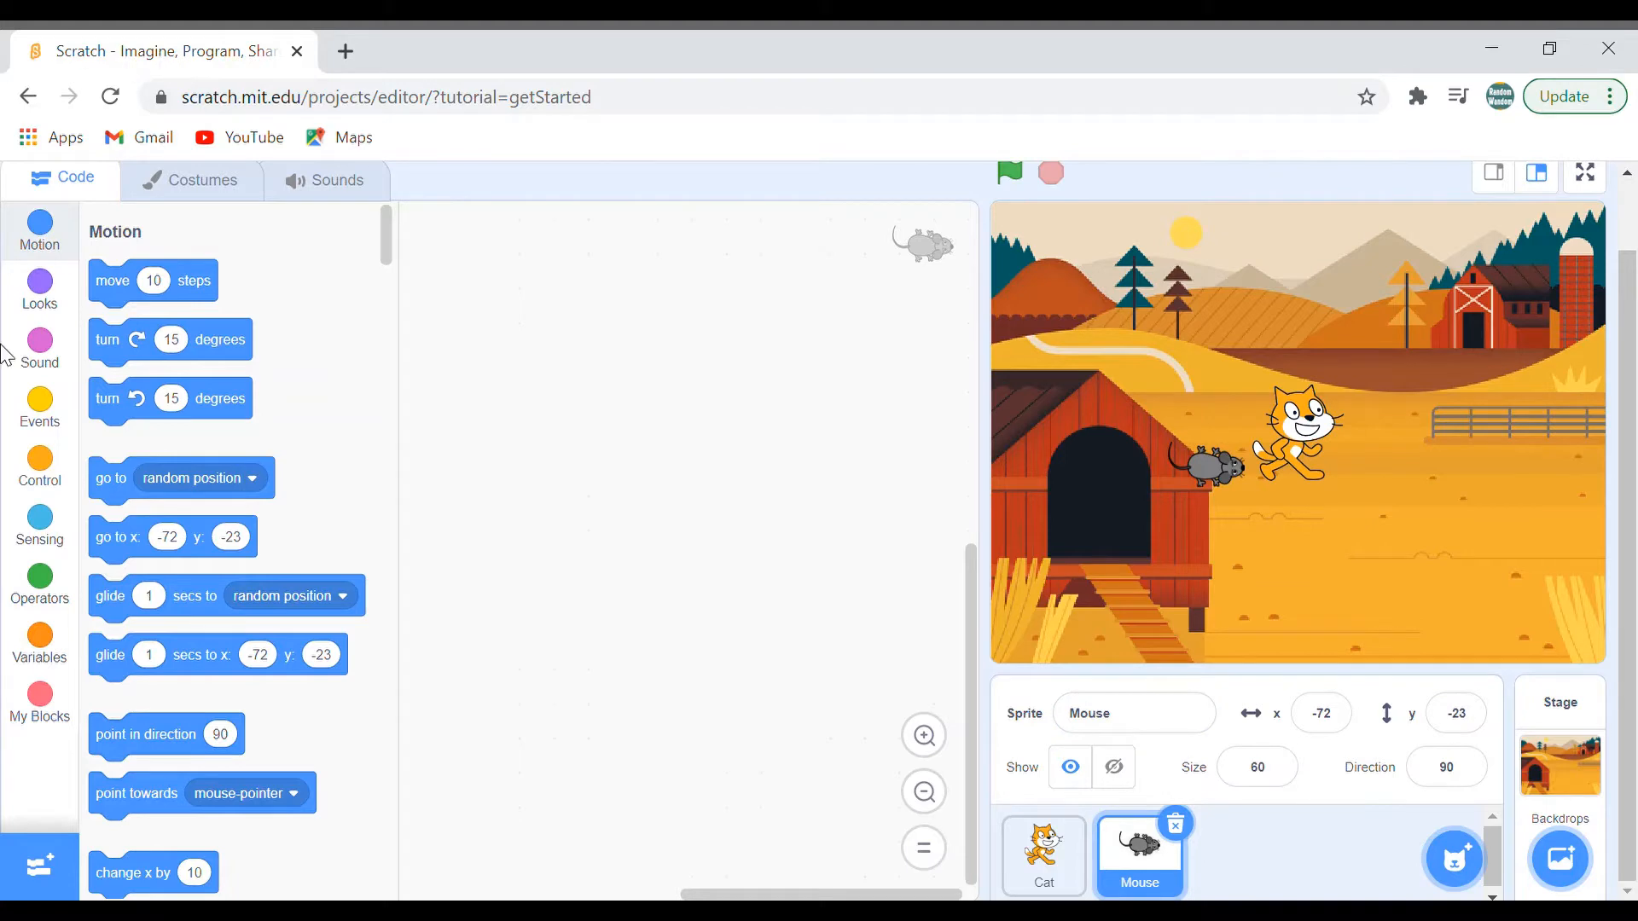
Start the Mouse script with a green-flag event and bring in a 'key pressed?' sensing block
click(39, 406)
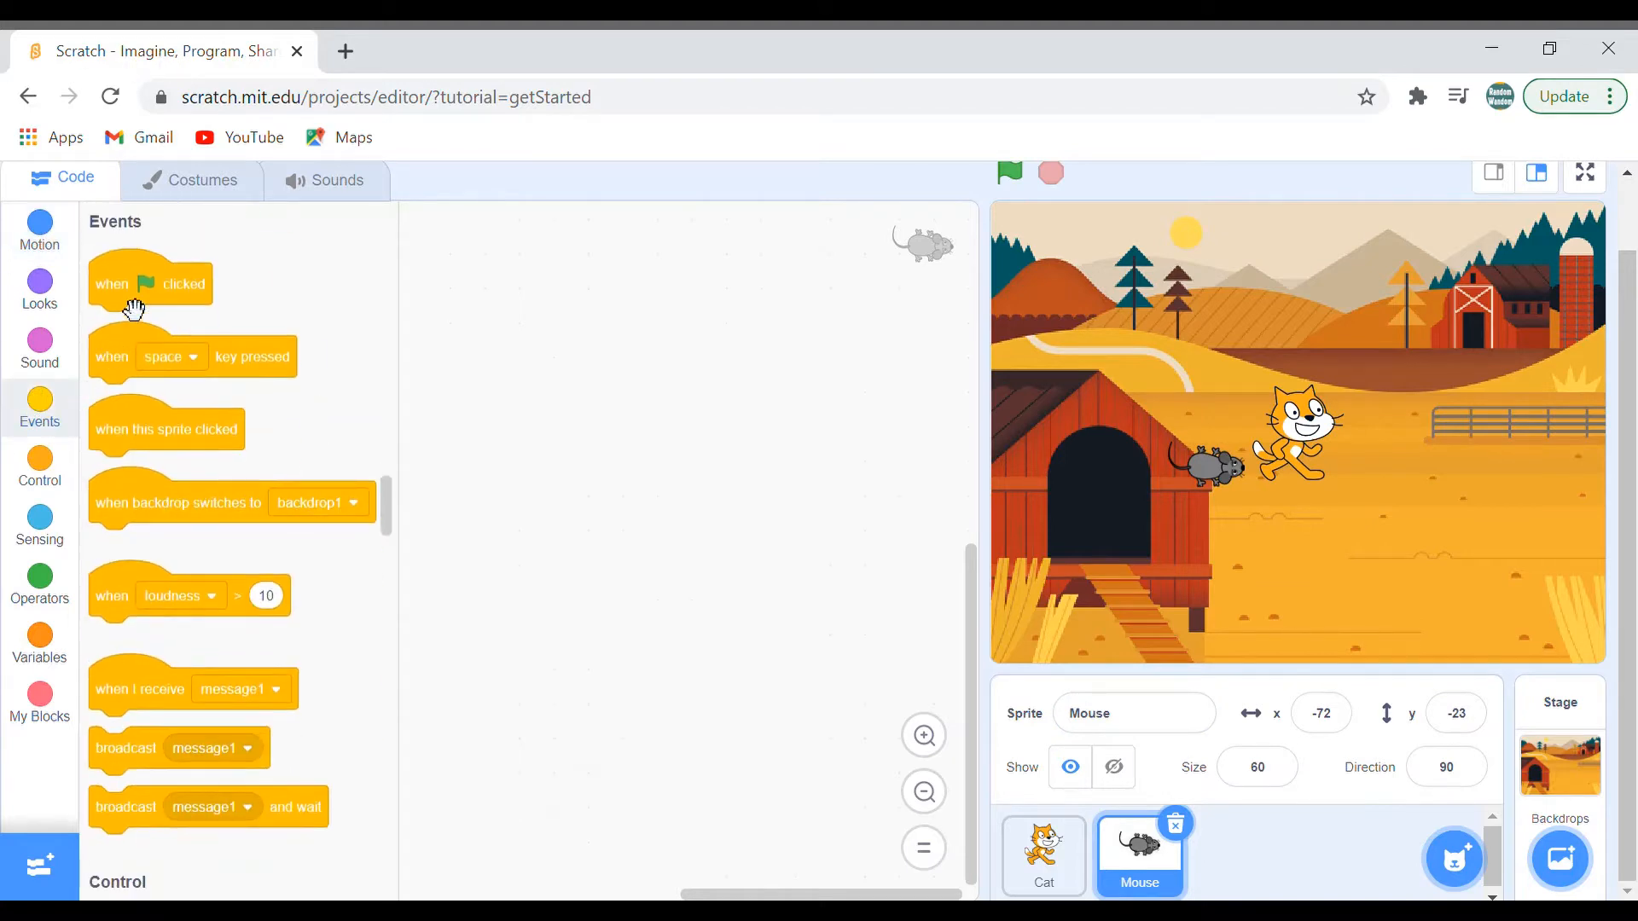
drag(150, 283, 621, 352)
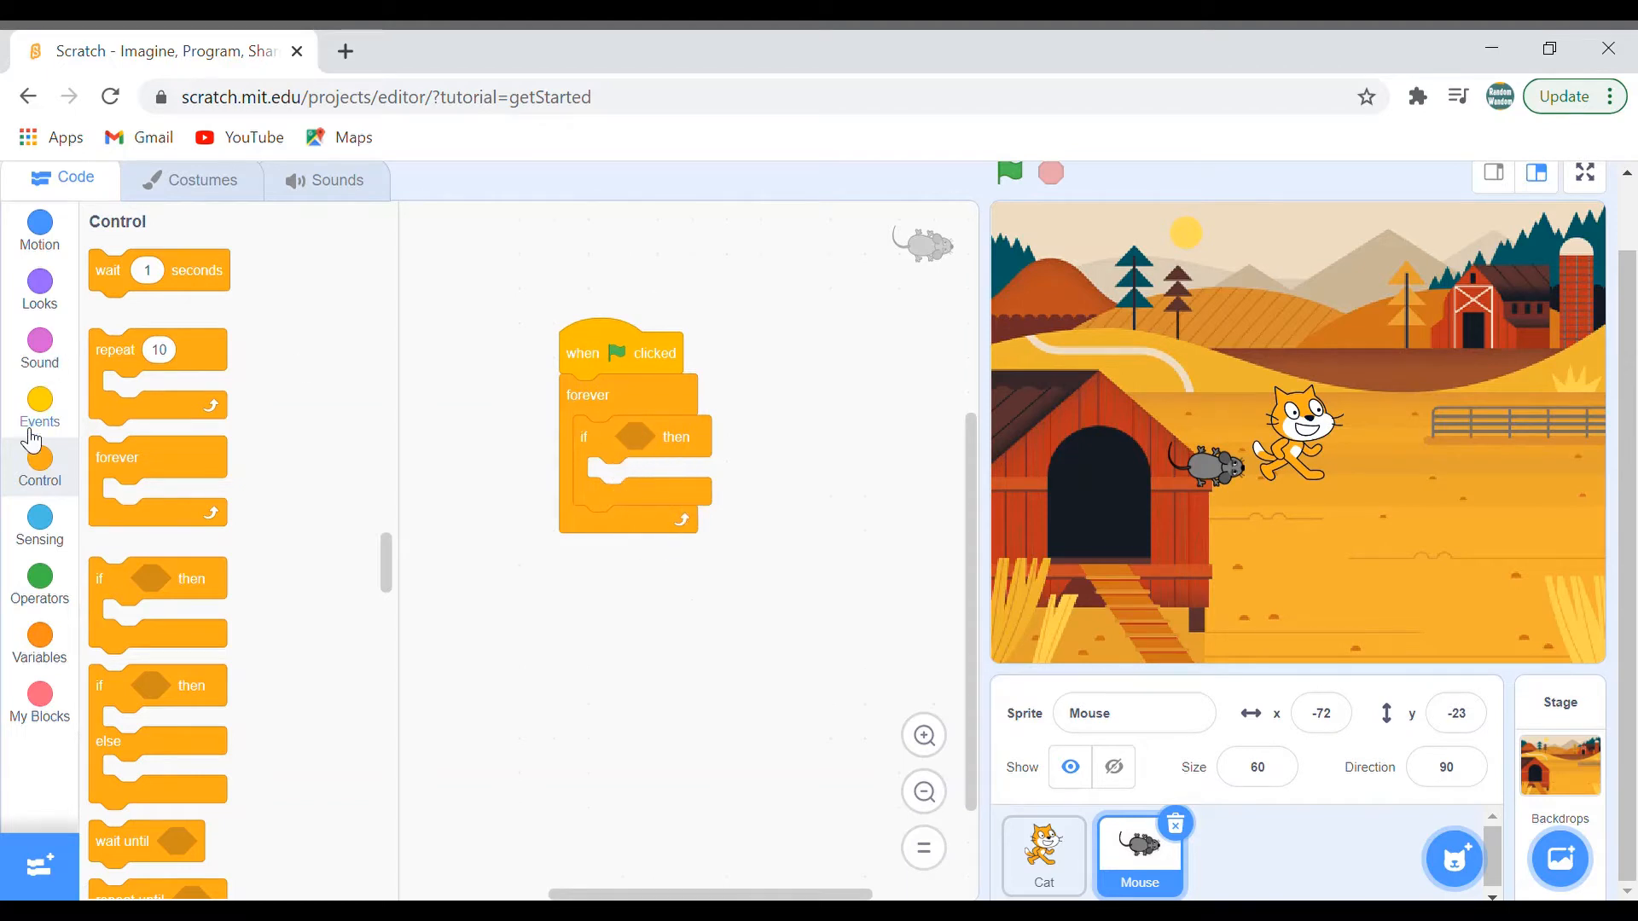
click(39, 526)
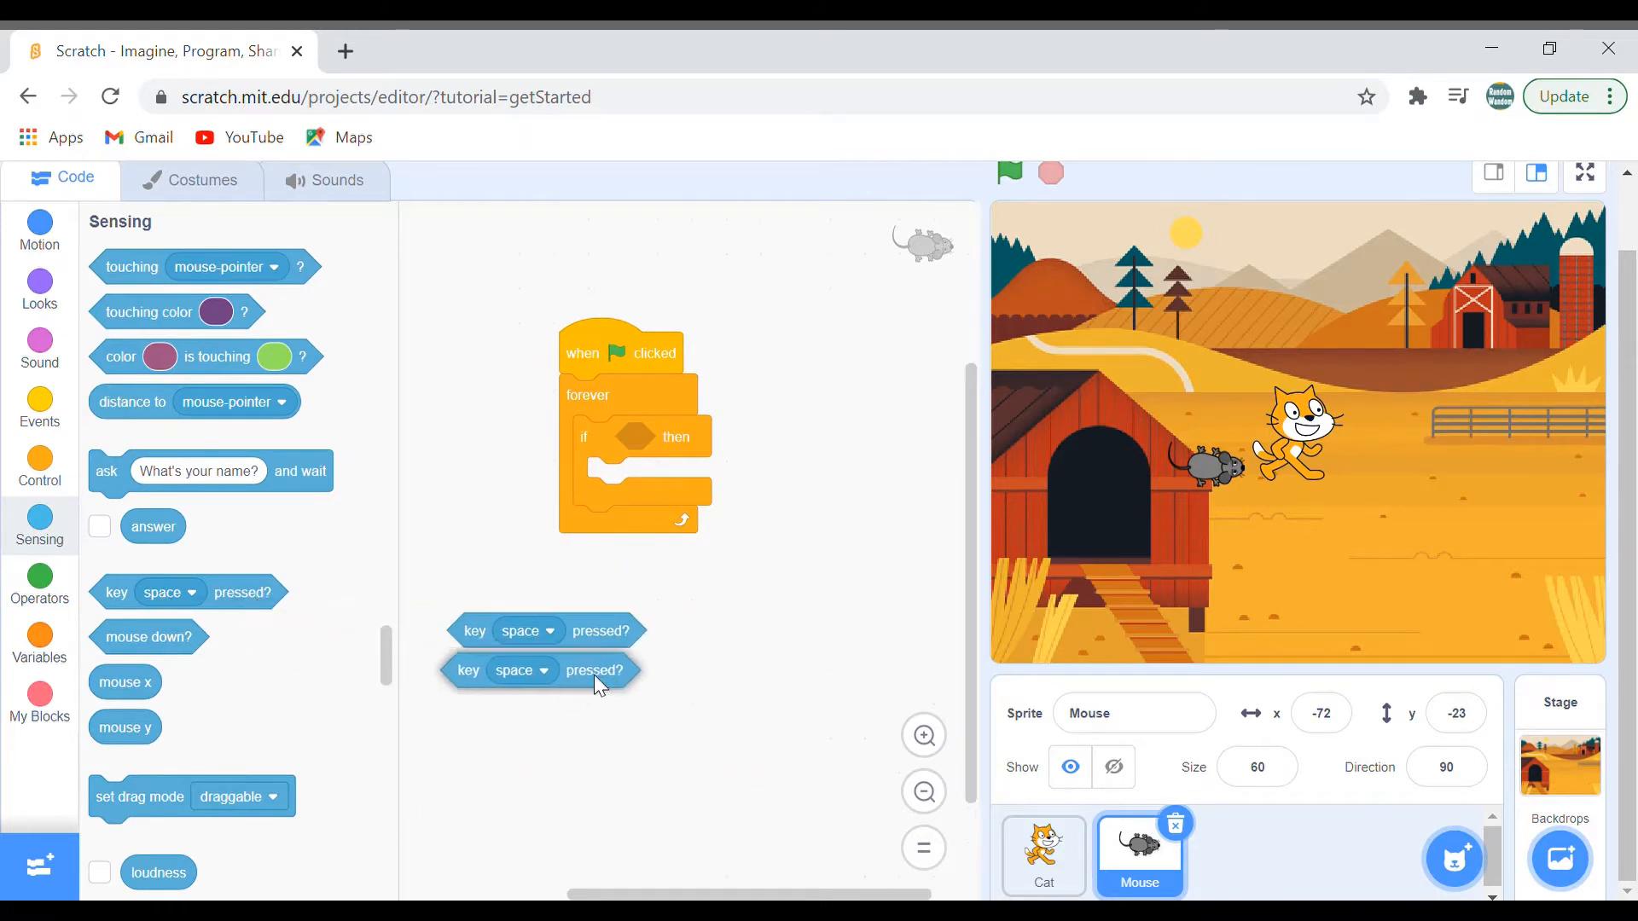
drag(542, 670, 720, 612)
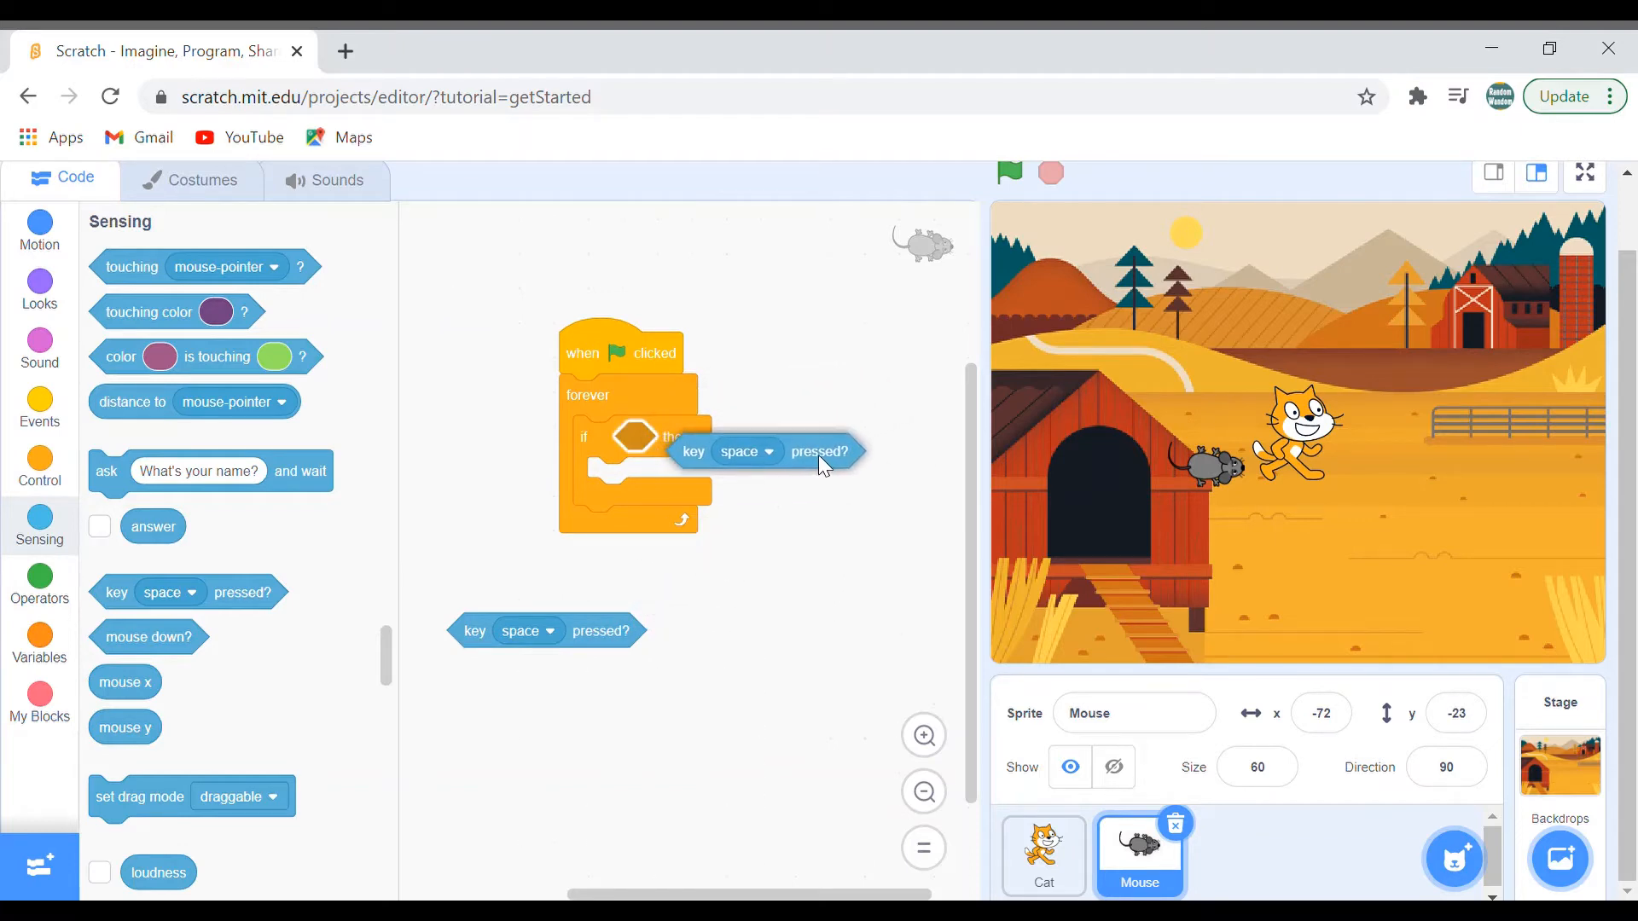
Place the key-pressed check in the if condition and set it to the up arrow
drag(821, 450, 694, 437)
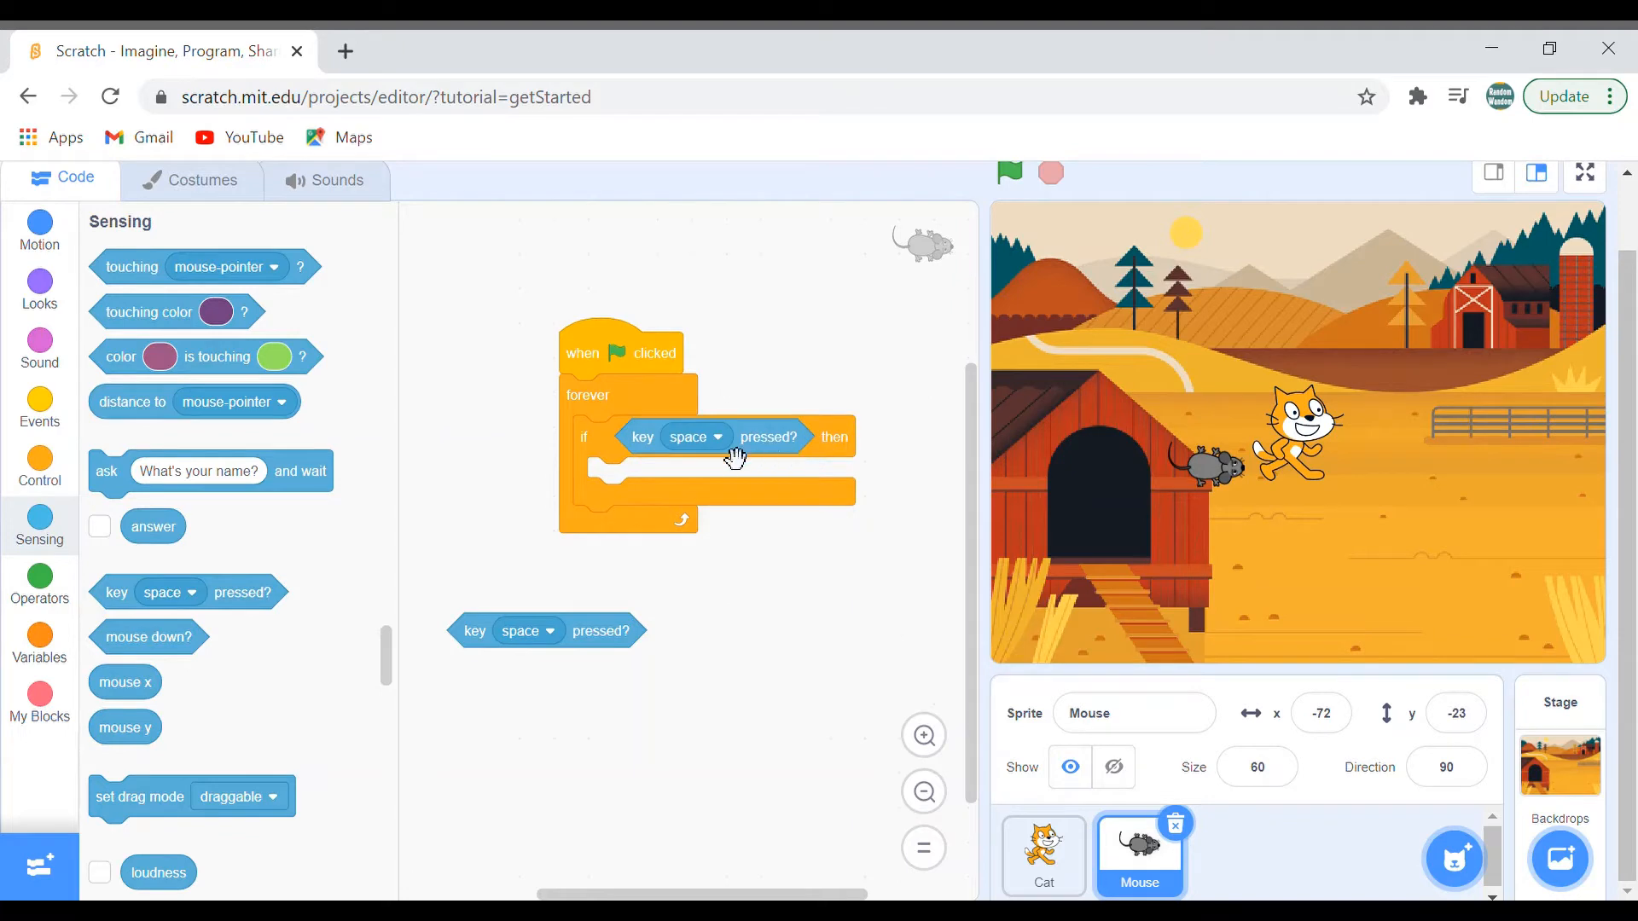
mouse_move(715, 435)
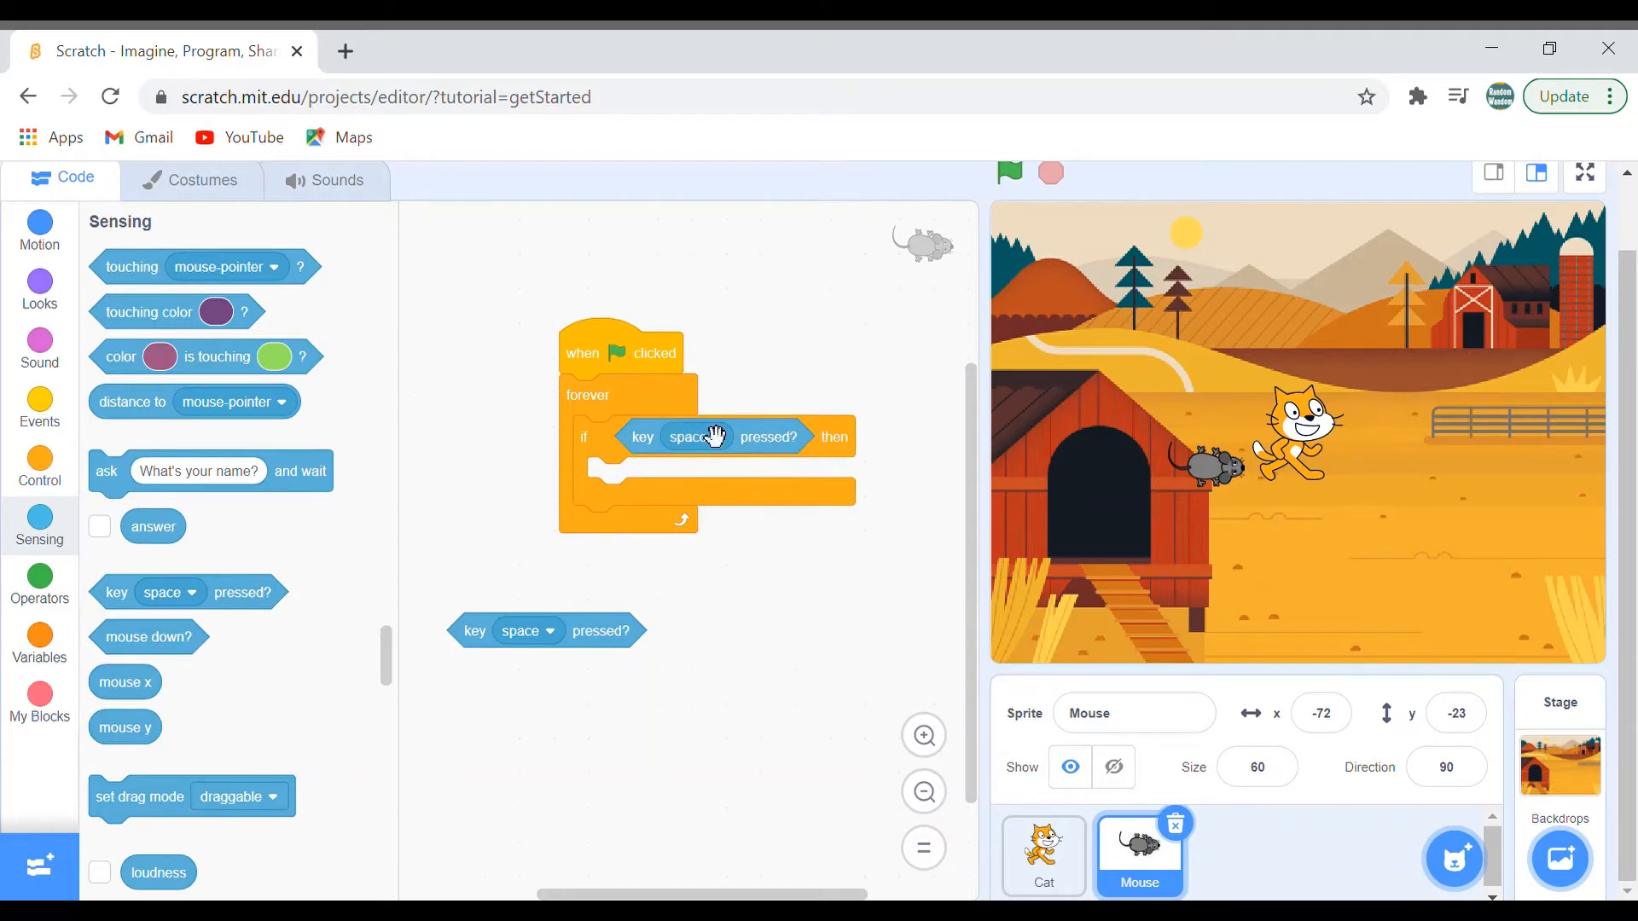
mouse_move(733, 464)
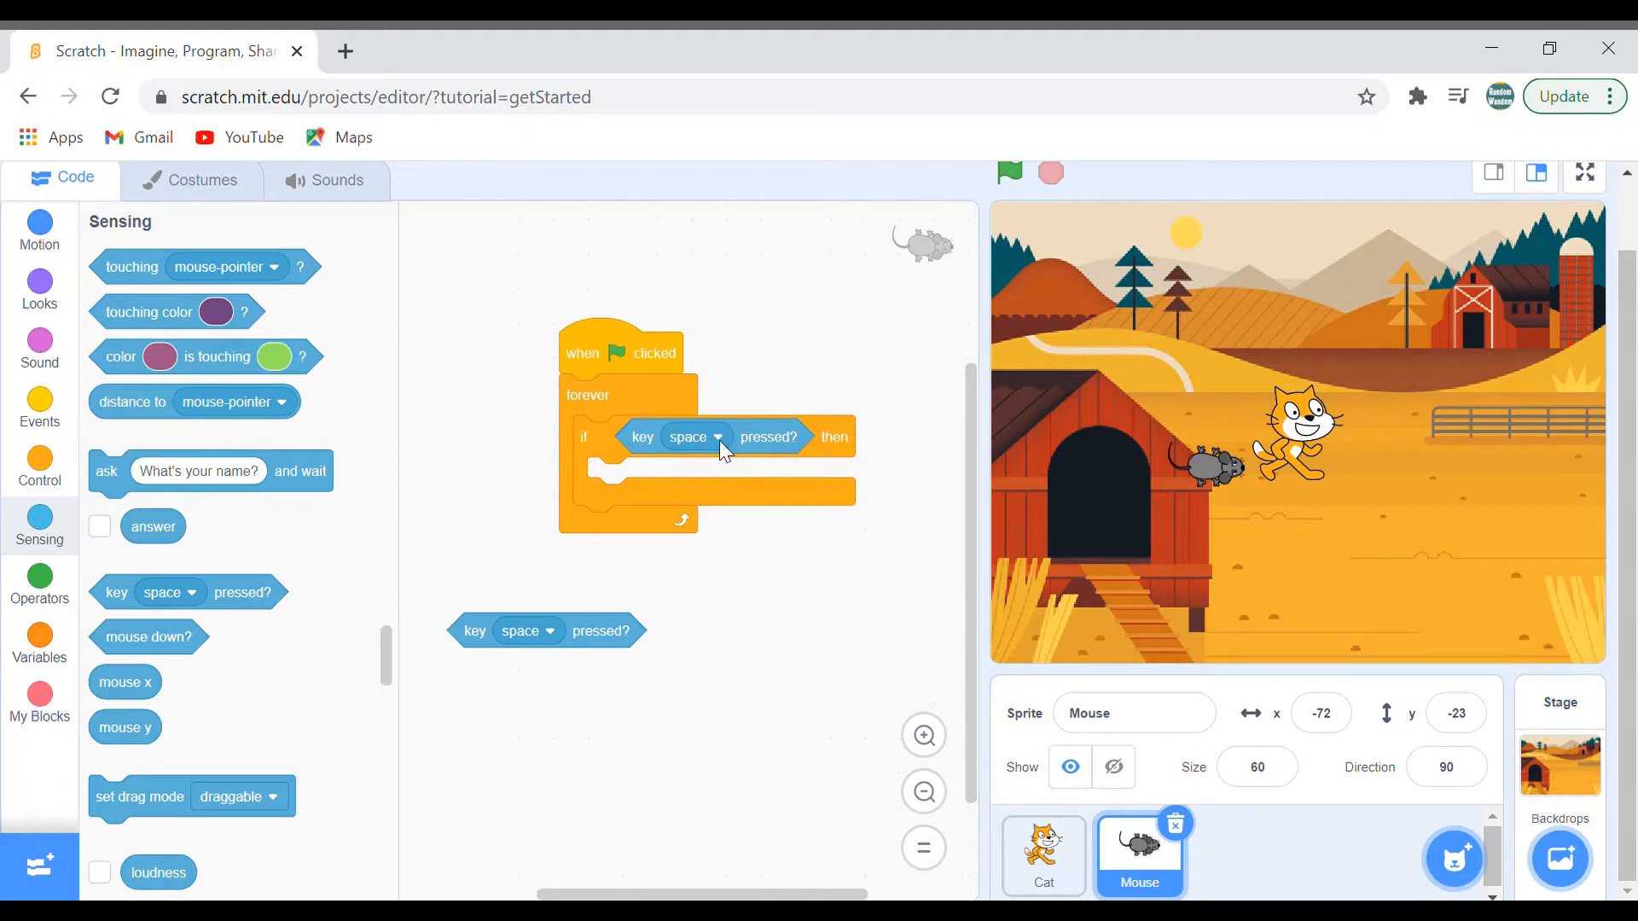
click(695, 436)
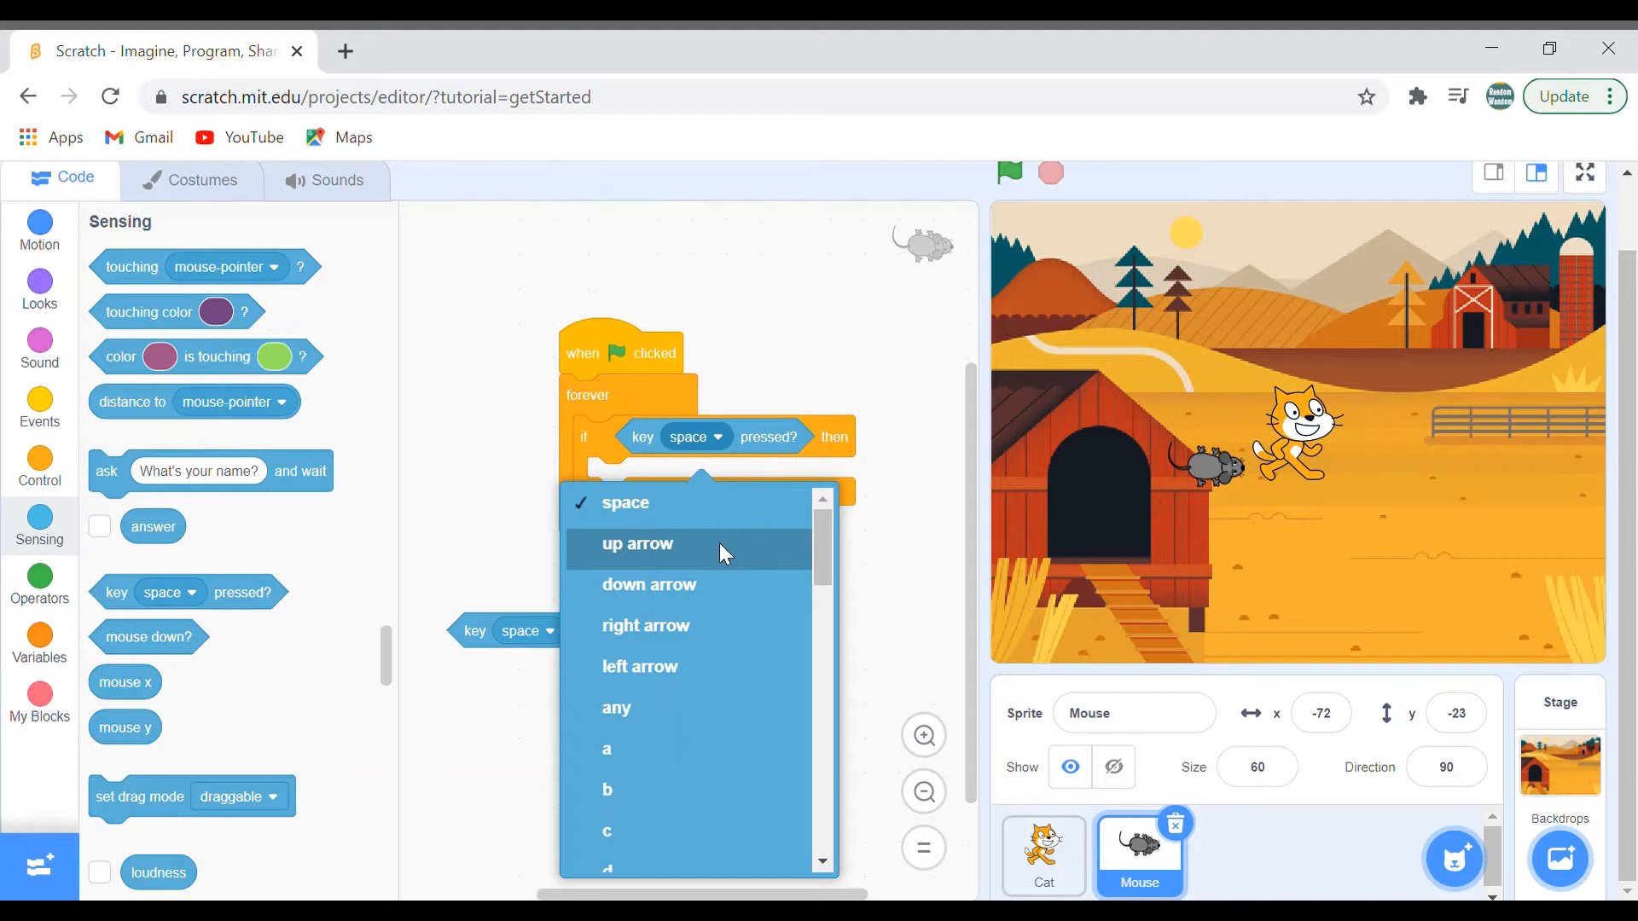
click(634, 543)
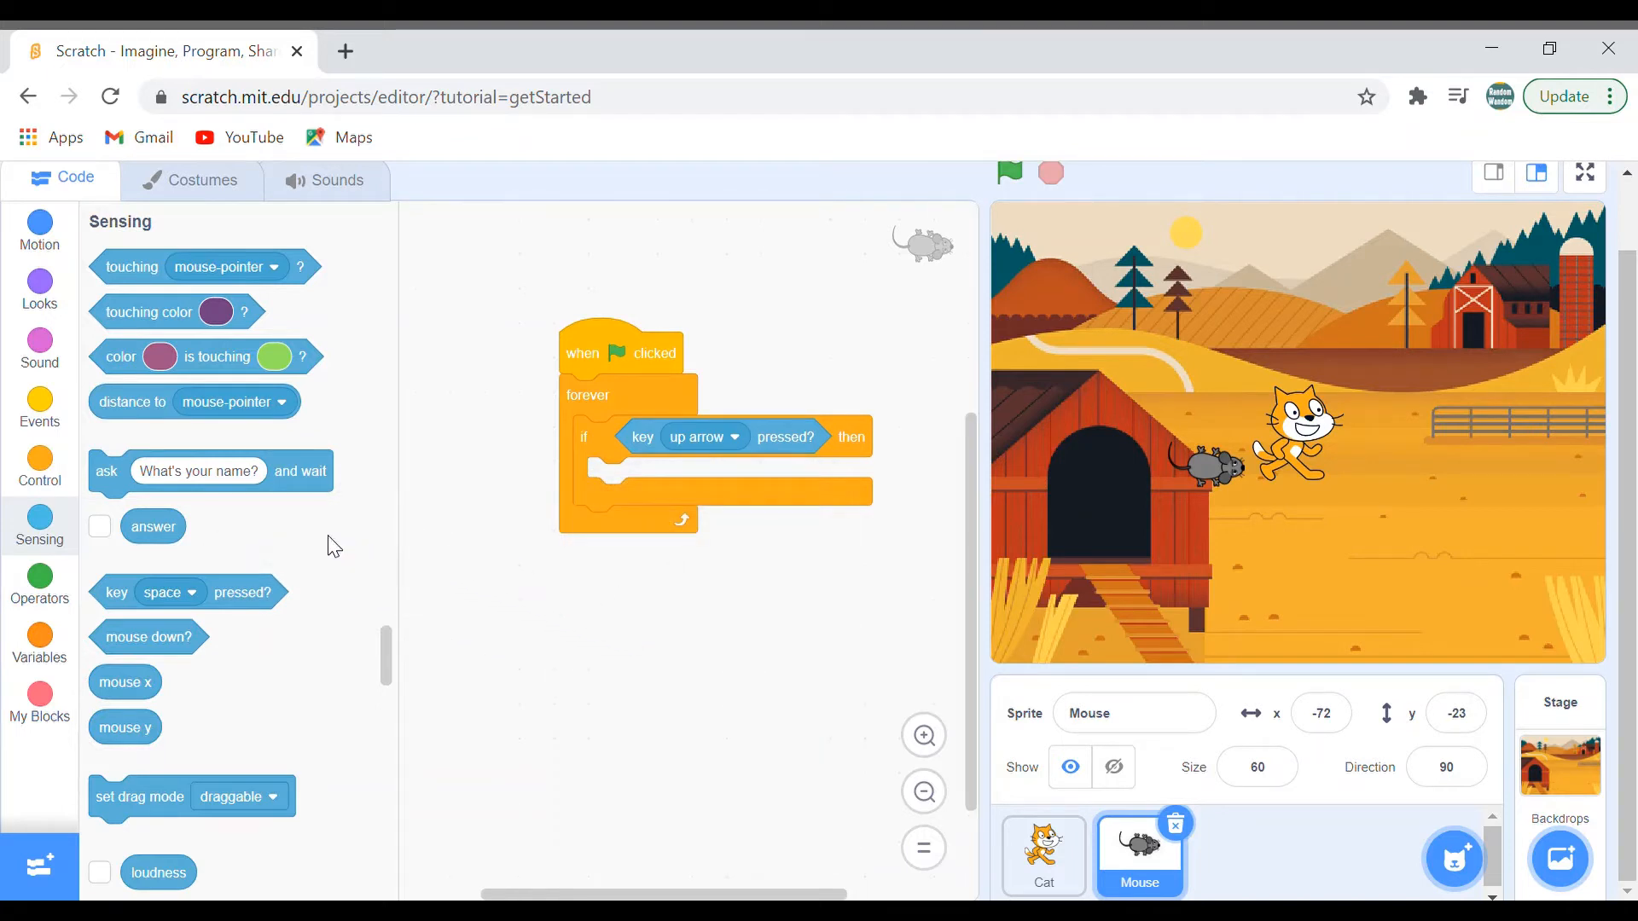
mouse_move(815, 394)
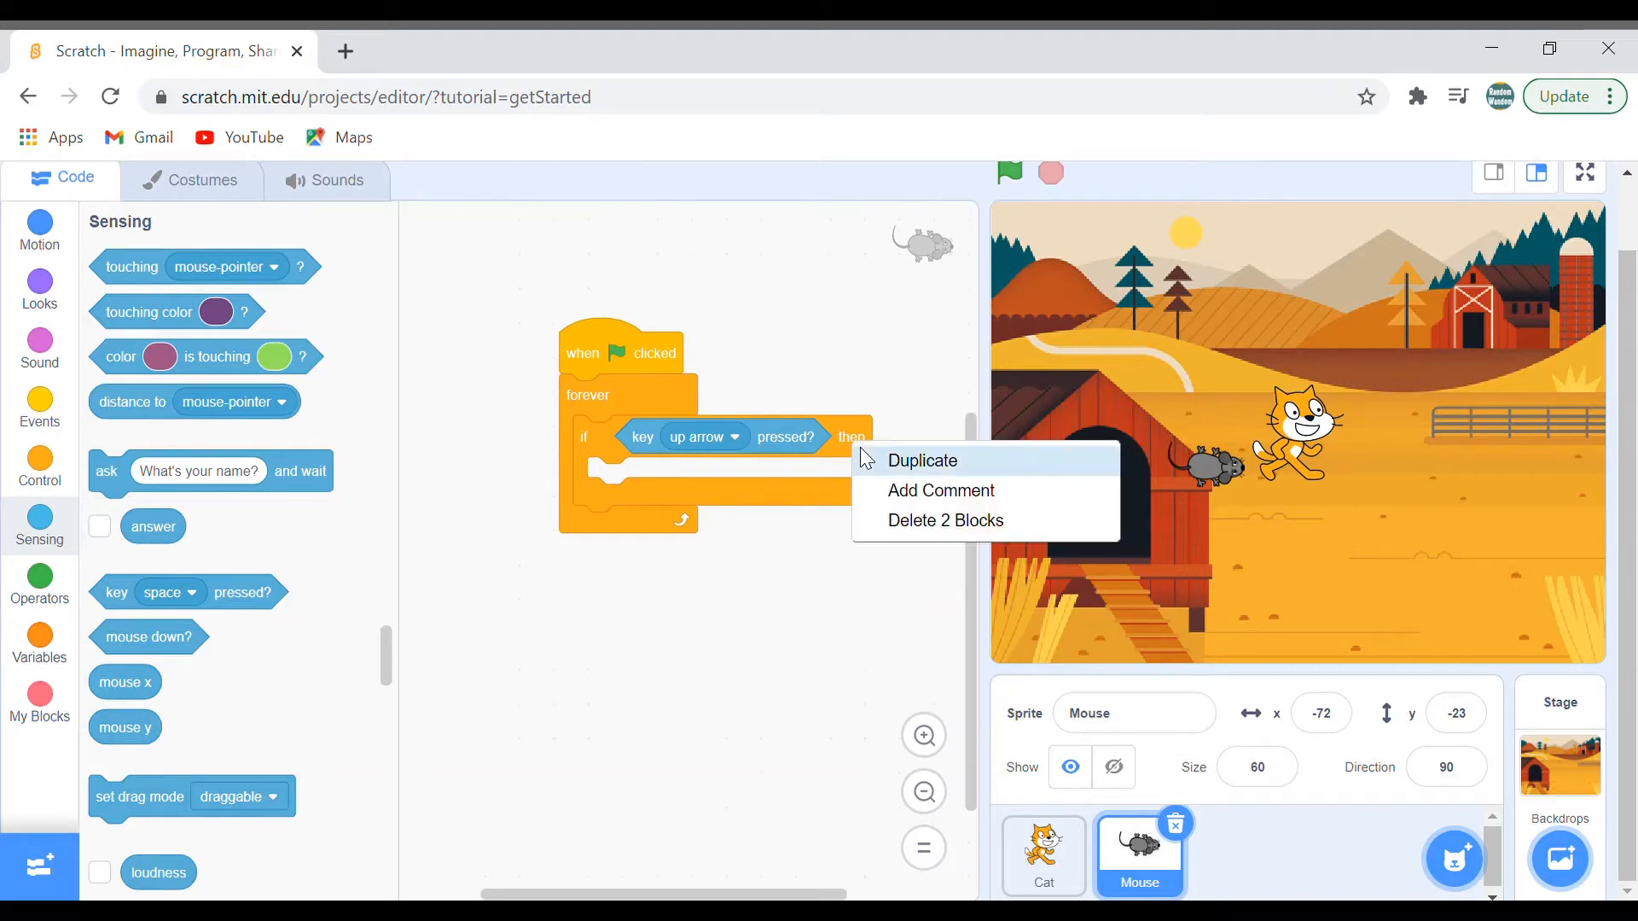
Duplicate the if block and set the copies' key conditions to the down, right and left arrows
click(920, 461)
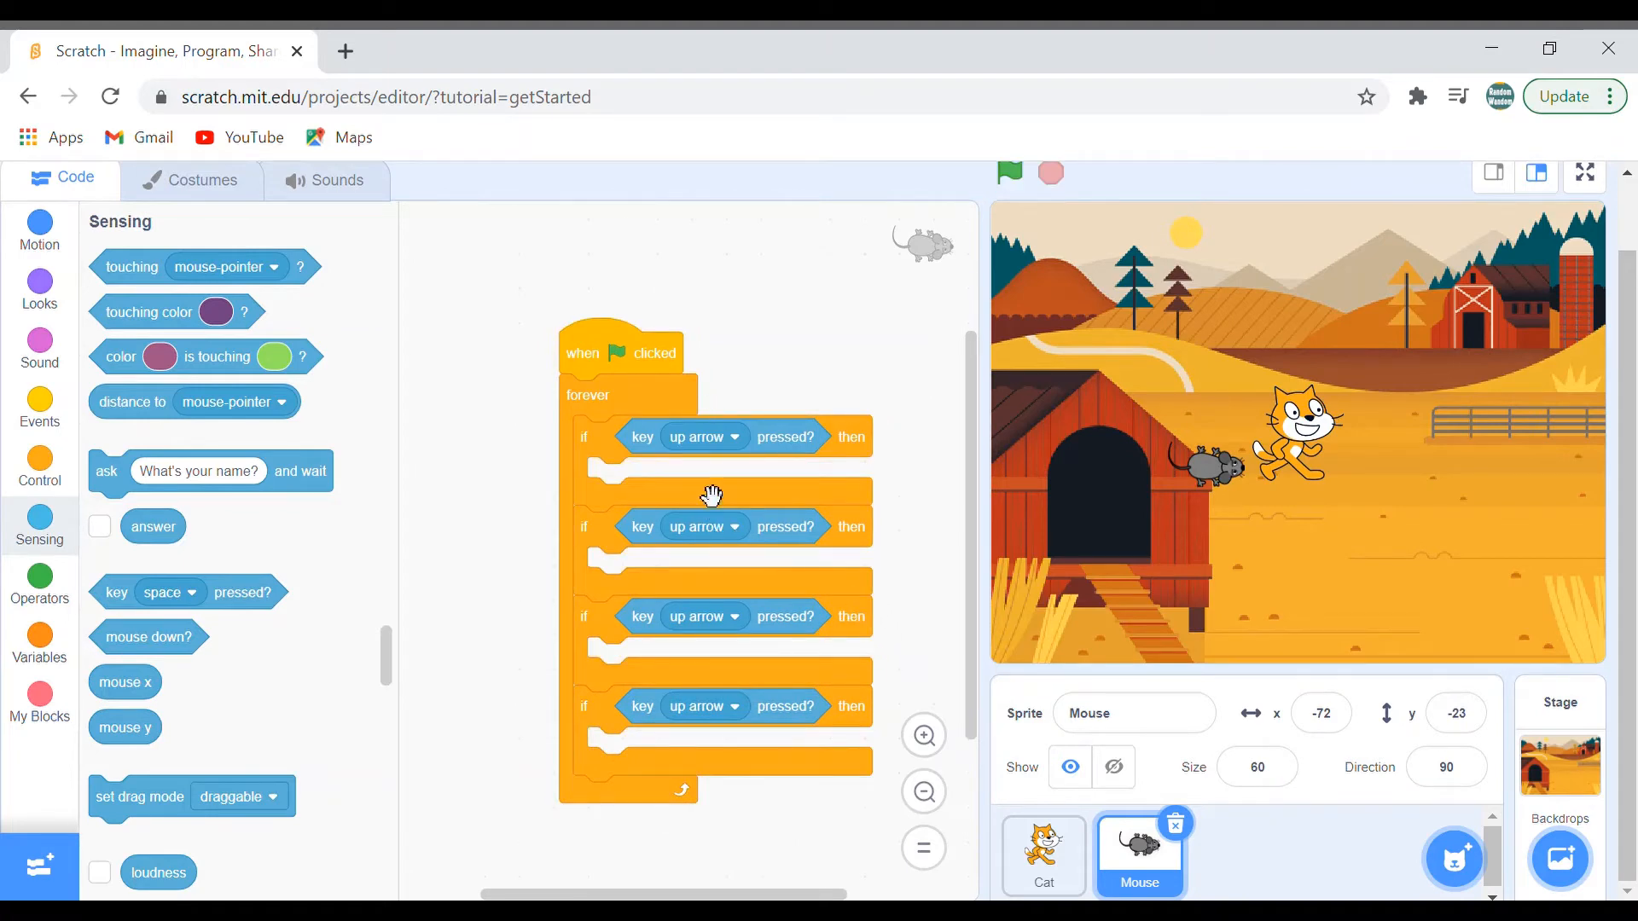
click(702, 527)
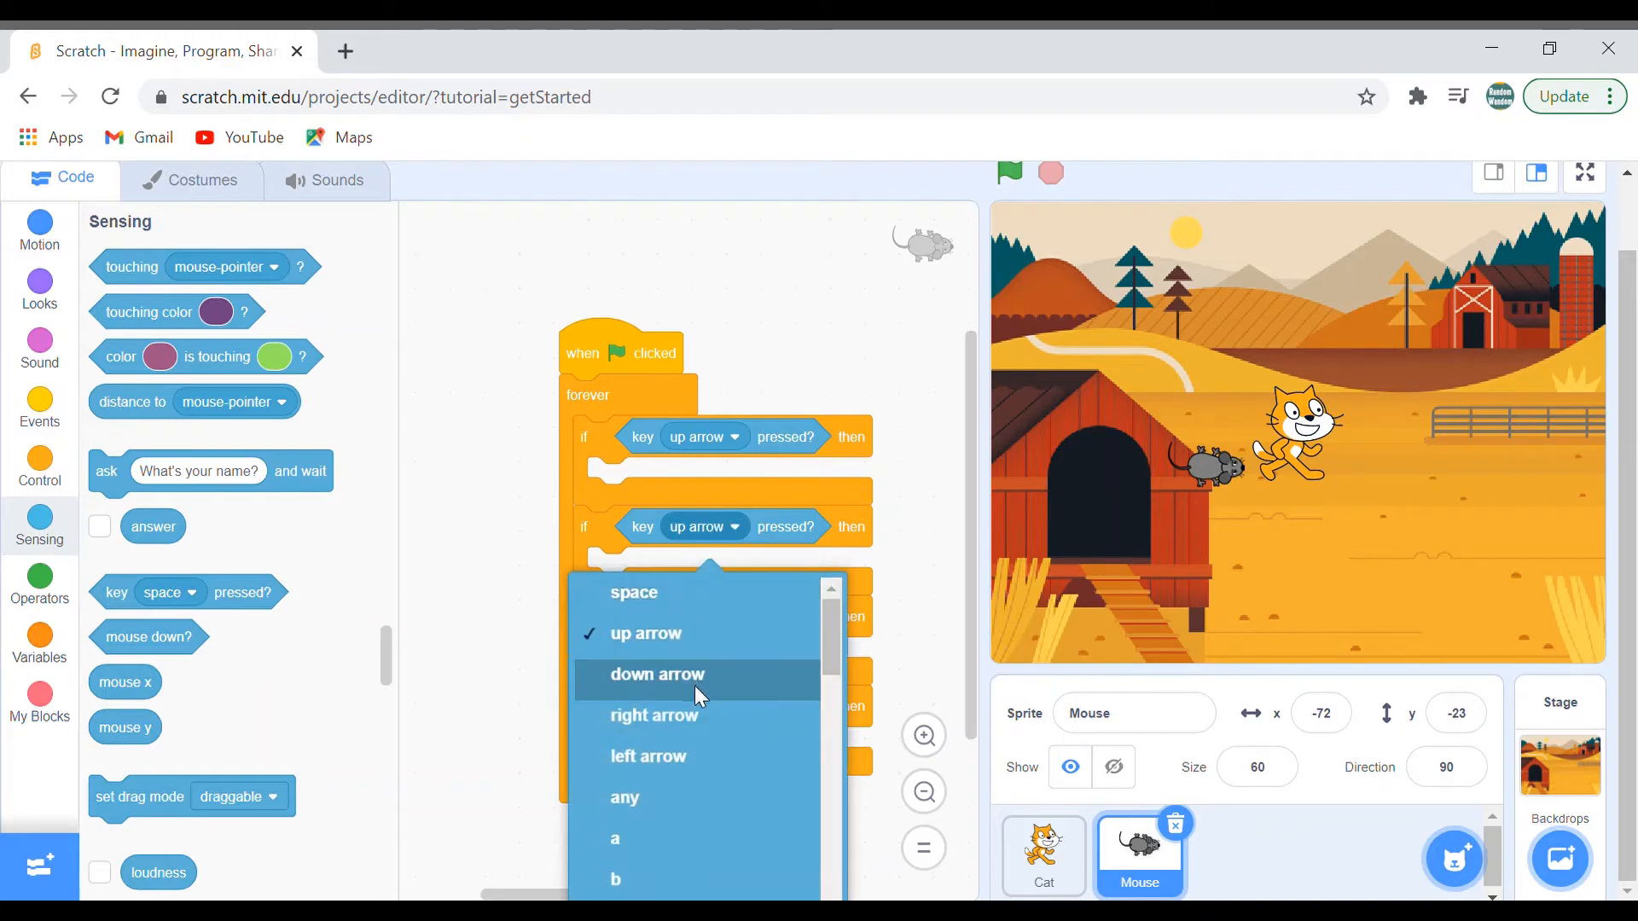
scroll(down, 3)
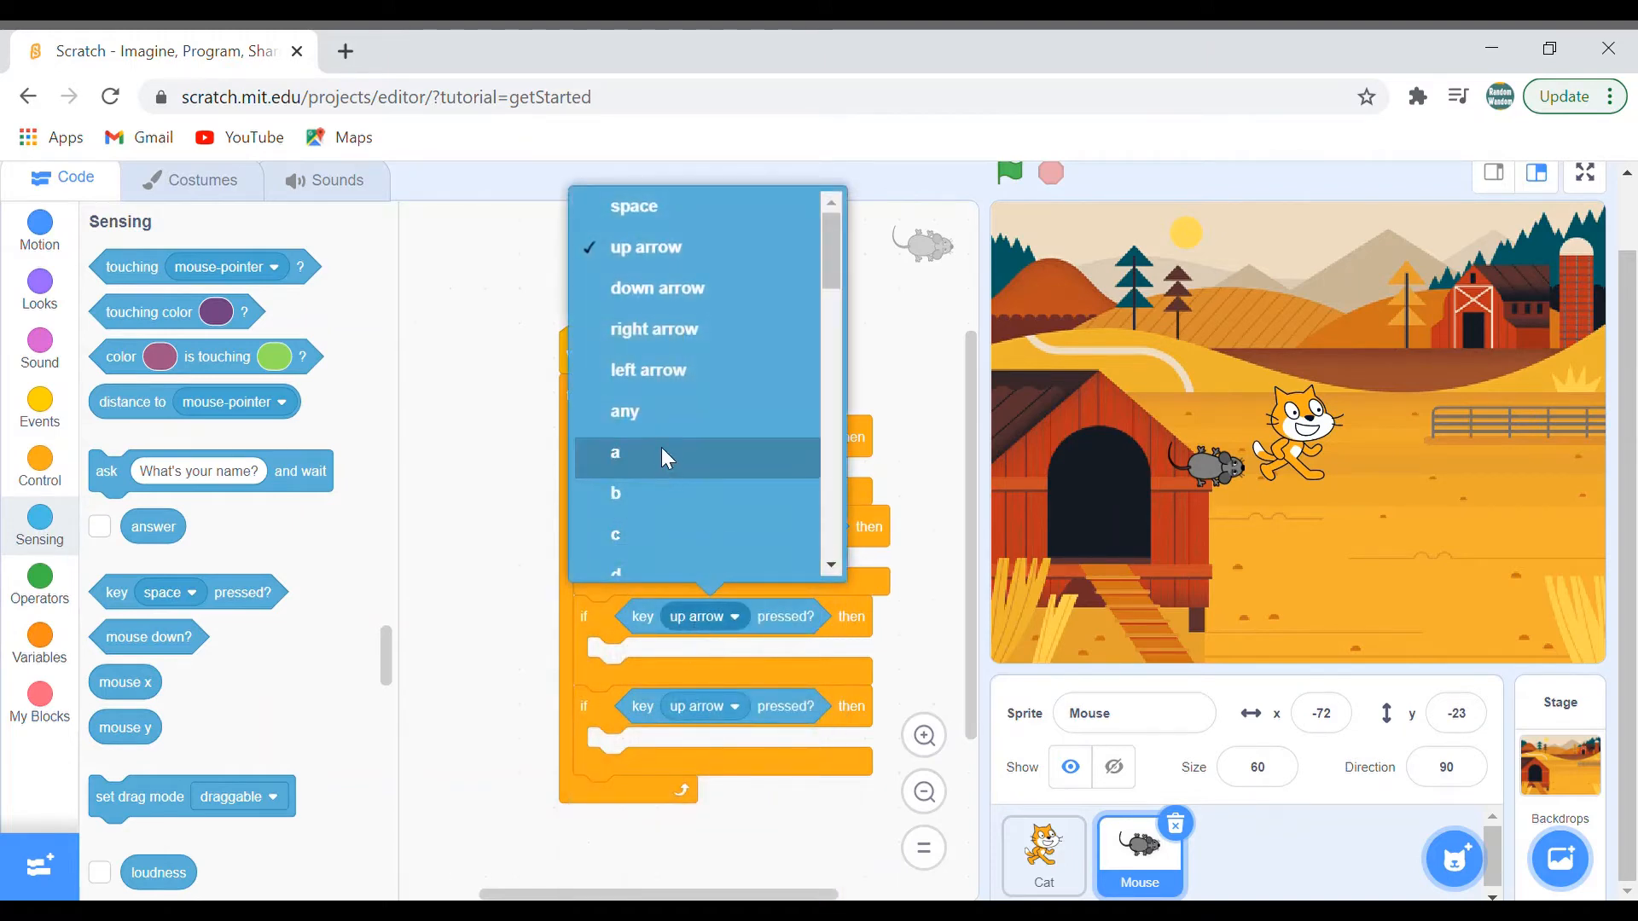
mouse_move(653, 329)
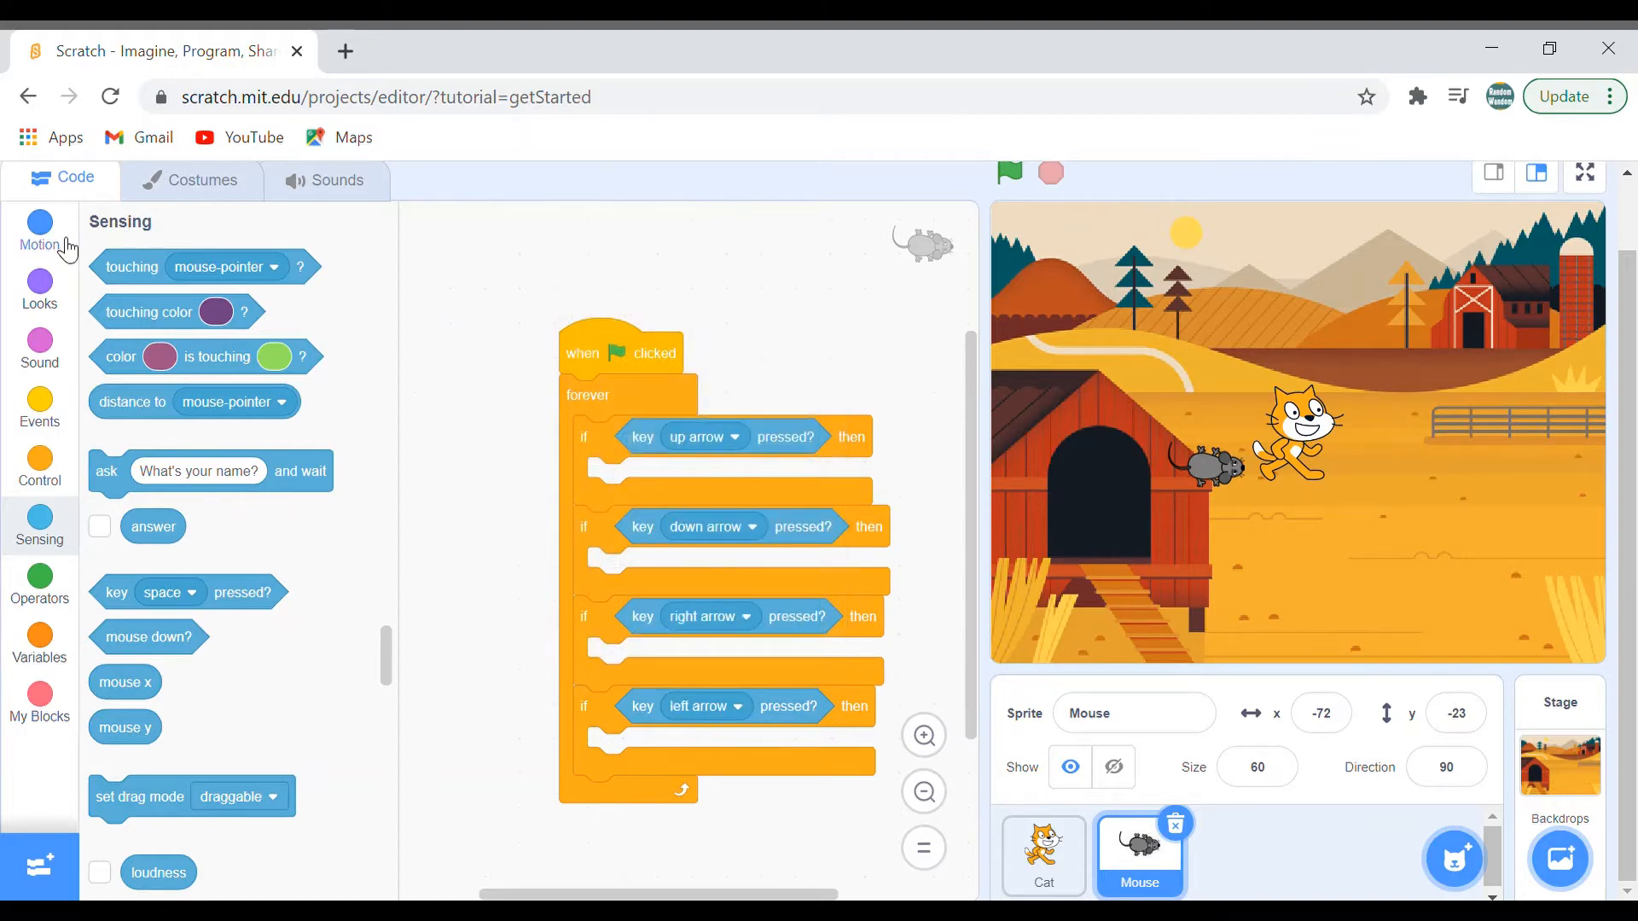
click(40, 231)
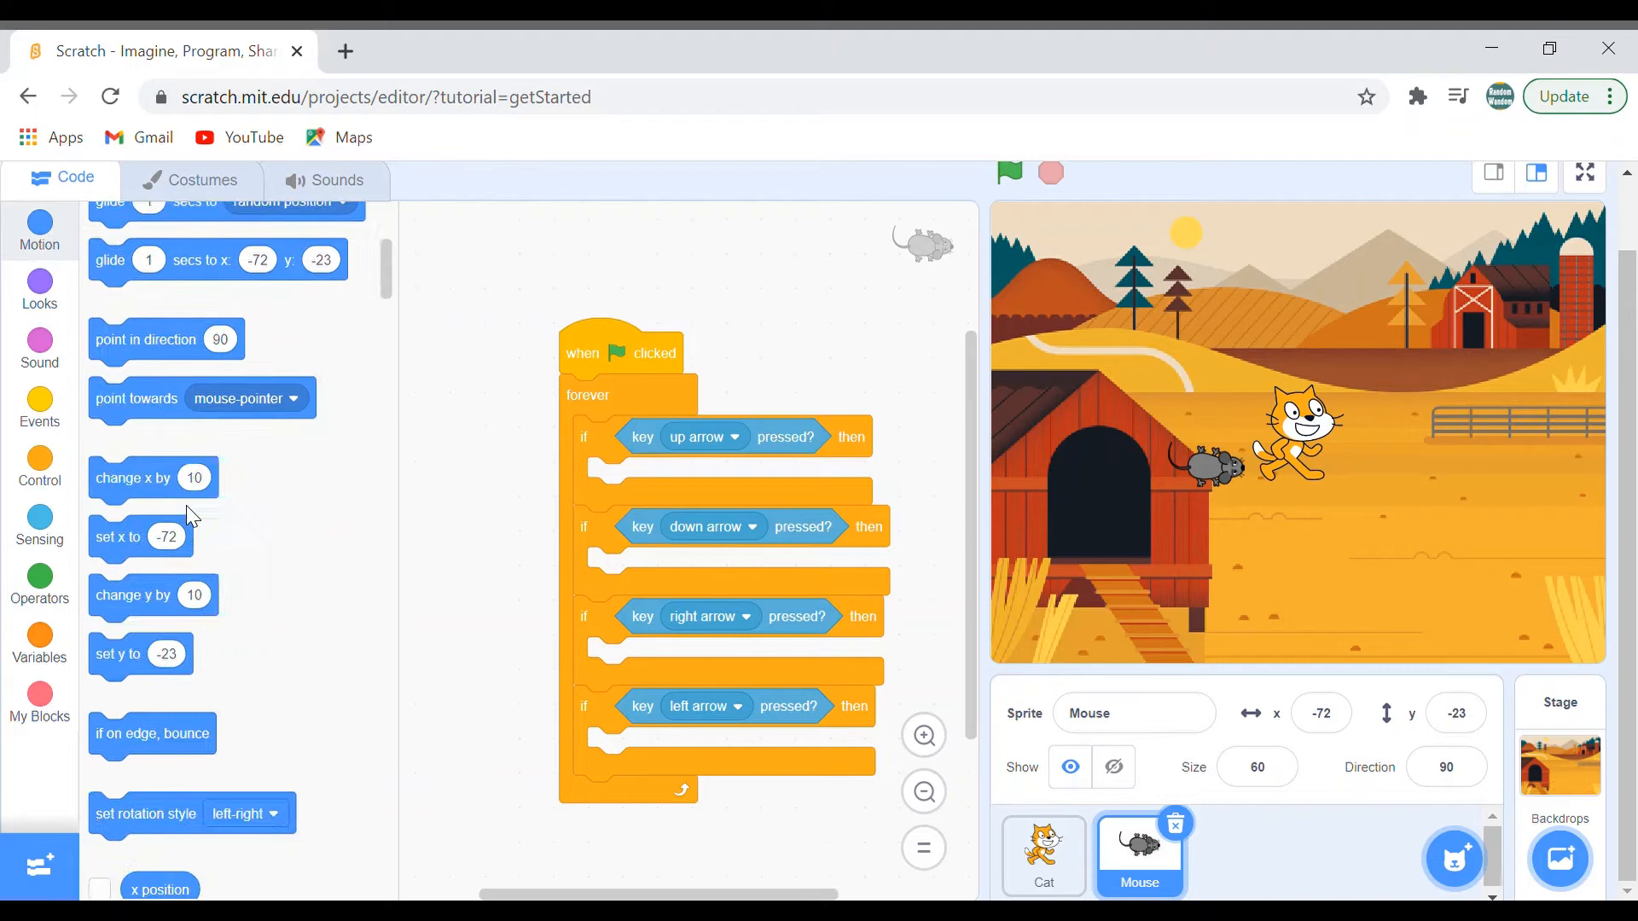
mouse_move(172, 522)
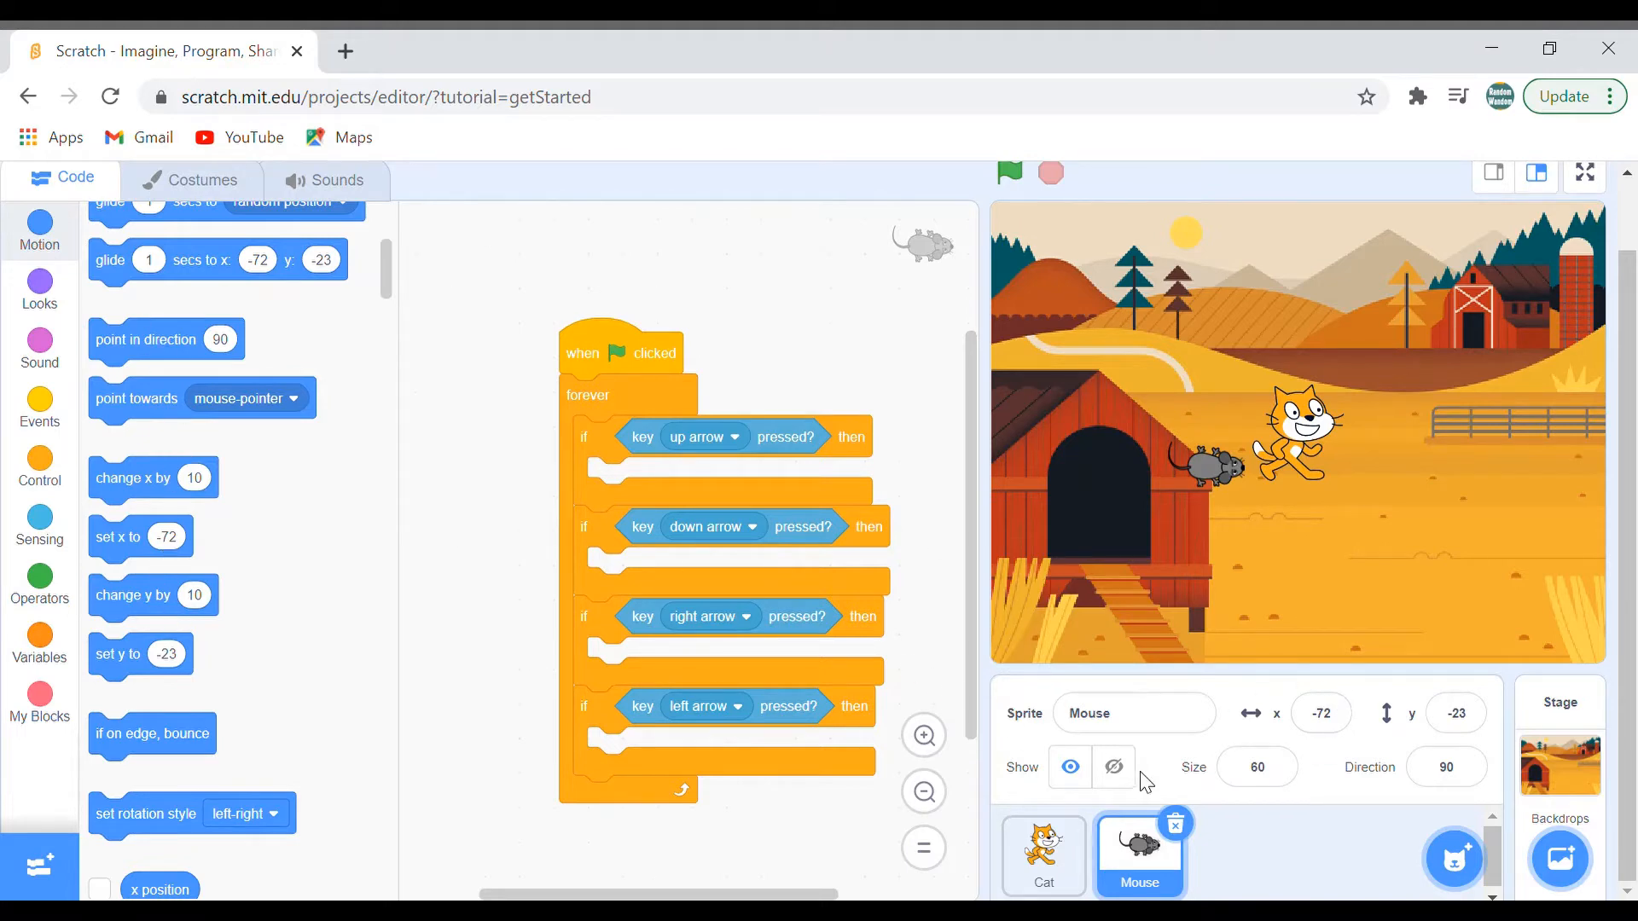
mouse_move(1345, 747)
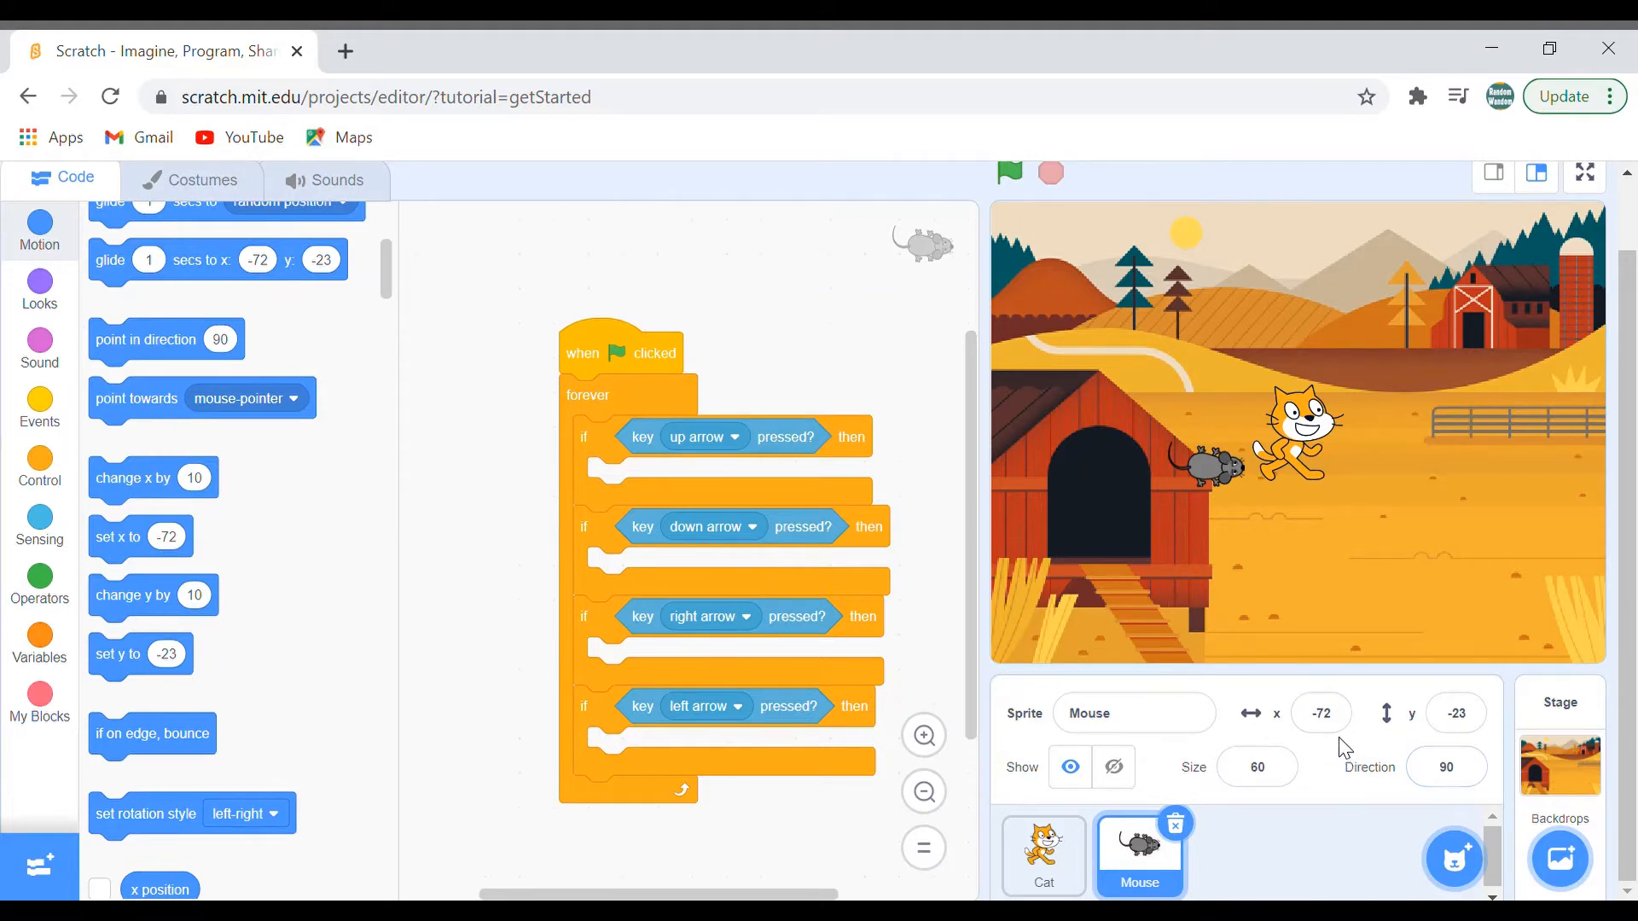
mouse_move(1394, 734)
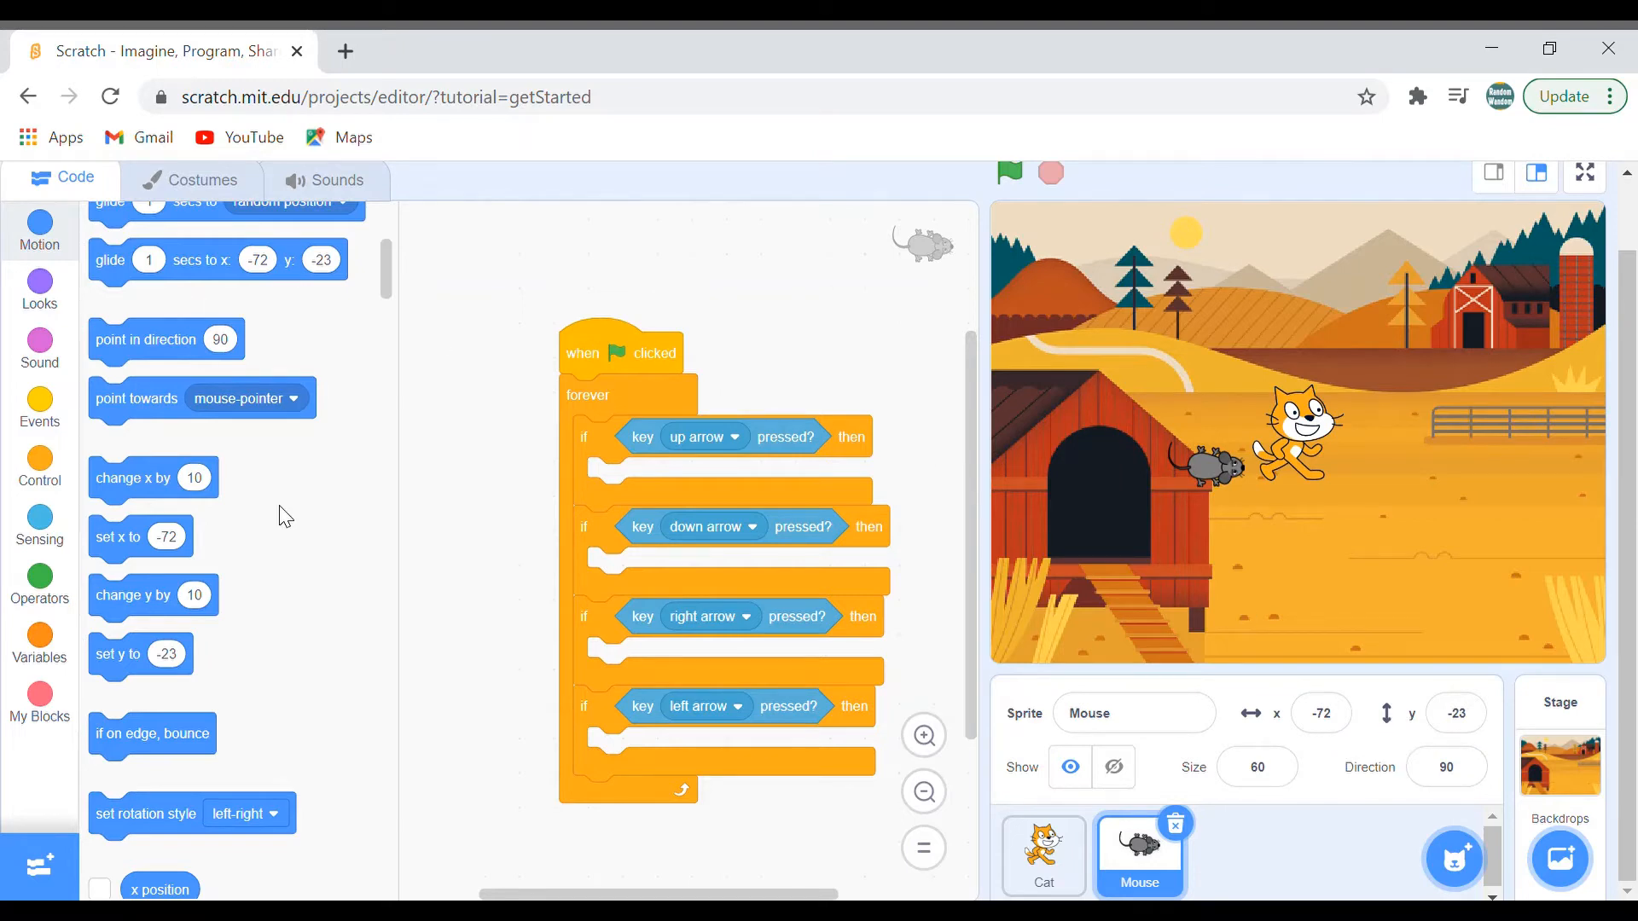
Add change y by ±5 under the up/down checks and change x by ±5 under the right/left checks
drag(152, 478, 654, 483)
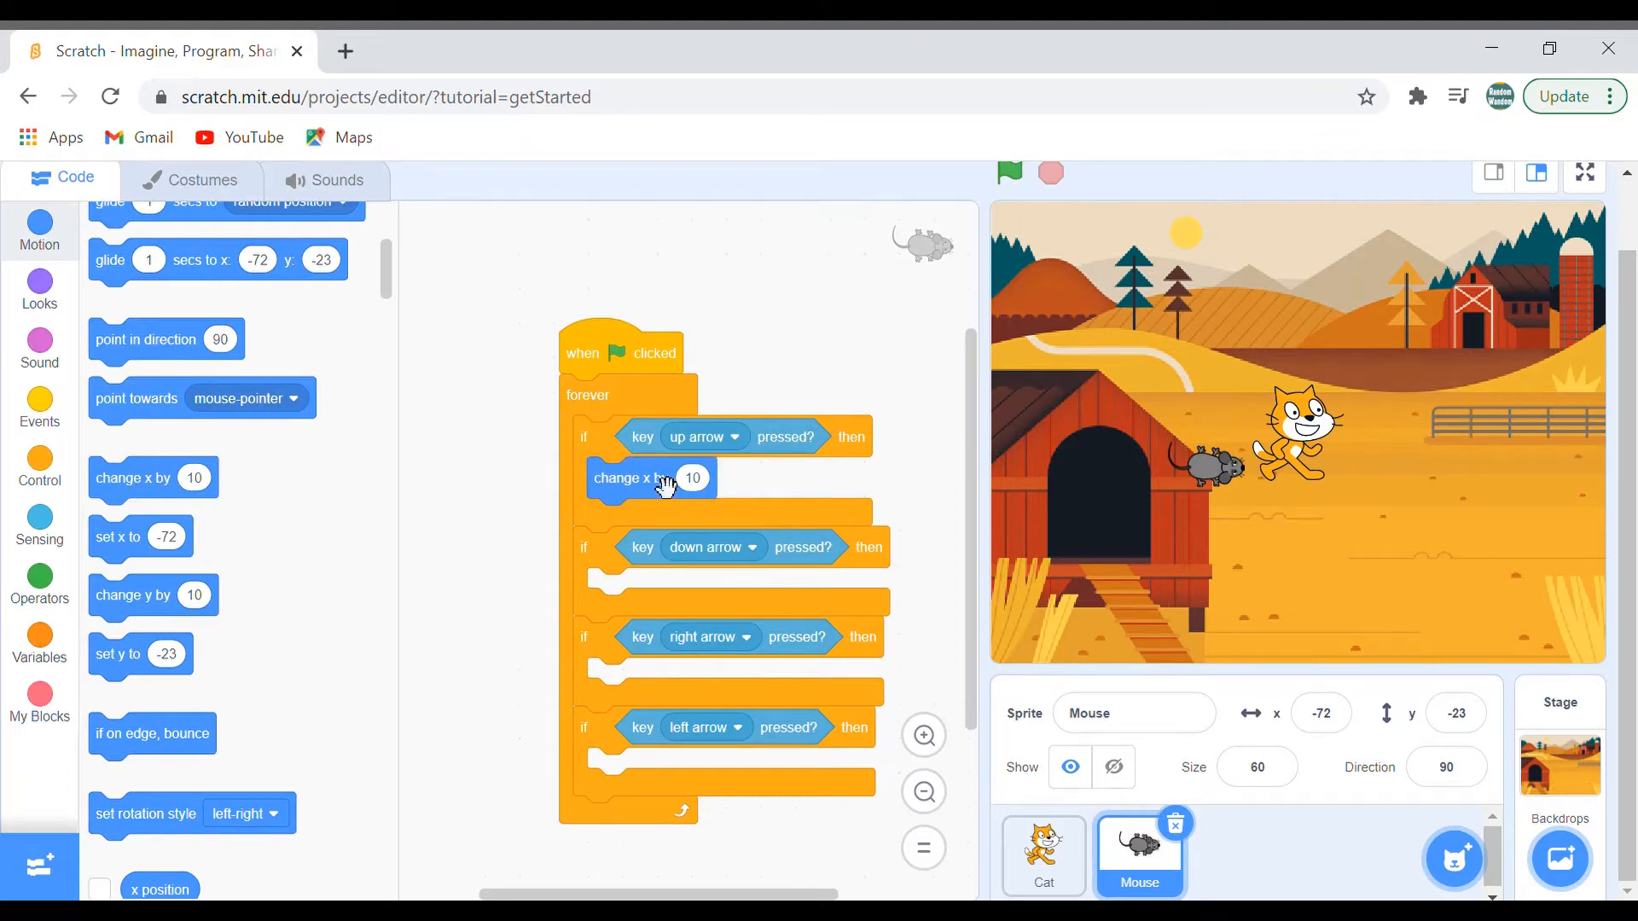
drag(649, 478, 643, 454)
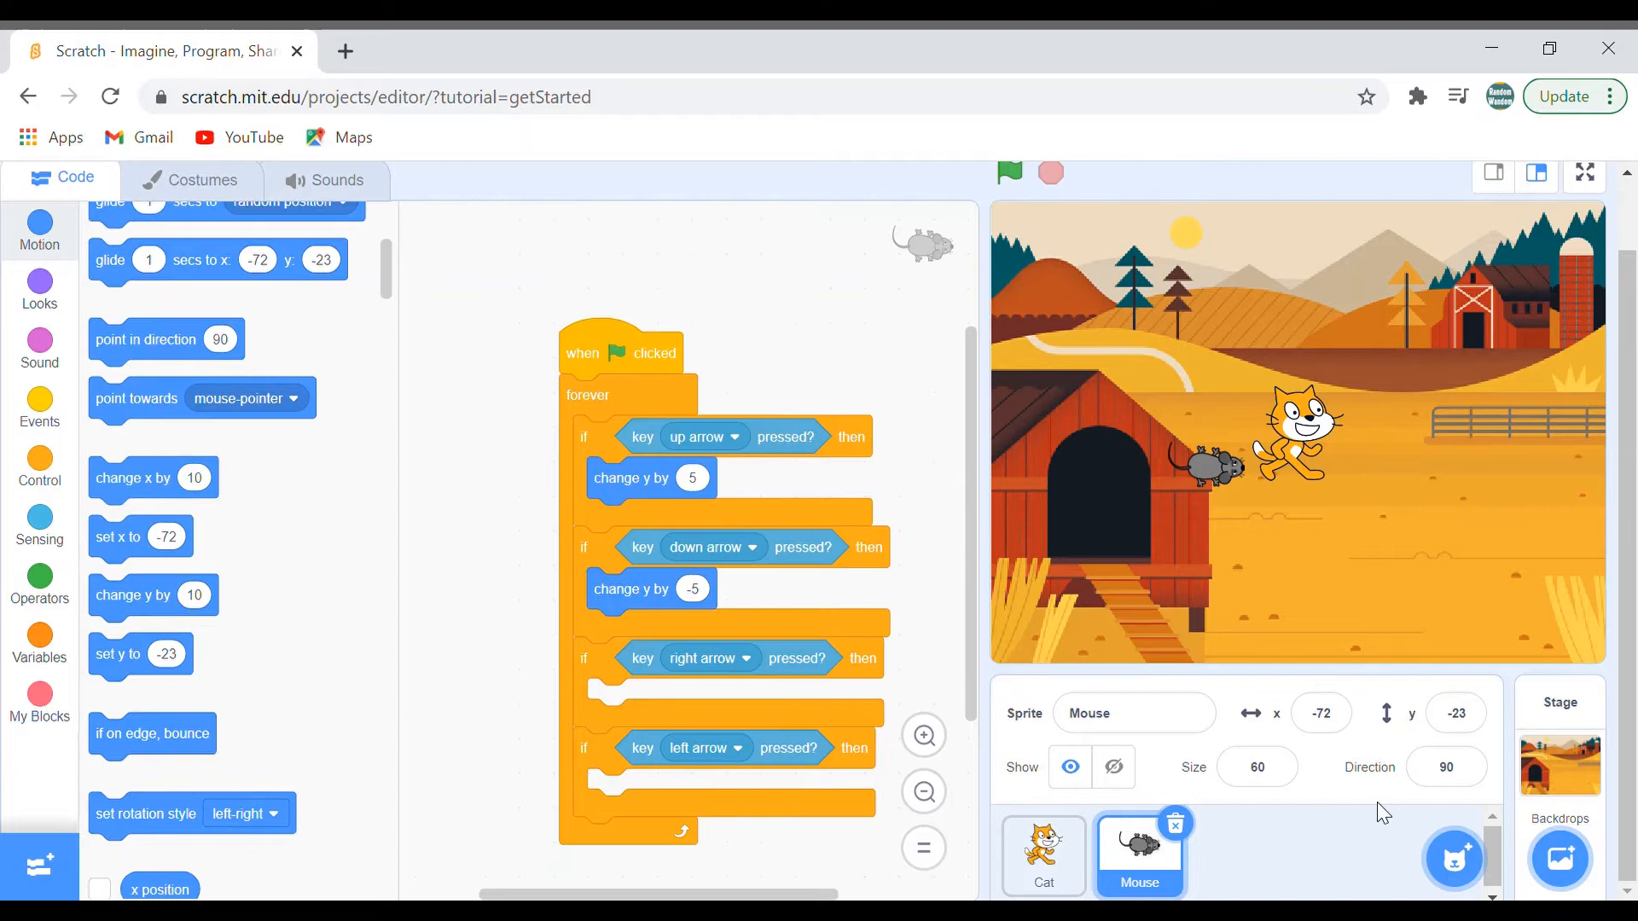
mouse_move(1257, 729)
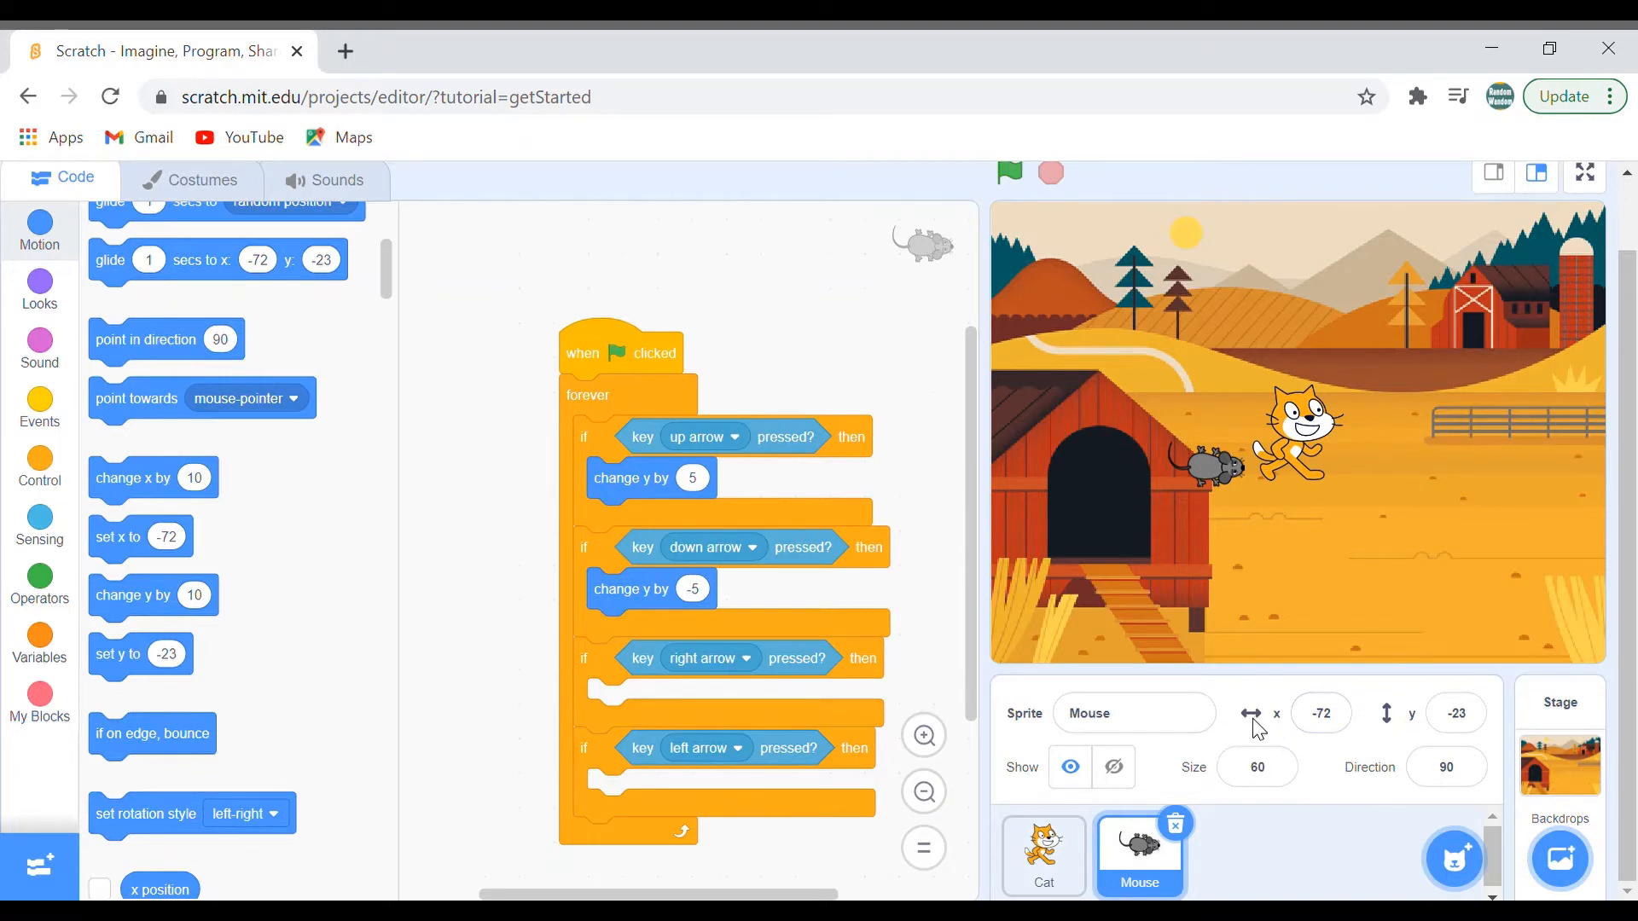
mouse_move(118, 495)
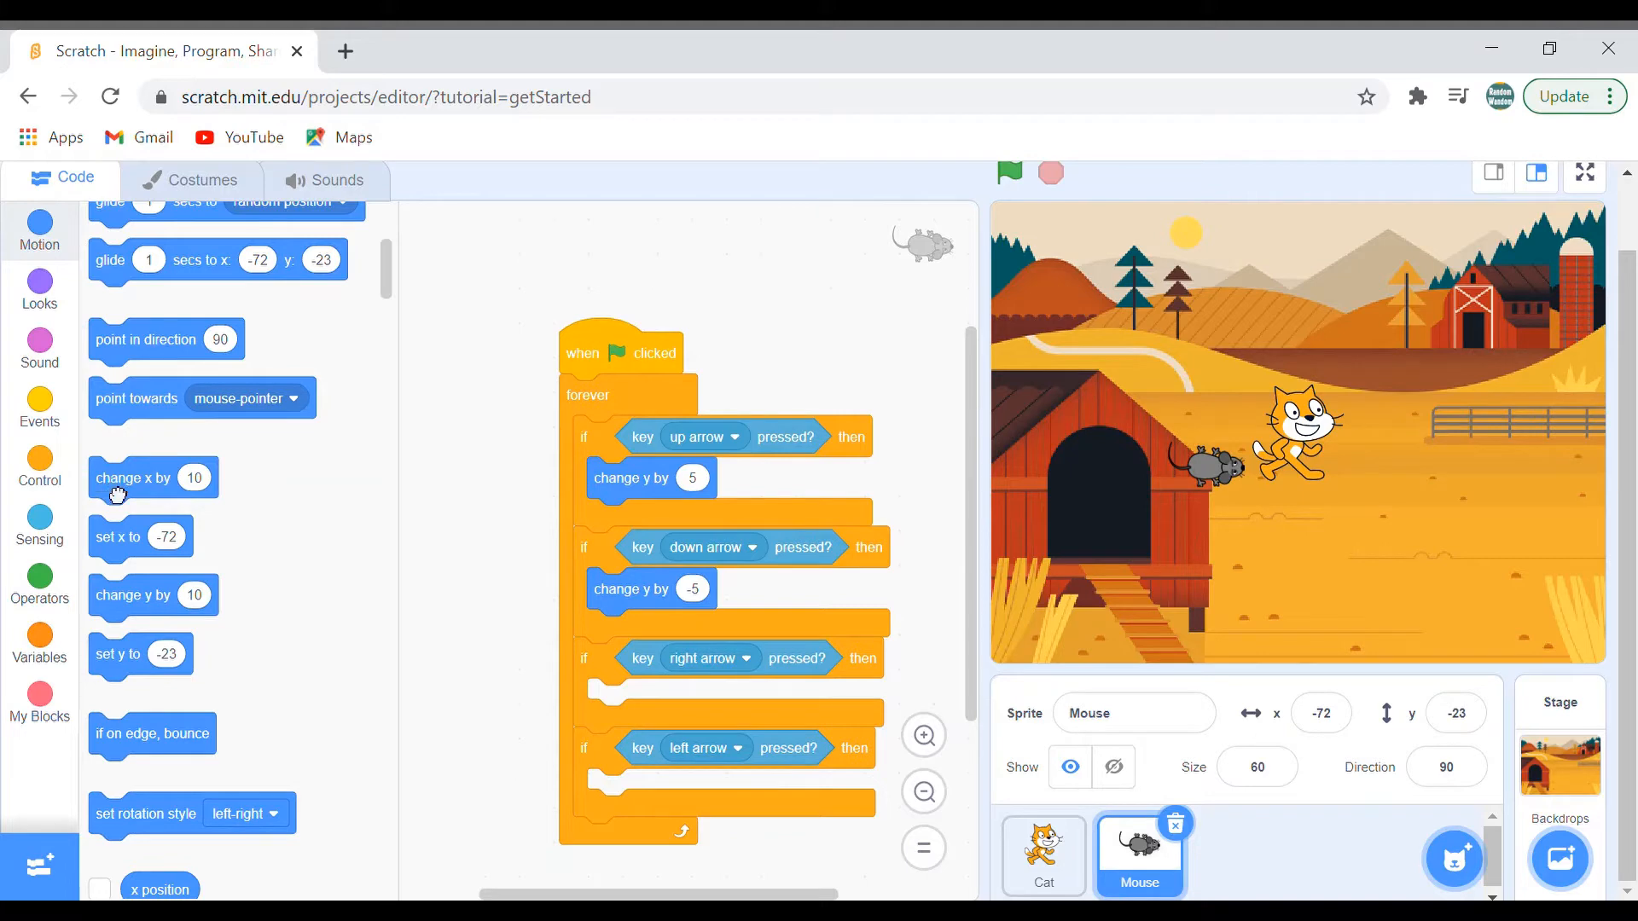
mouse_move(507, 701)
text(5)
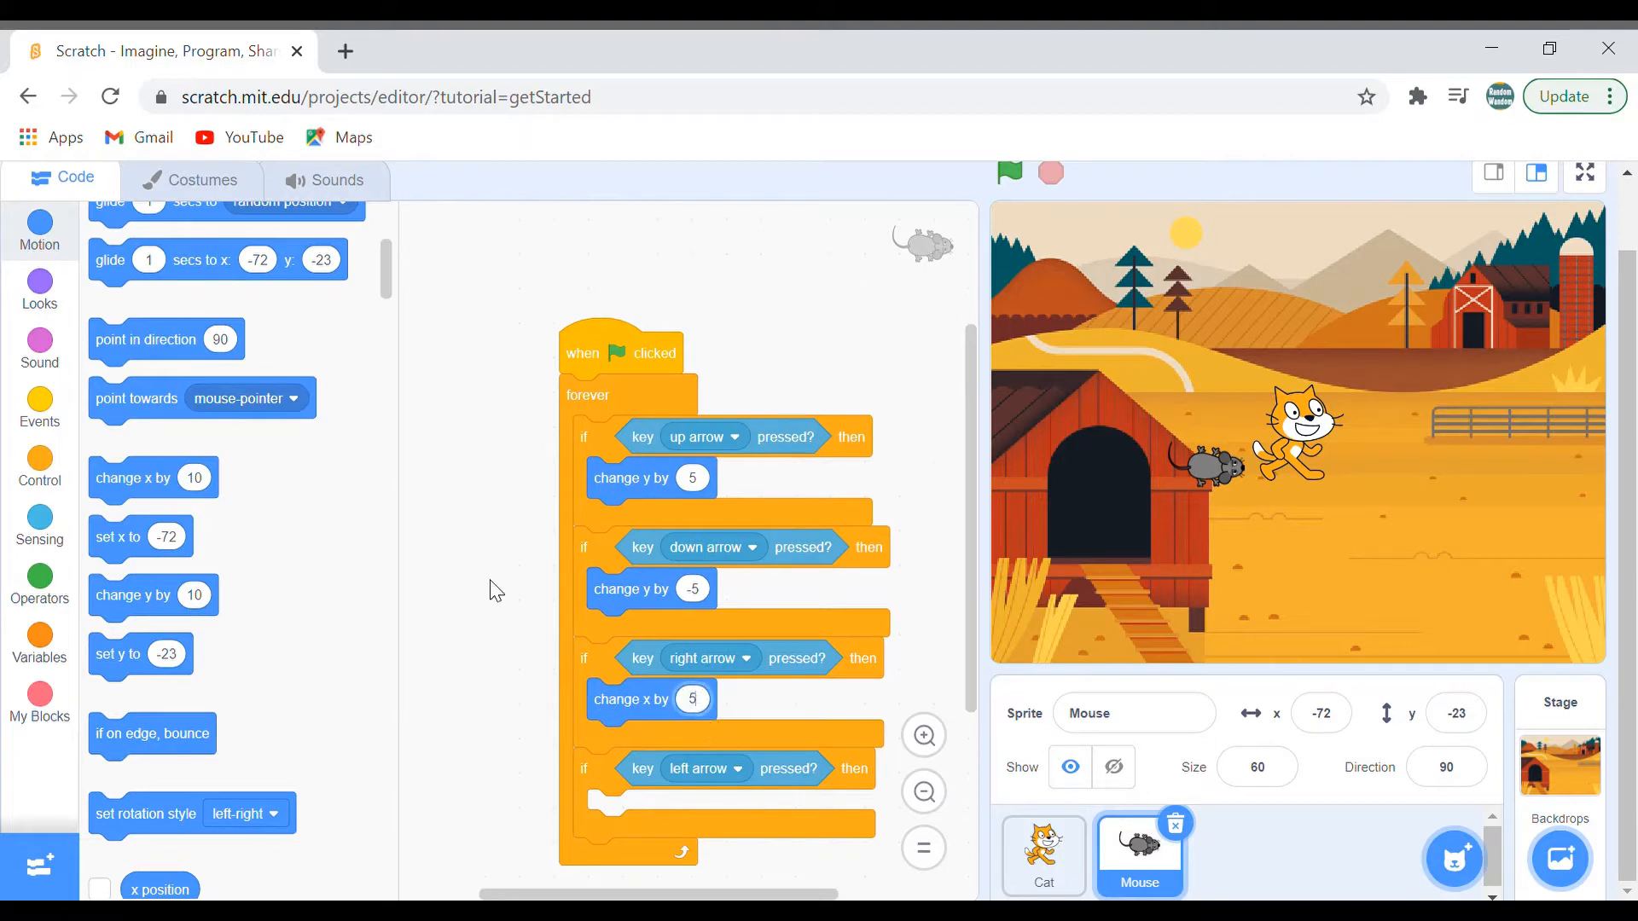
drag(152, 477, 715, 804)
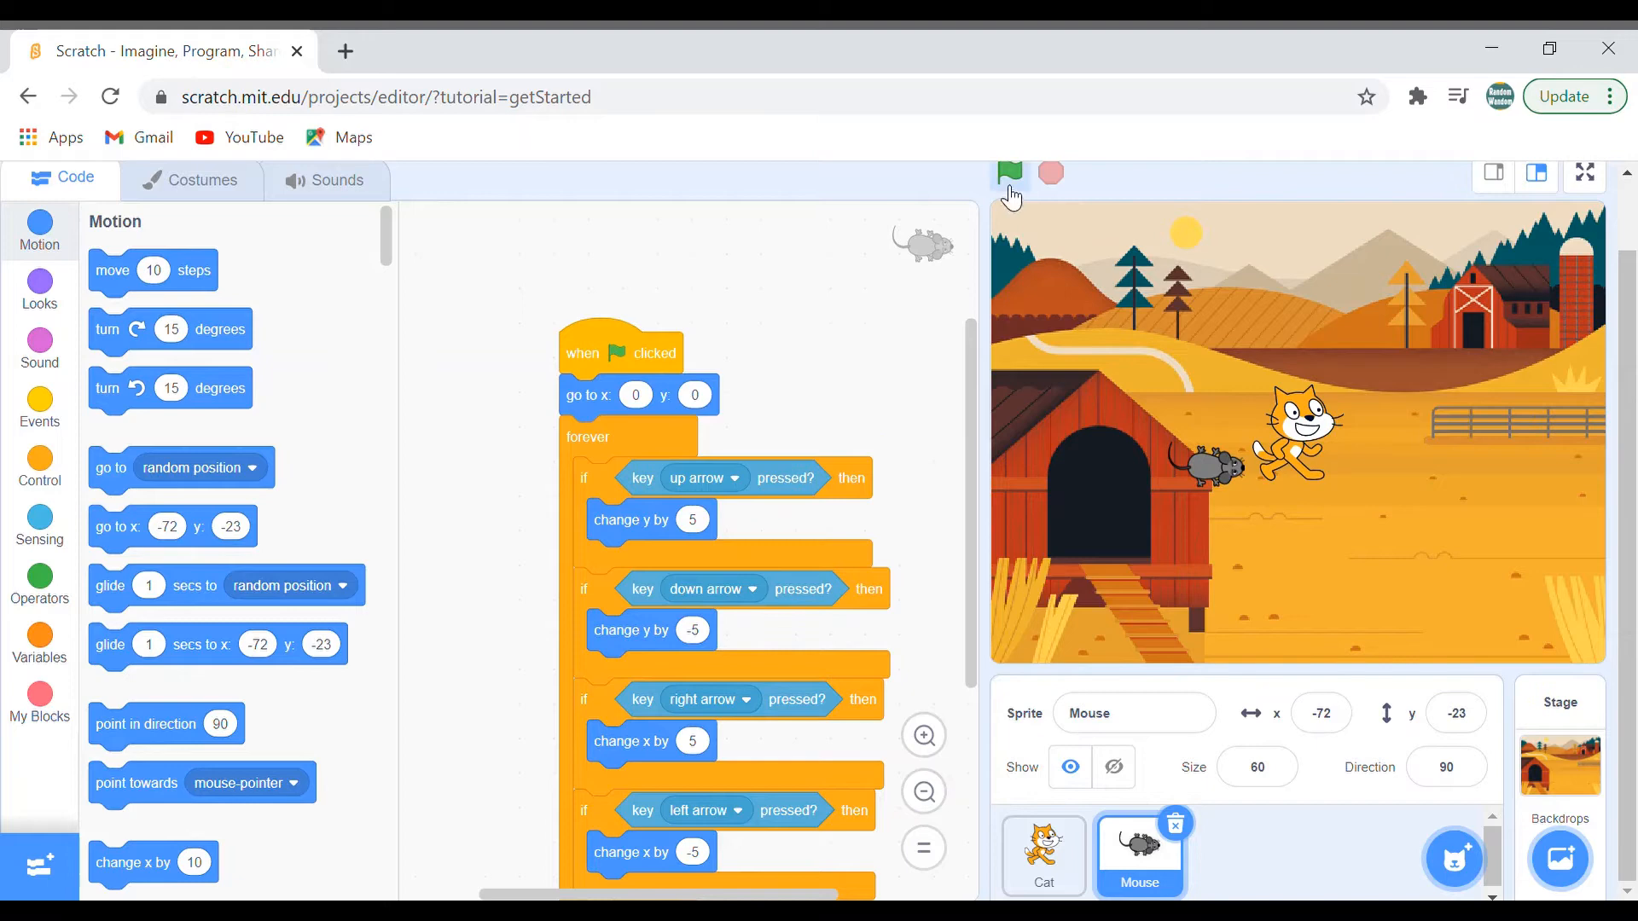
Test the controls, then add 'point in direction' blocks to the up and down branches and set their angles
click(1009, 174)
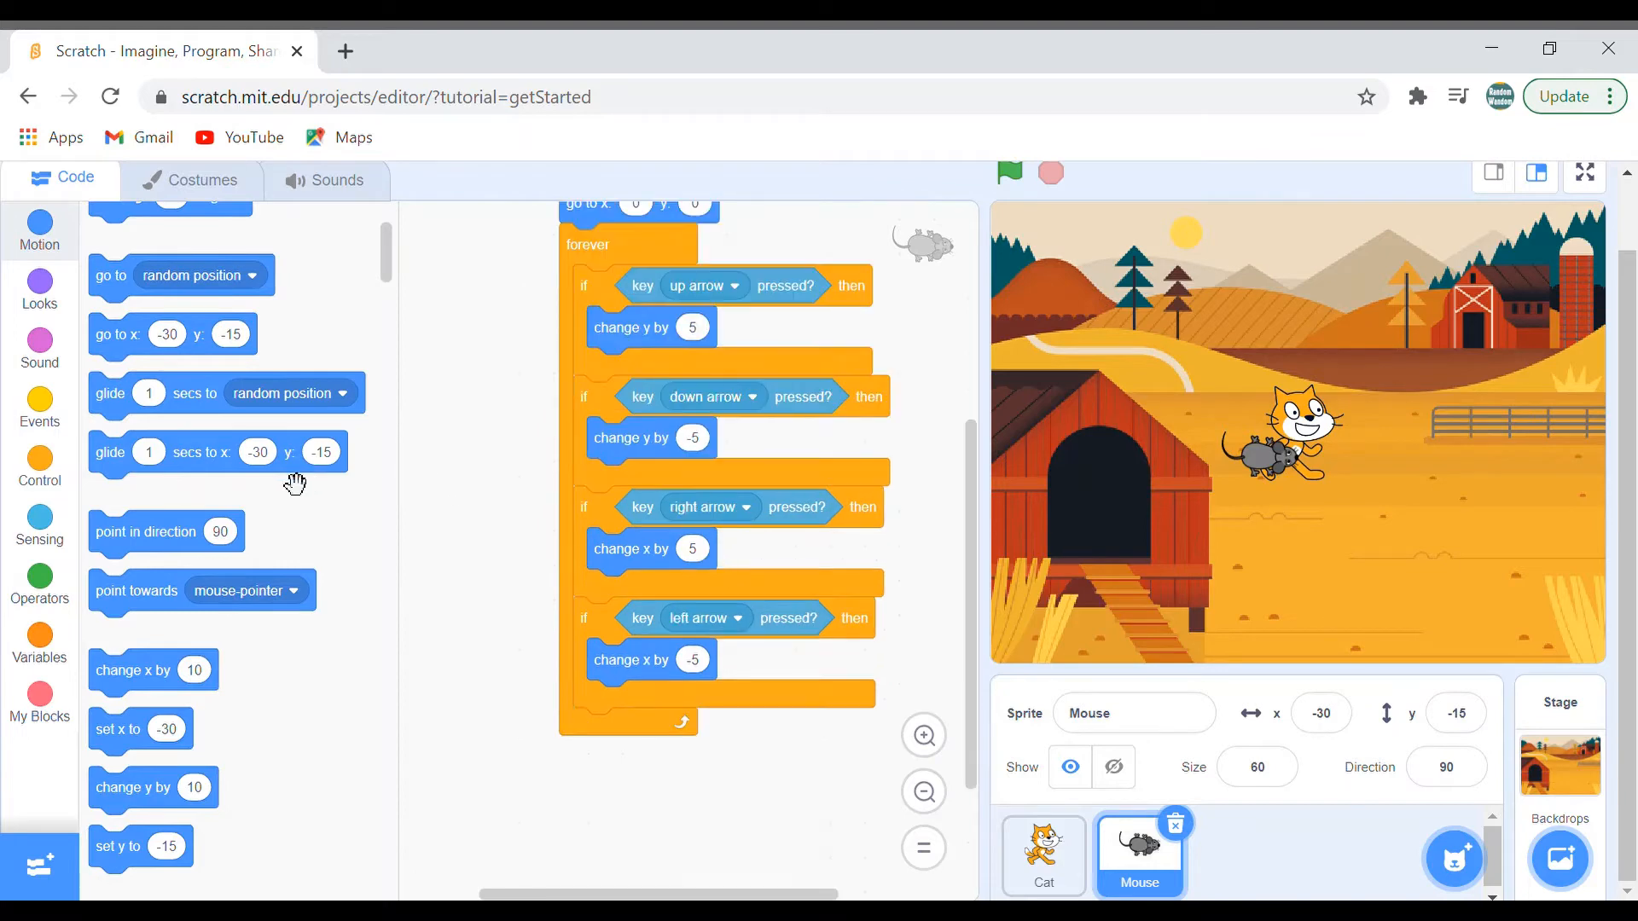
drag(147, 533, 481, 407)
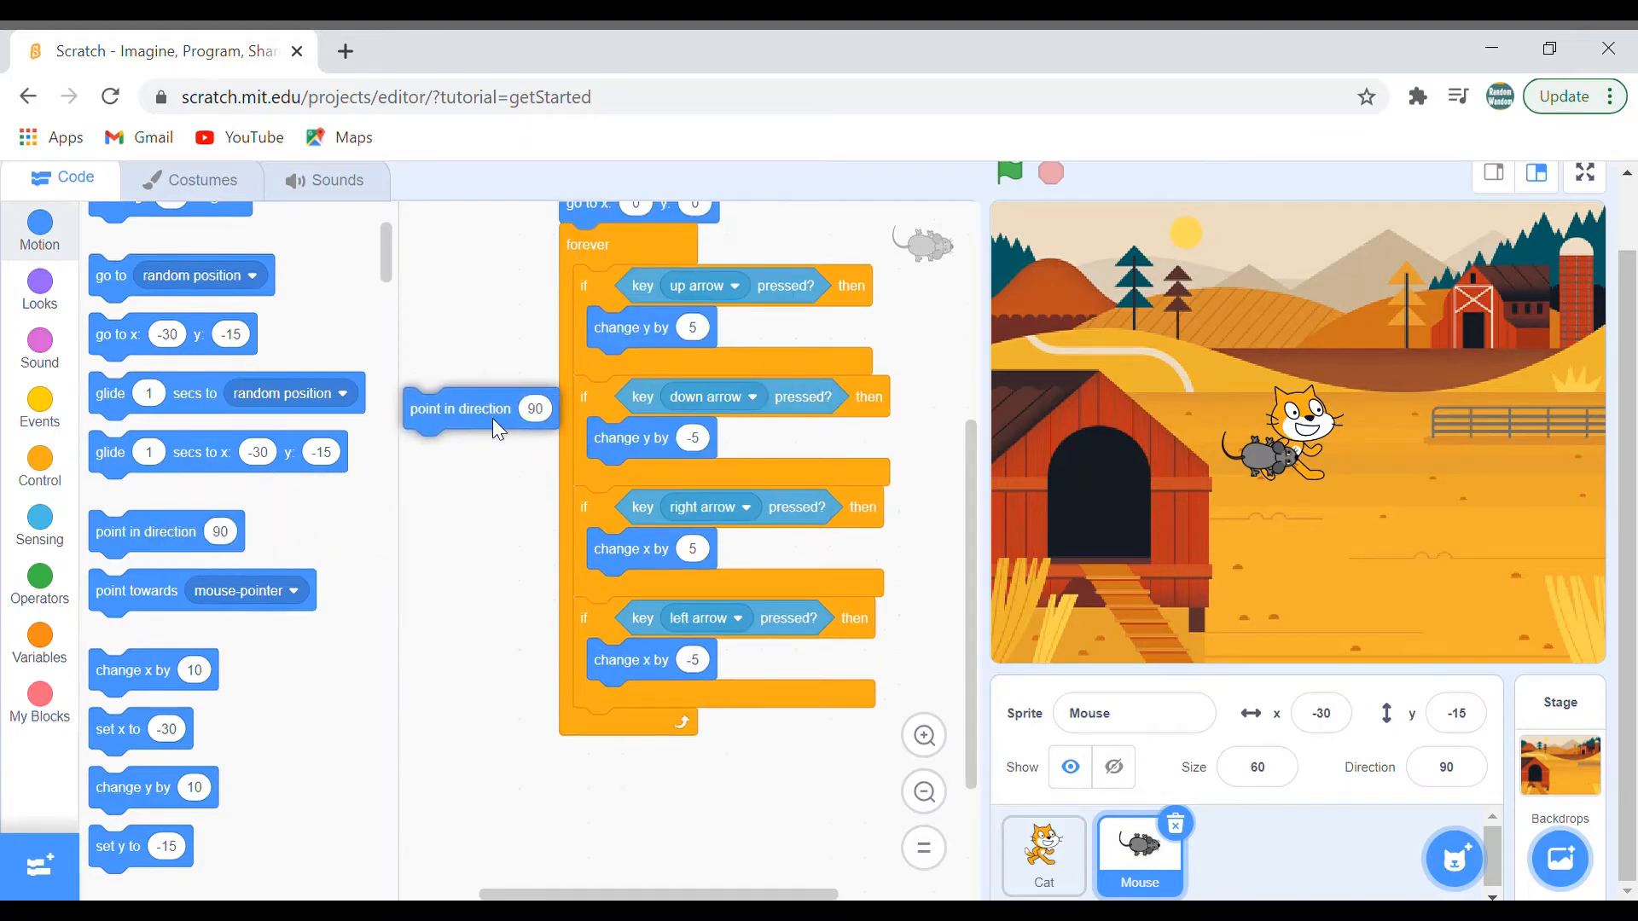
click(536, 407)
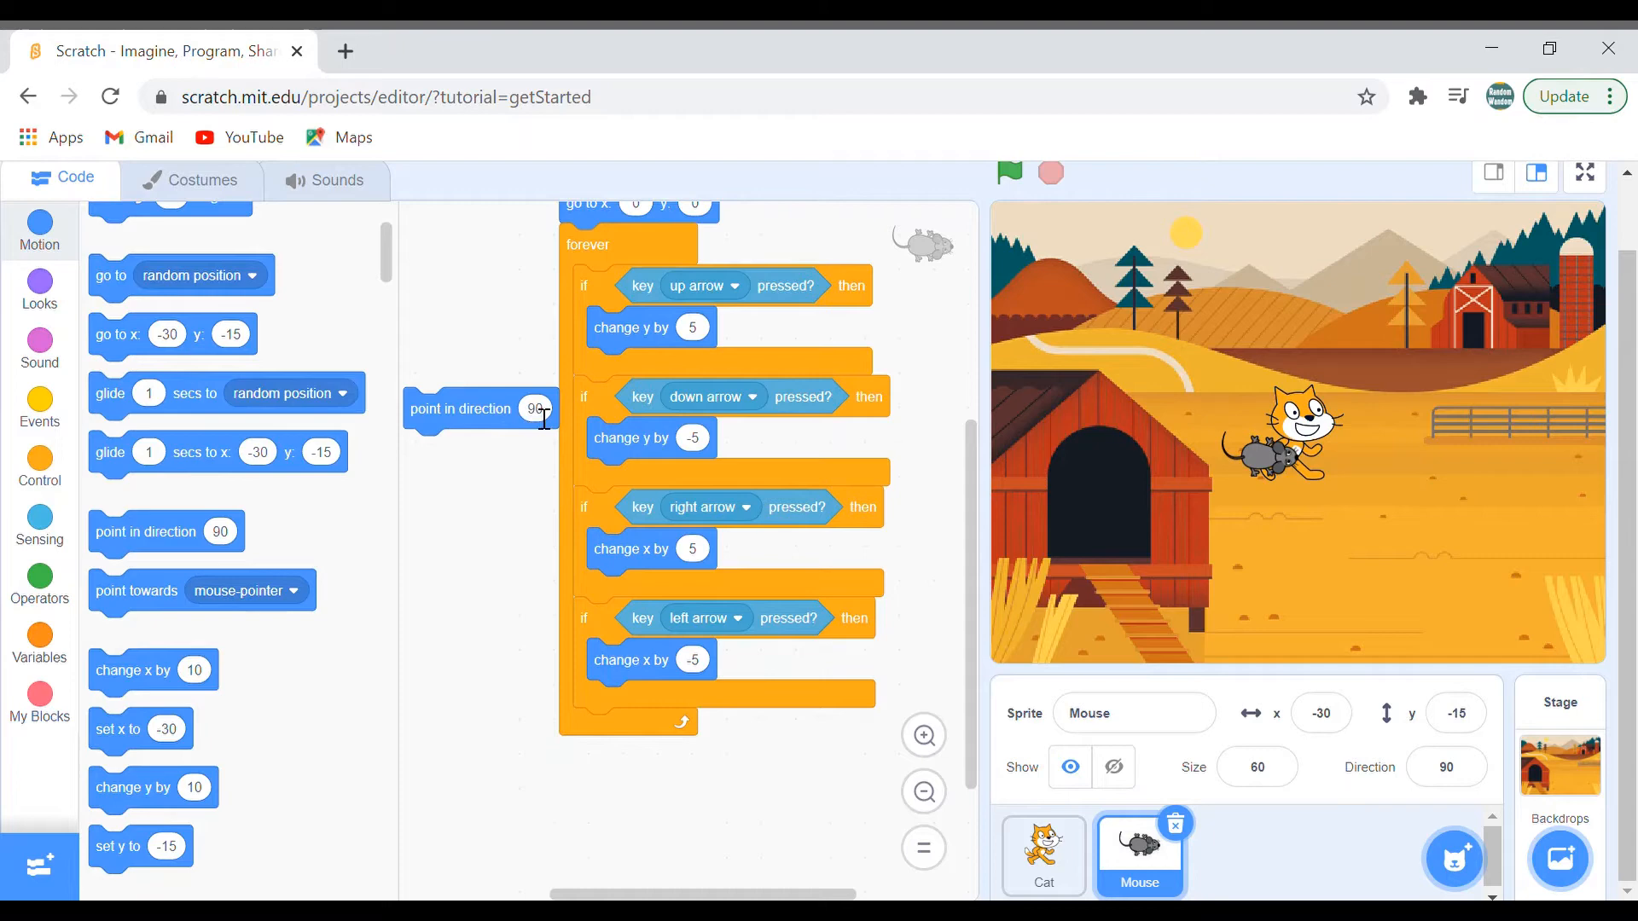
click(536, 408)
text(0)
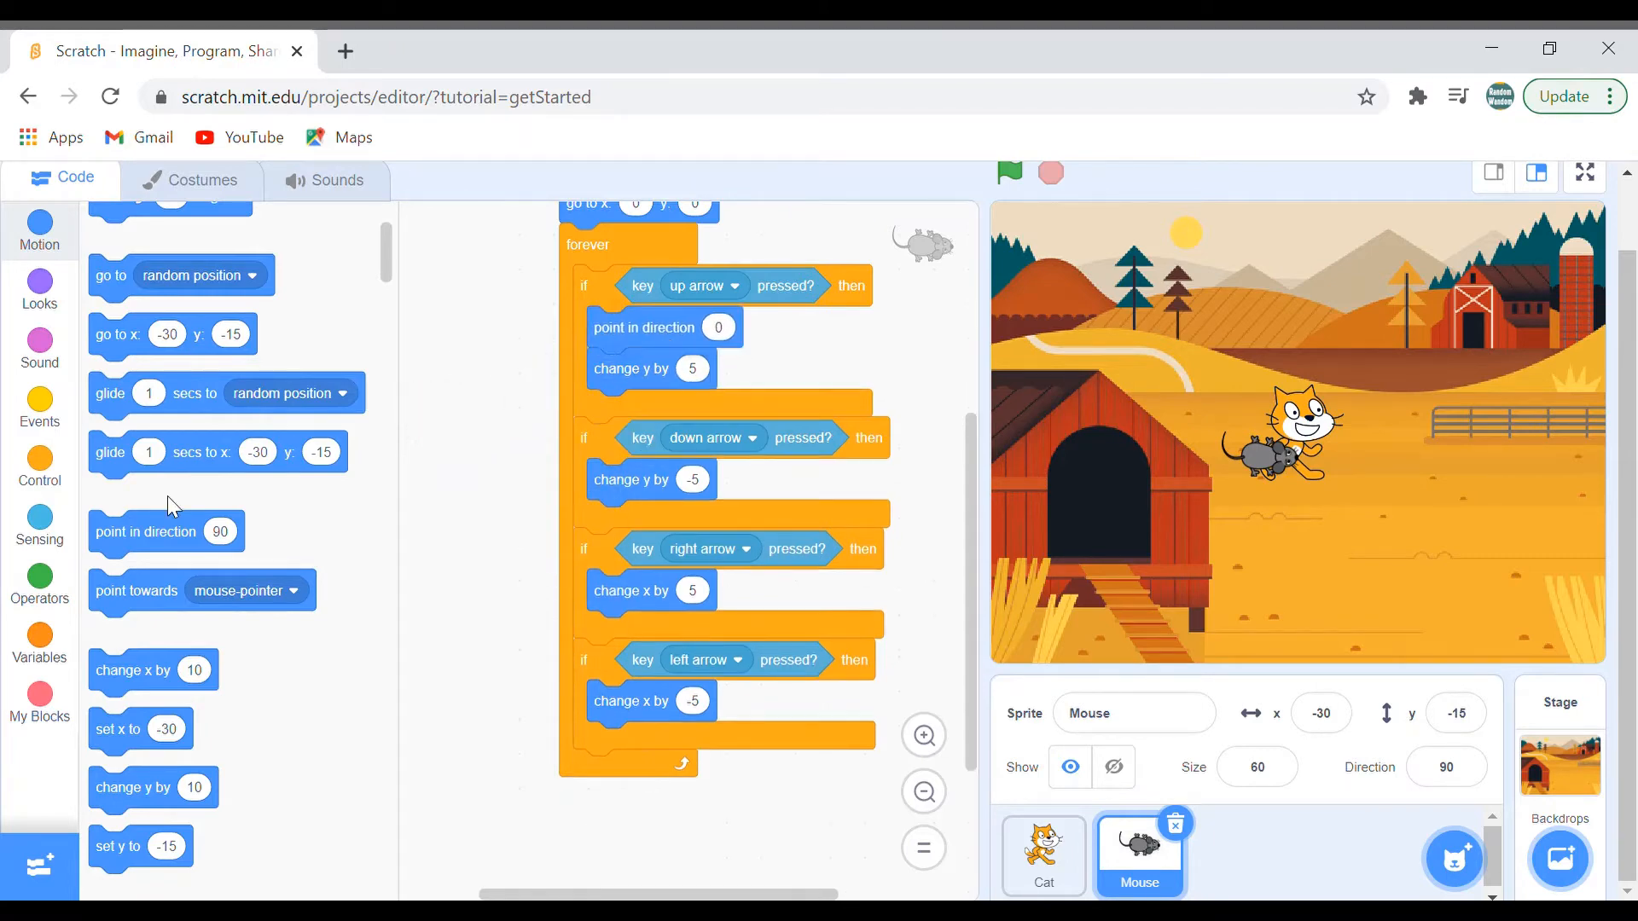
drag(146, 530, 471, 551)
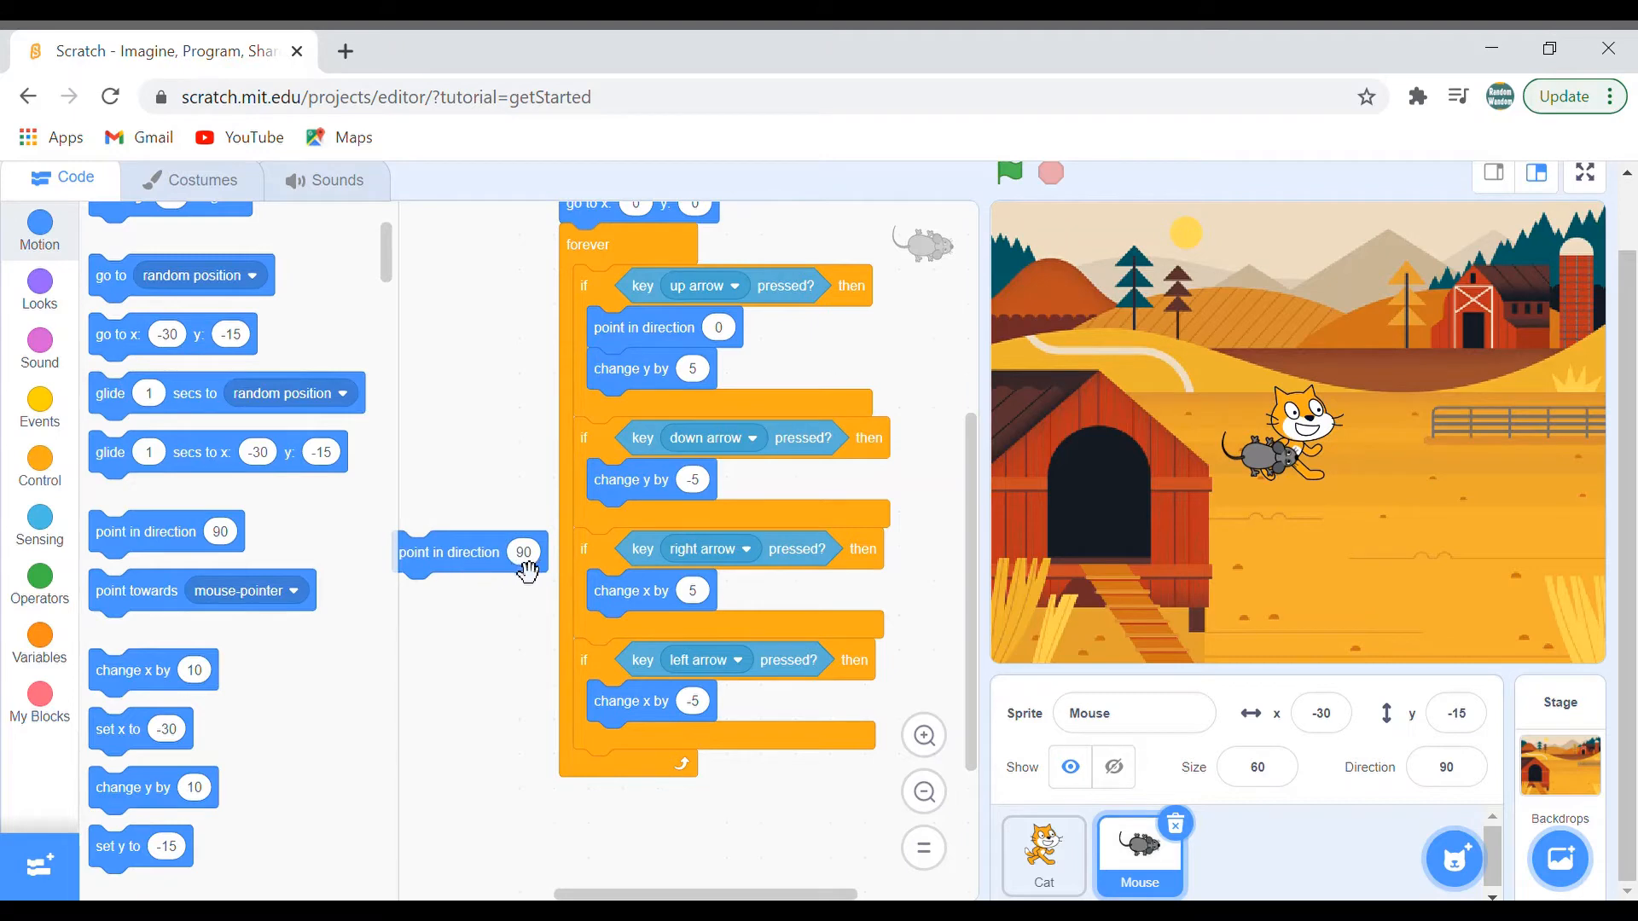
click(524, 551)
text(180)
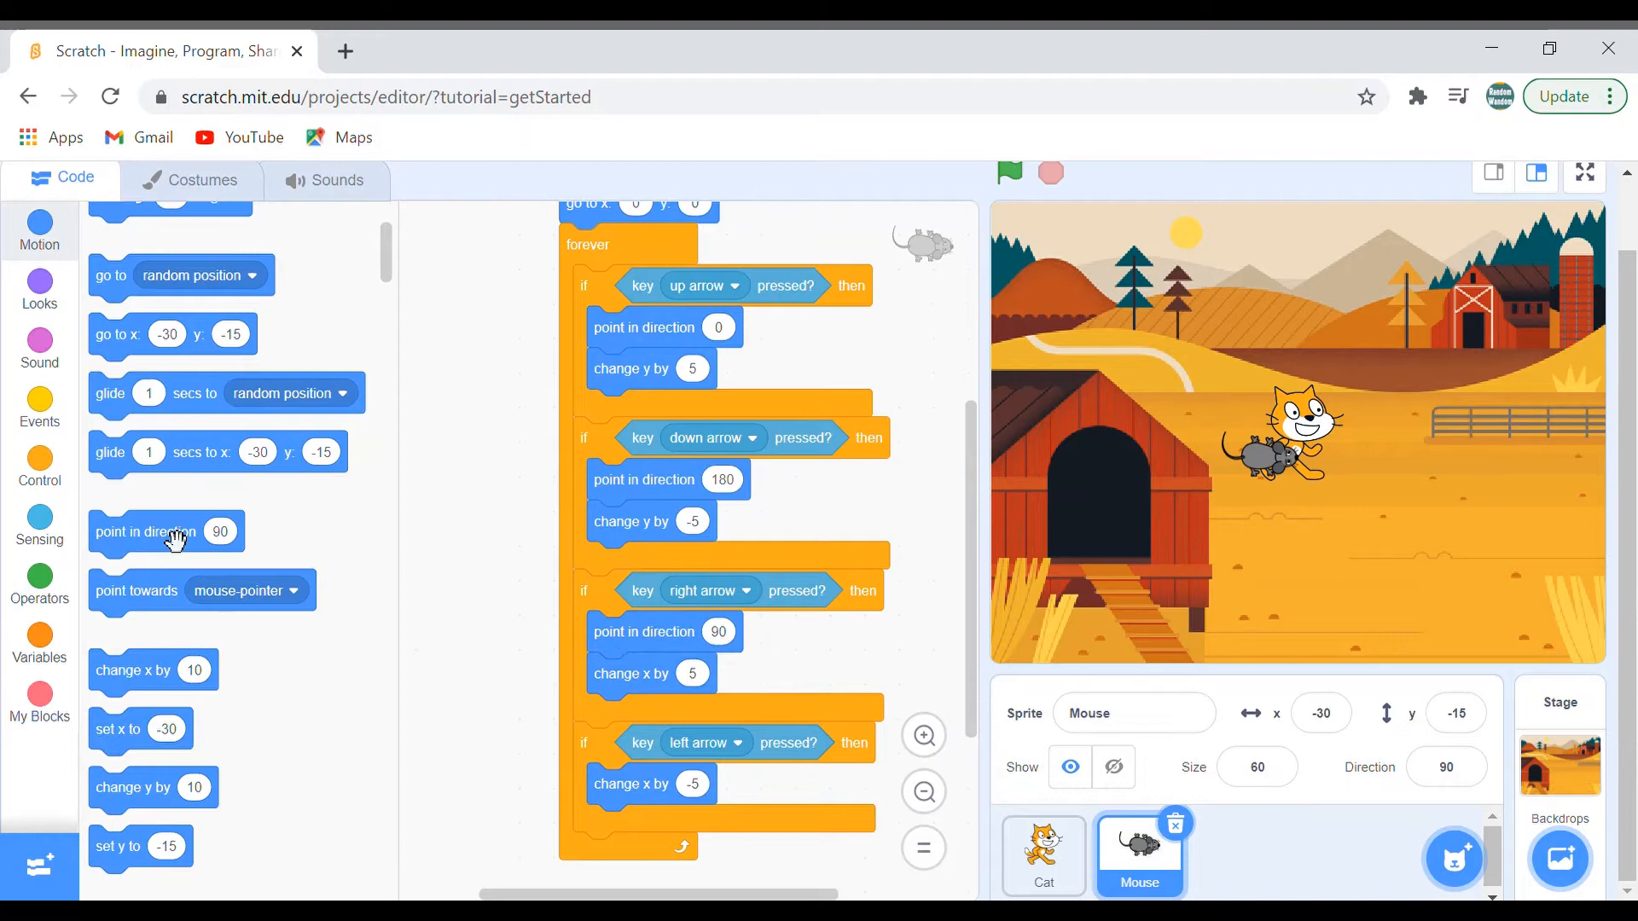
Add a 'point in direction -90' block to the left-arrow branch and run the project to test
drag(142, 533, 476, 666)
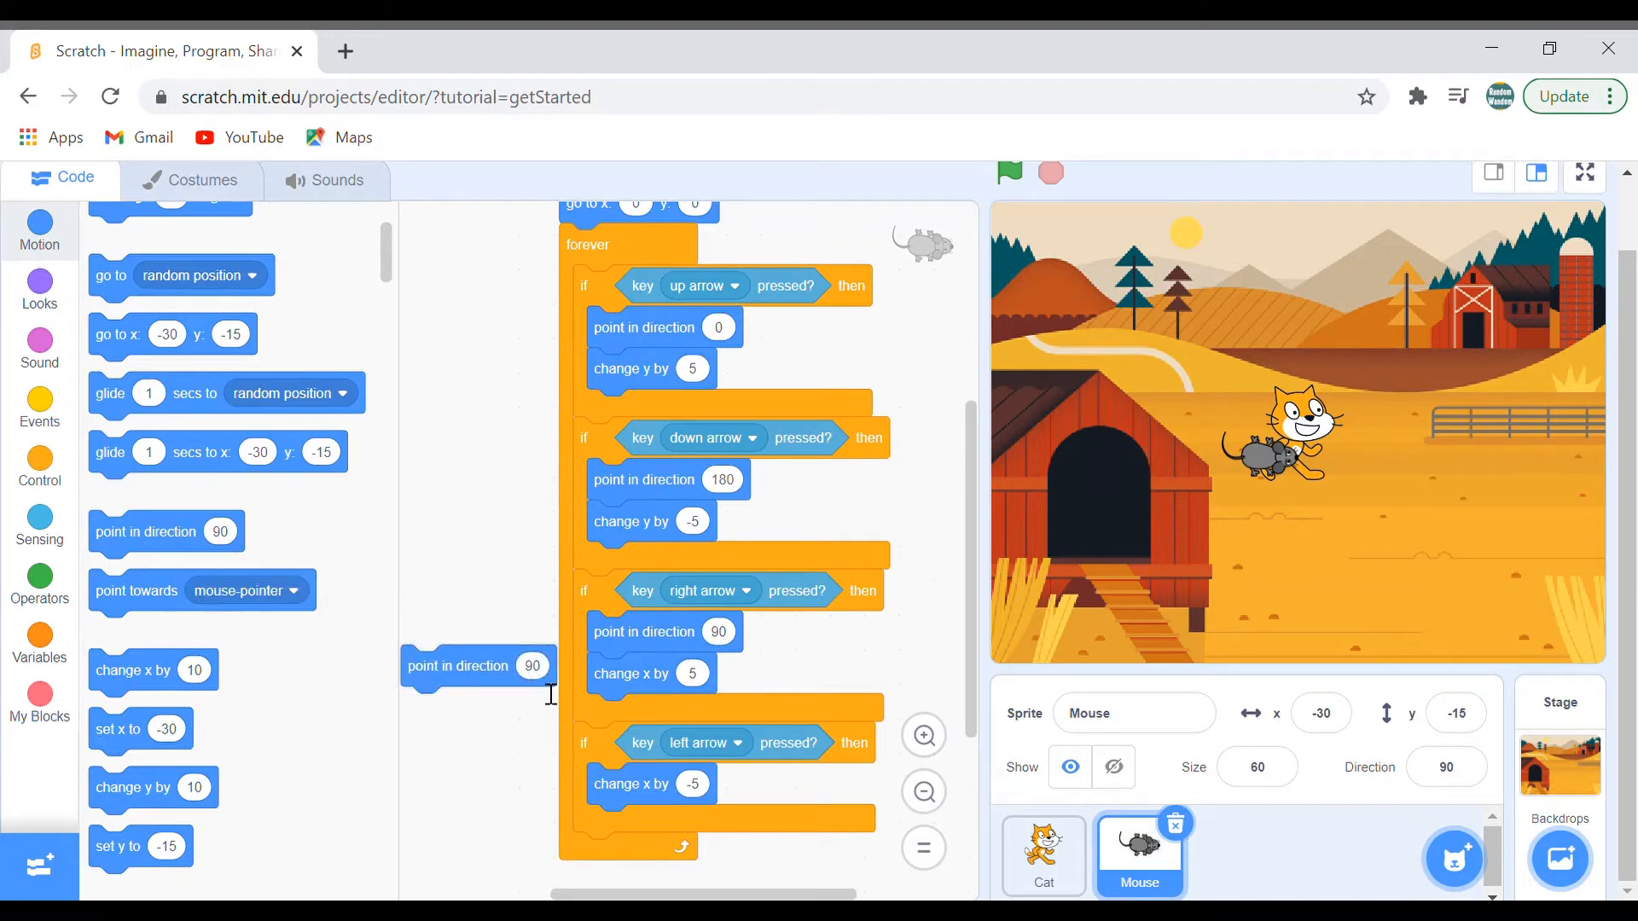
click(532, 666)
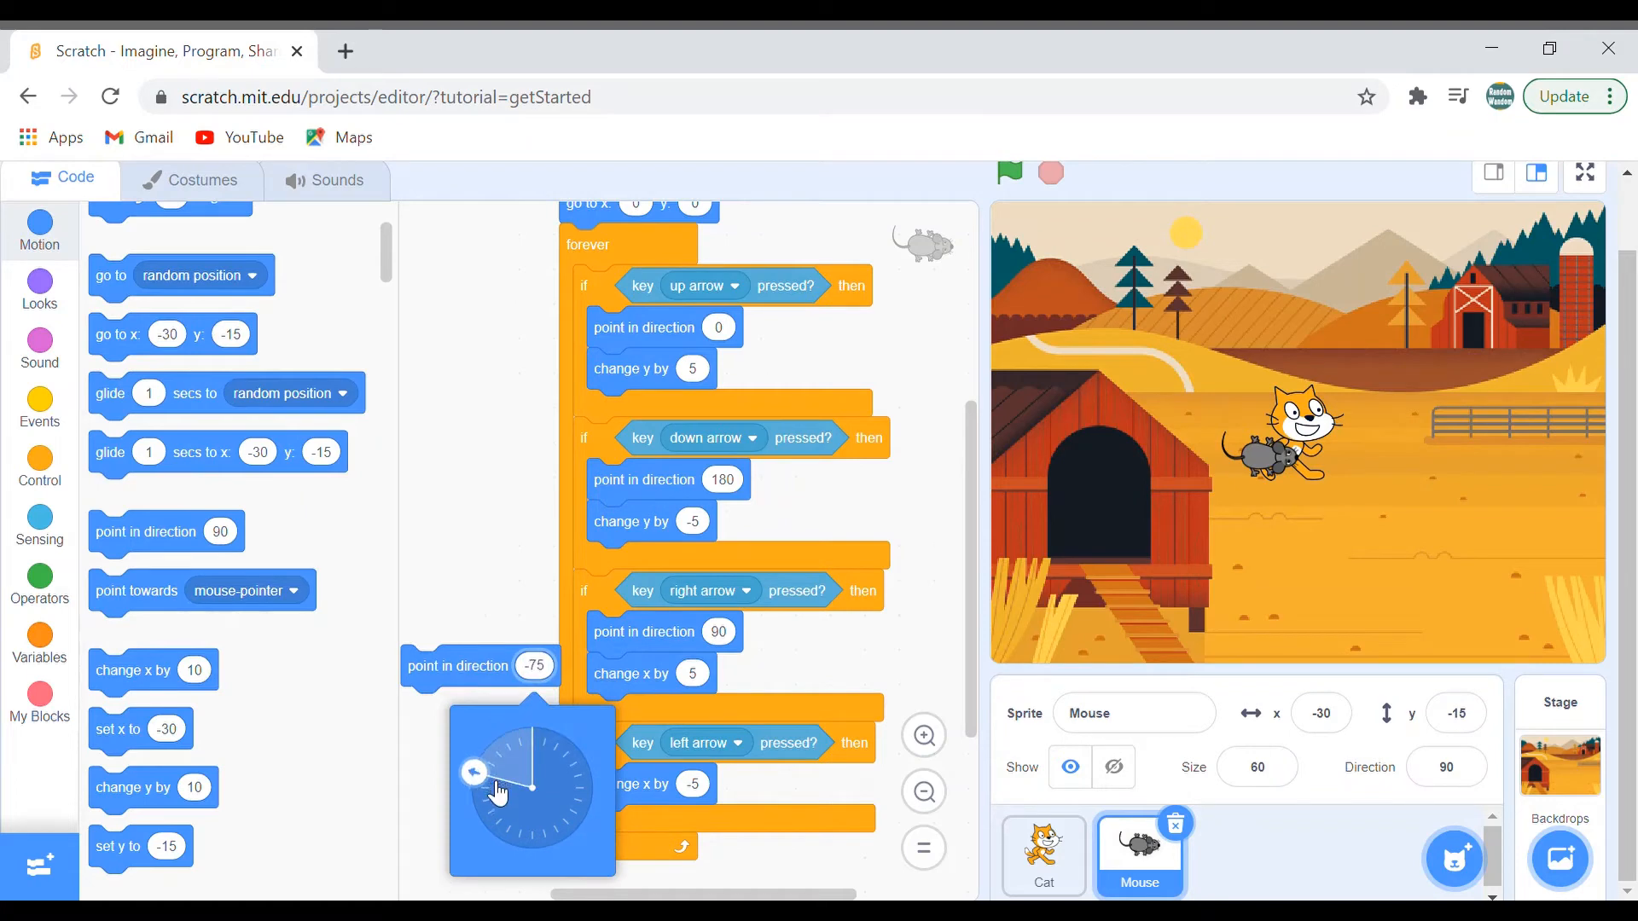
drag(476, 771, 471, 788)
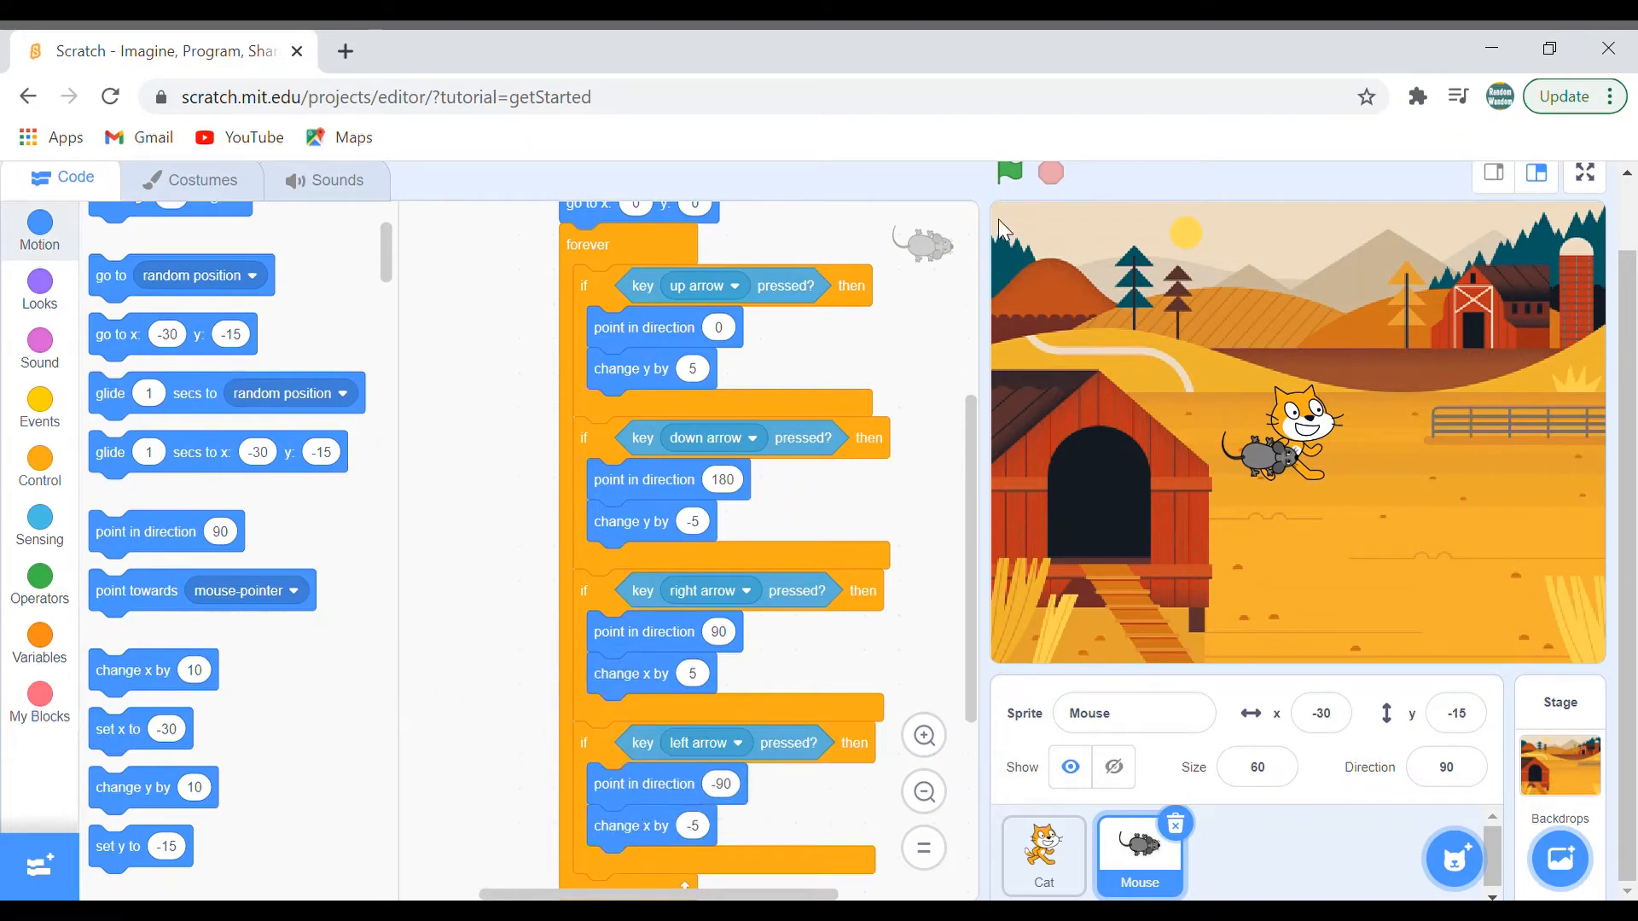
click(1007, 174)
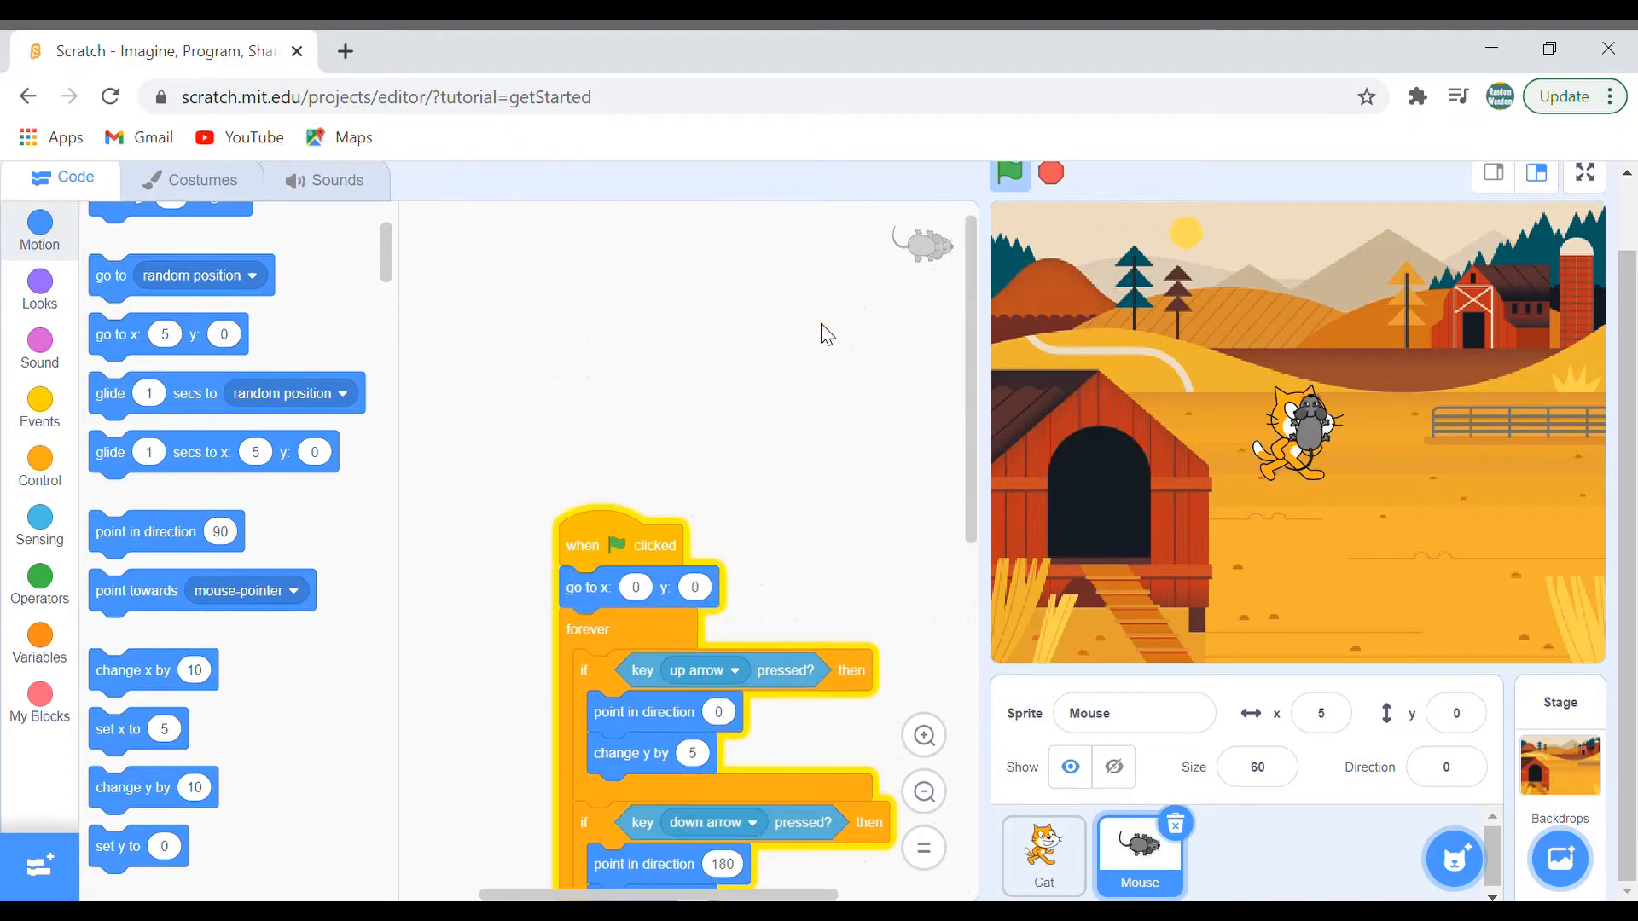
Add a second green-flag script that forever waits 0.4 seconds then switches to the next costume, and test it
click(40, 408)
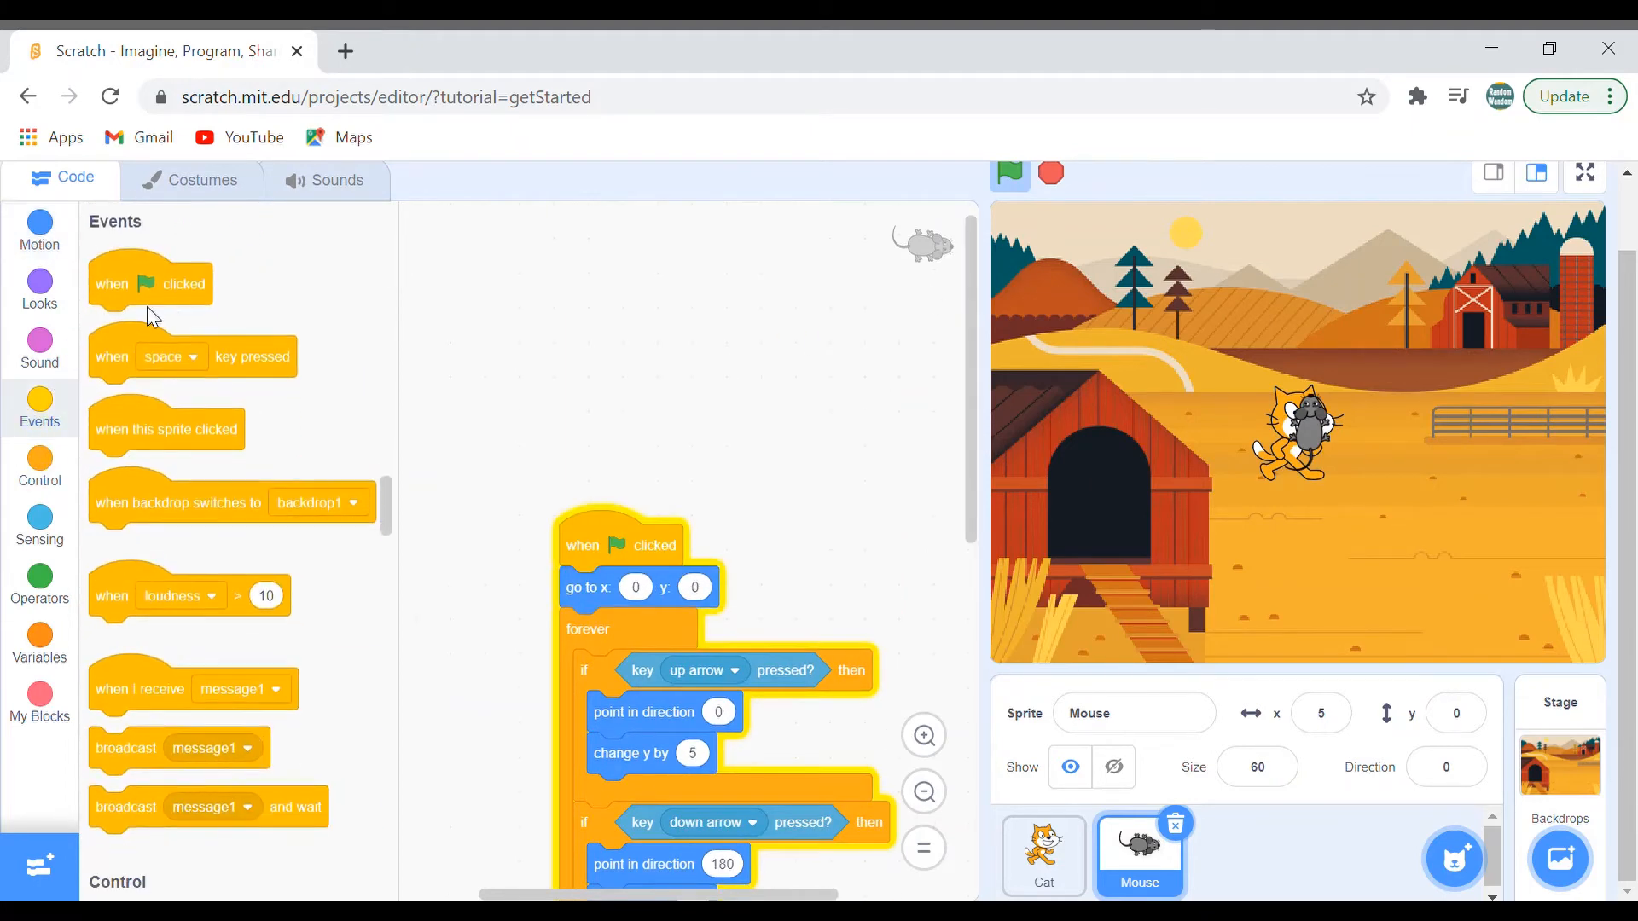
drag(150, 281, 621, 292)
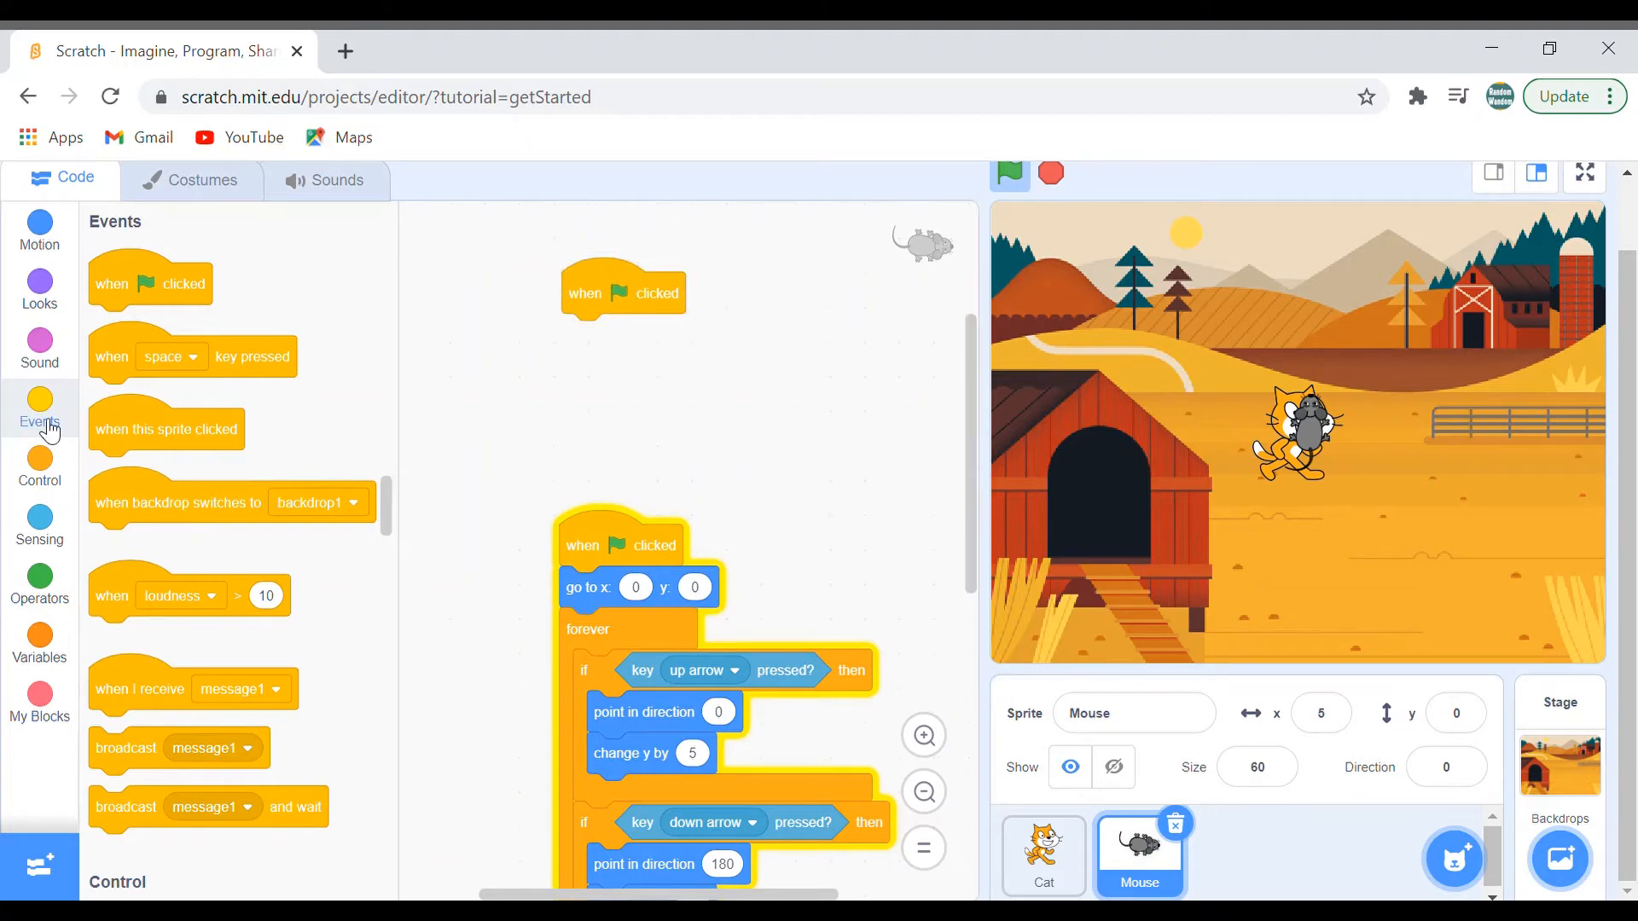
click(40, 464)
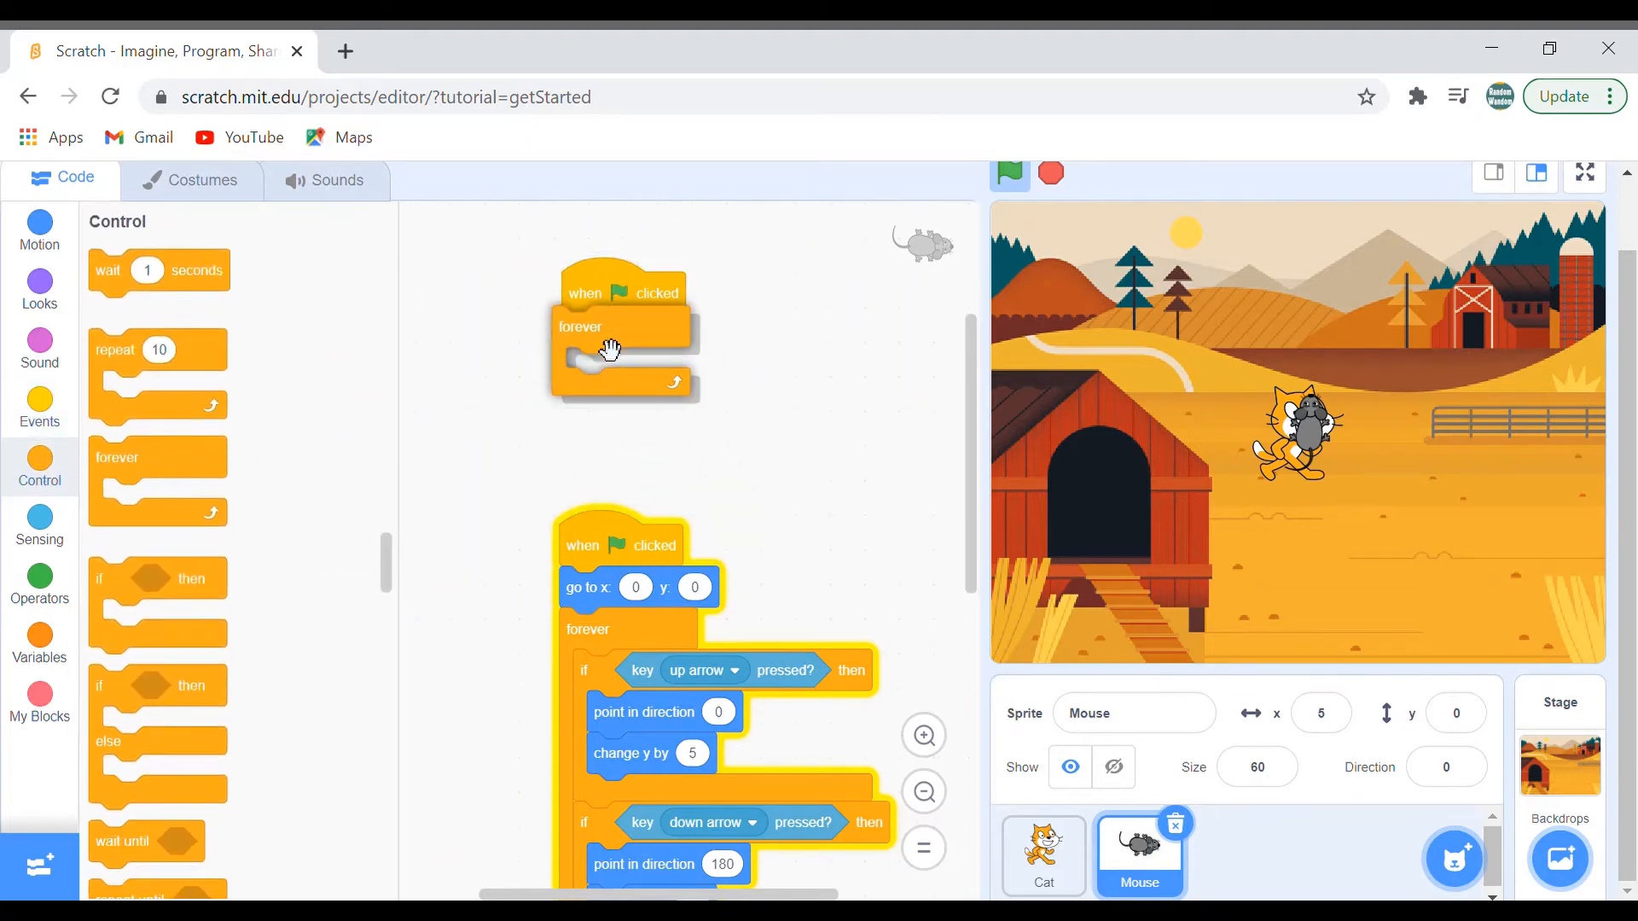
click(40, 291)
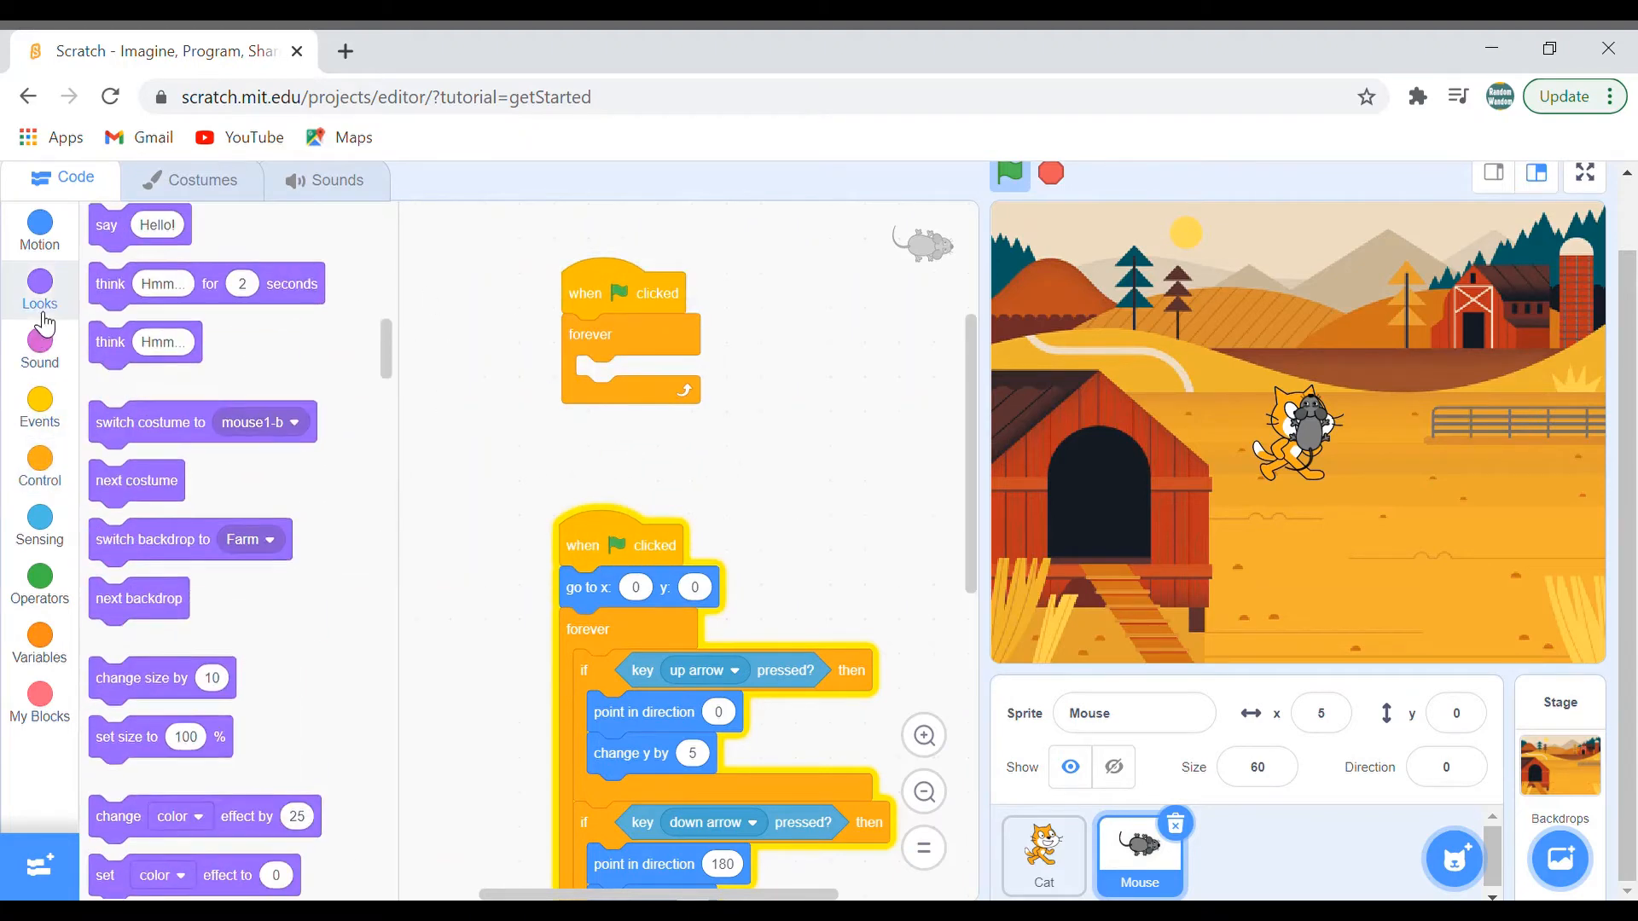
scroll(down, 3)
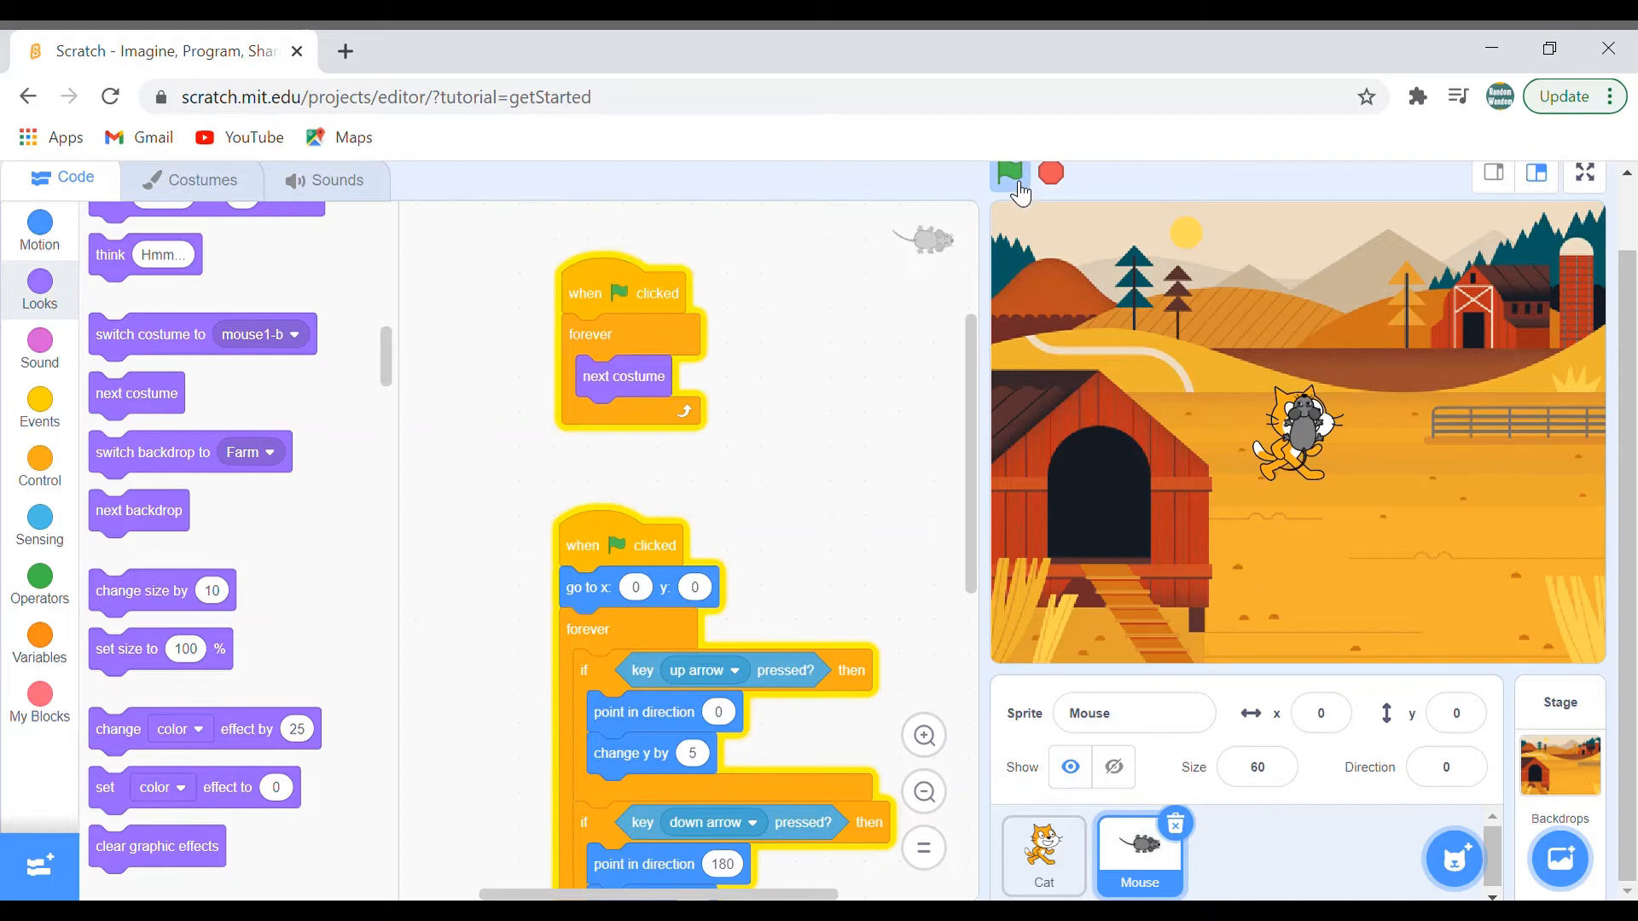
click(1008, 174)
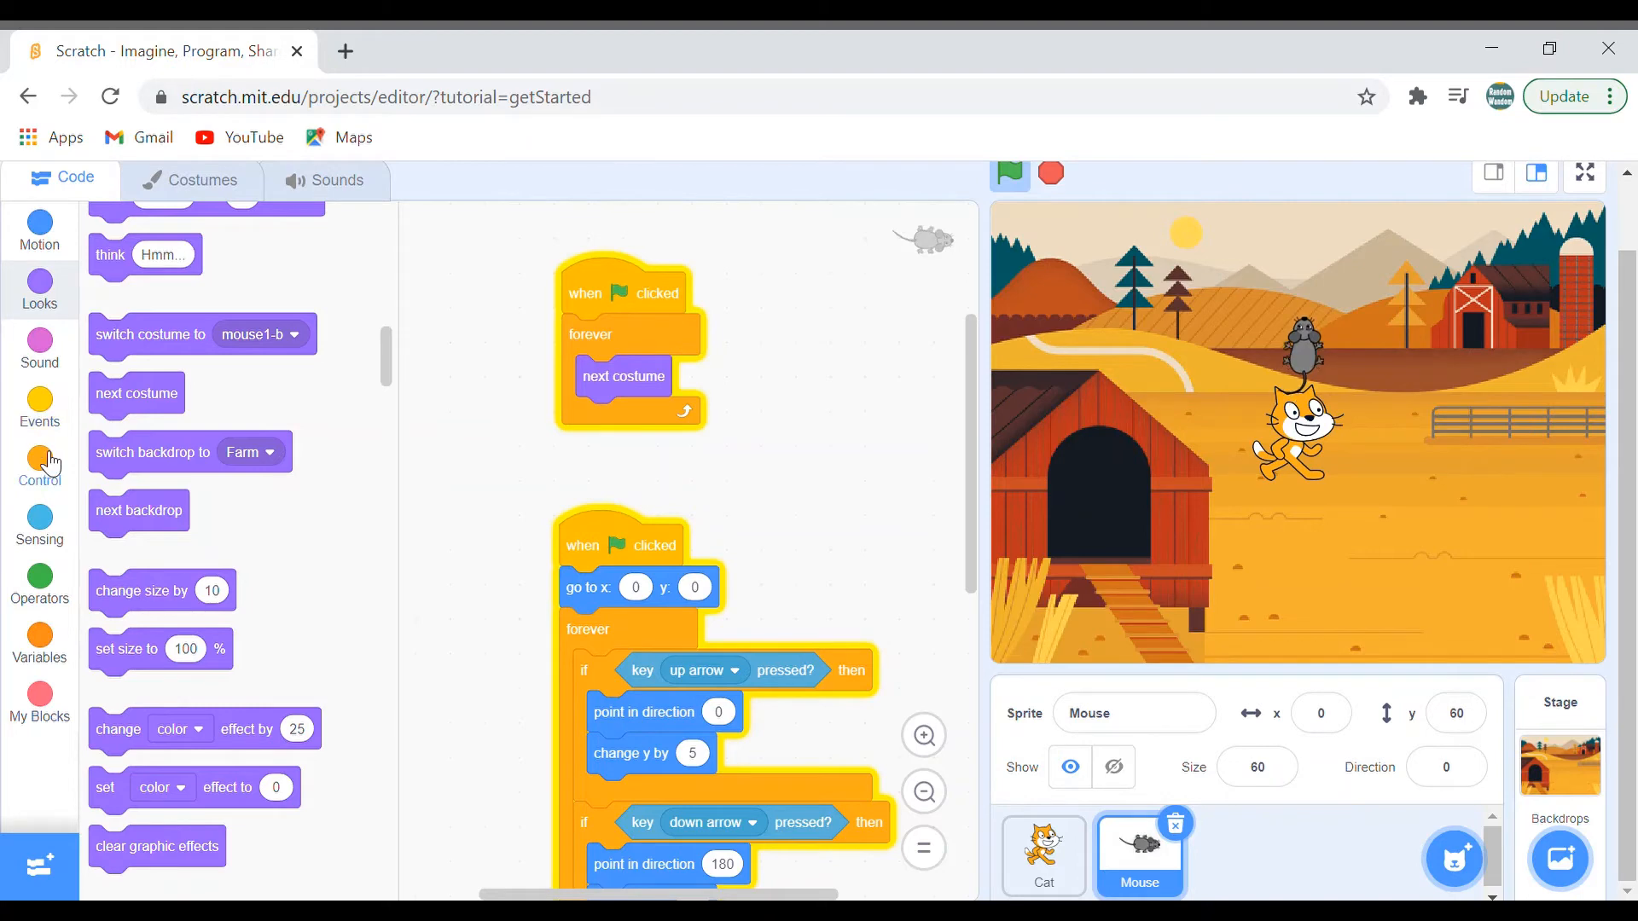
click(40, 464)
text(0.4)
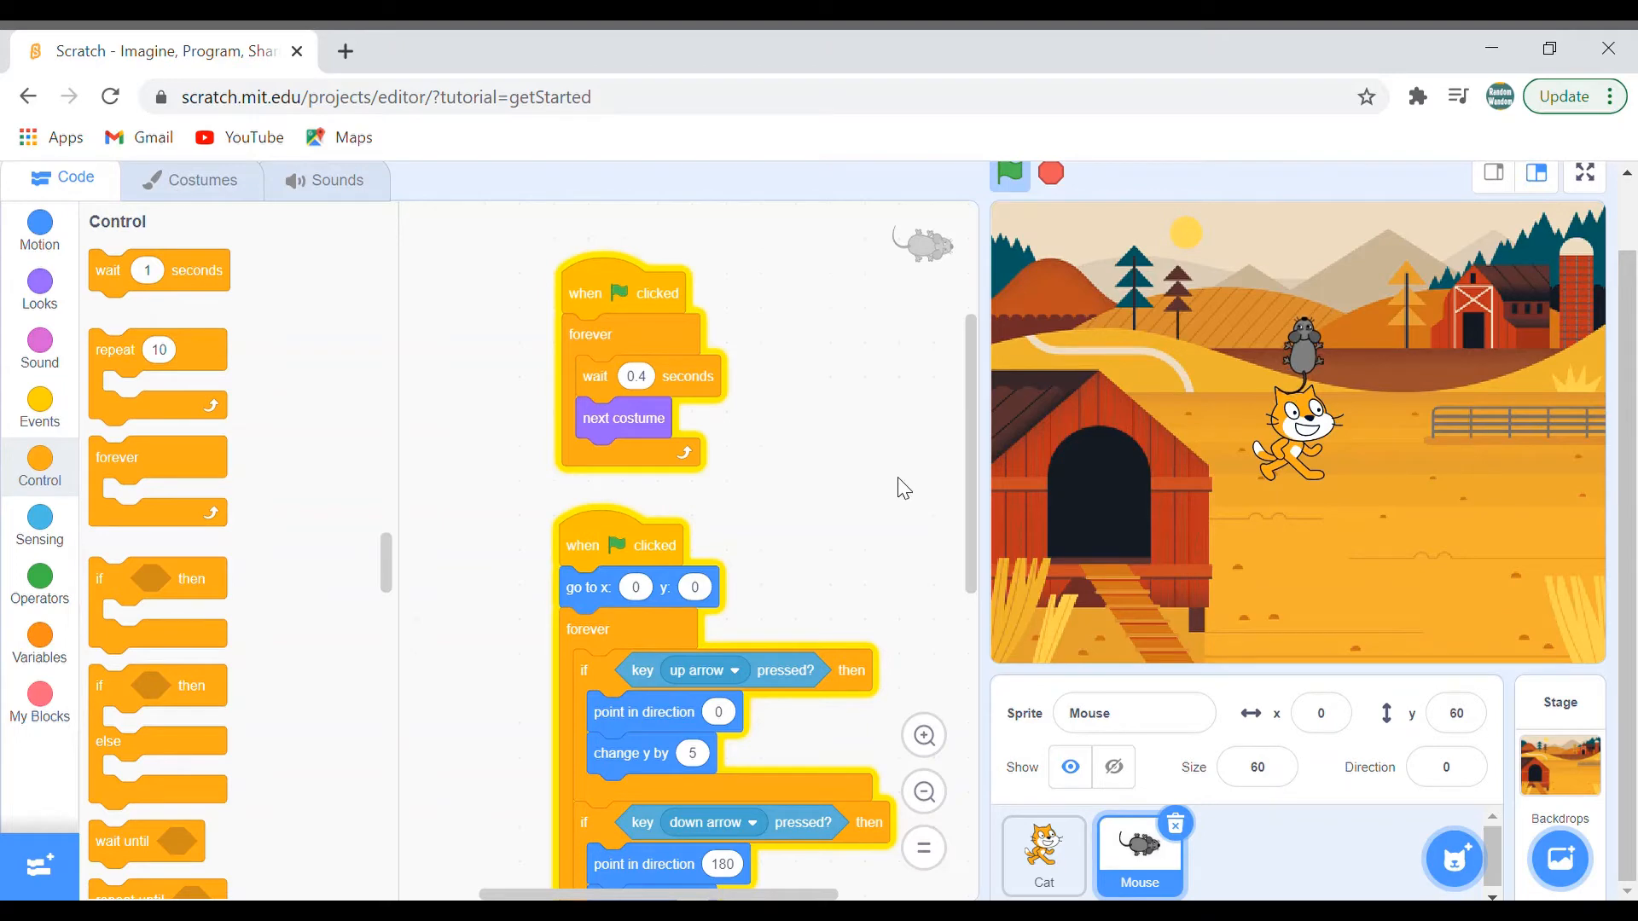
mouse_move(958, 499)
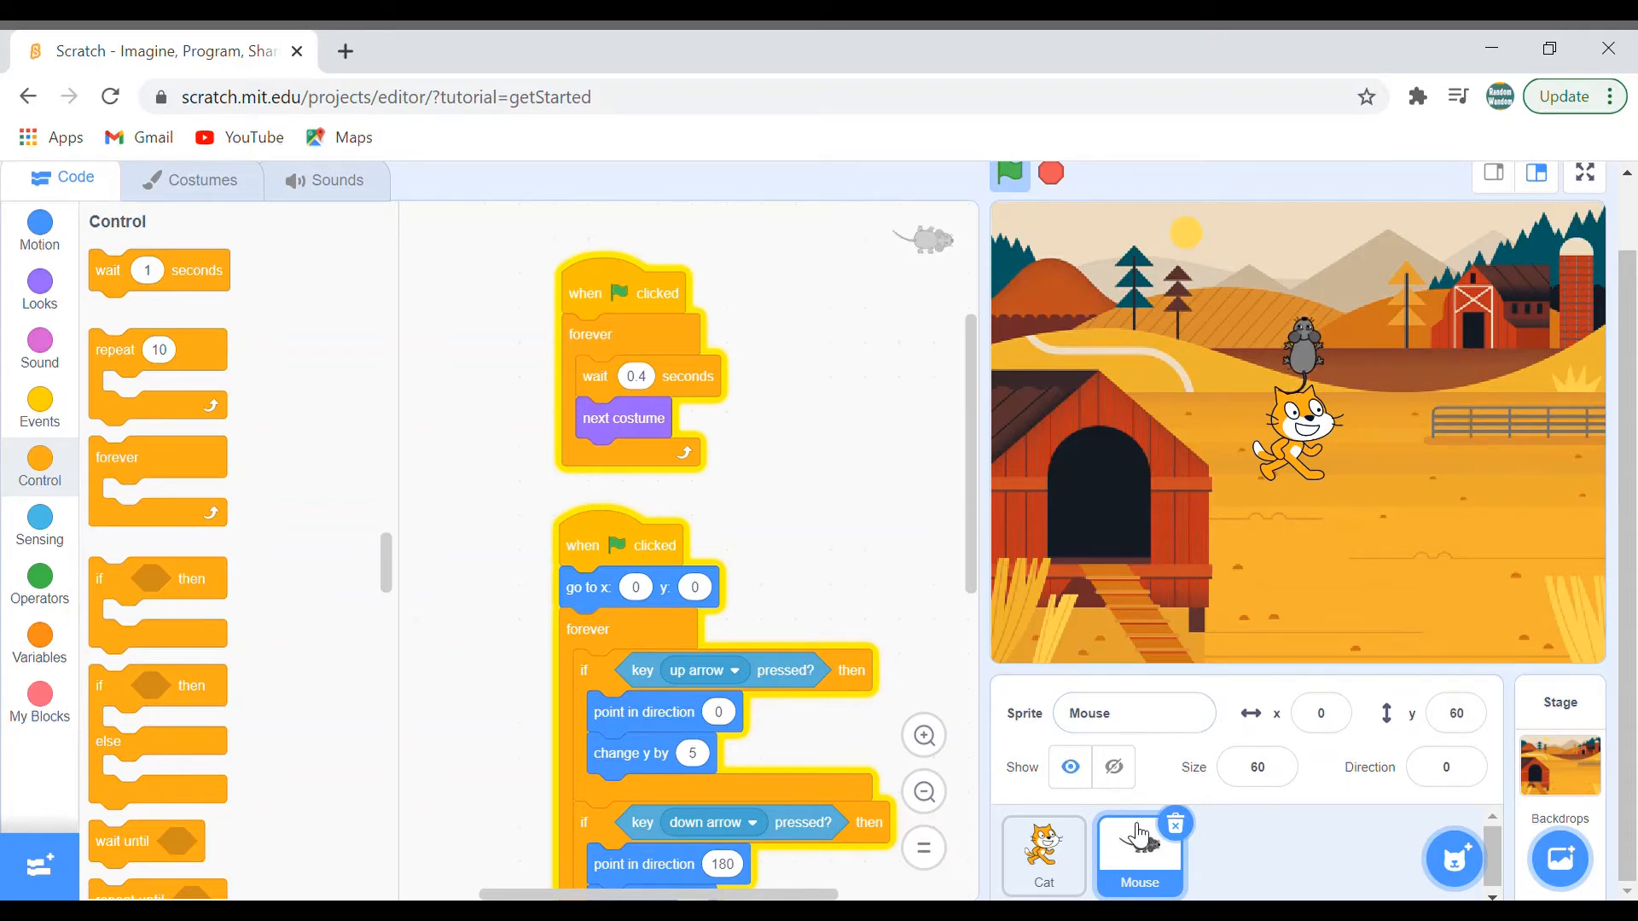
Give the Cat a green-flag script going to x:-205 y:141, then forever gliding 1 second to Mouse
click(1041, 855)
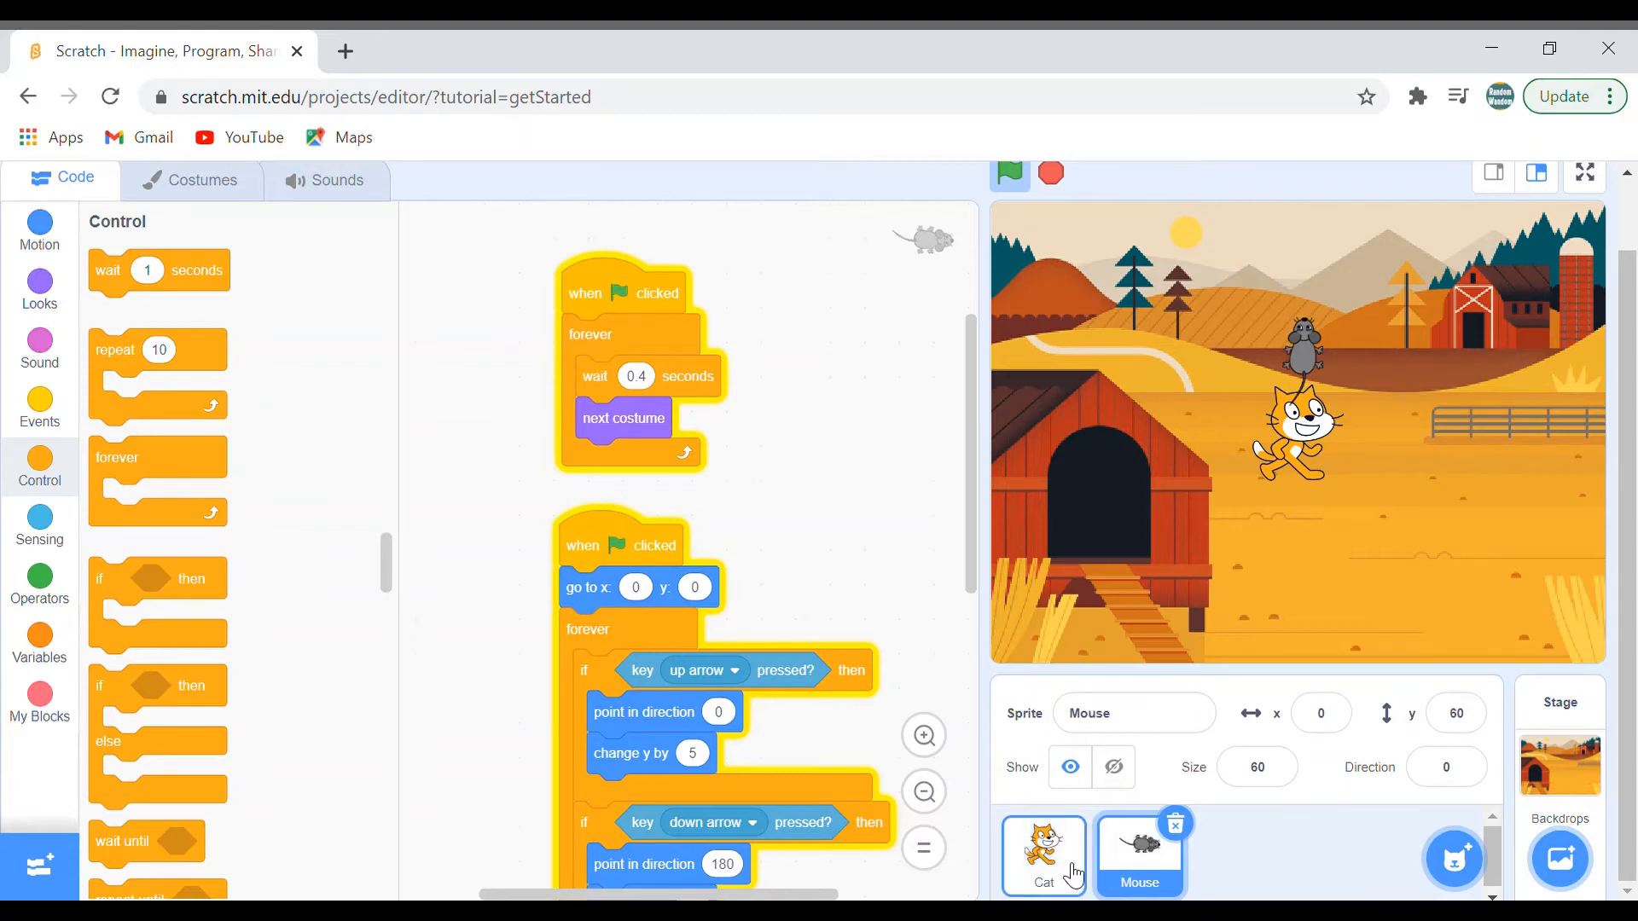
click(1138, 855)
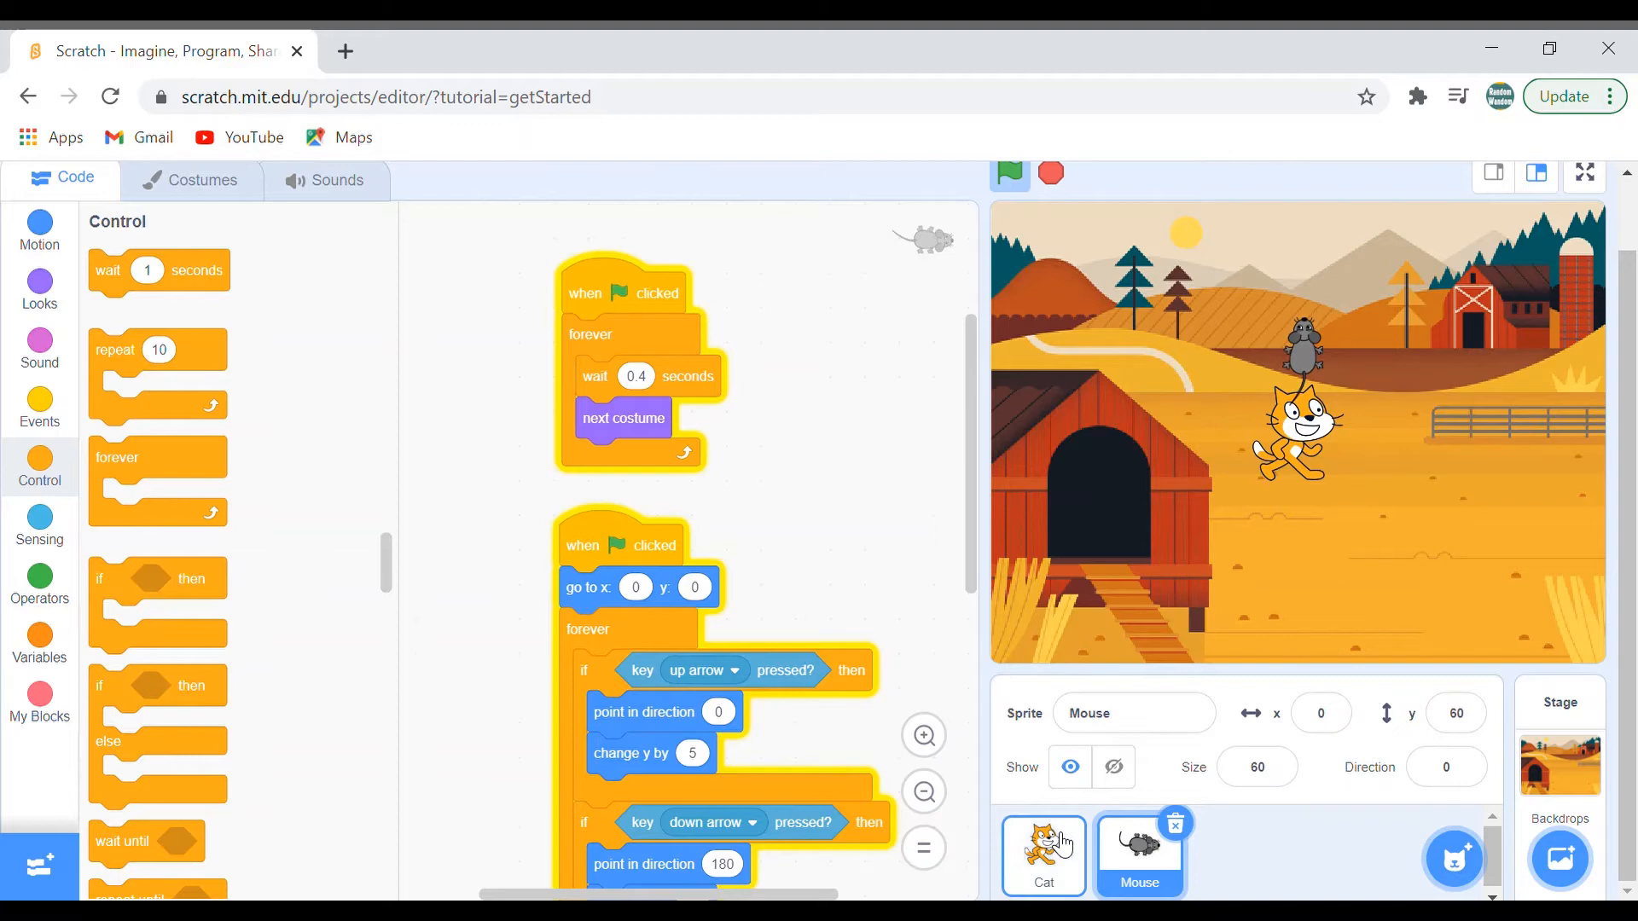
click(1041, 855)
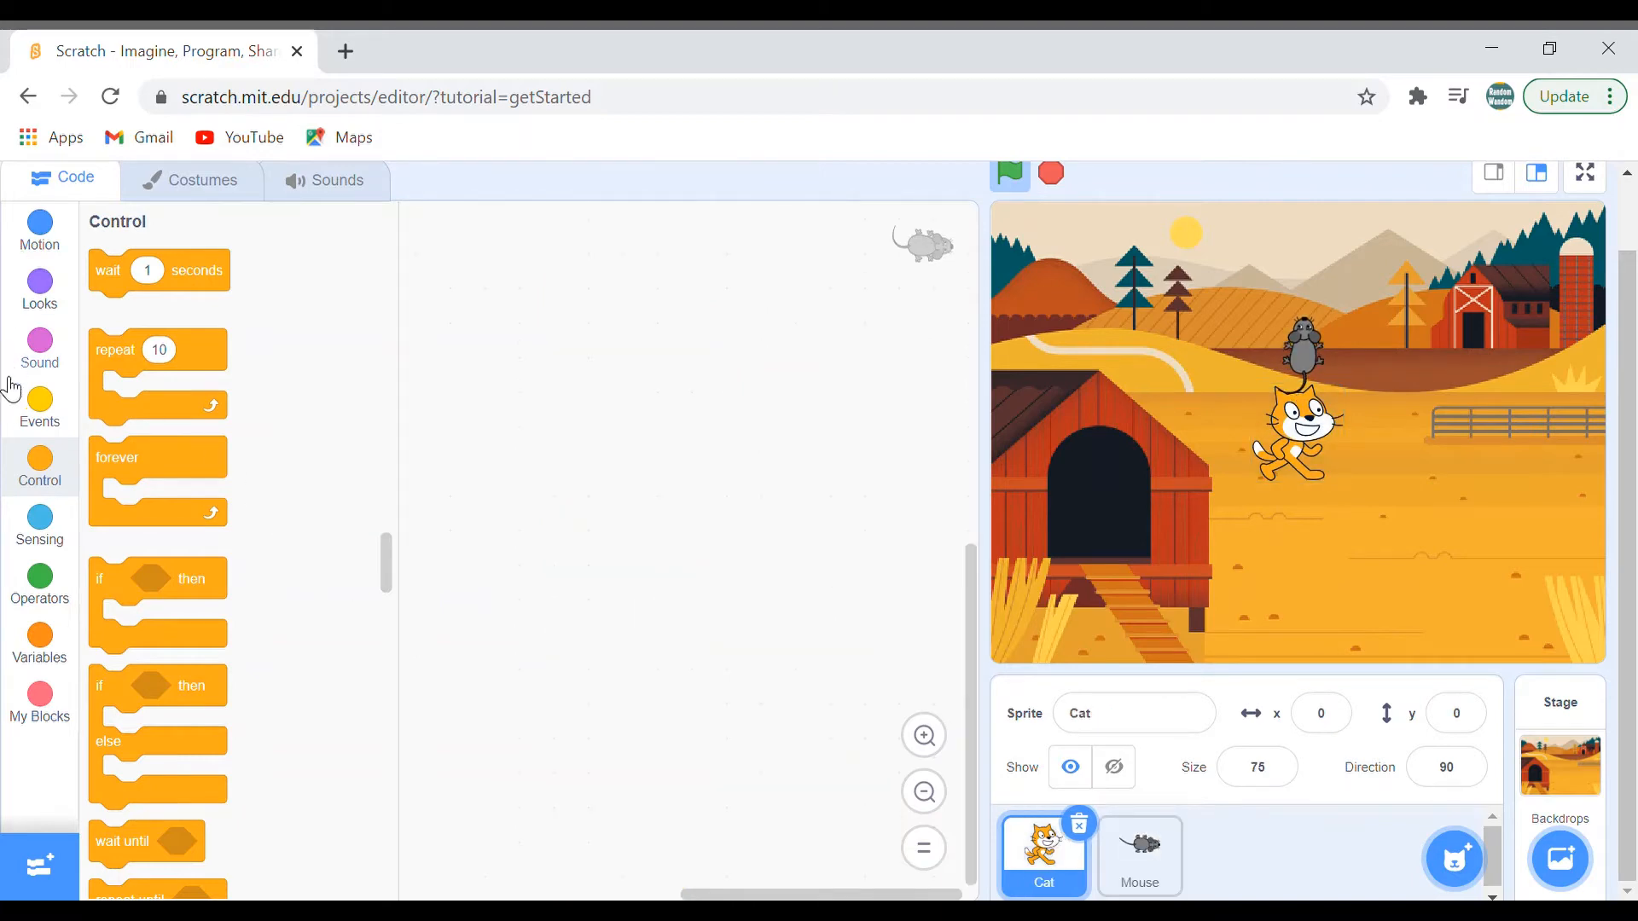
click(39, 408)
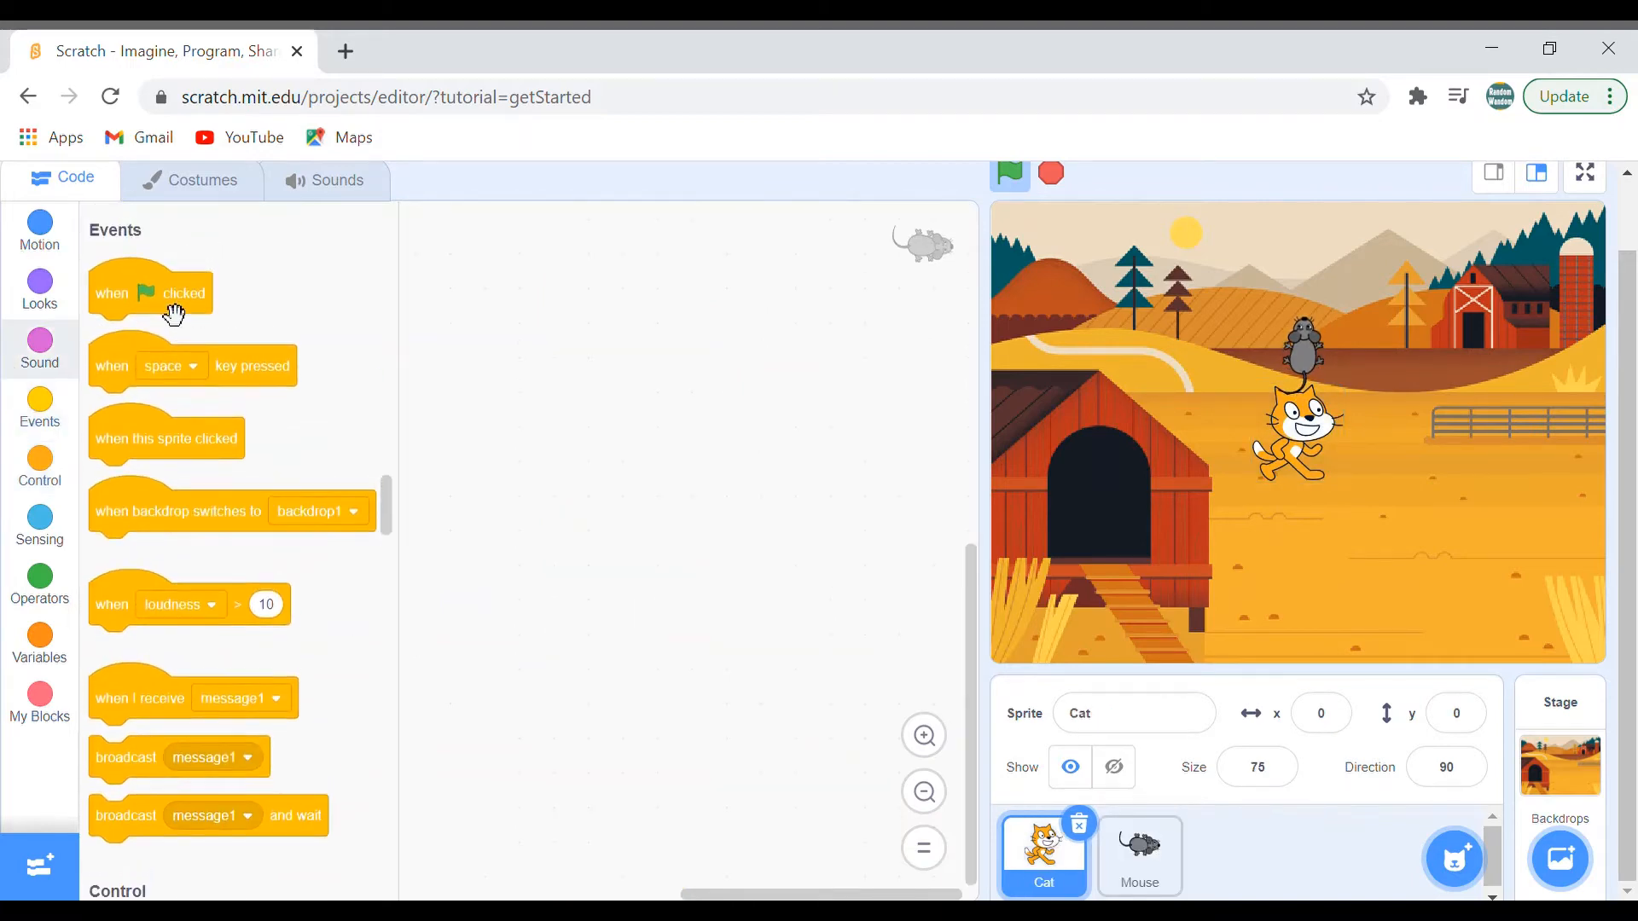
click(39, 464)
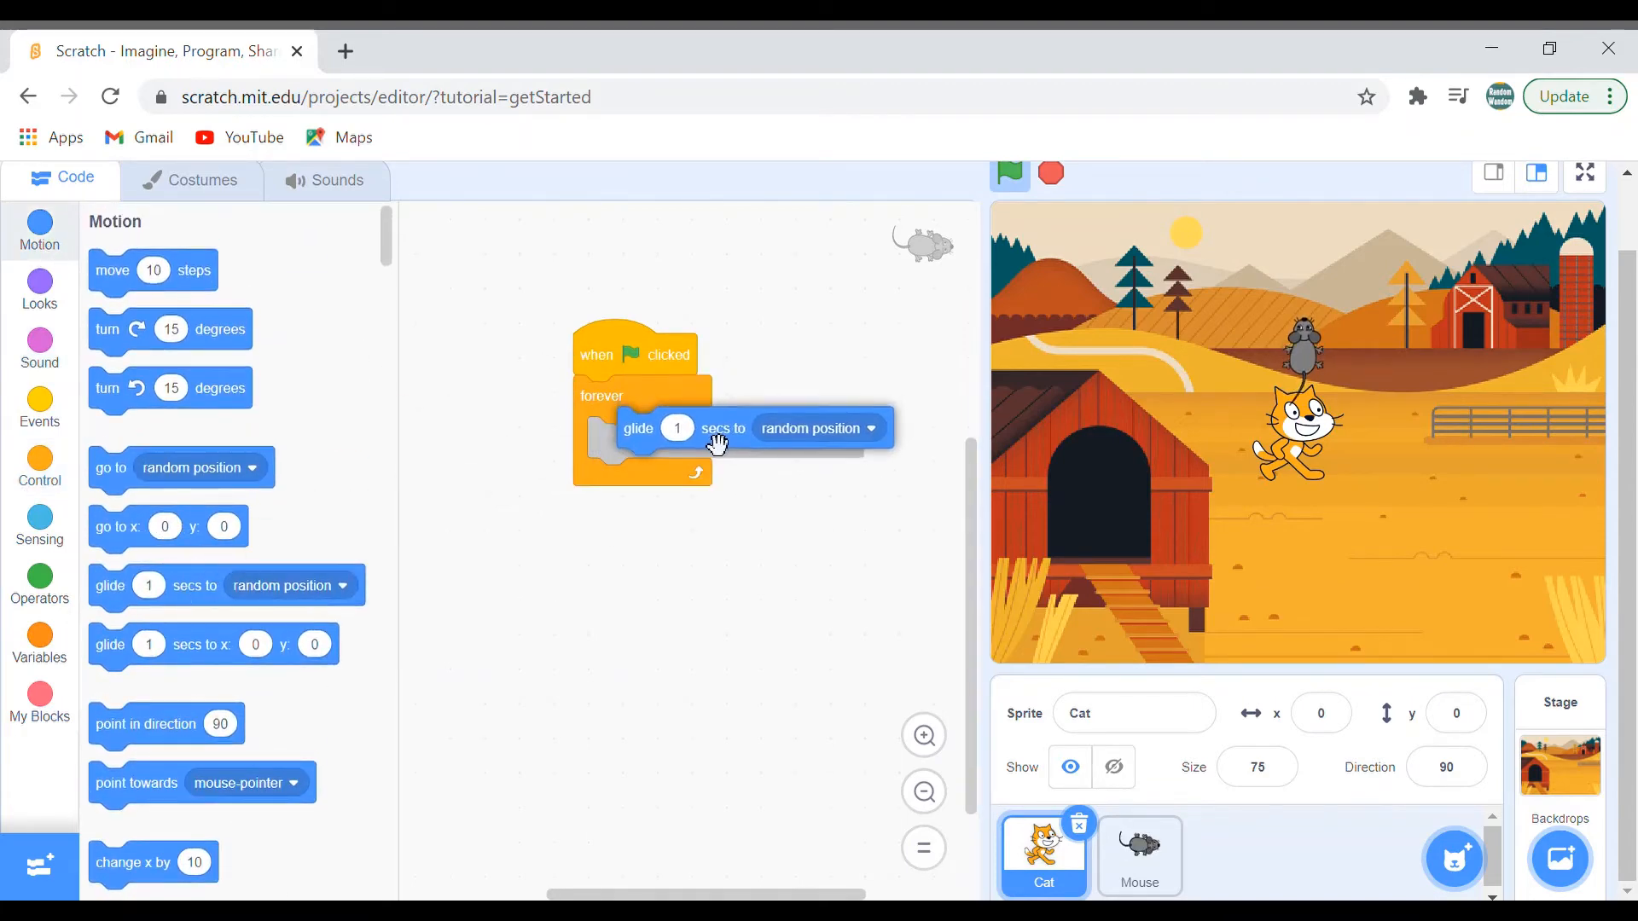
click(817, 428)
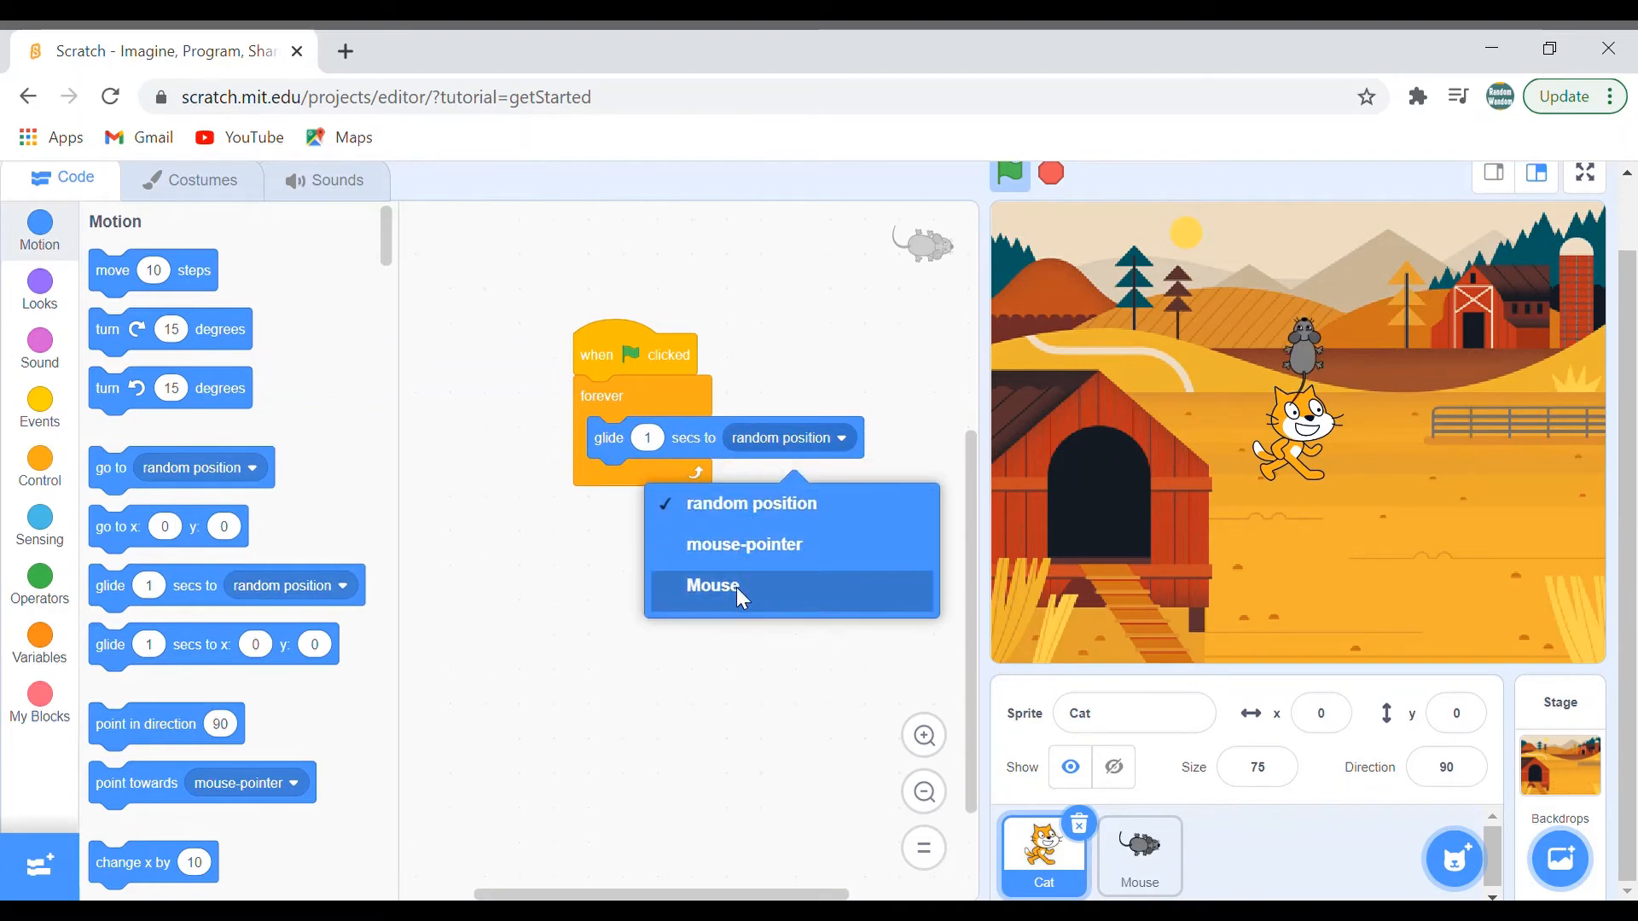
click(711, 585)
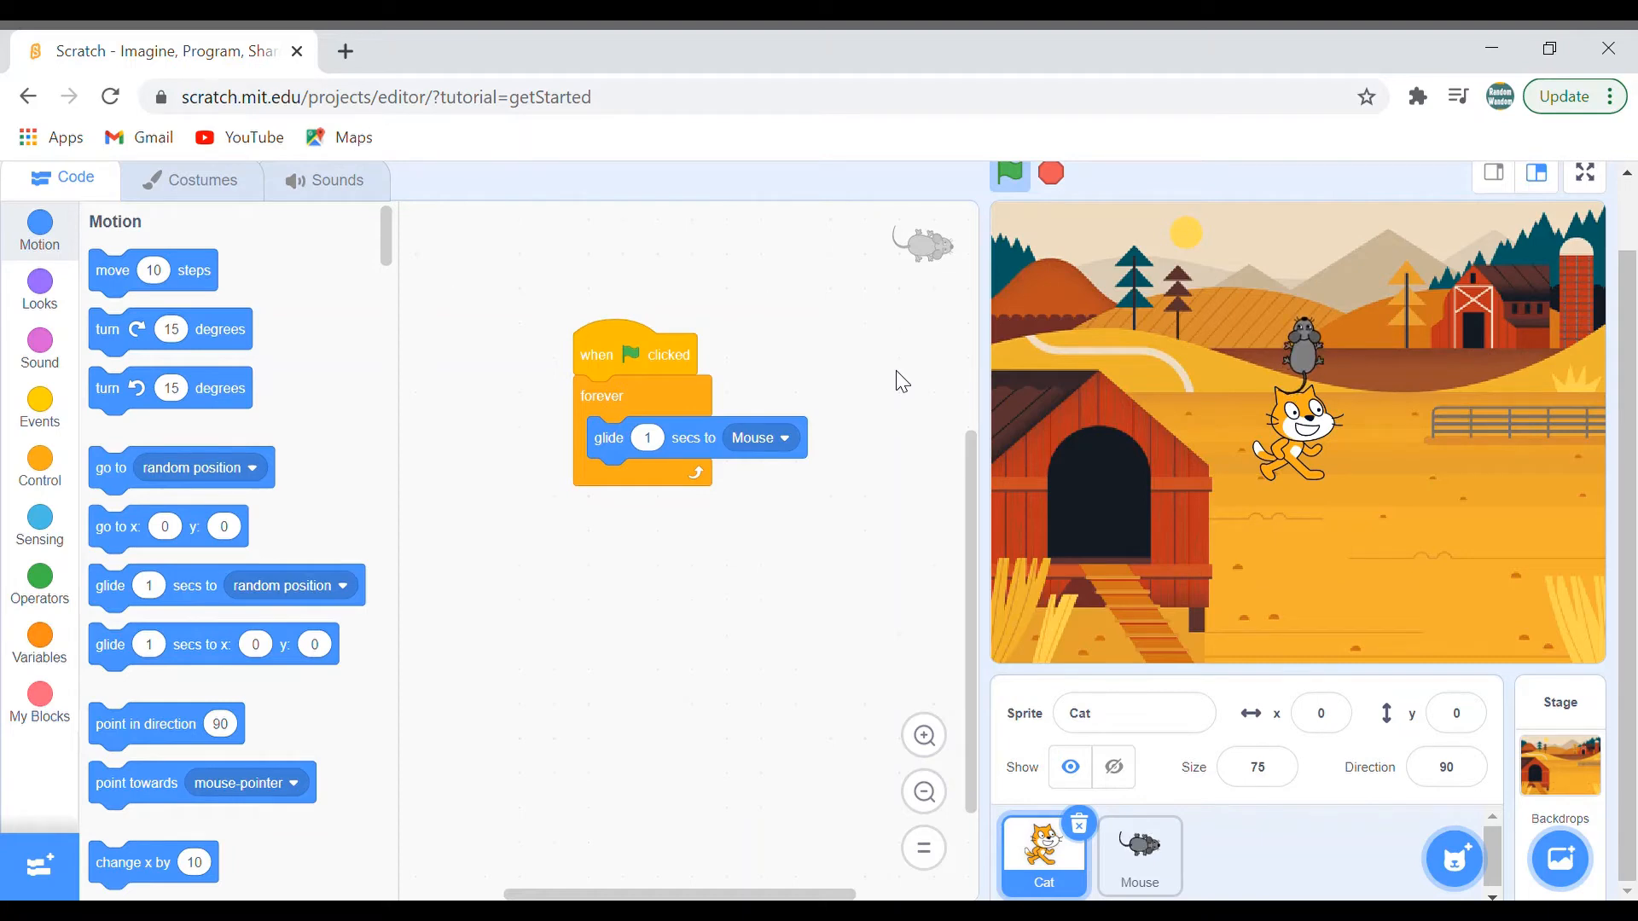
mouse_move(995, 282)
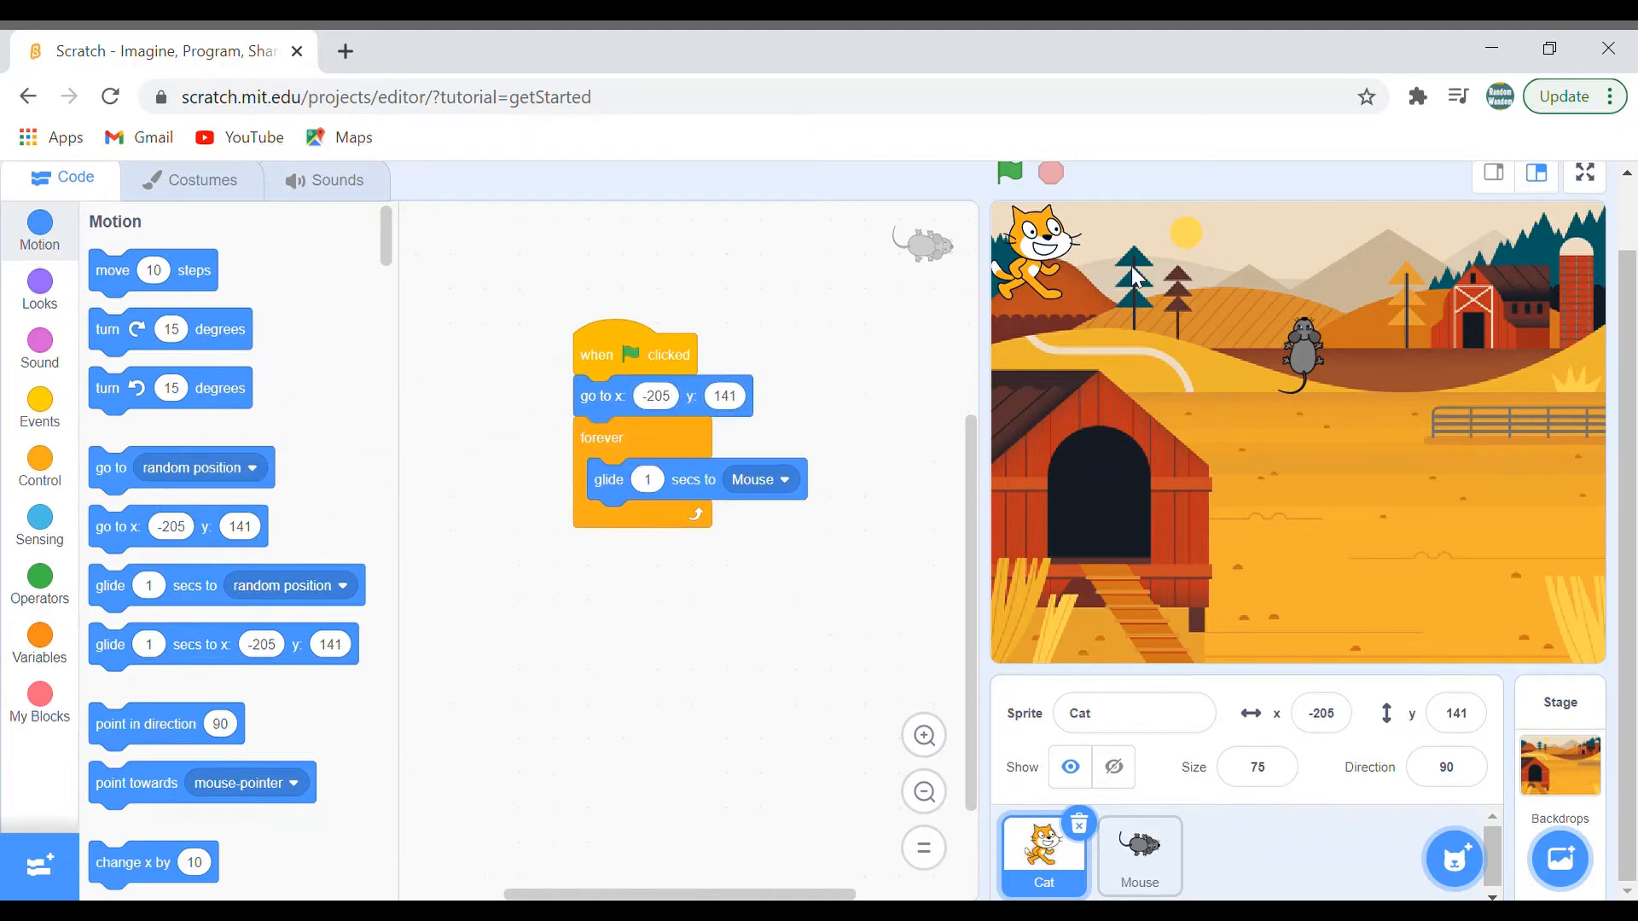
Run the chase game a few times to test the Cat's pursuit, then stop it
click(1008, 174)
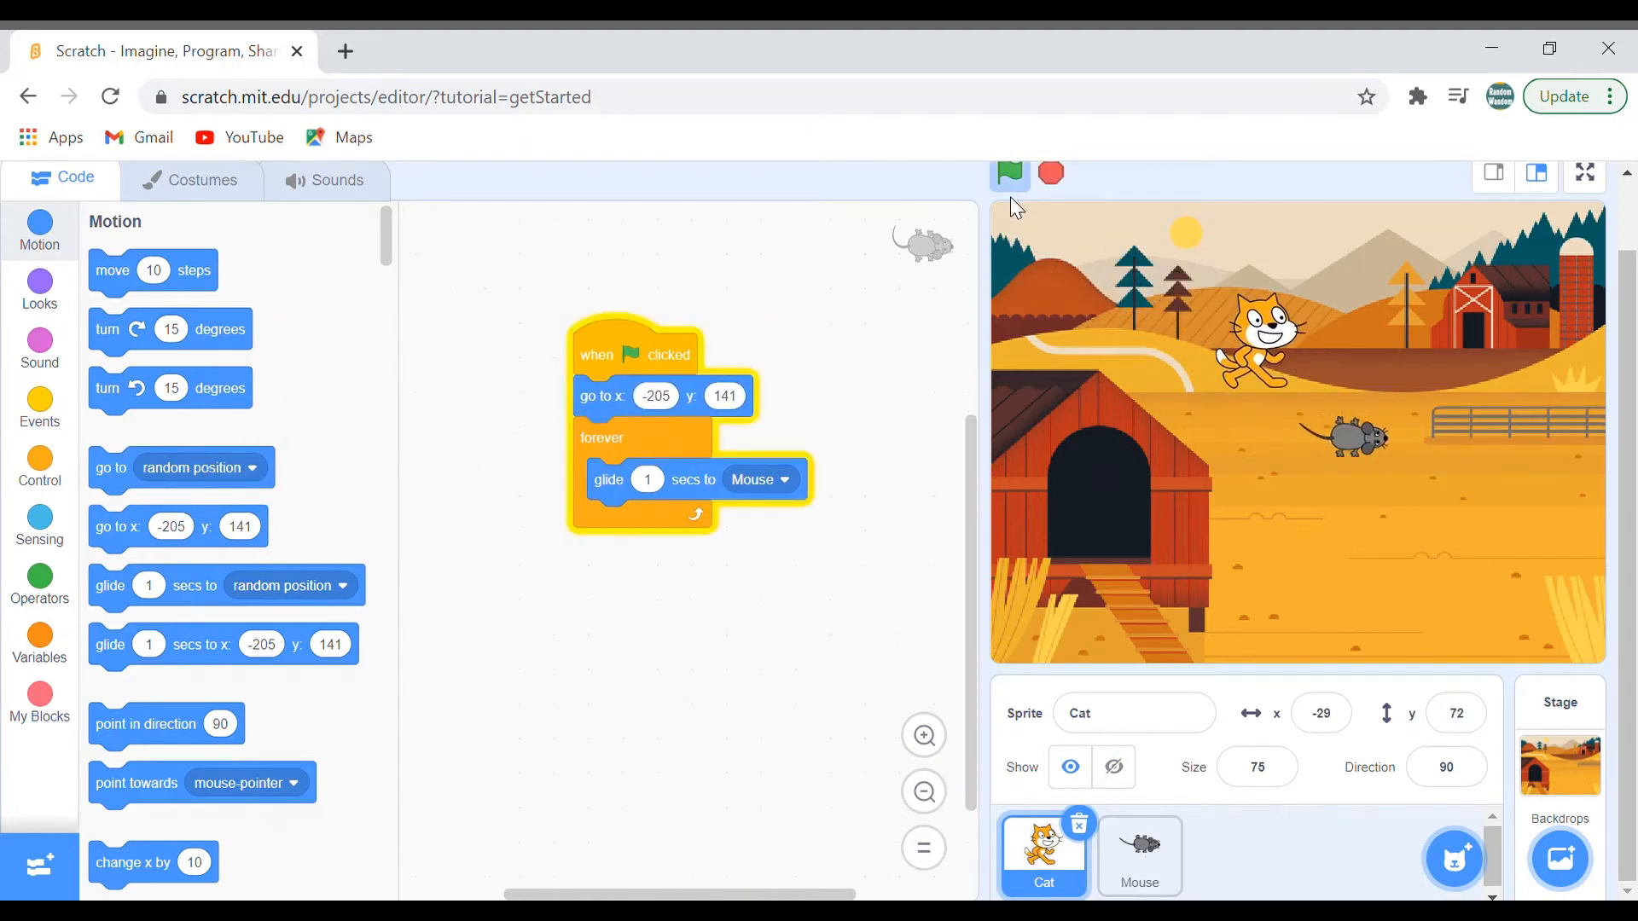
click(1008, 174)
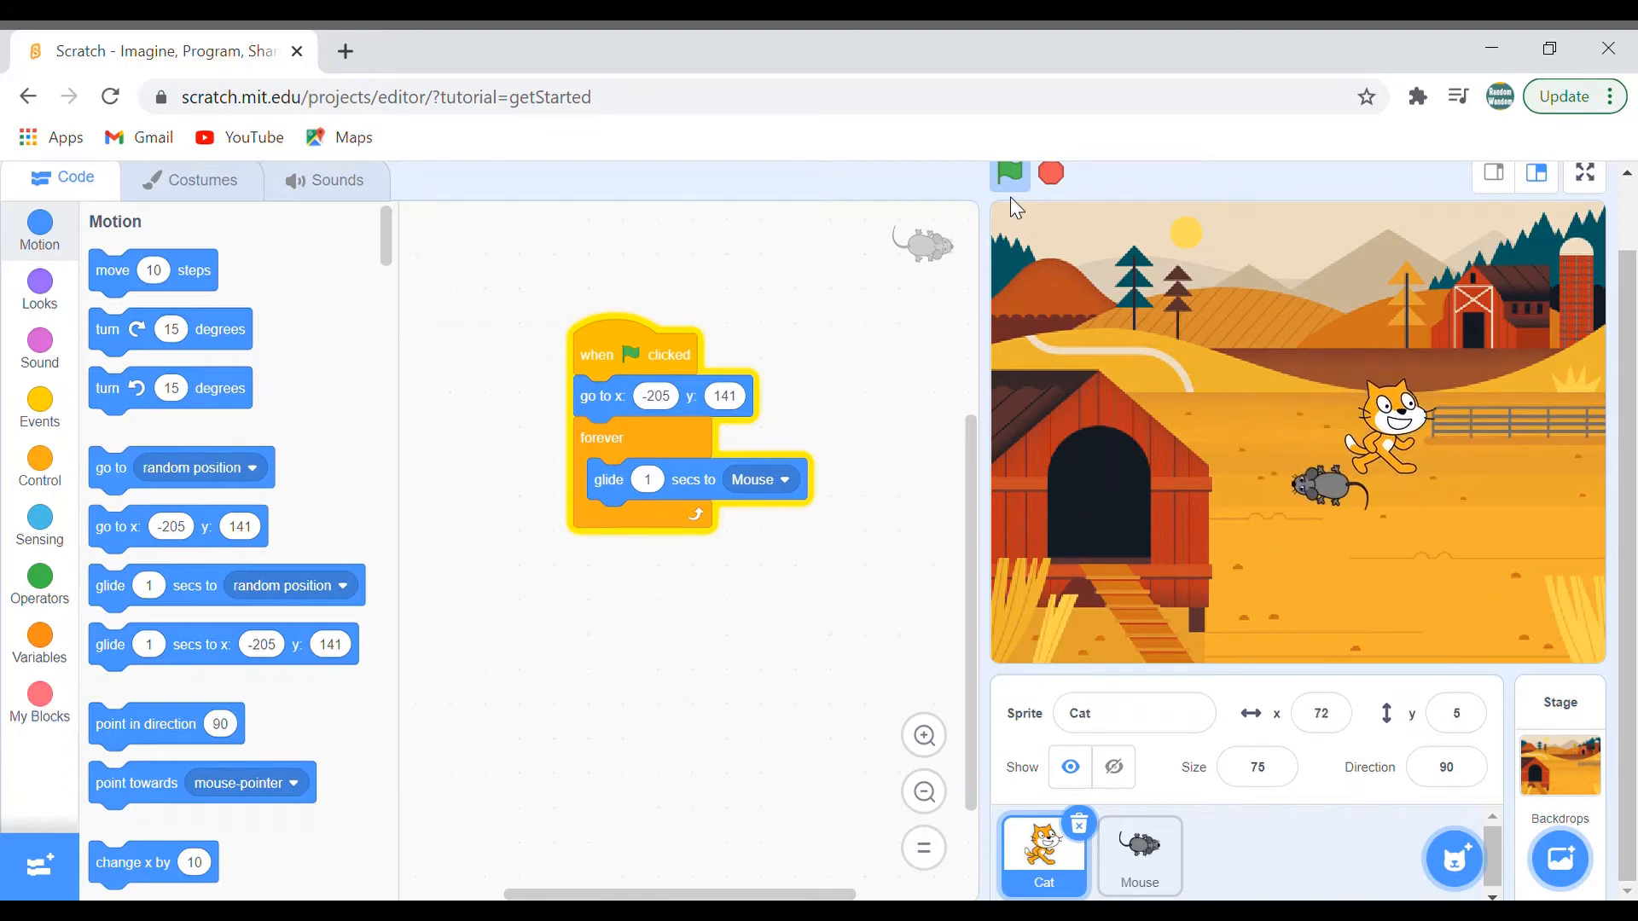
click(1008, 174)
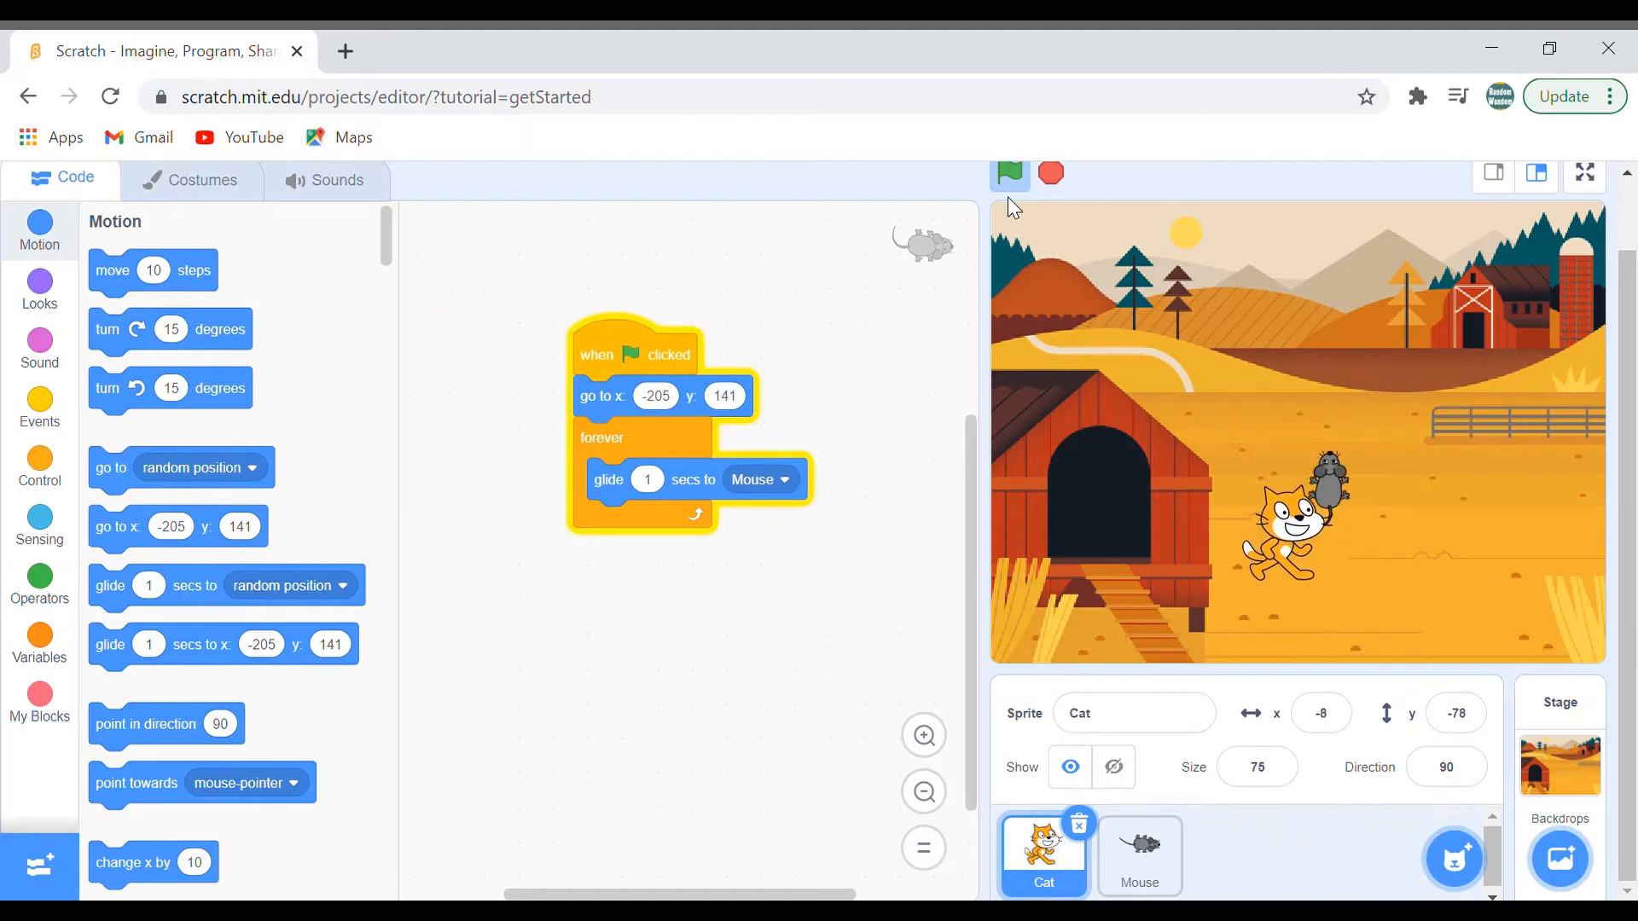
click(1008, 174)
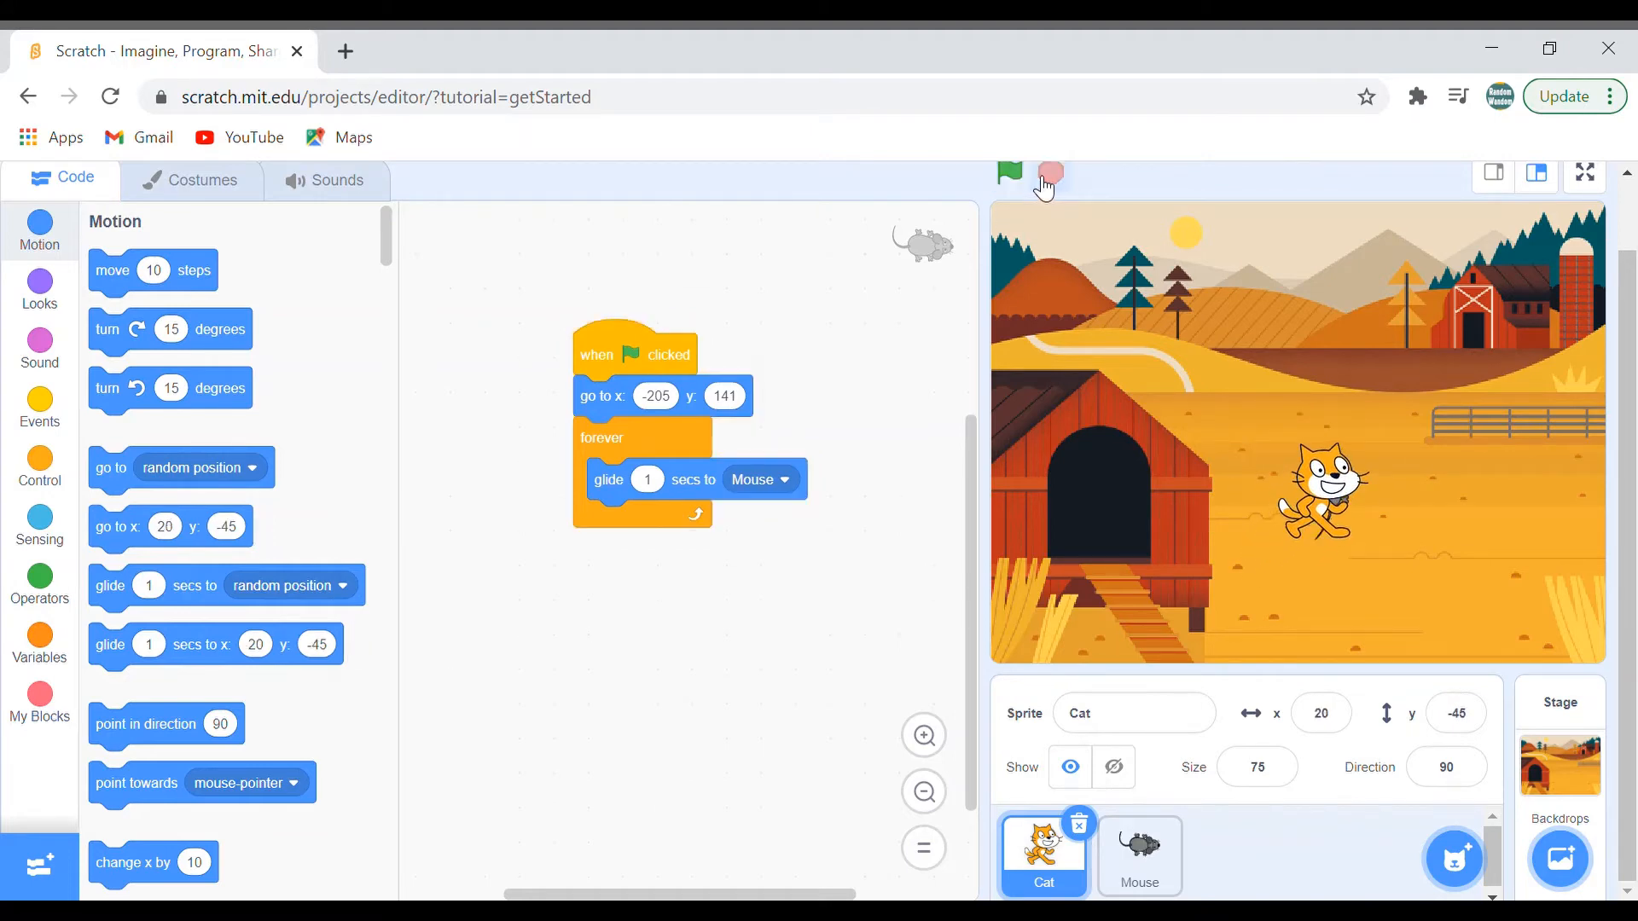
On the Mouse sprite, create a new global variable named Health
click(1138, 854)
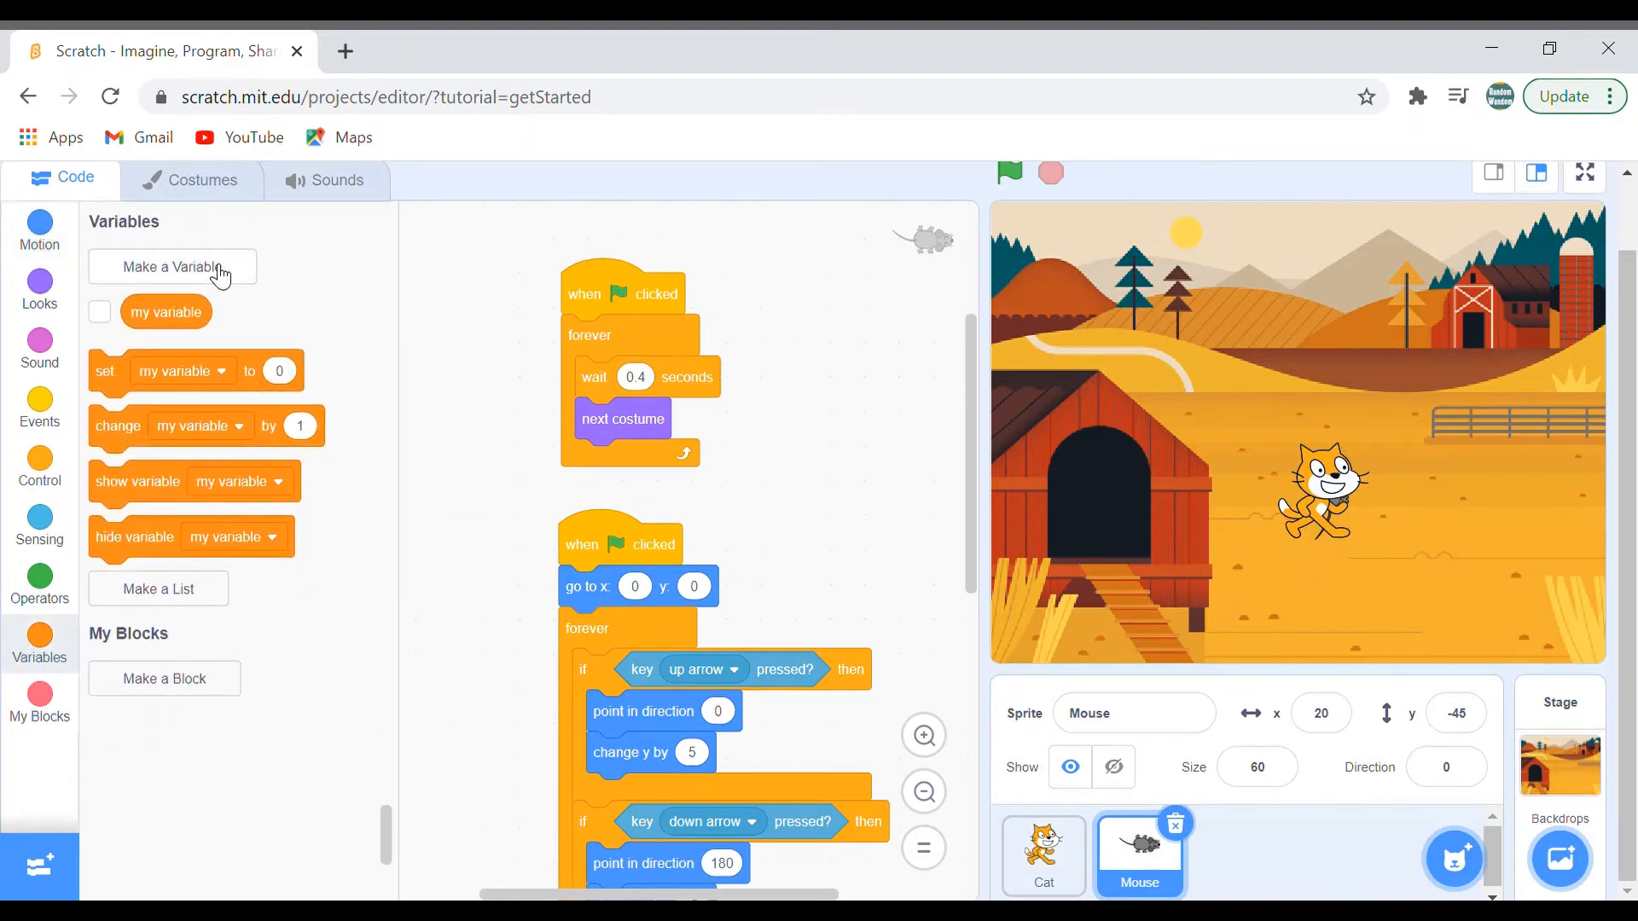
click(173, 268)
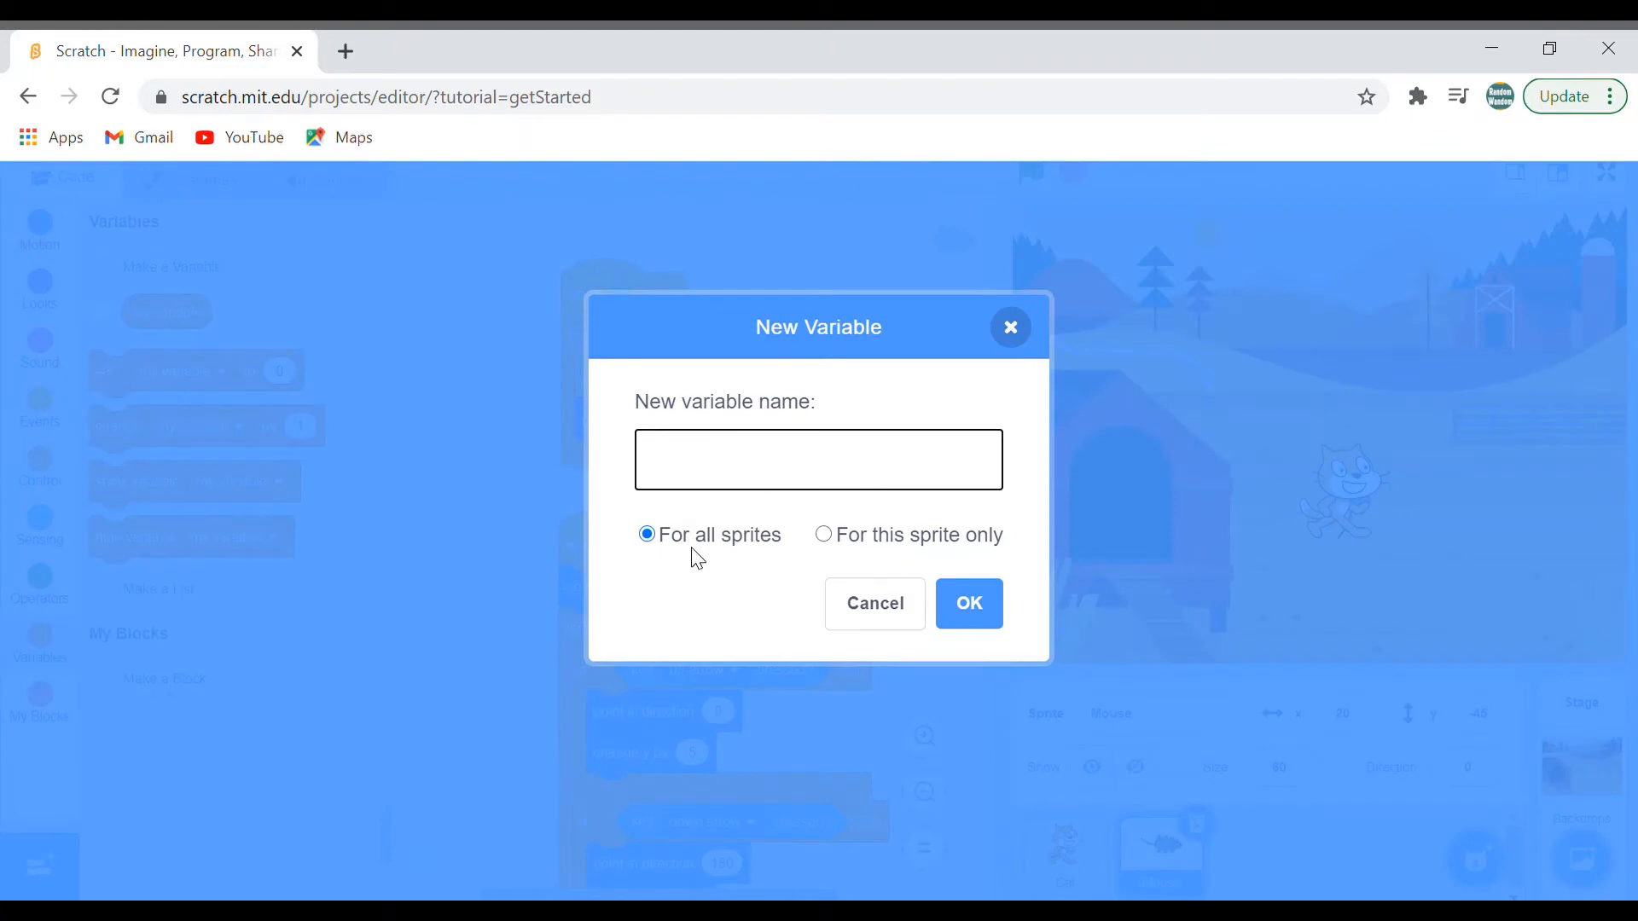
click(817, 459)
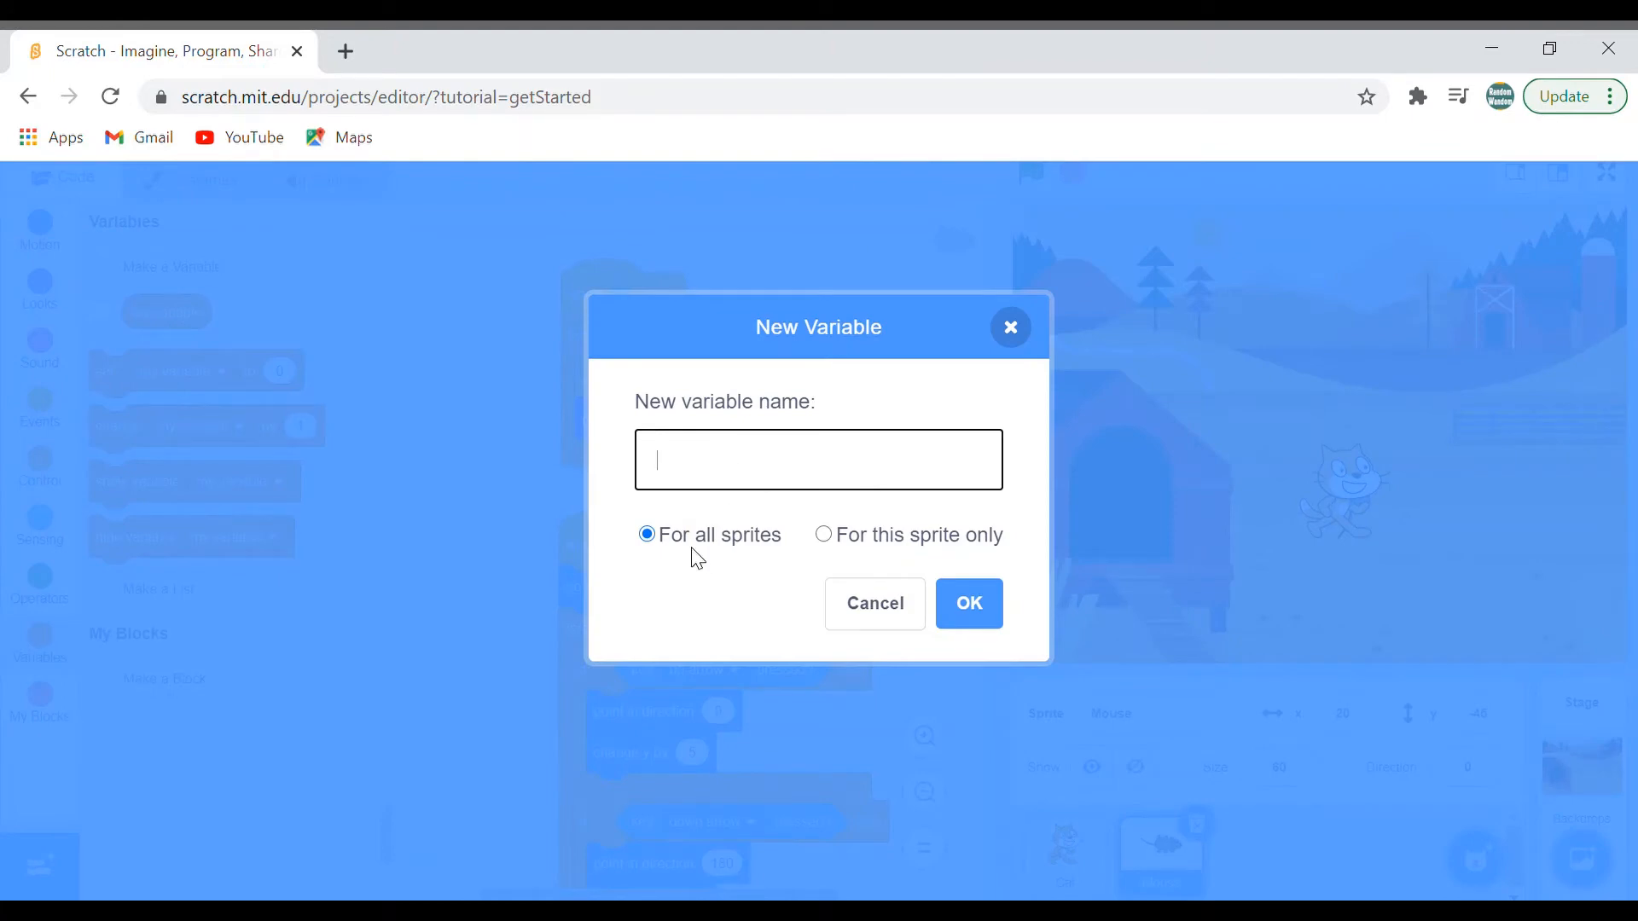
text(Health)
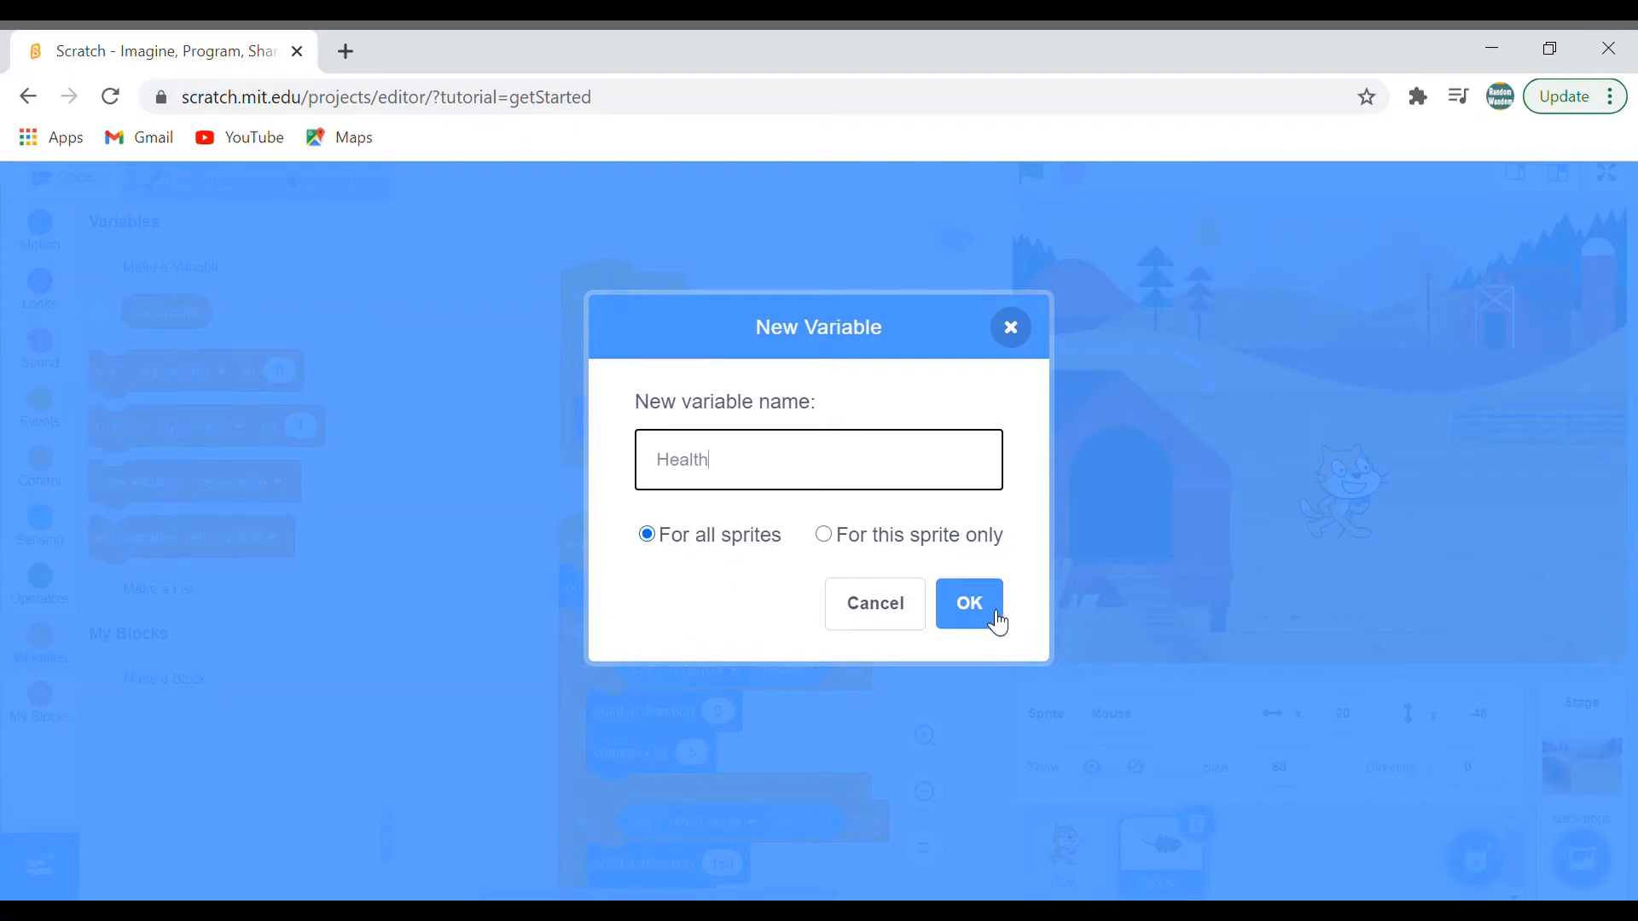
click(967, 602)
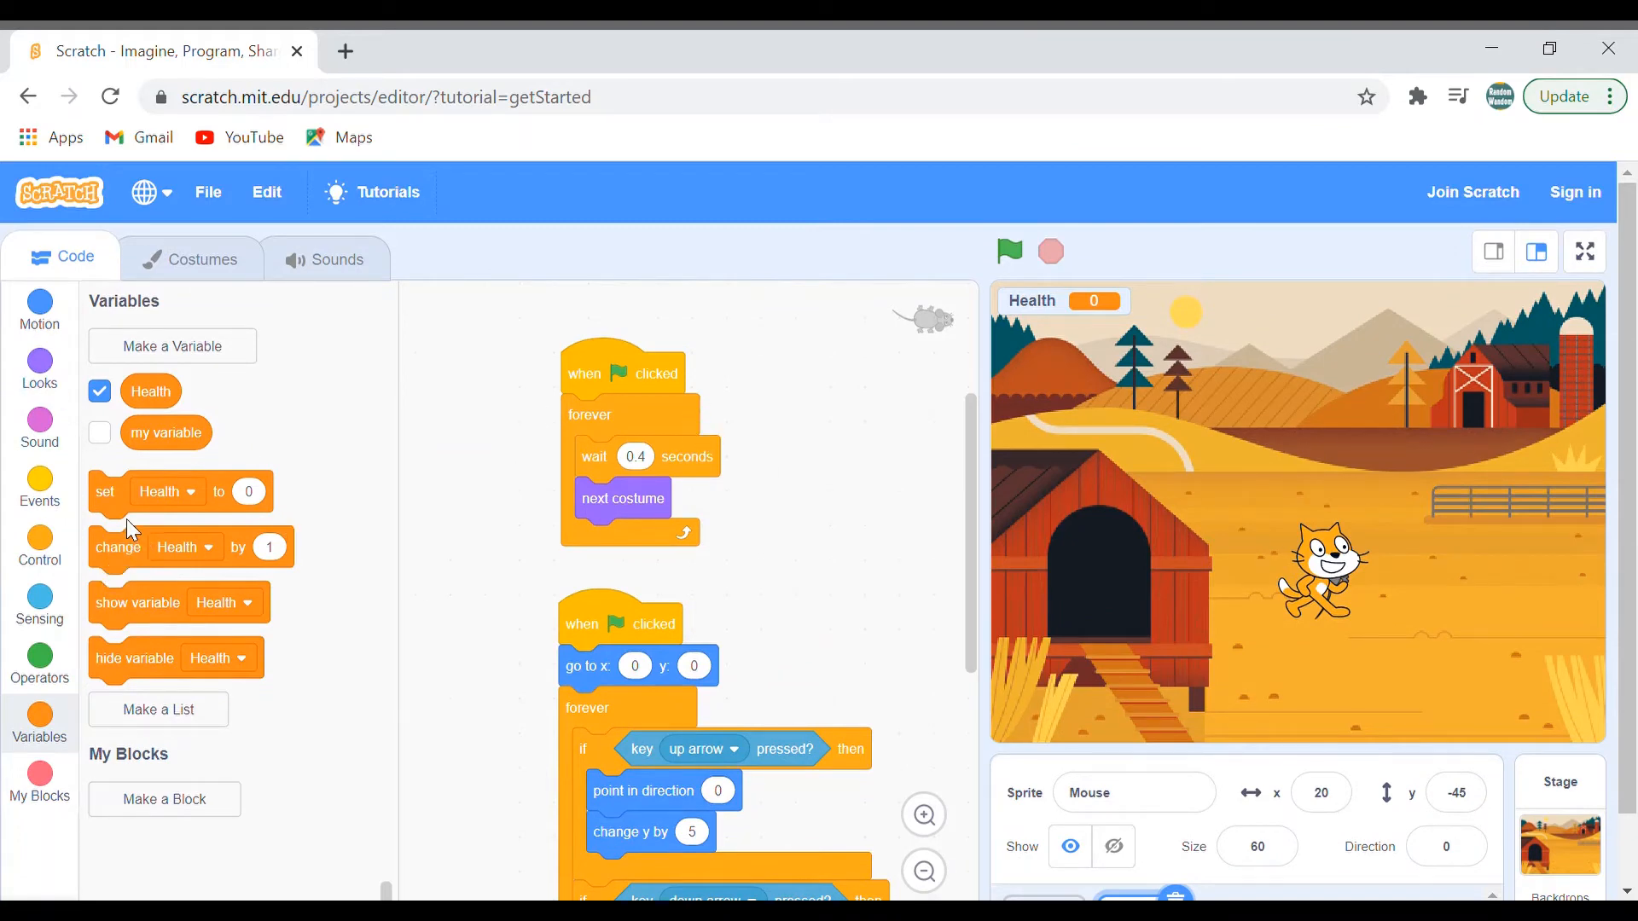
Set Health to 10 at the start of the costume script and move its display to the stage's top-right
drag(104, 492, 491, 445)
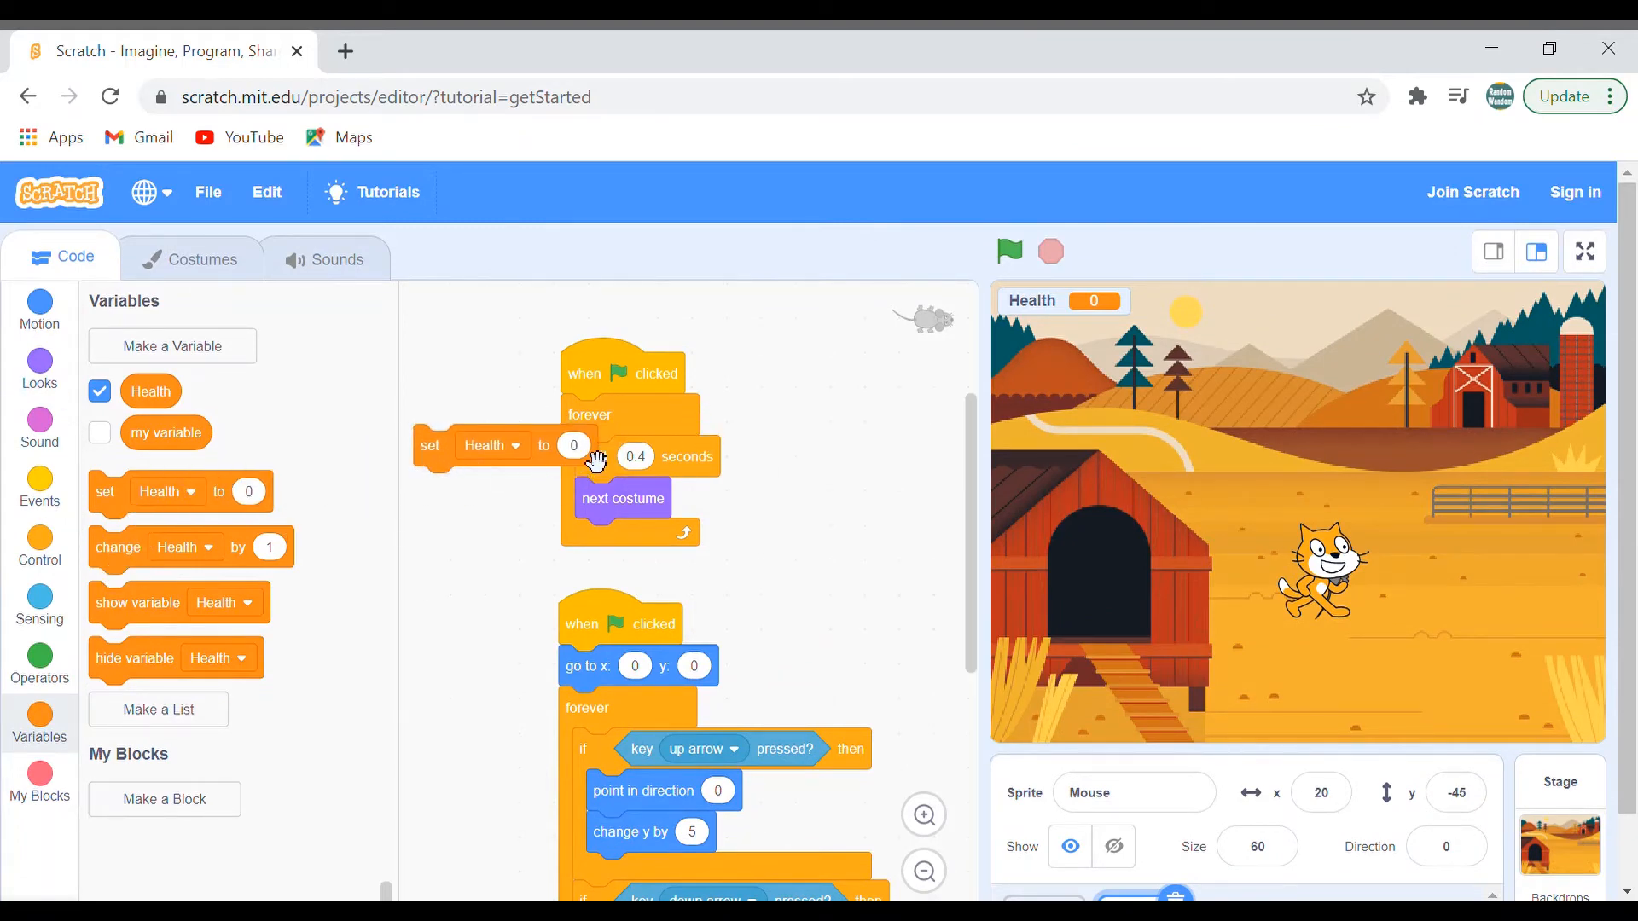
text(1)
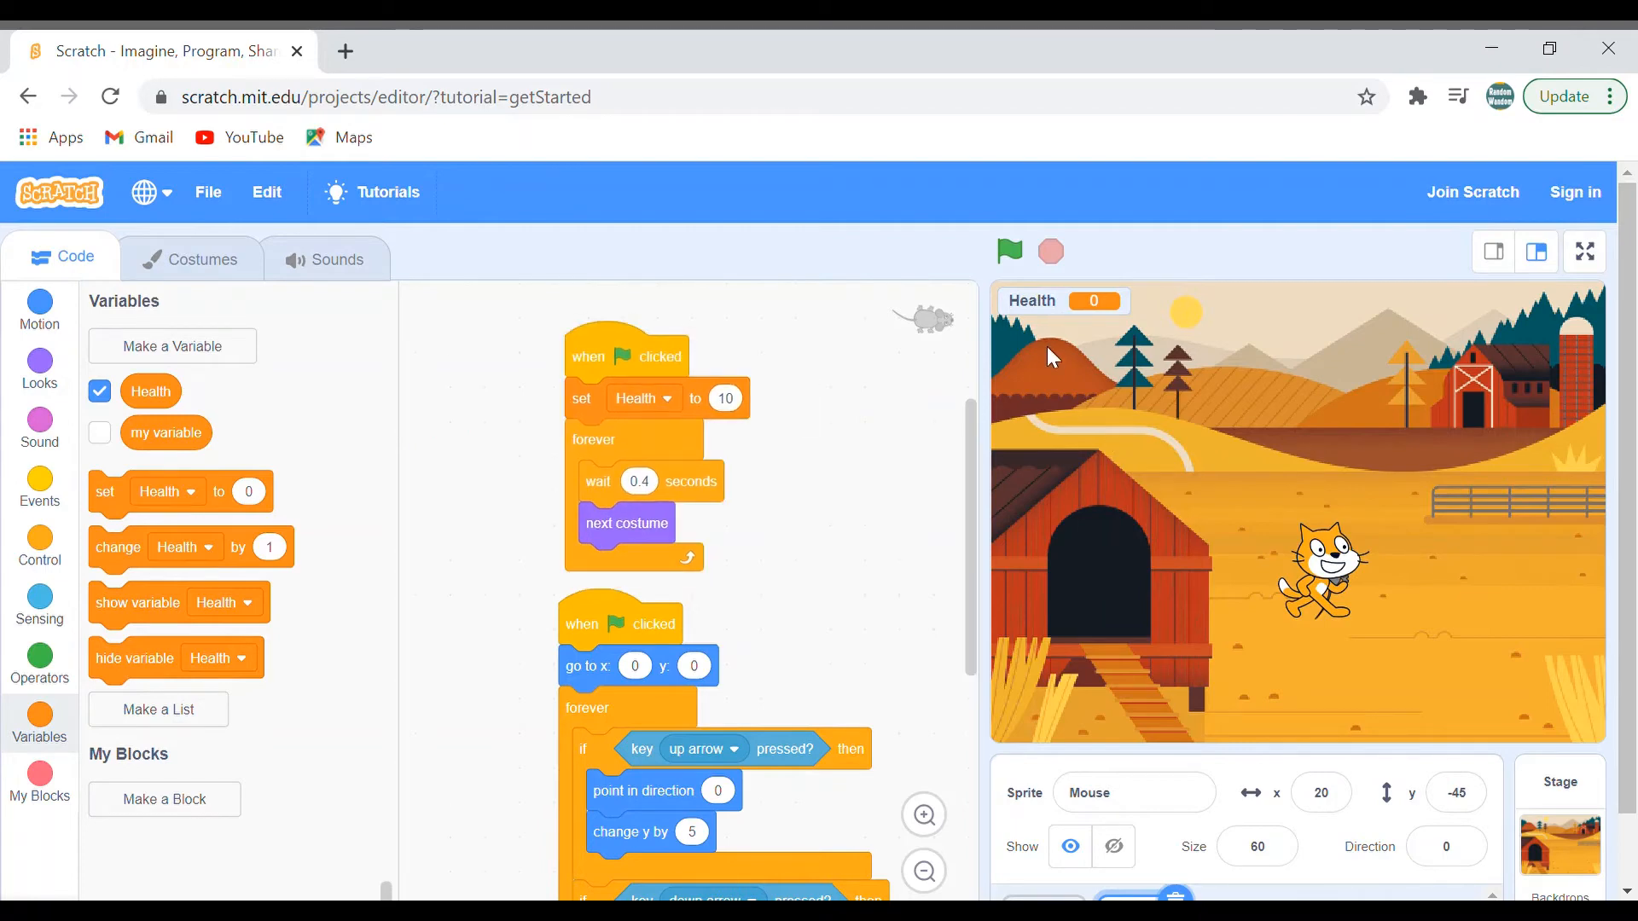
drag(1061, 300, 1524, 319)
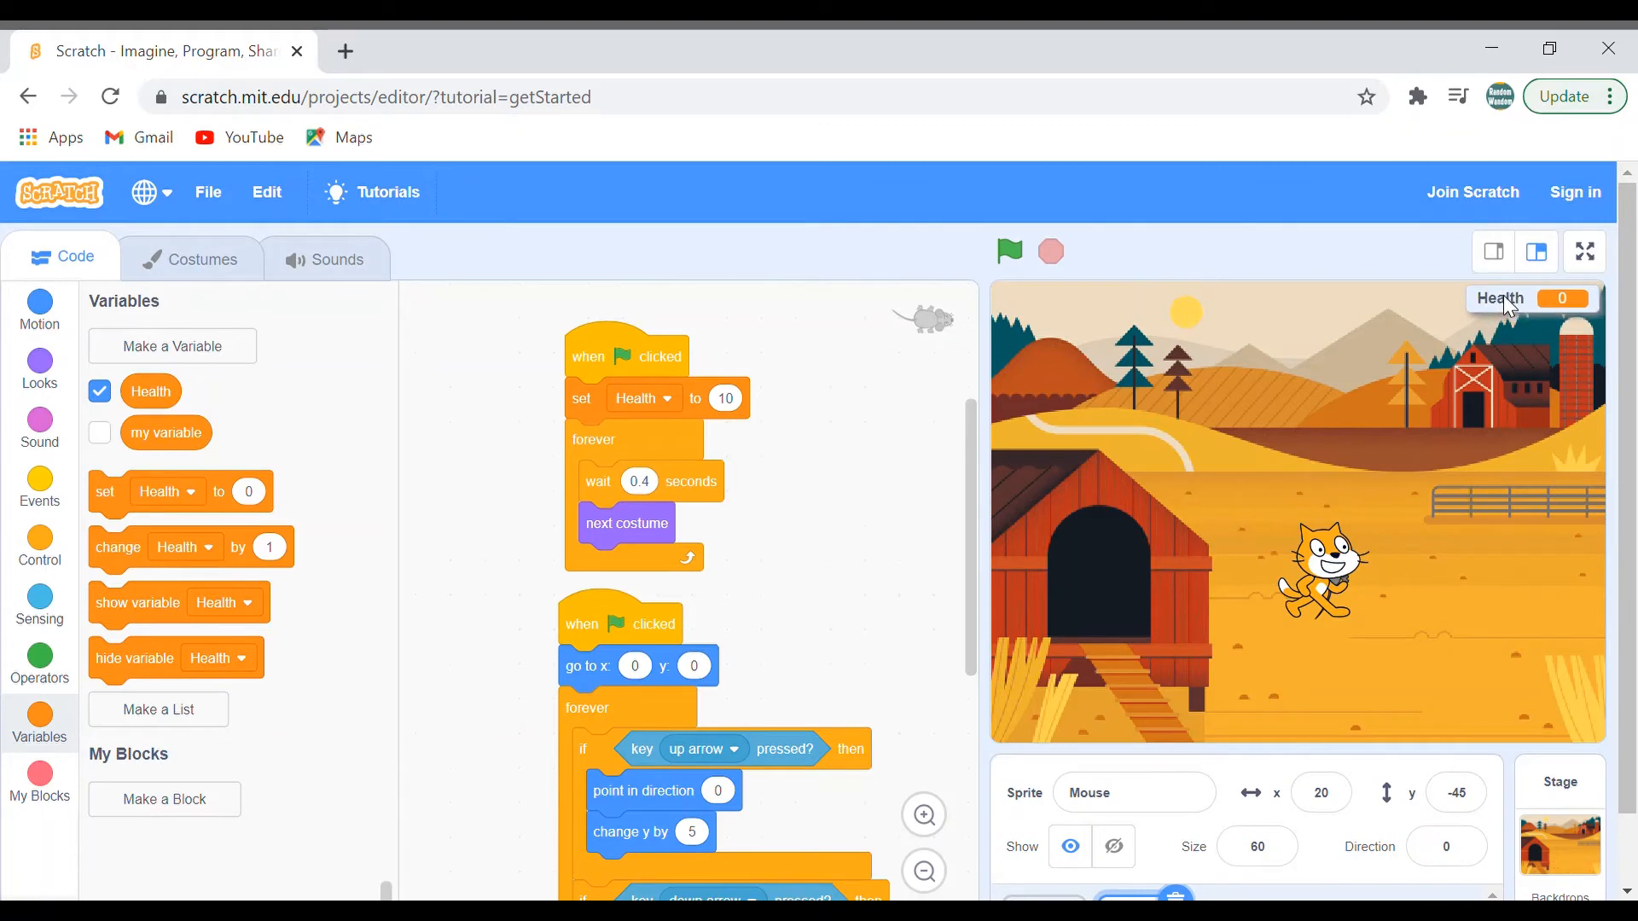
mouse_move(1501, 332)
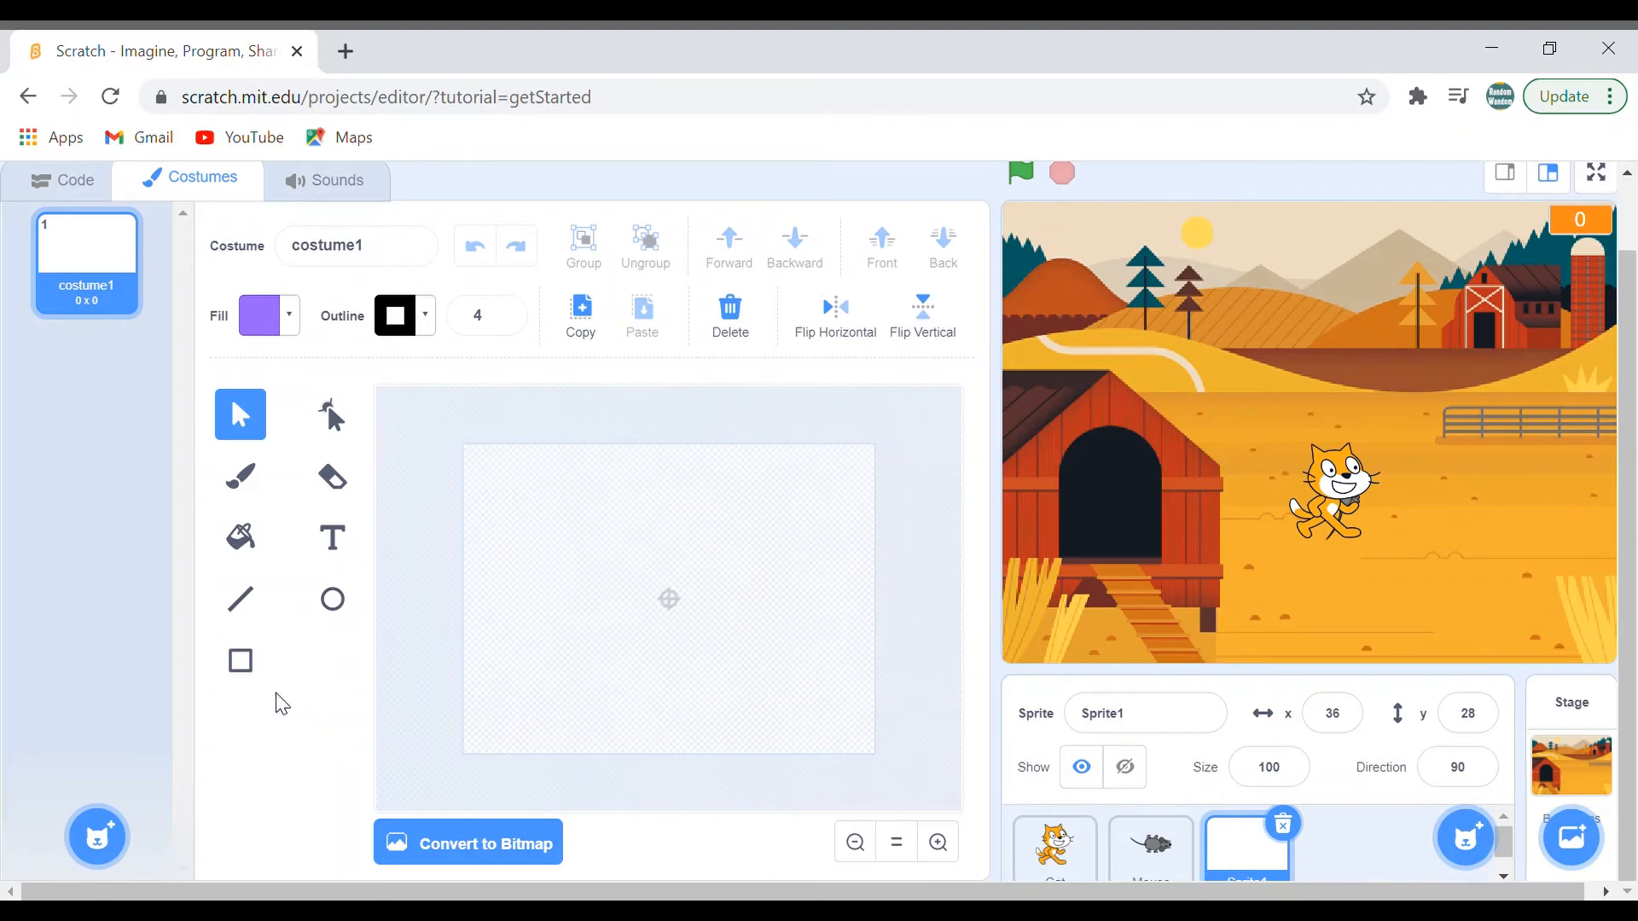
Set the fill colour to red, draw a small square and rotate it into a diamond
click(259, 315)
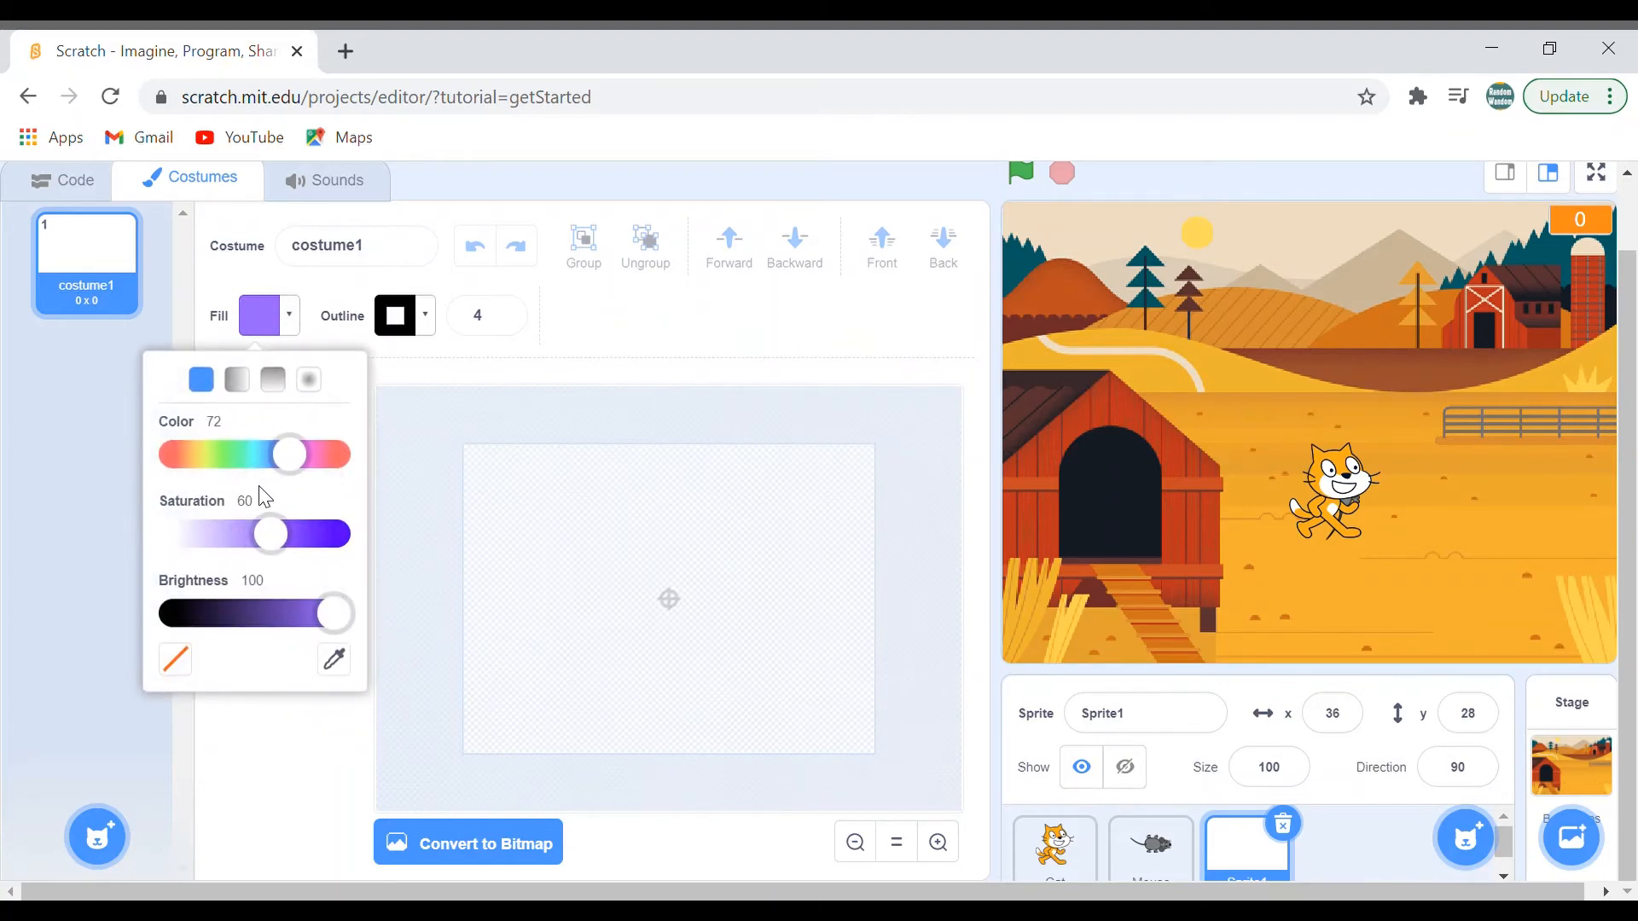
drag(290, 453, 335, 454)
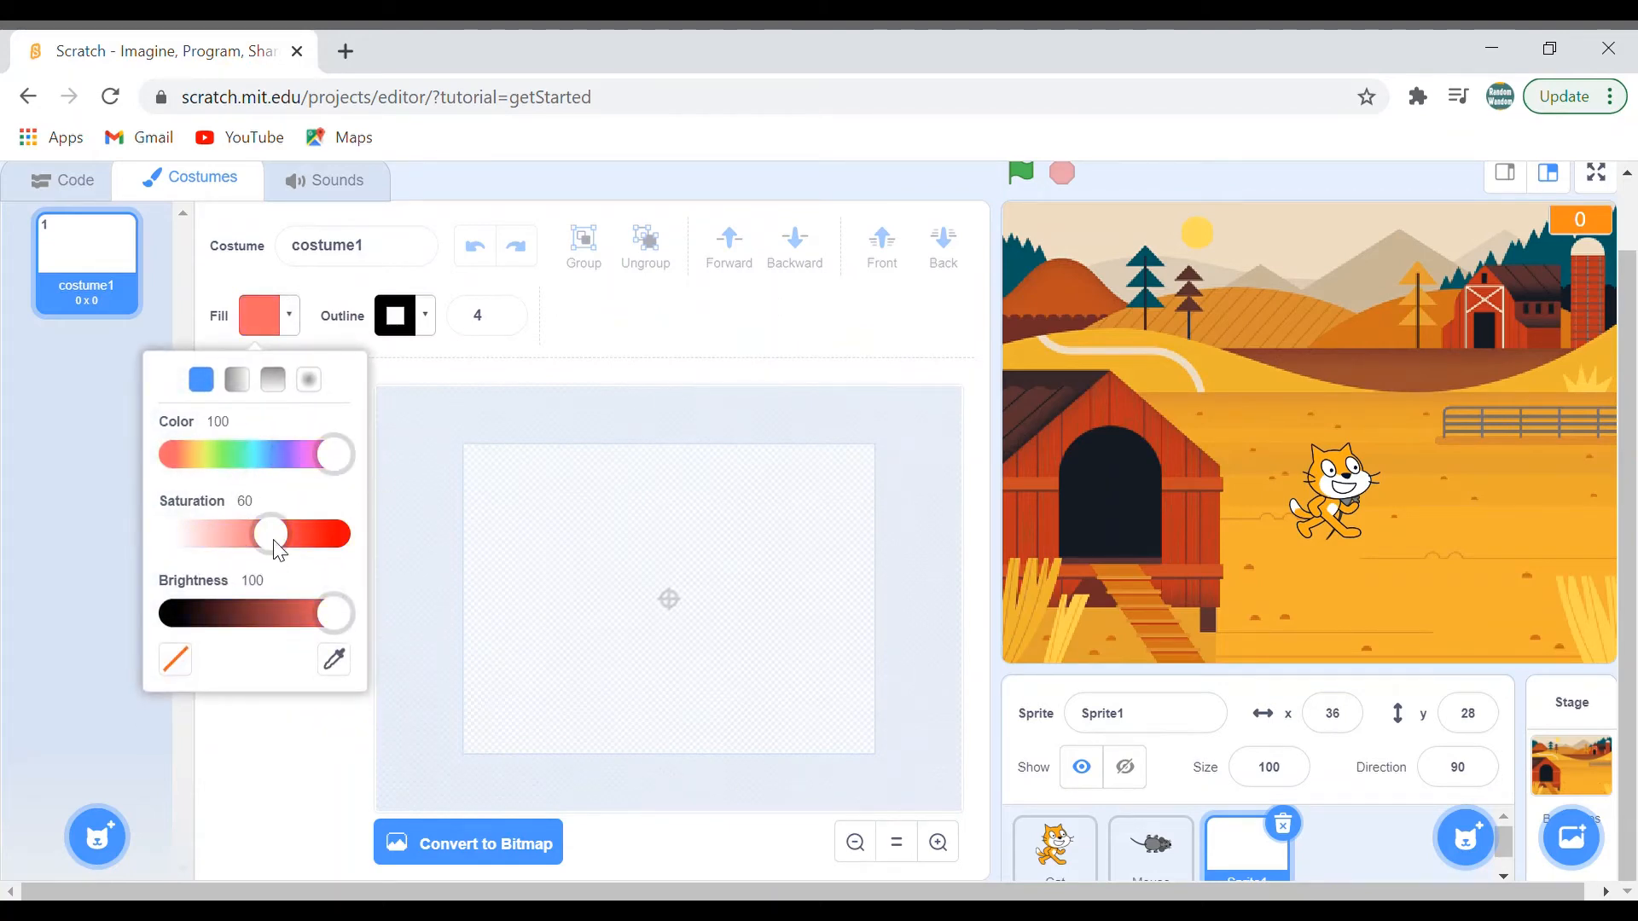
drag(272, 534, 304, 534)
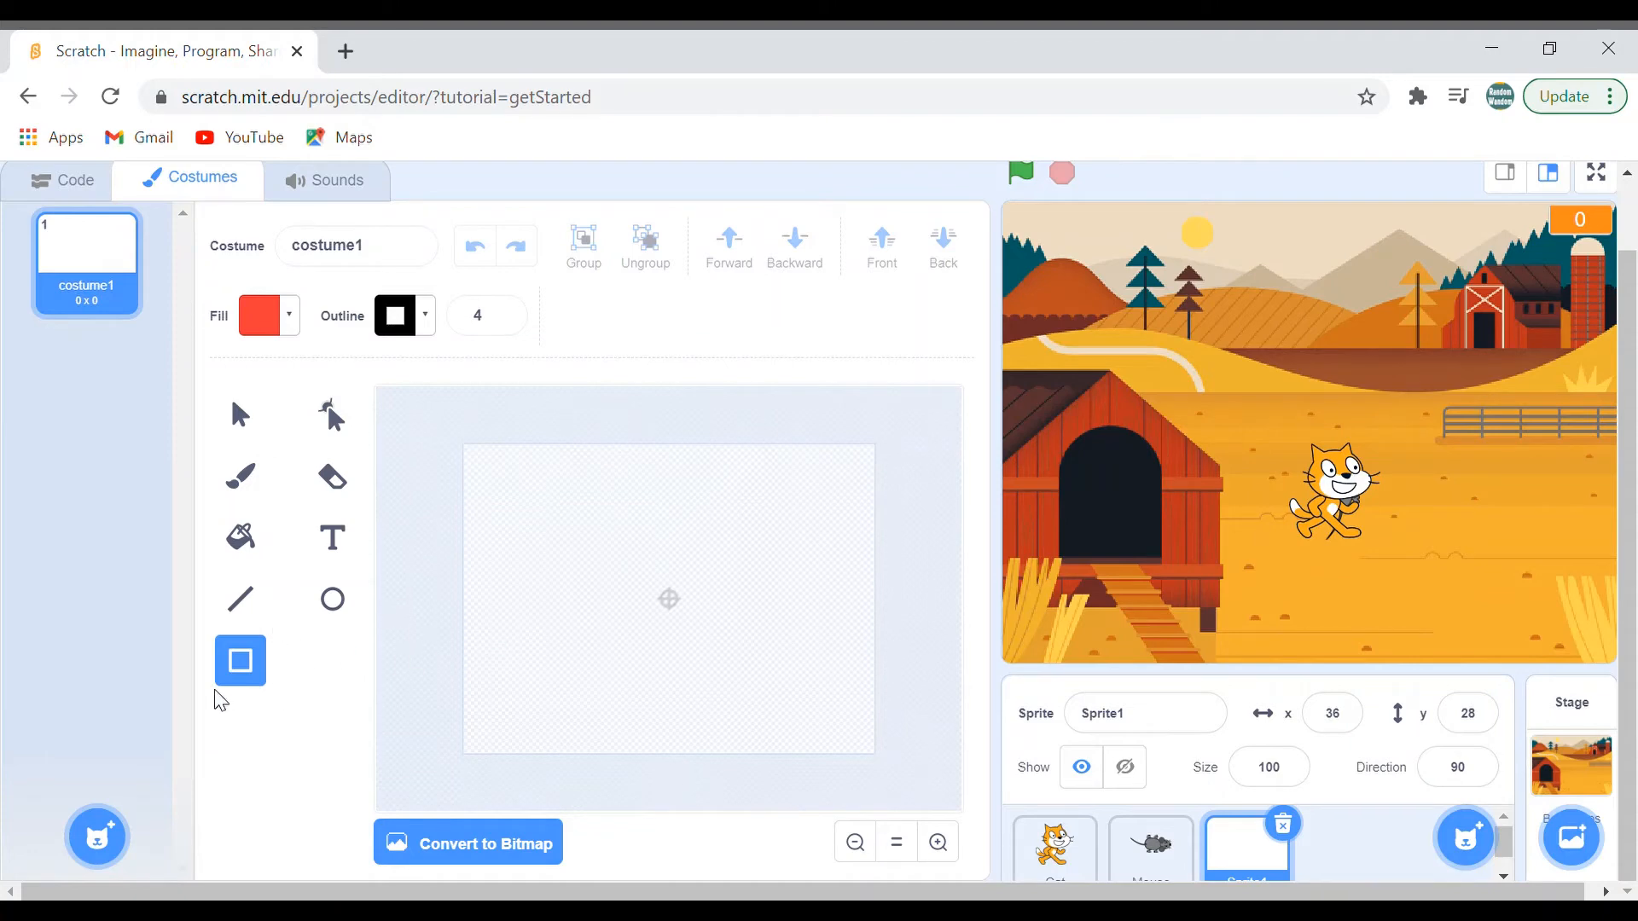
mouse_move(659, 595)
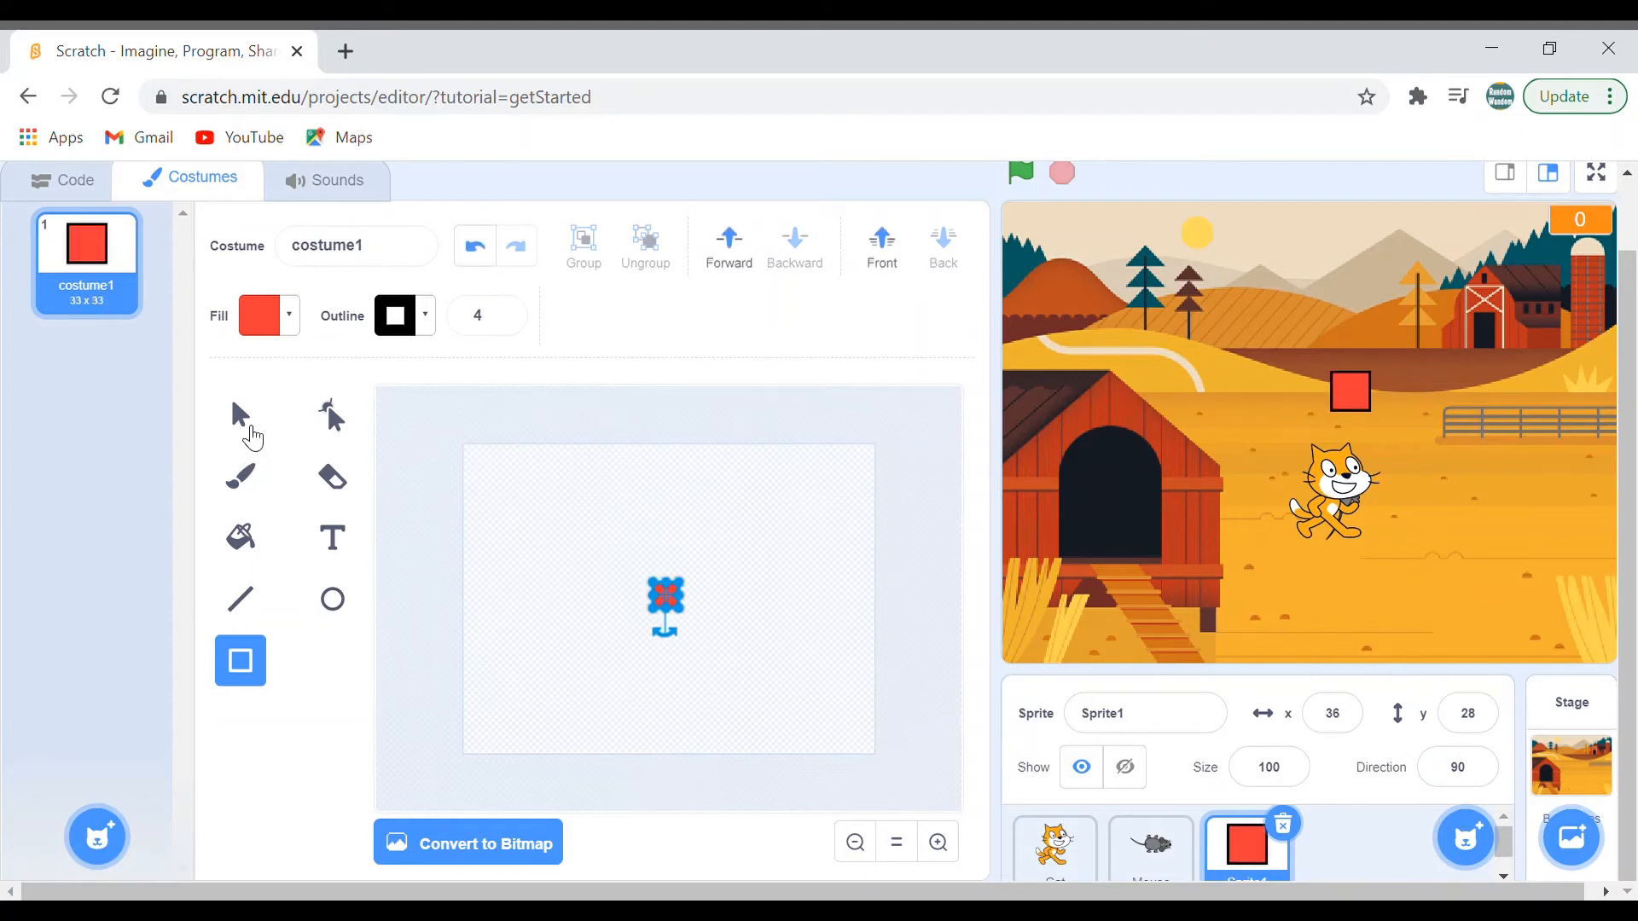
click(240, 415)
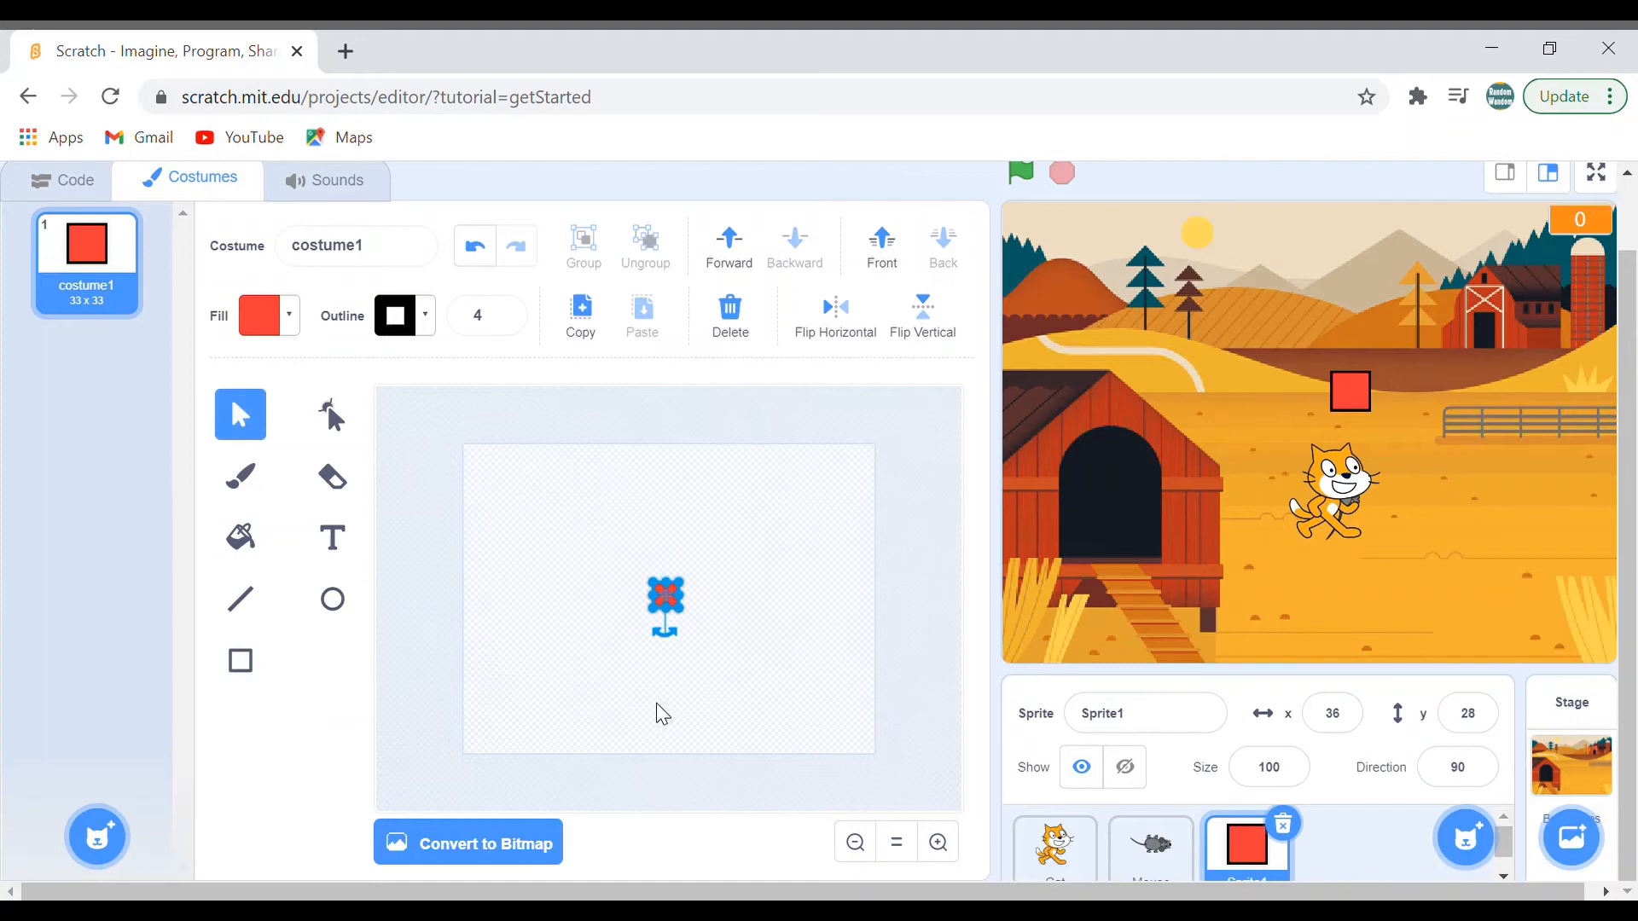
mouse_move(679, 649)
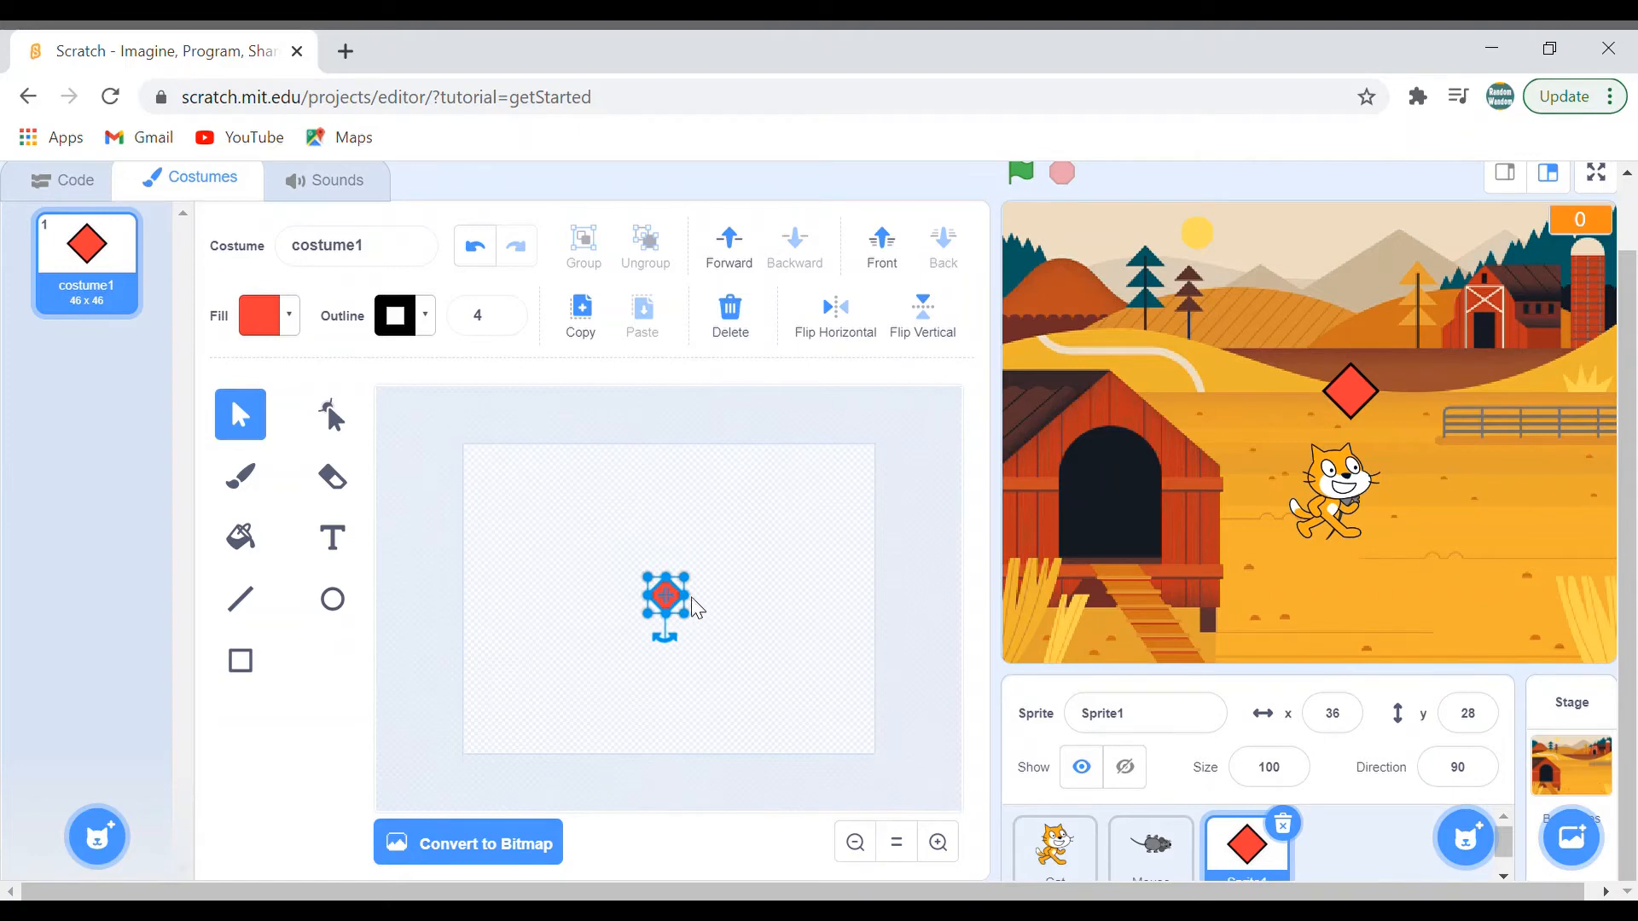
mouse_move(611, 522)
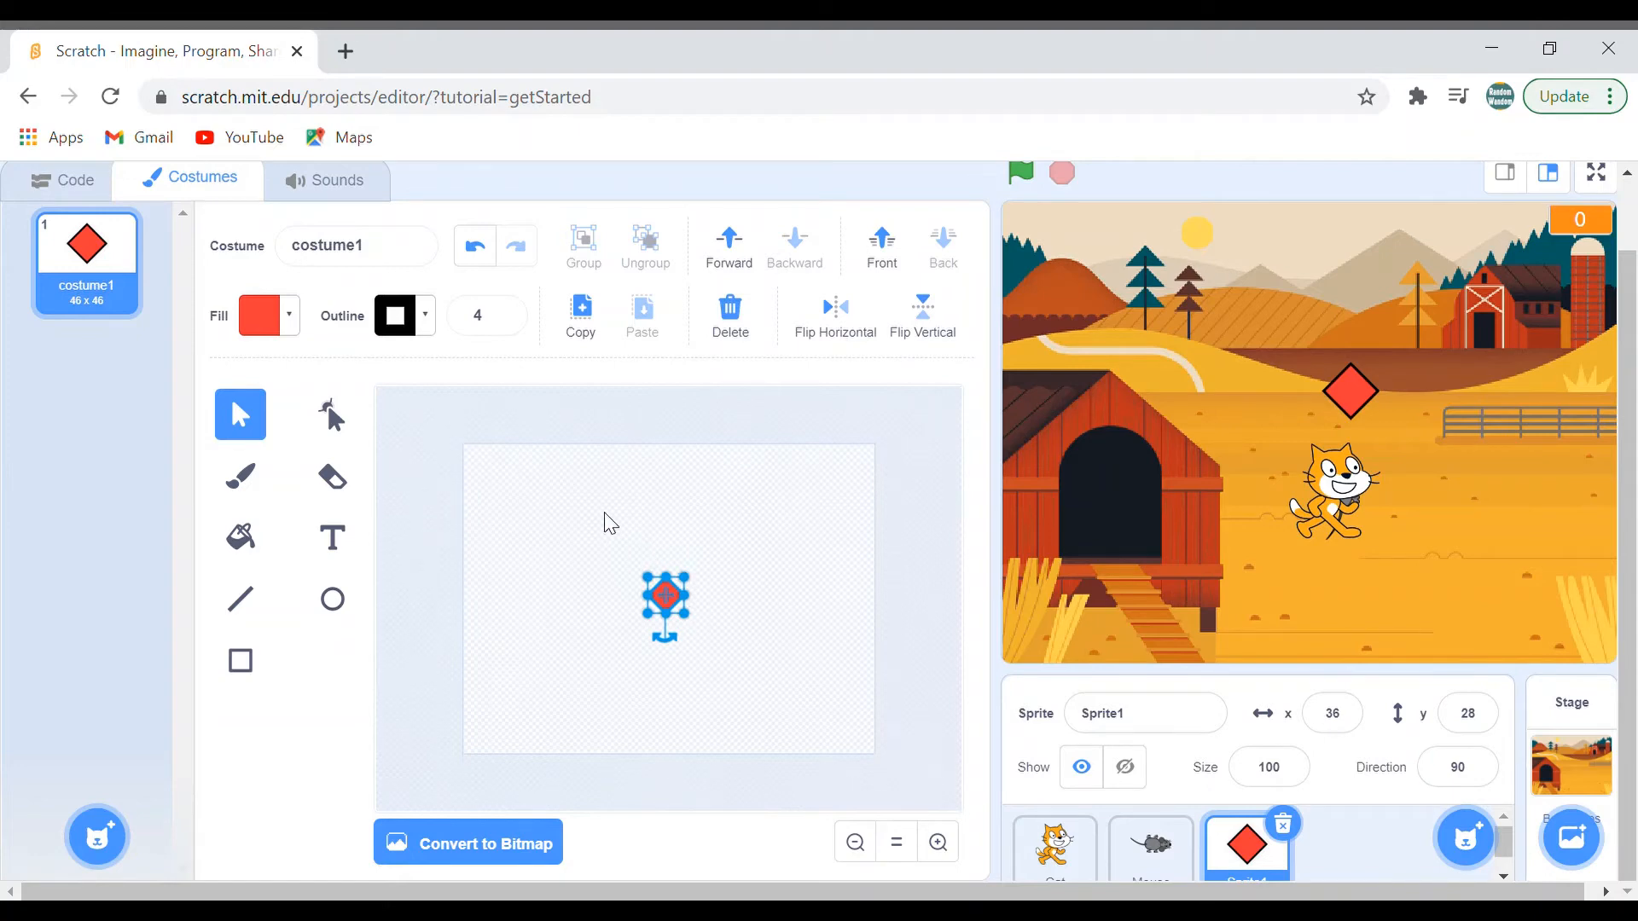
click(936, 841)
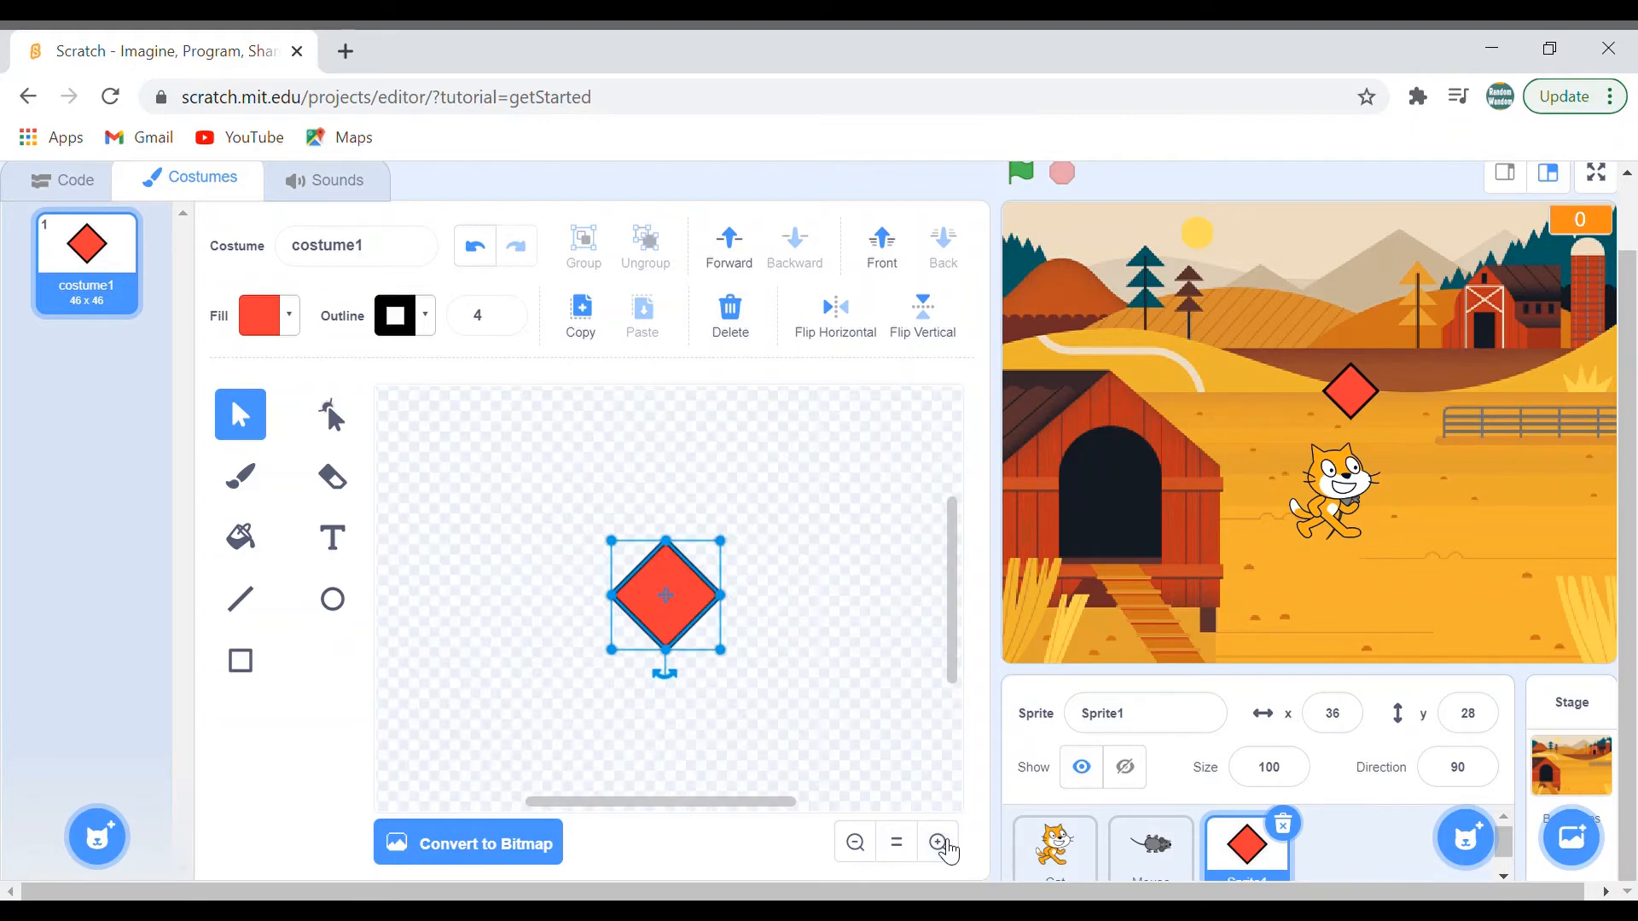
Pull the diamond's top point down into a dip and raise the right corner with the Reshape tool
click(937, 841)
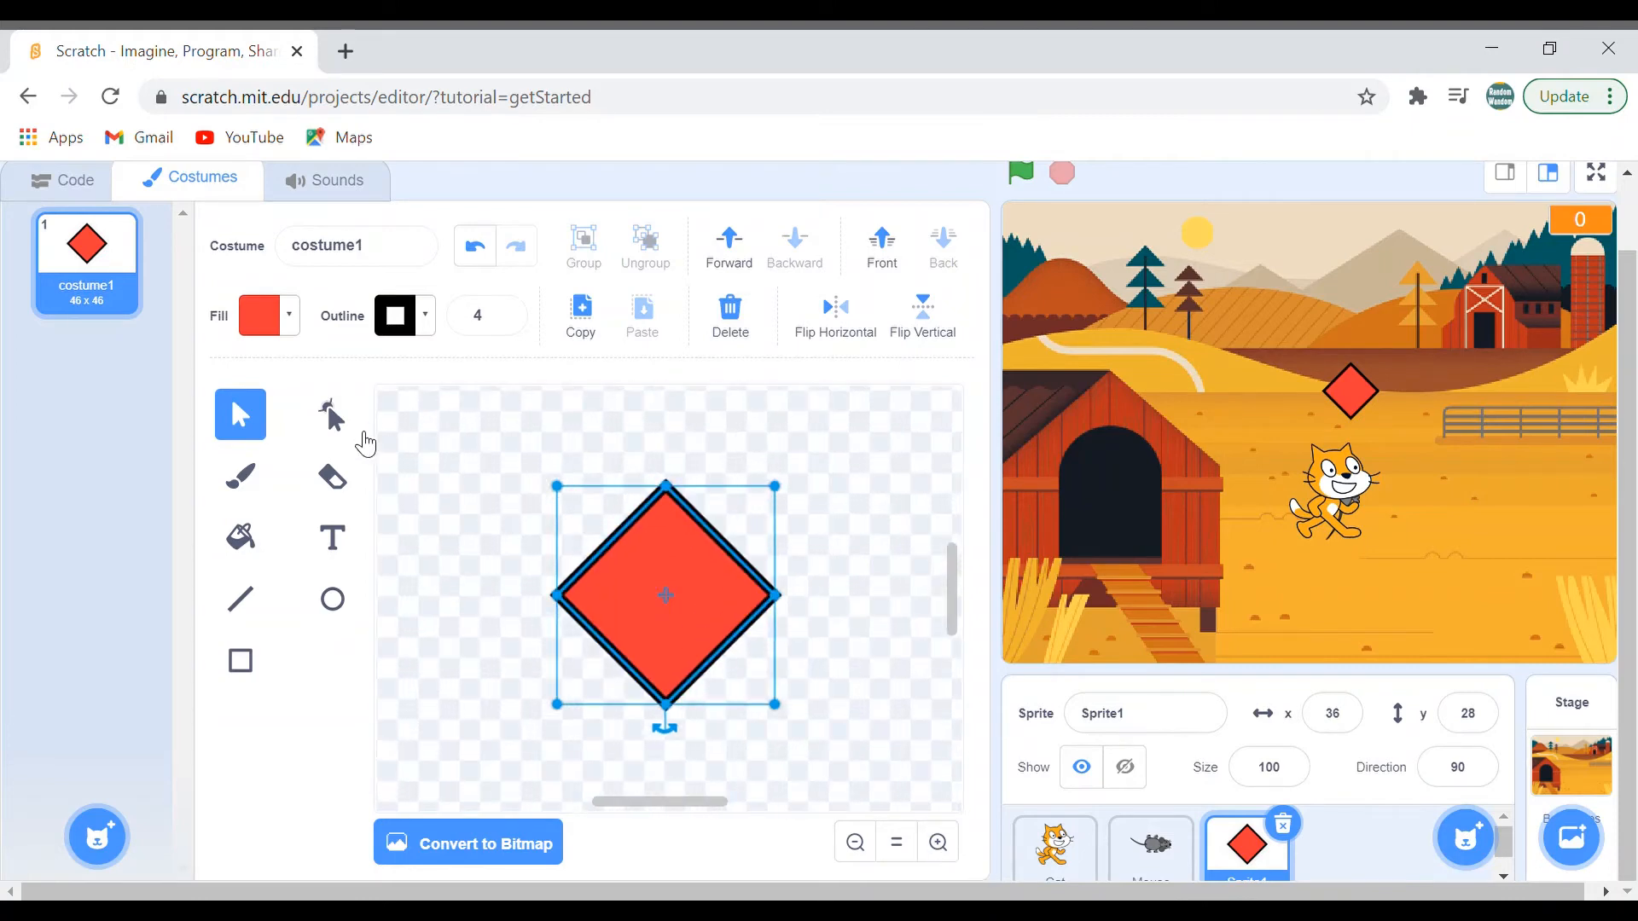
click(331, 414)
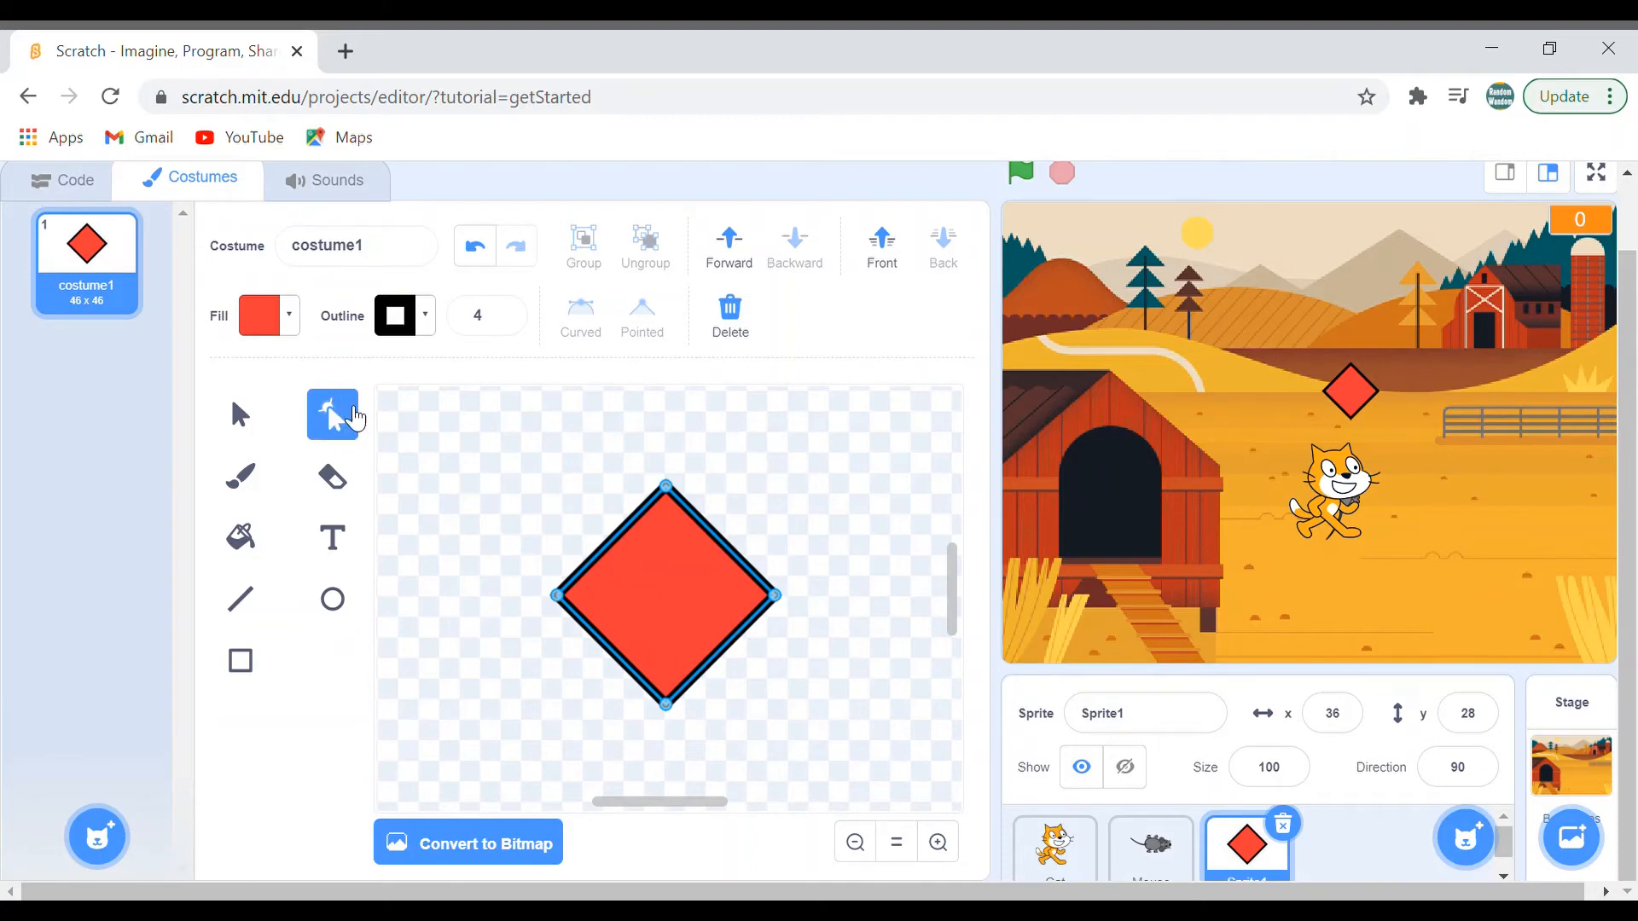
mouse_move(665, 502)
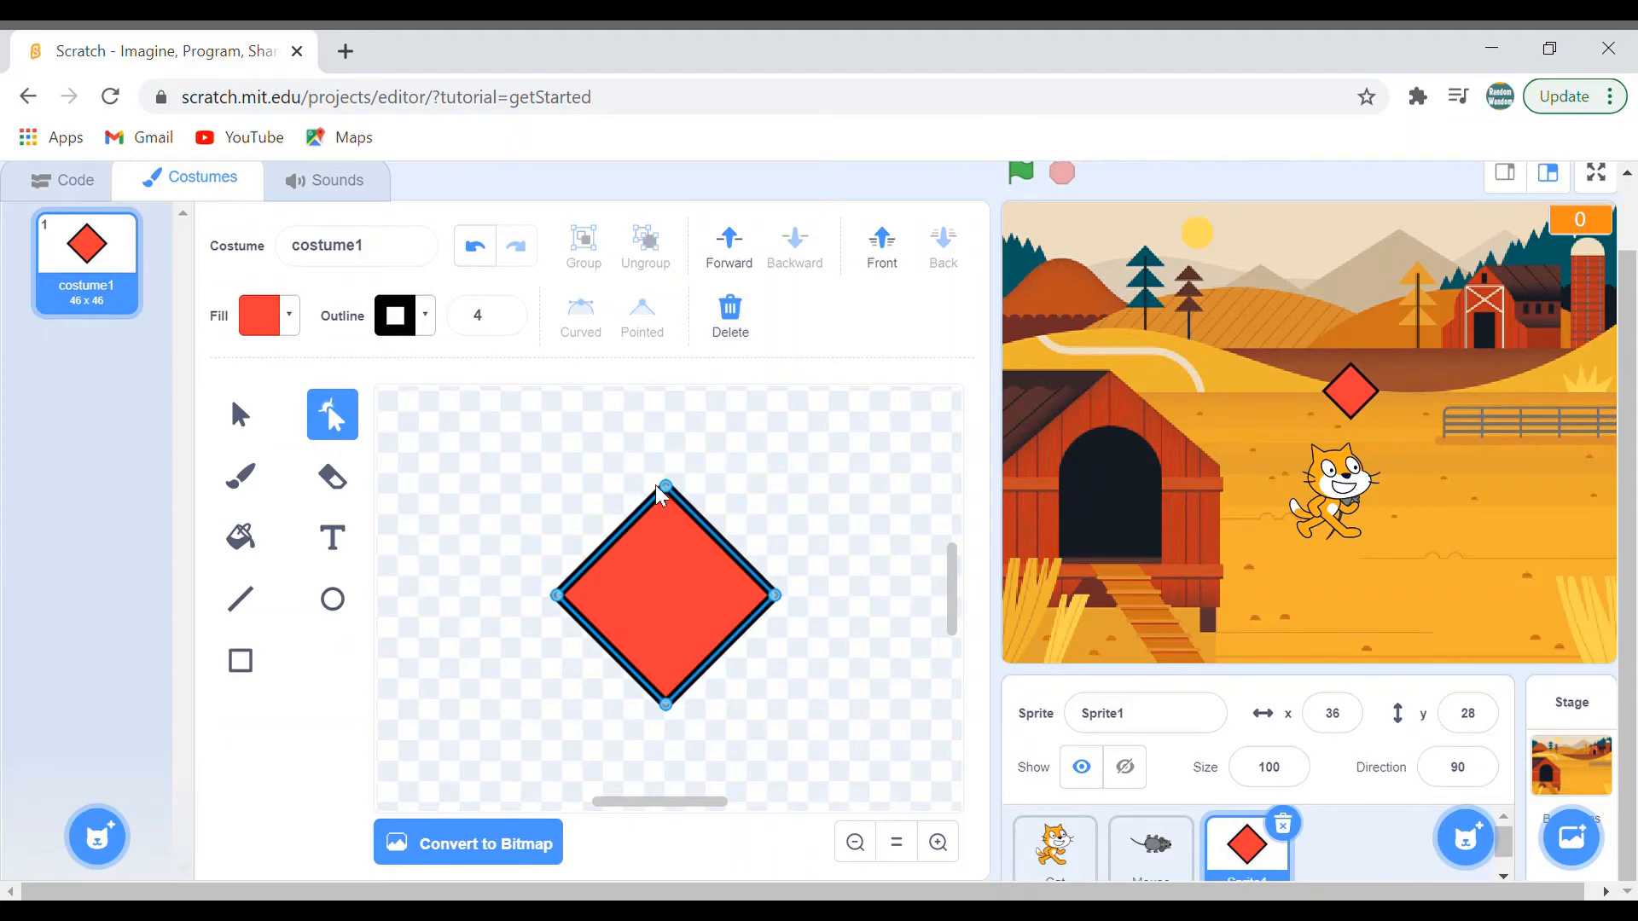
drag(663, 488, 665, 560)
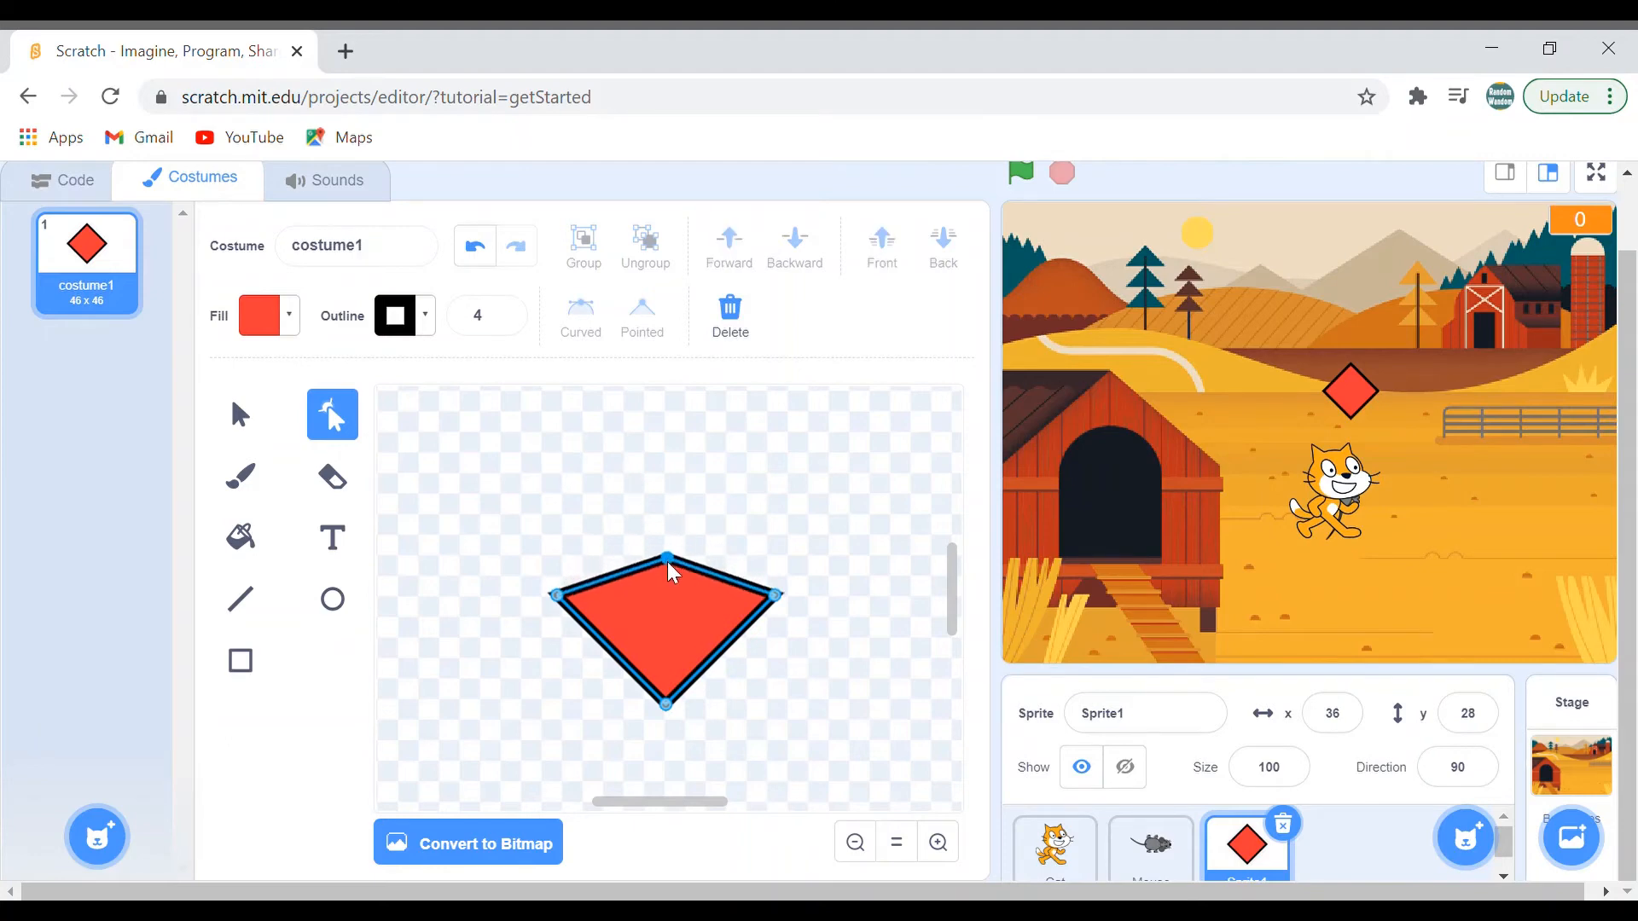
drag(668, 560, 667, 580)
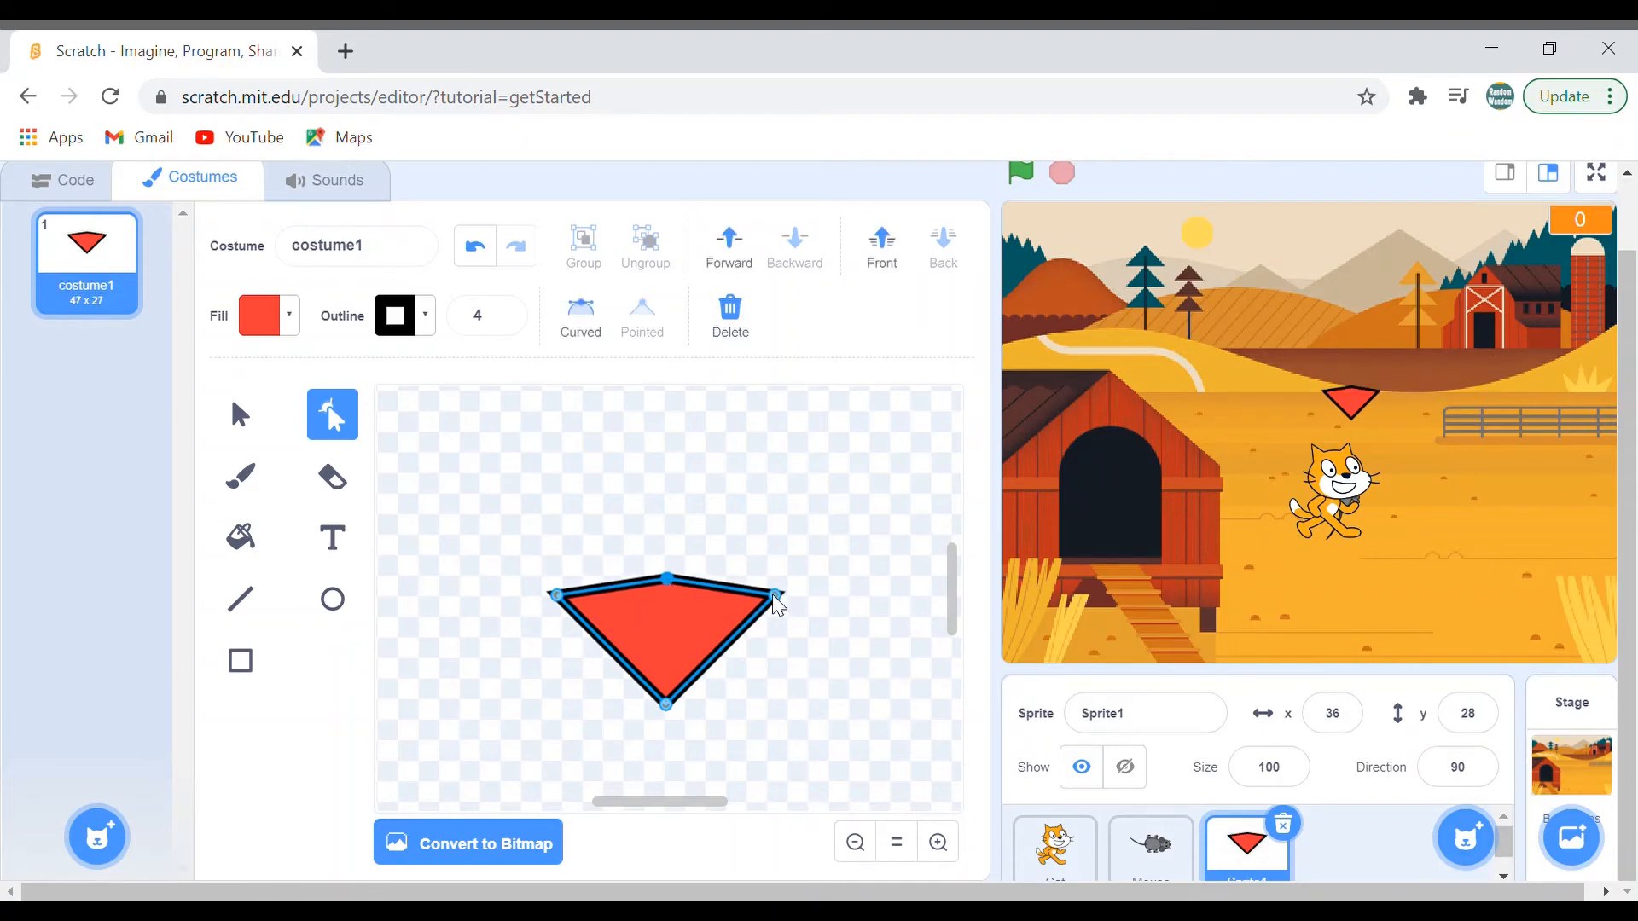
drag(778, 600, 771, 552)
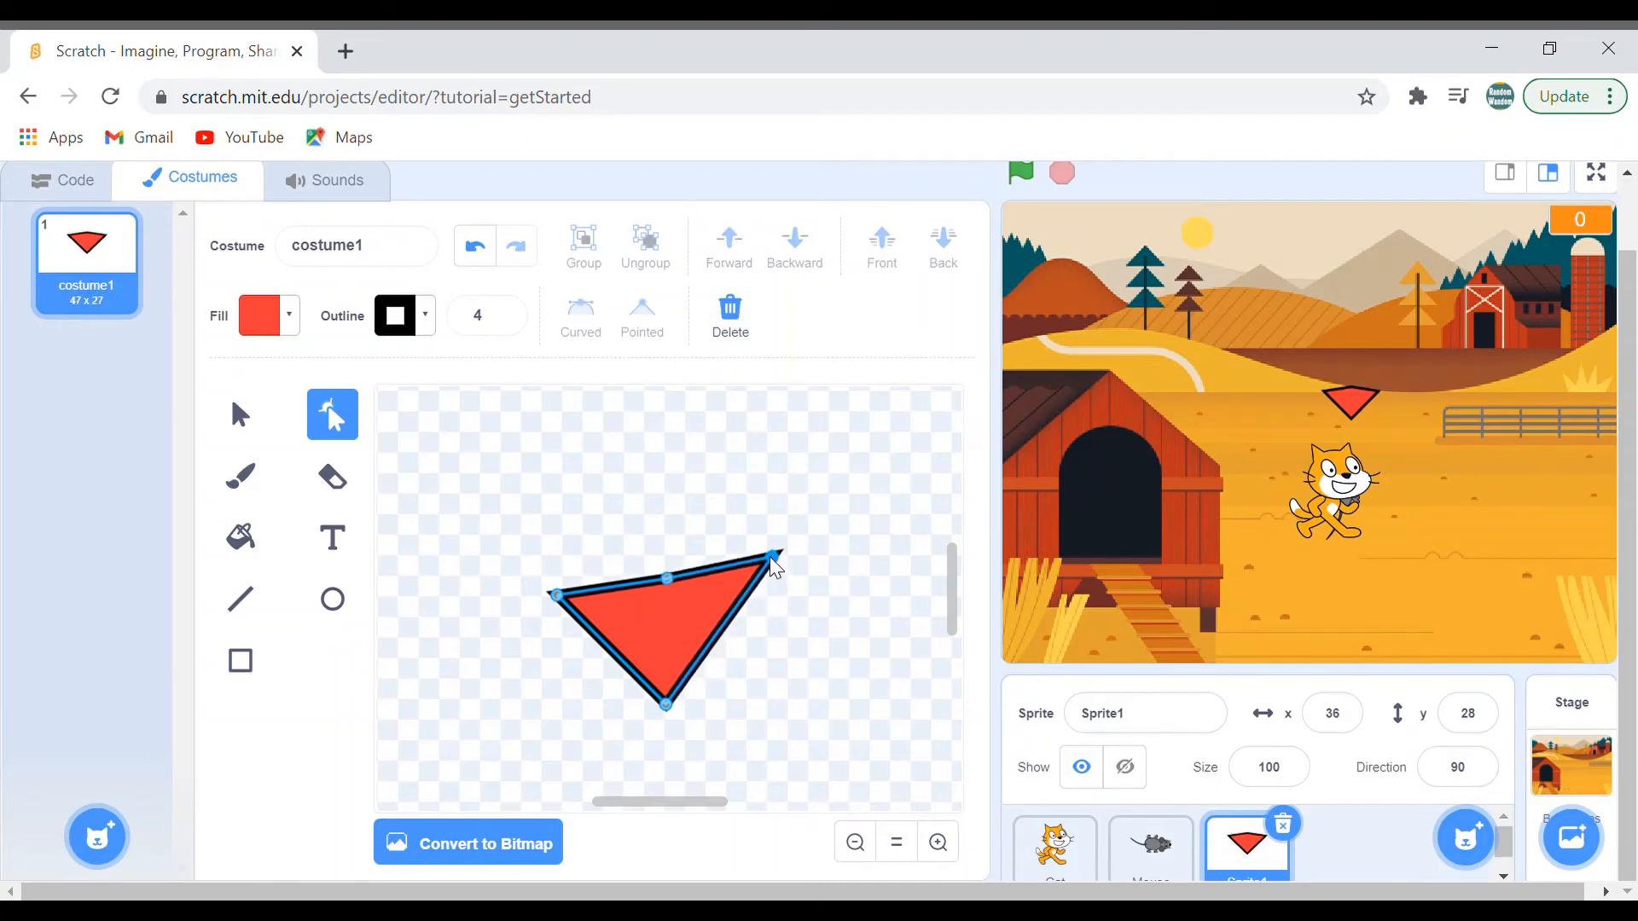
drag(775, 555, 771, 553)
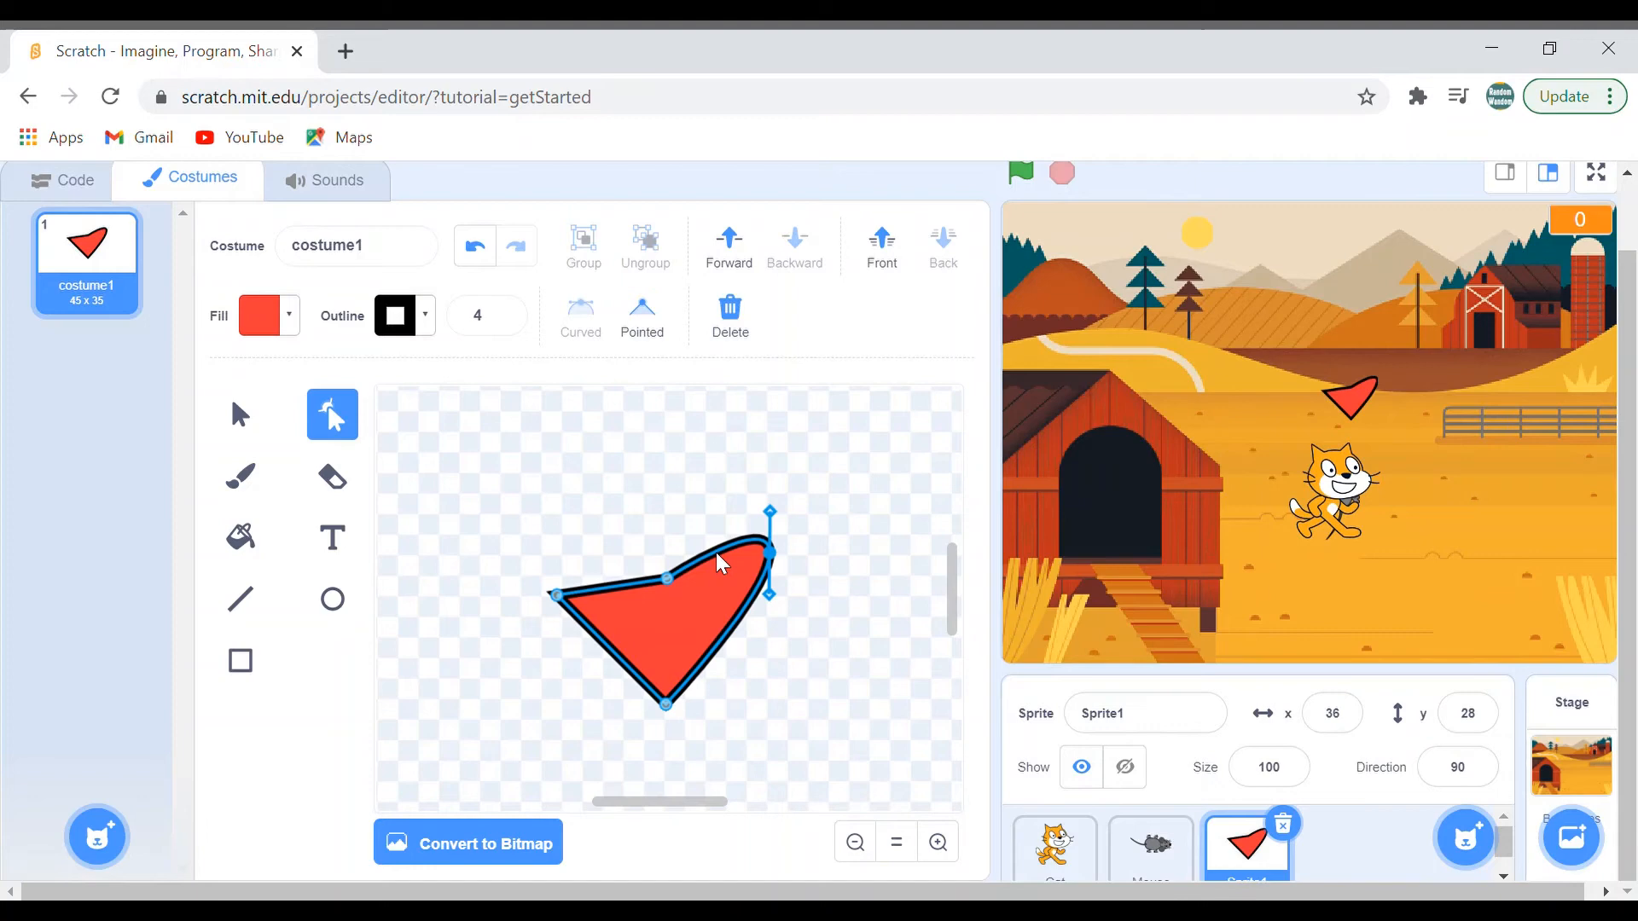
Curve both top corners into heart lobes, adjust the bottom point and set outline width to 2
drag(770, 513, 720, 512)
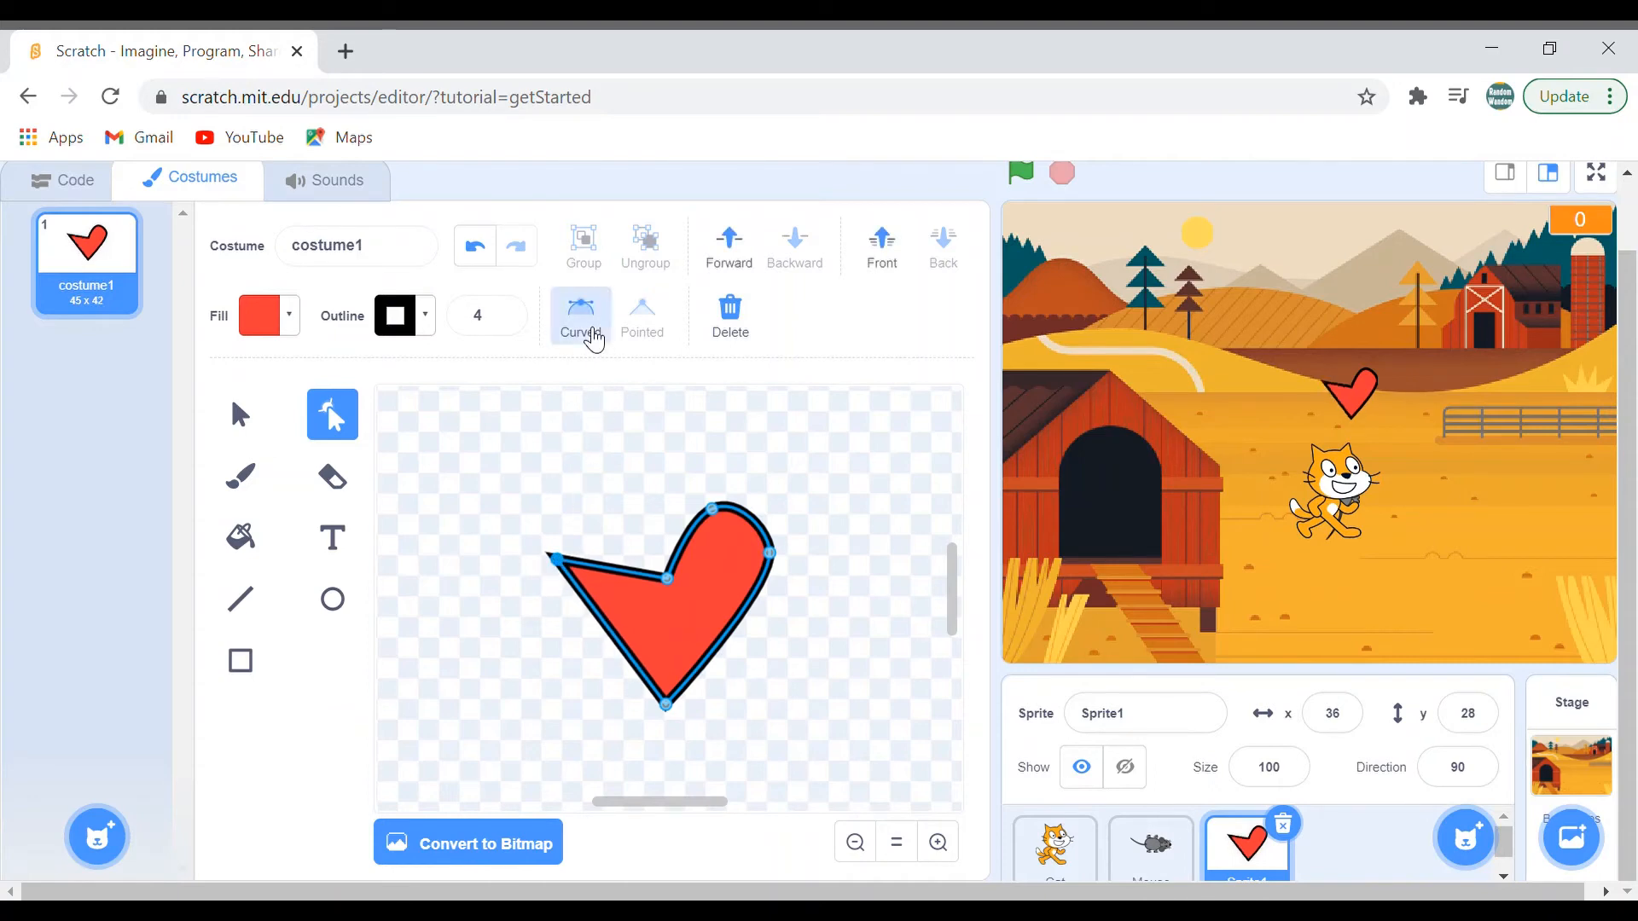
click(580, 314)
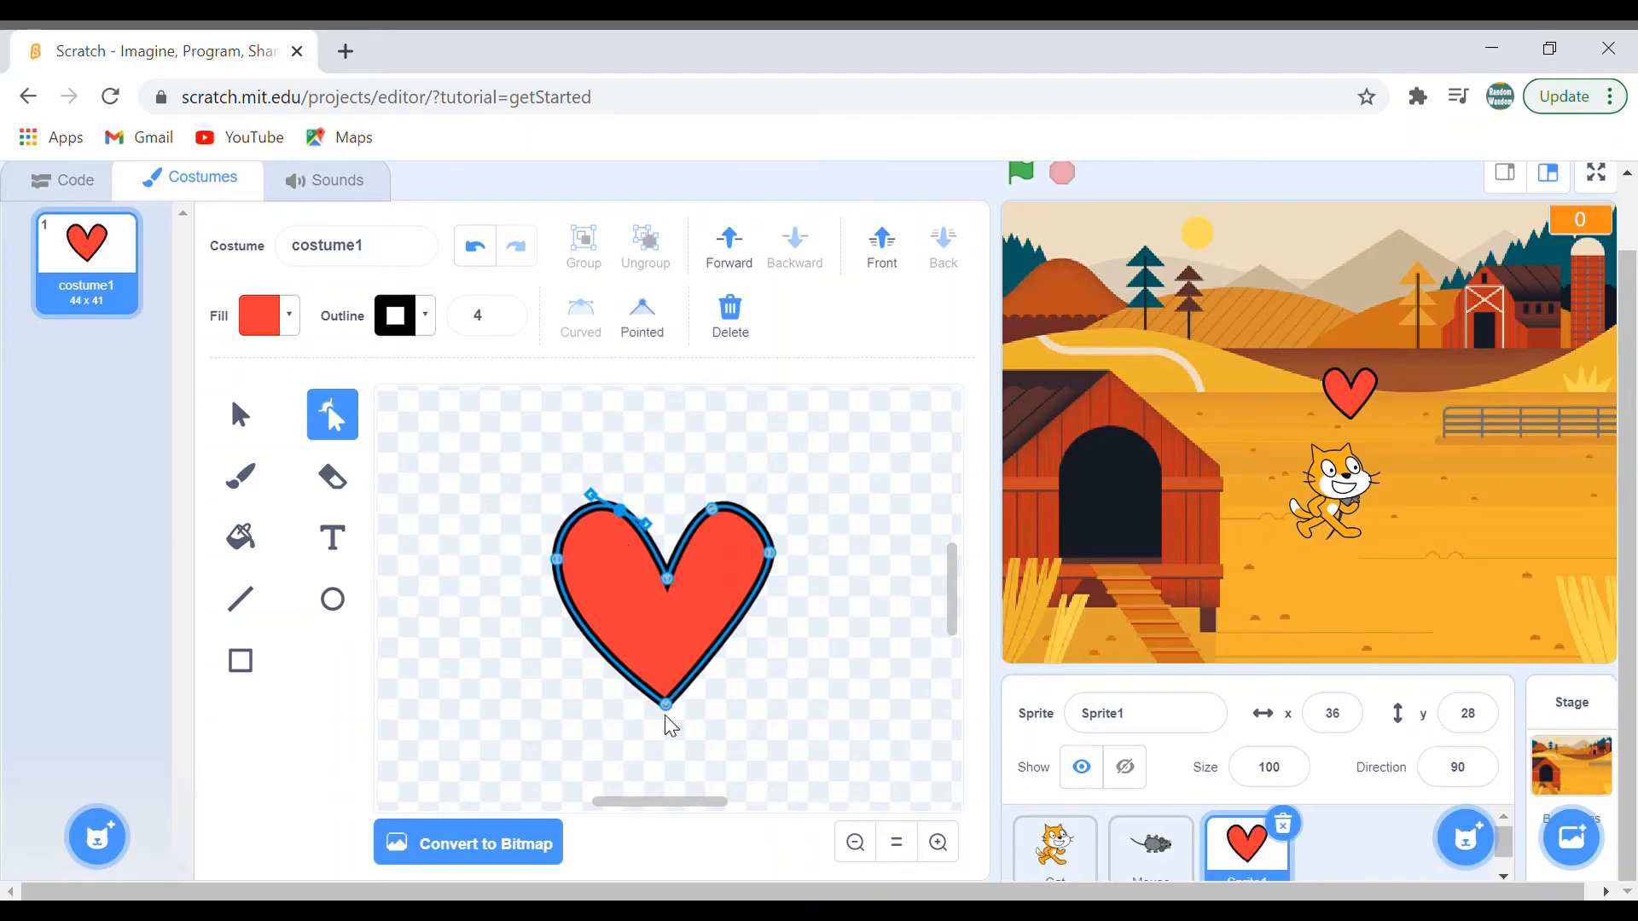
drag(668, 701, 674, 718)
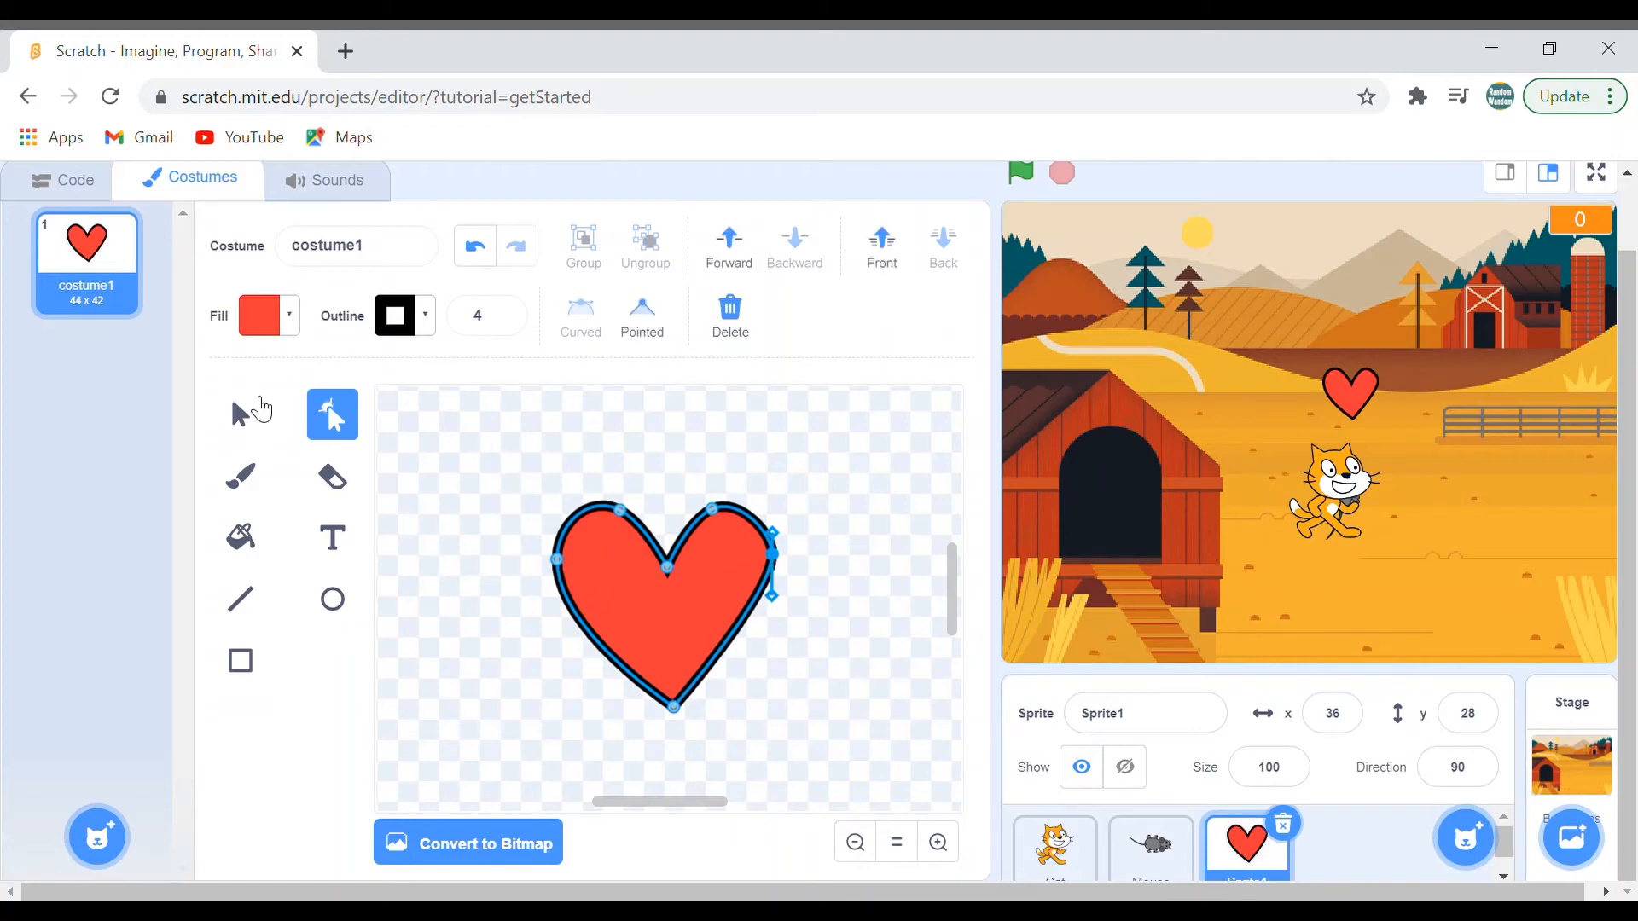
click(239, 413)
text(2)
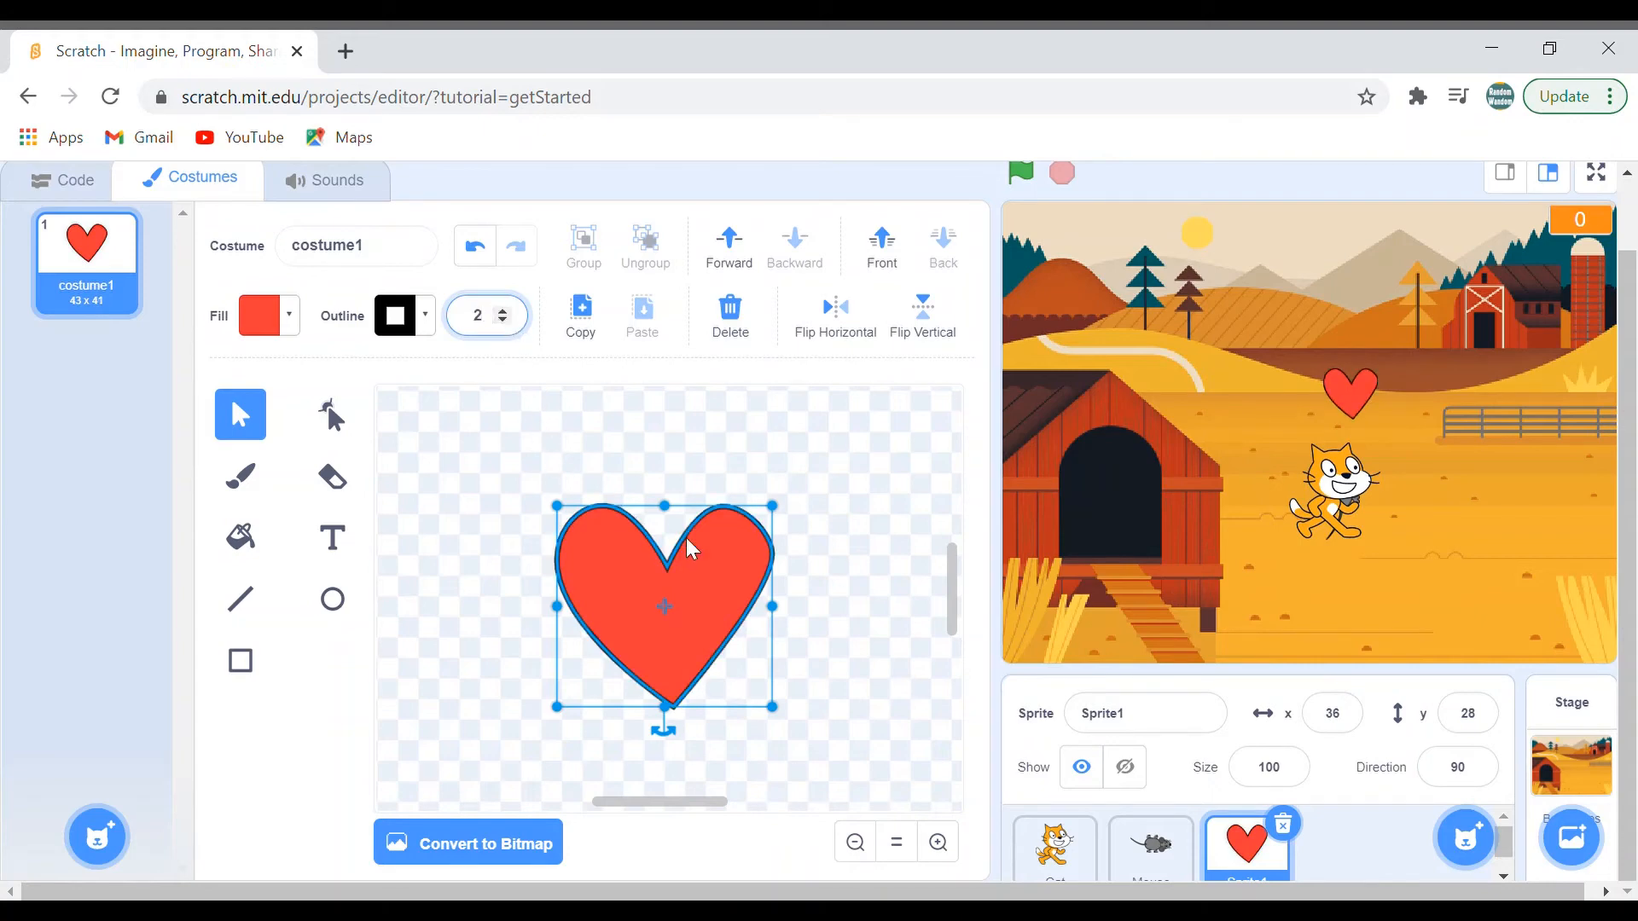
mouse_move(92, 175)
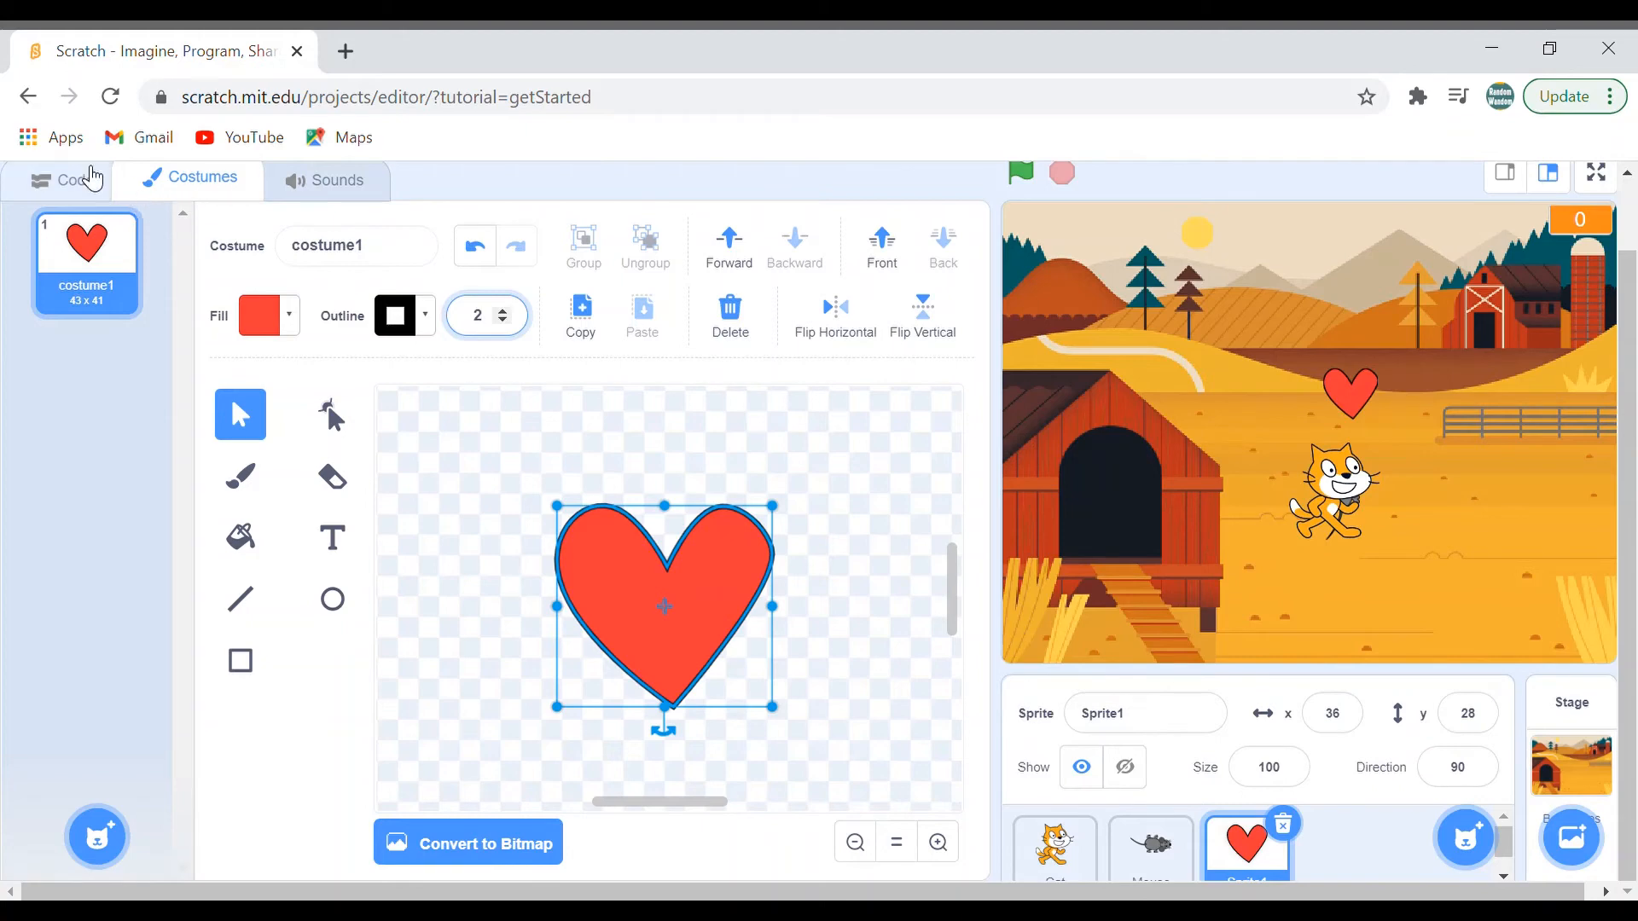
Set the heart sprite's size to 70 and move it beside the Health counter at x 170, y 155
click(73, 178)
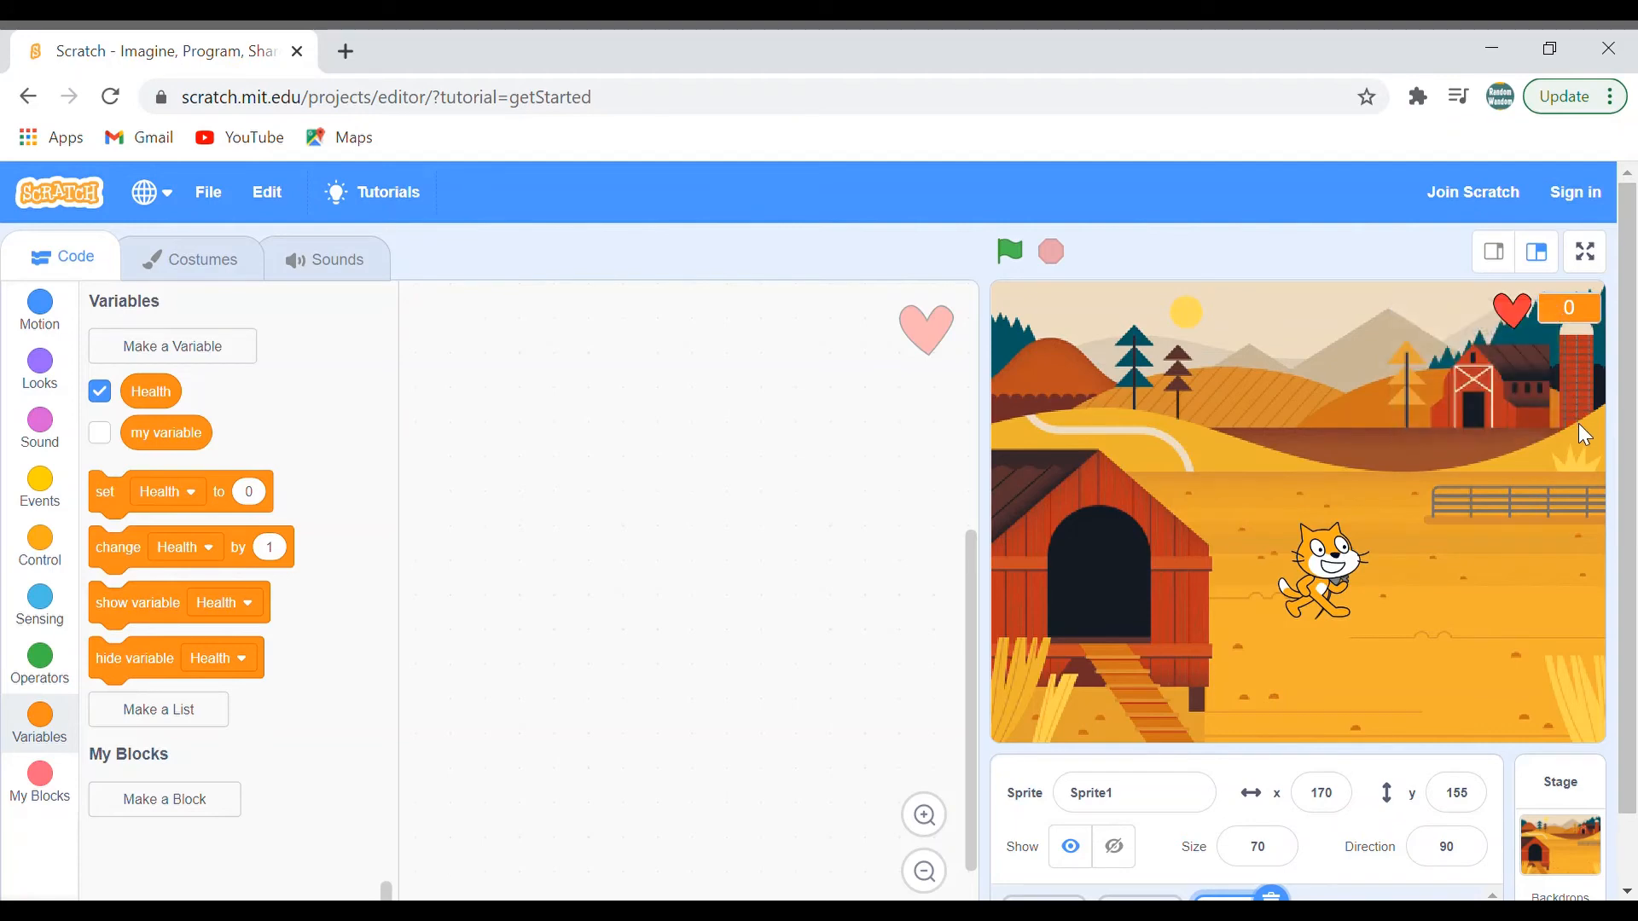
mouse_move(1575, 636)
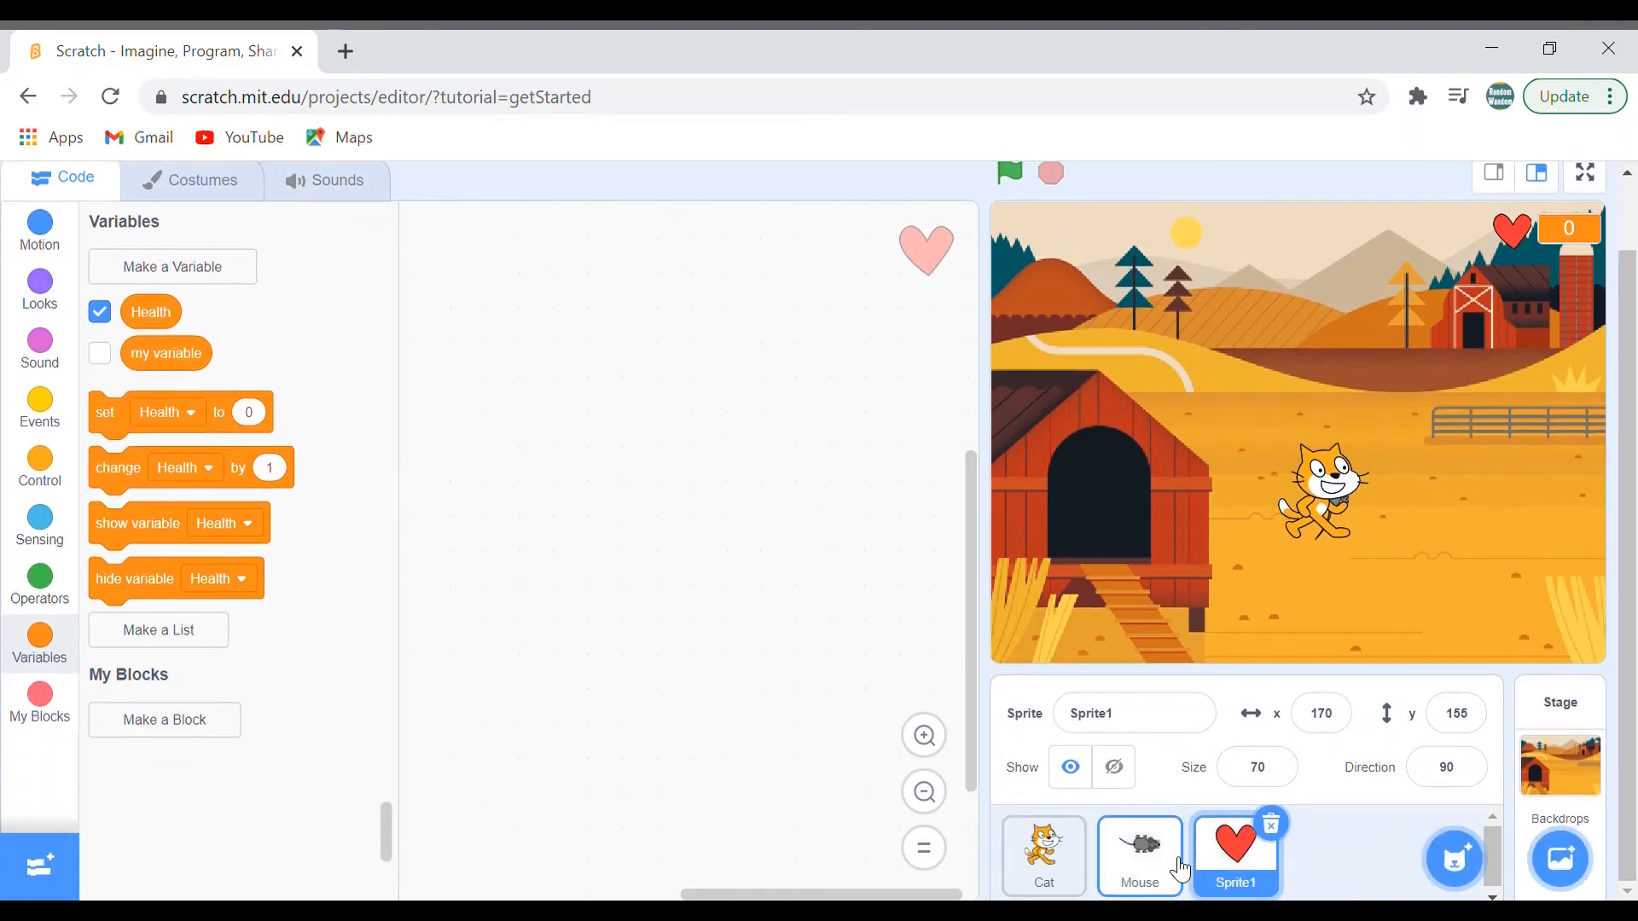
Start a third Mouse script with a 'when green flag clicked' block
click(1138, 855)
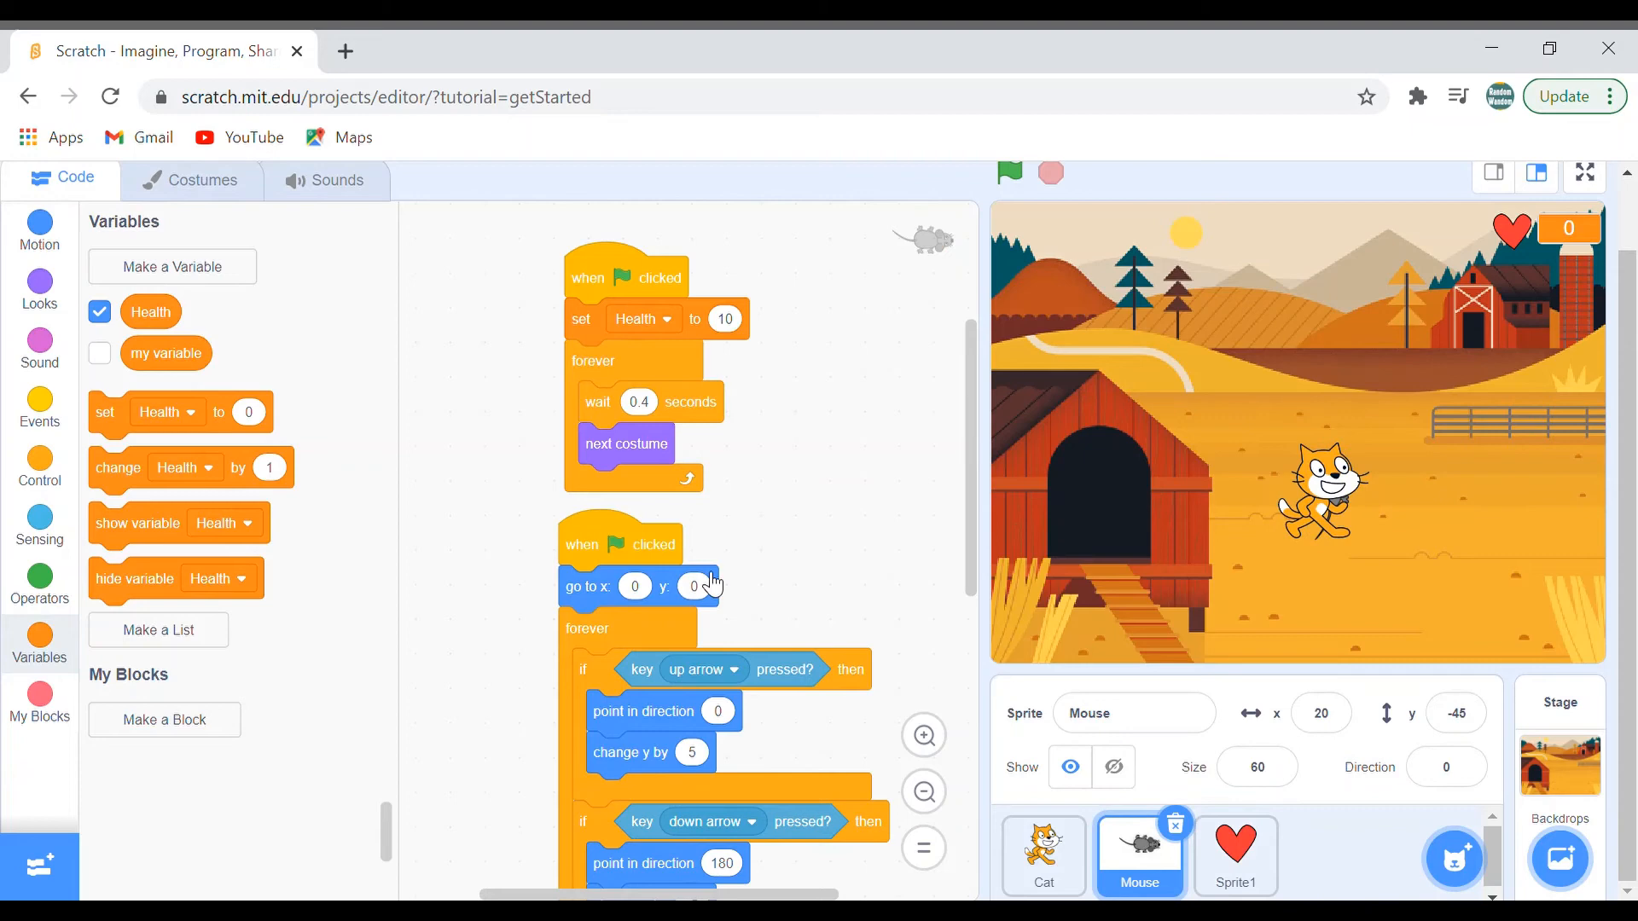
click(1041, 855)
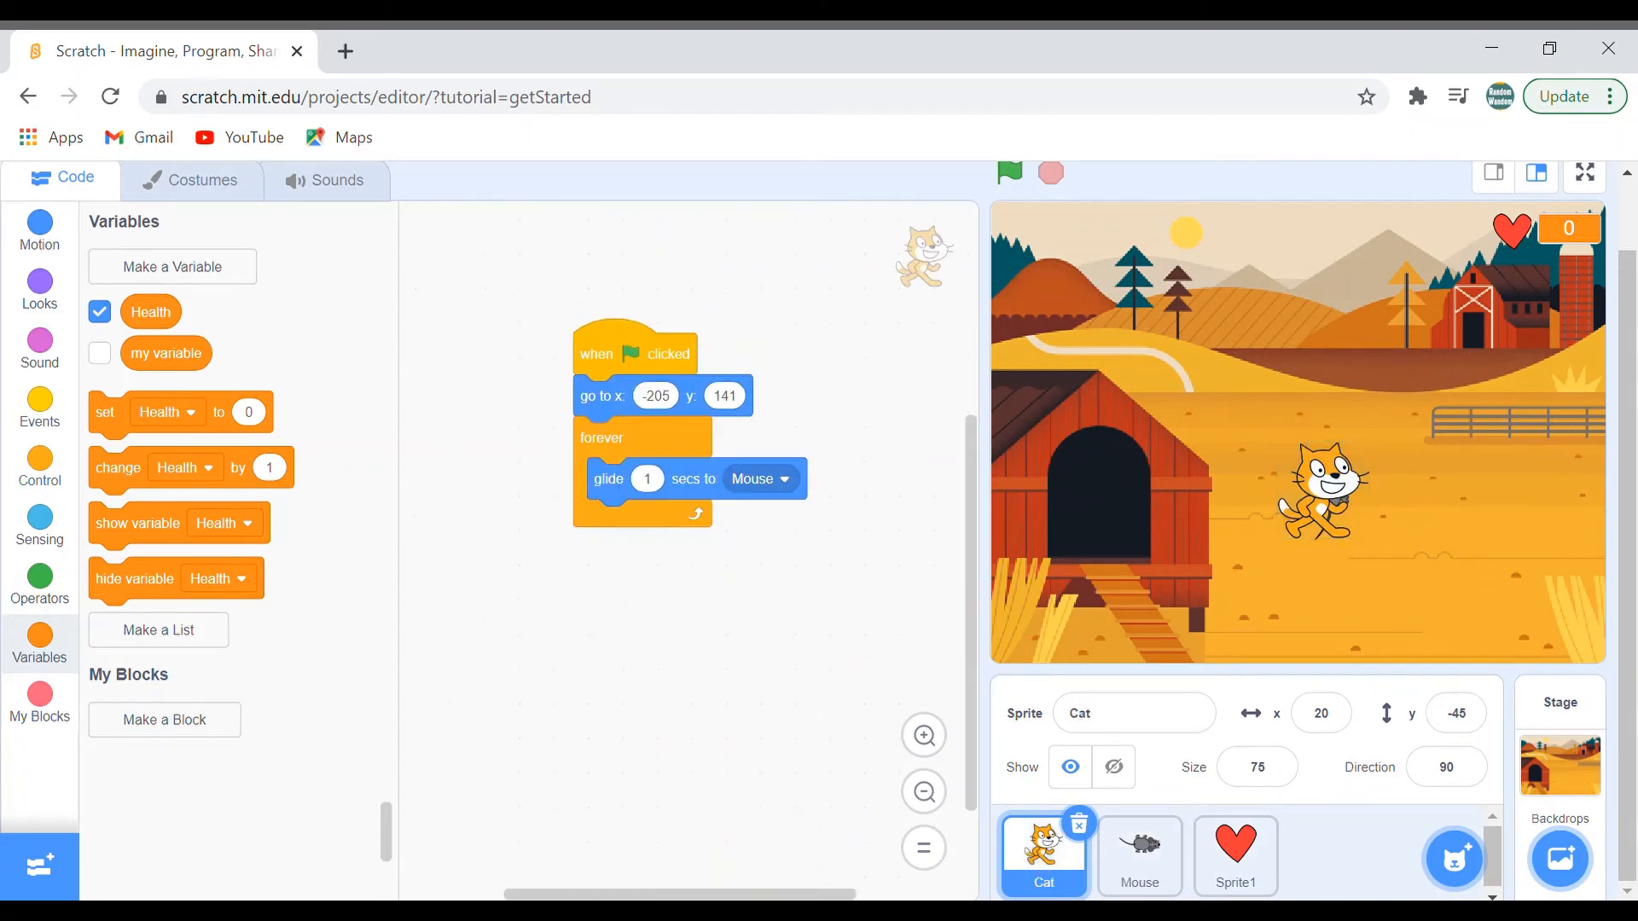
click(1138, 851)
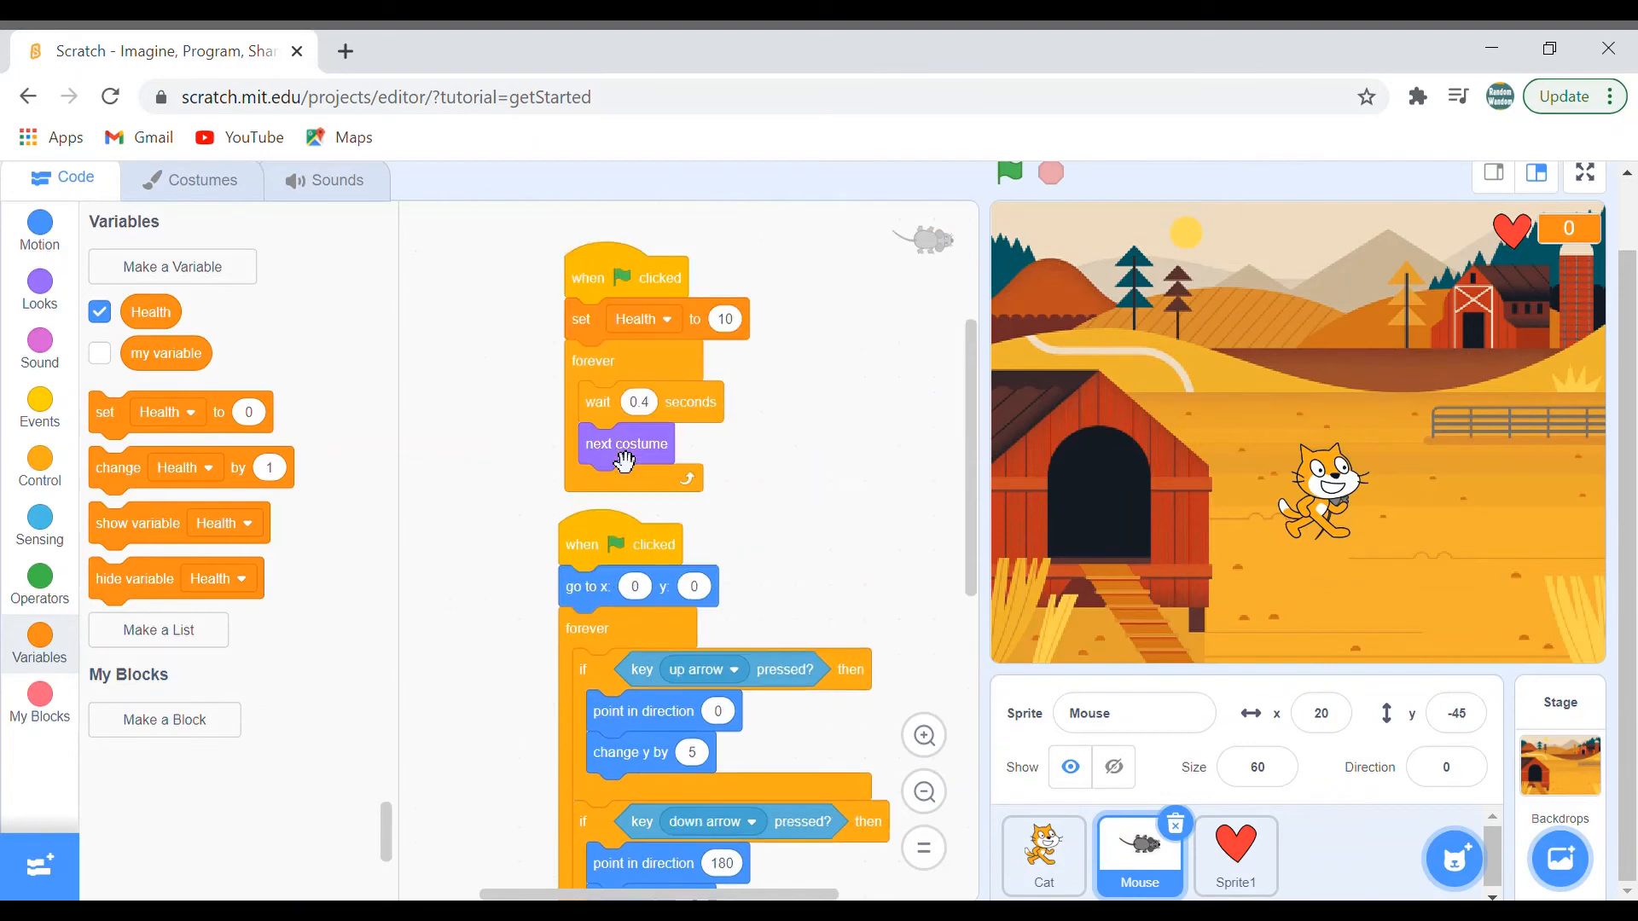
scroll(down, 3)
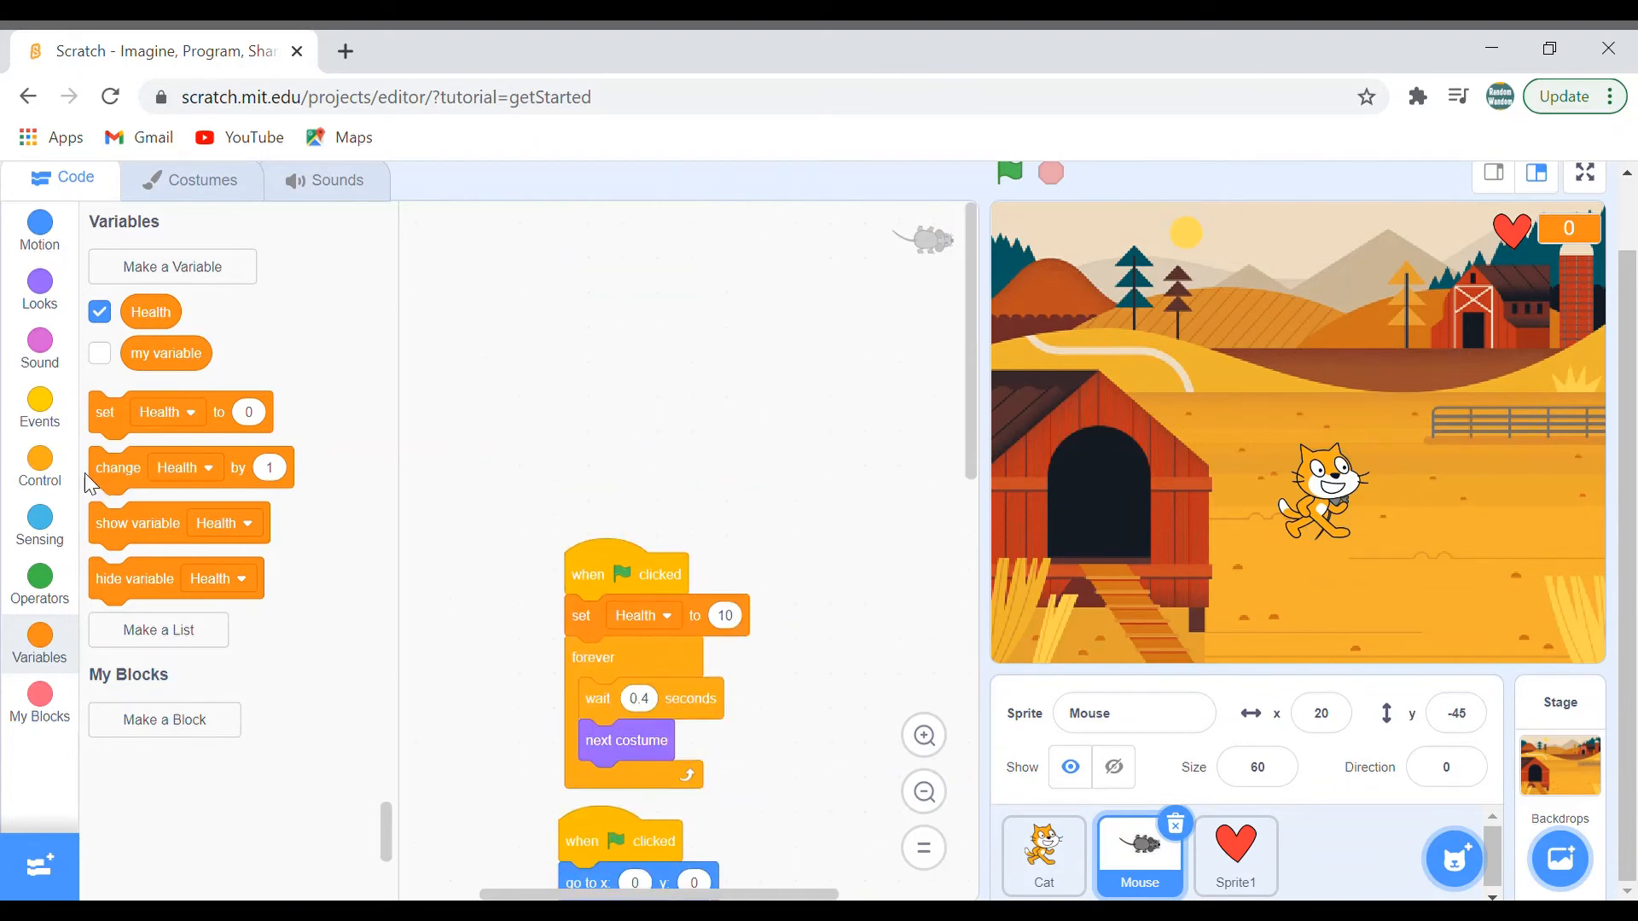
click(39, 406)
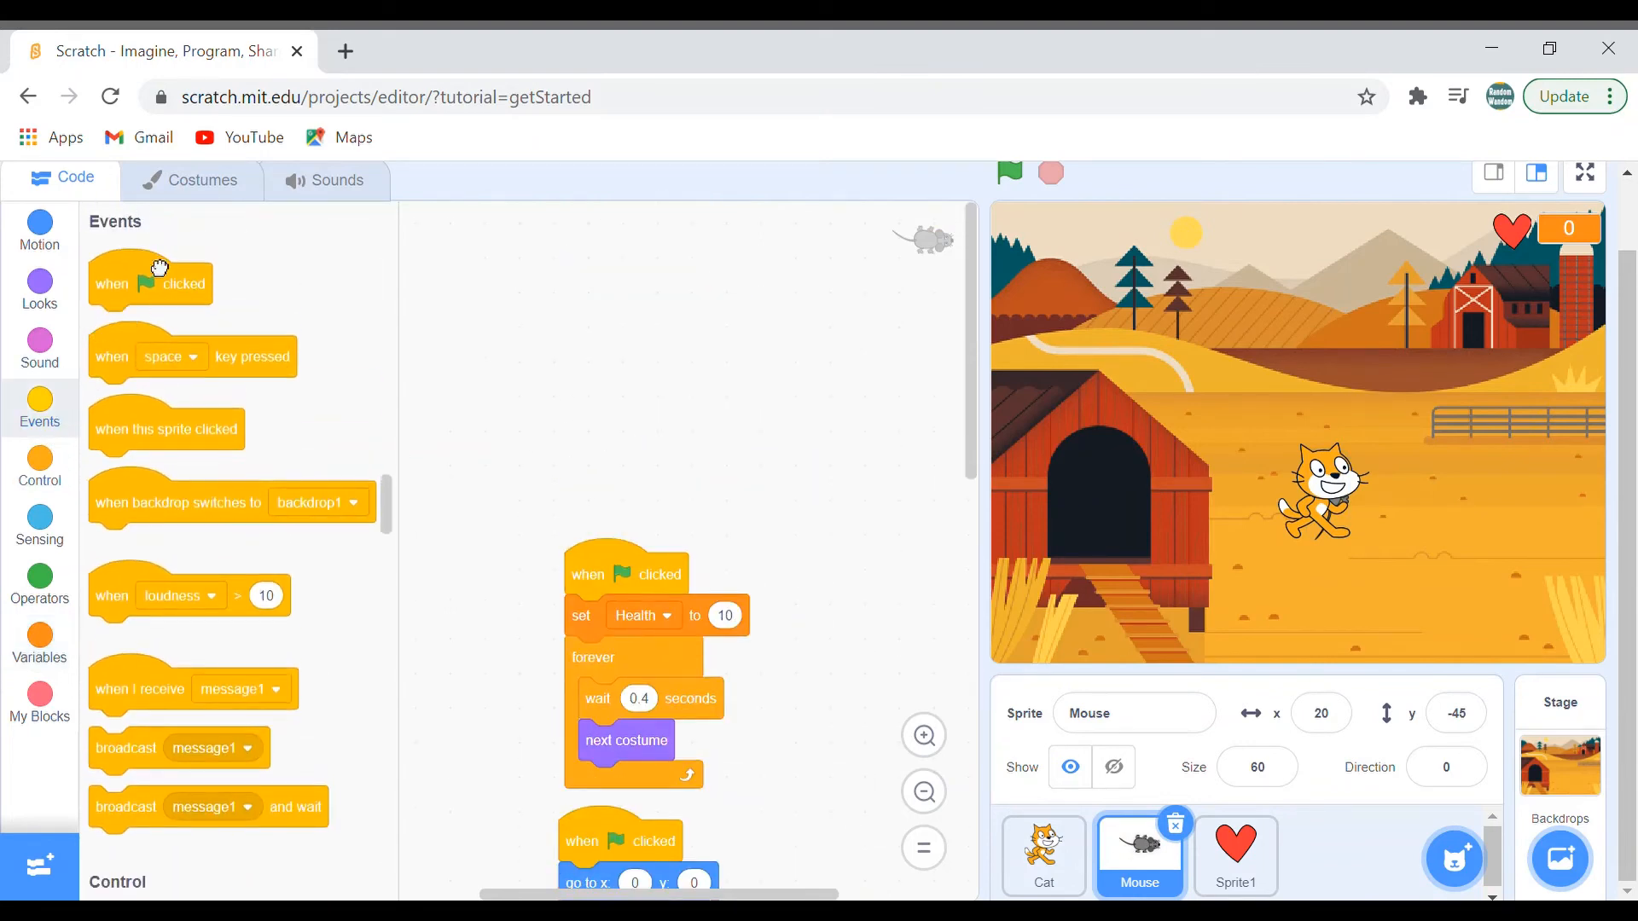
drag(150, 281, 662, 290)
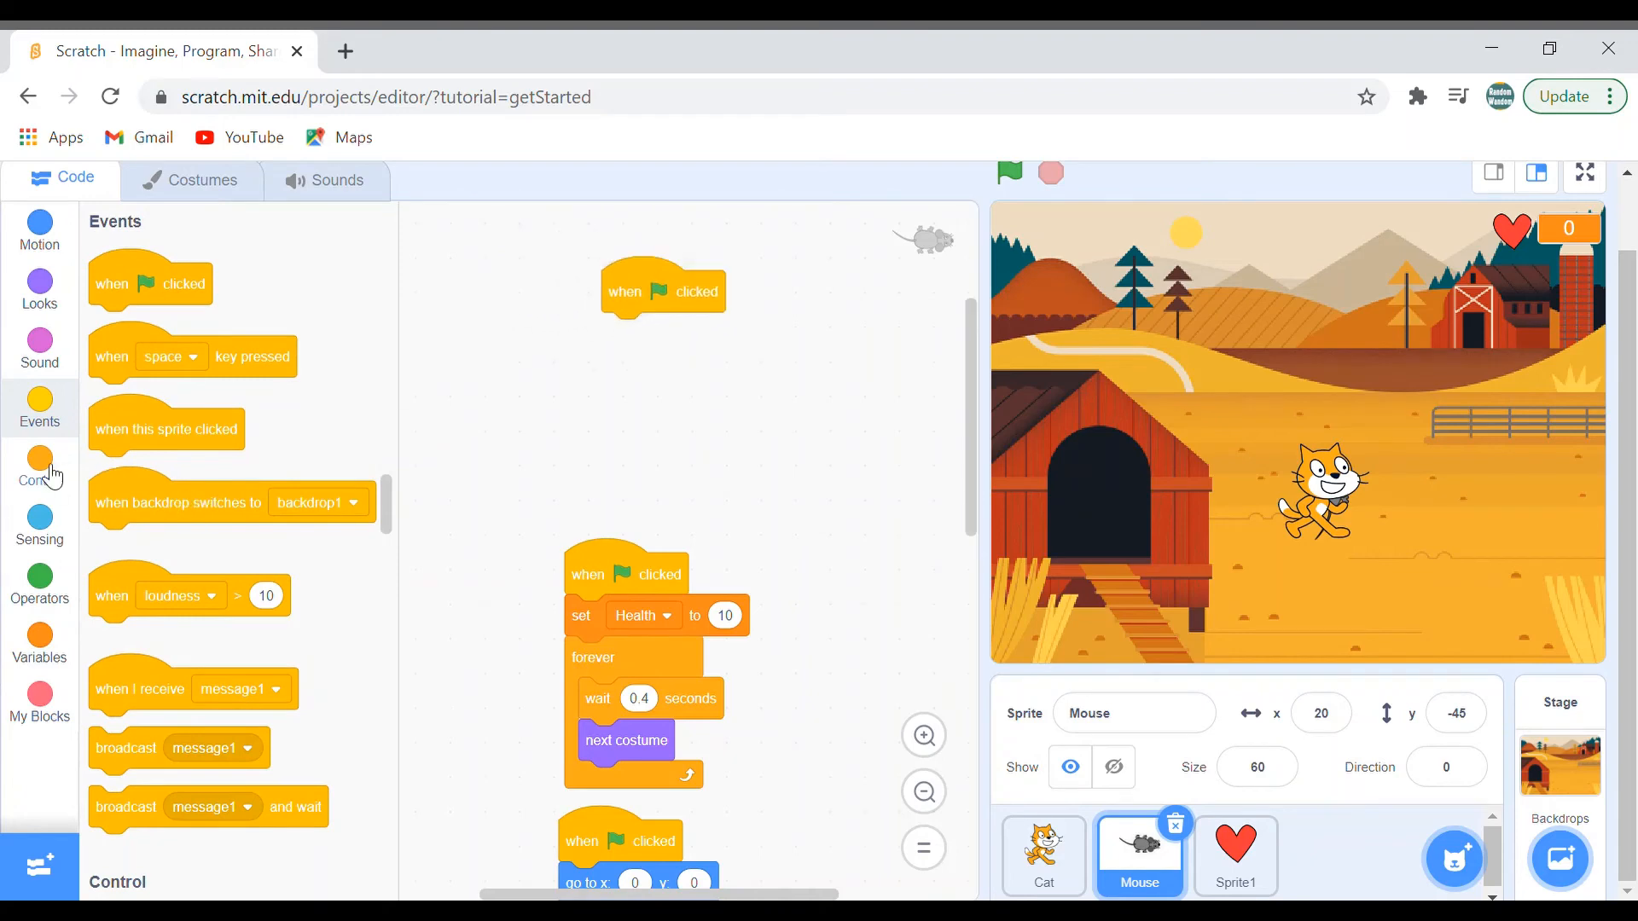
Add a forever loop holding an empty repeat-until block to the new script
click(40, 468)
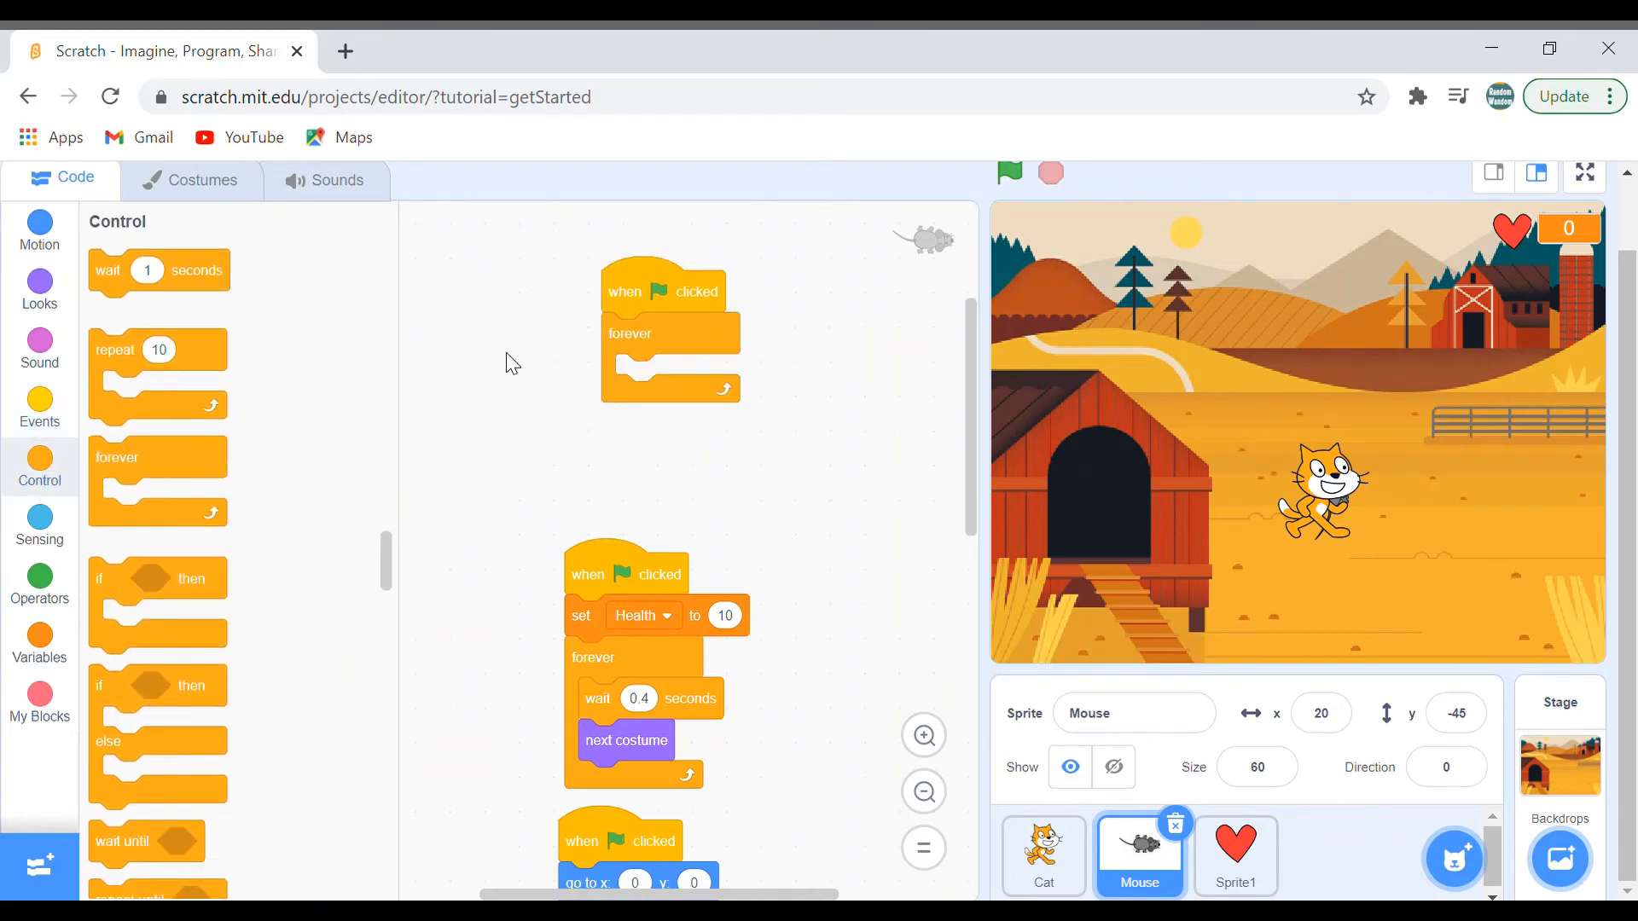
drag(157, 596, 669, 387)
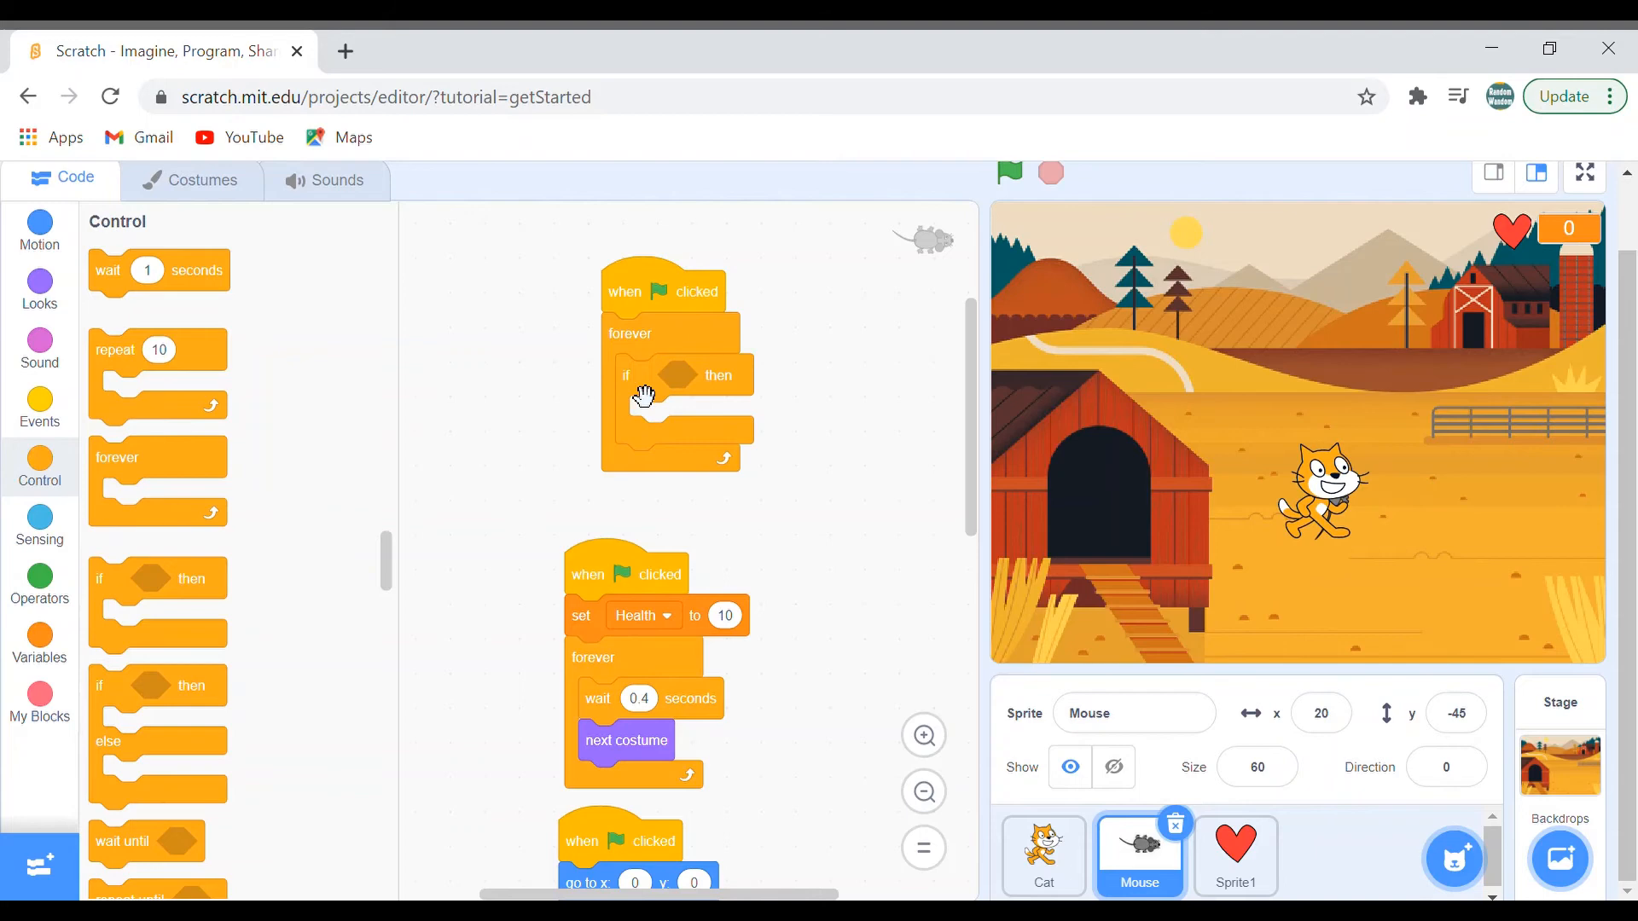
mouse_move(393, 450)
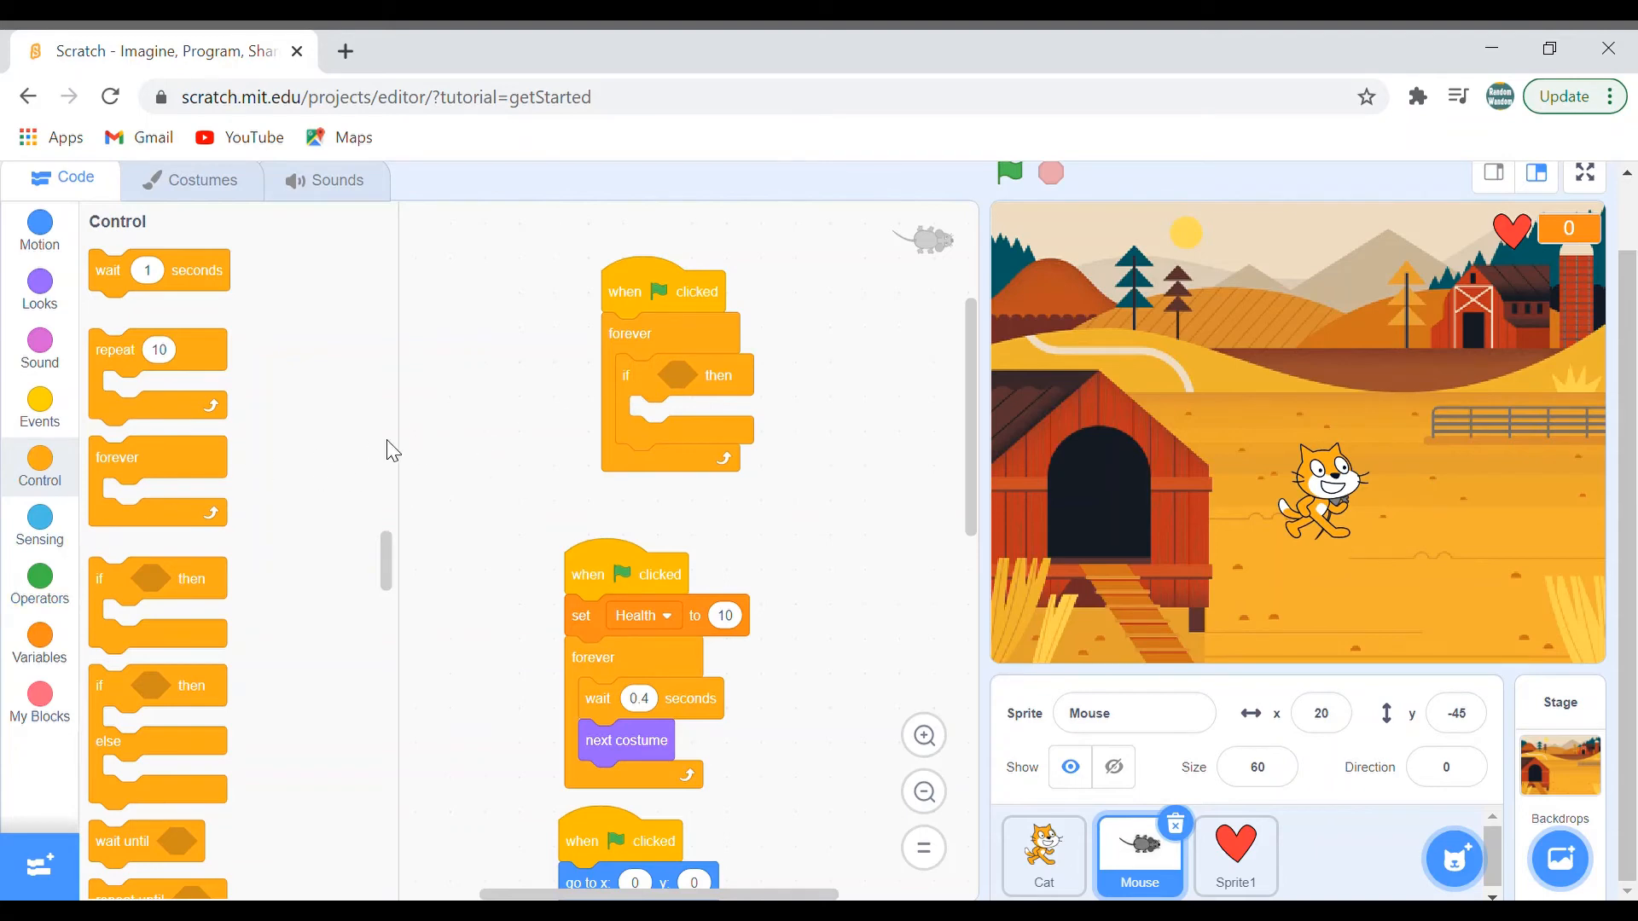
drag(679, 375, 350, 580)
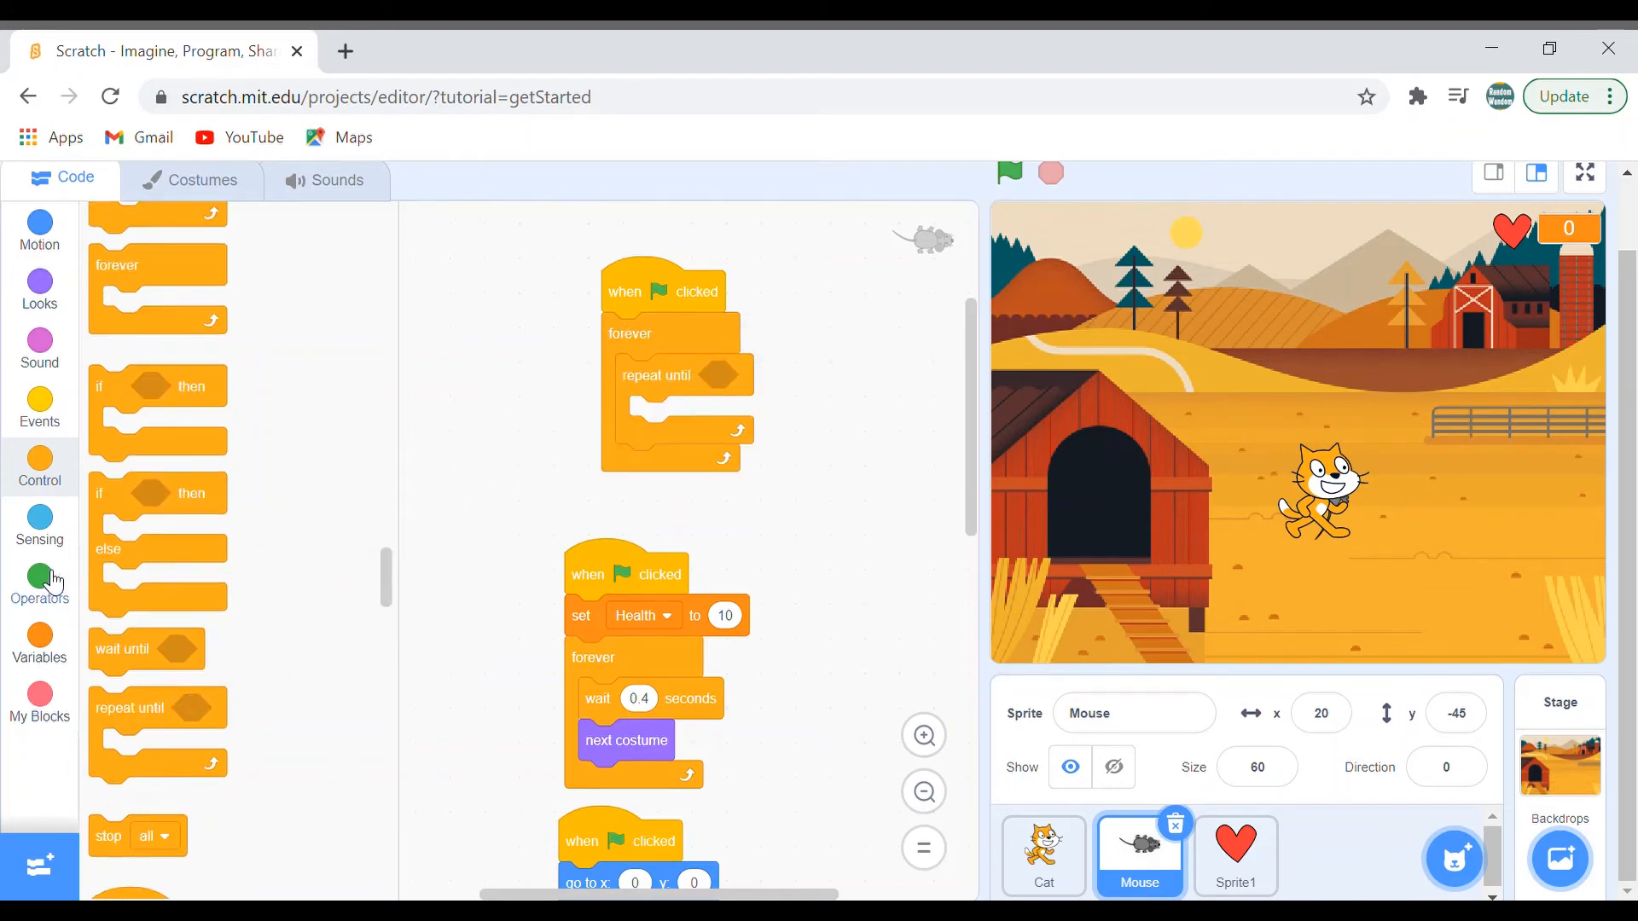
Make the repeat-until loop's condition 'touching Cat?'
click(39, 522)
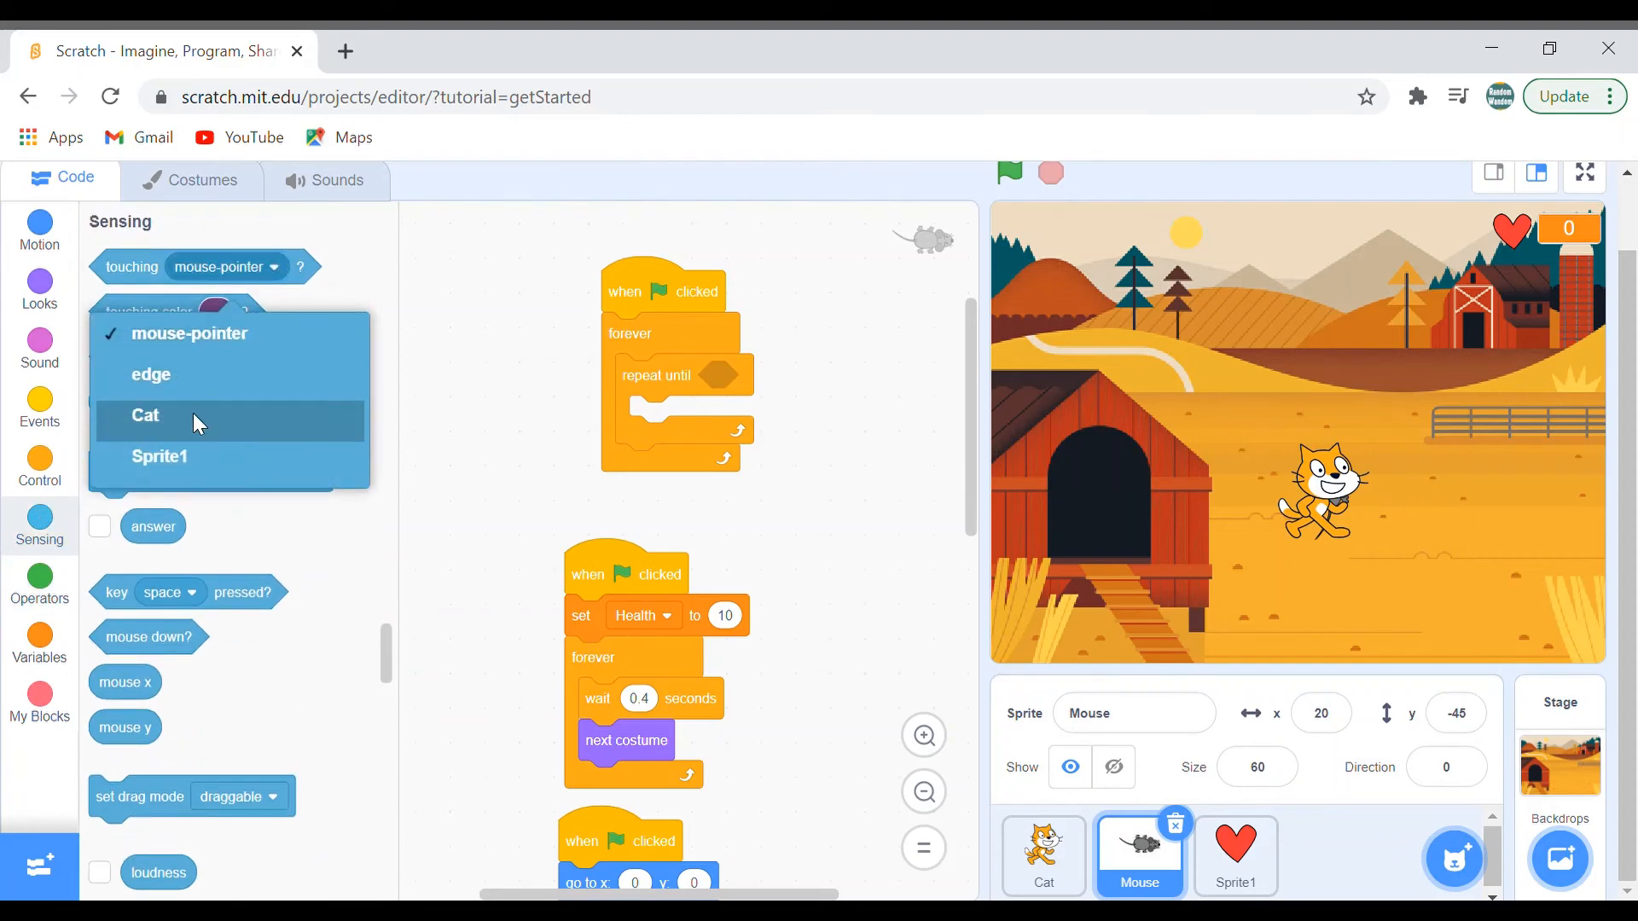
click(152, 373)
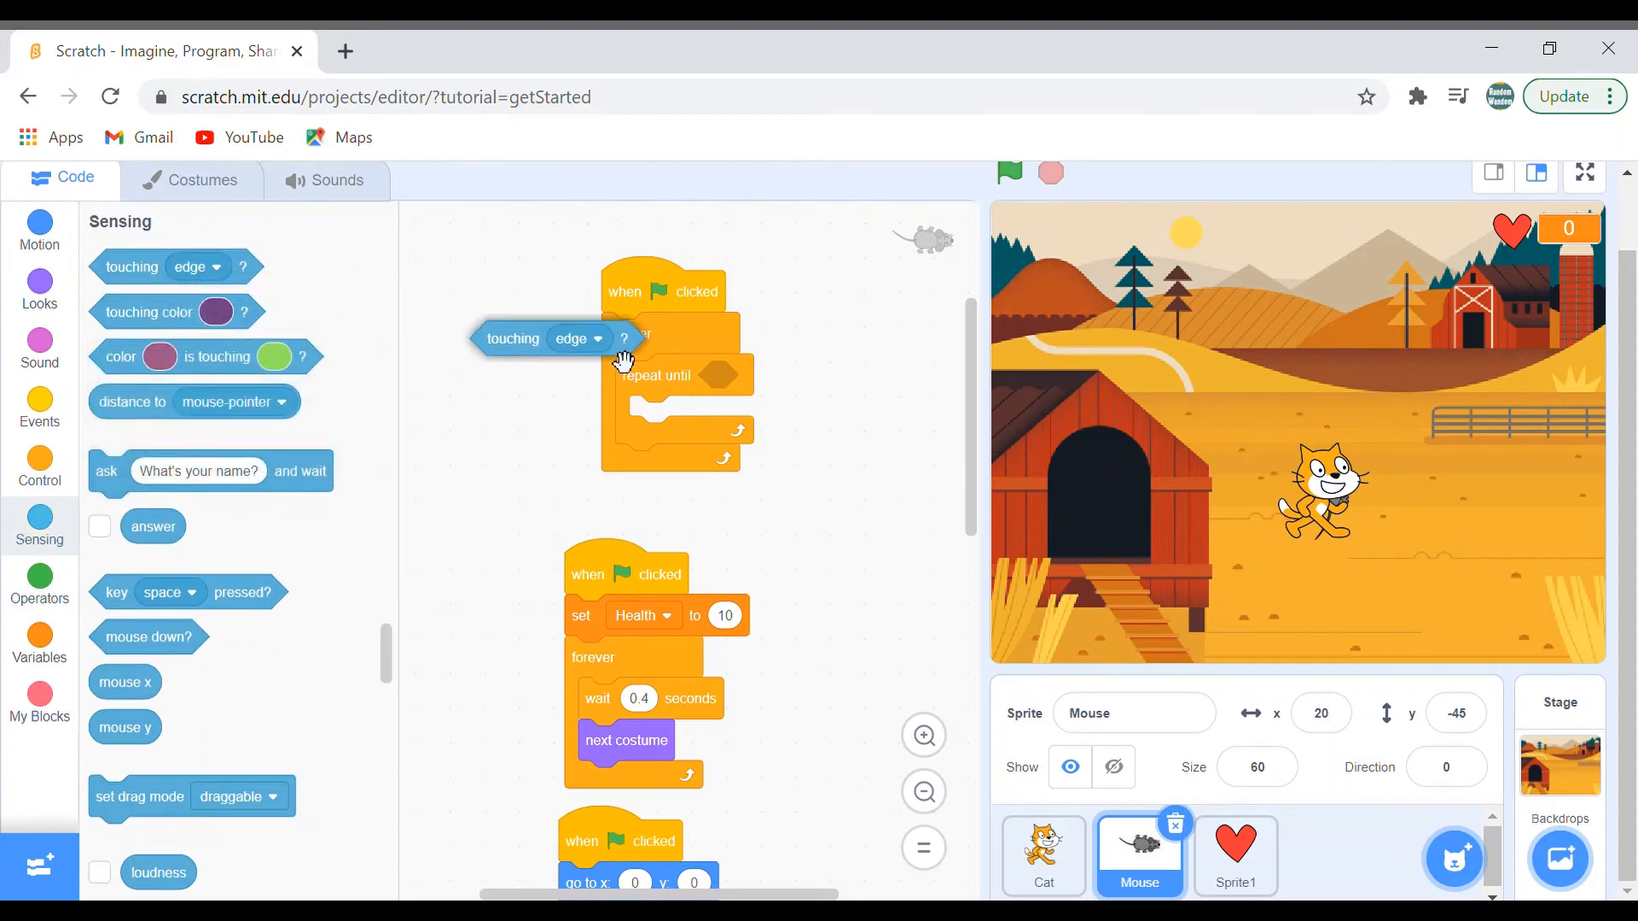
click(817, 375)
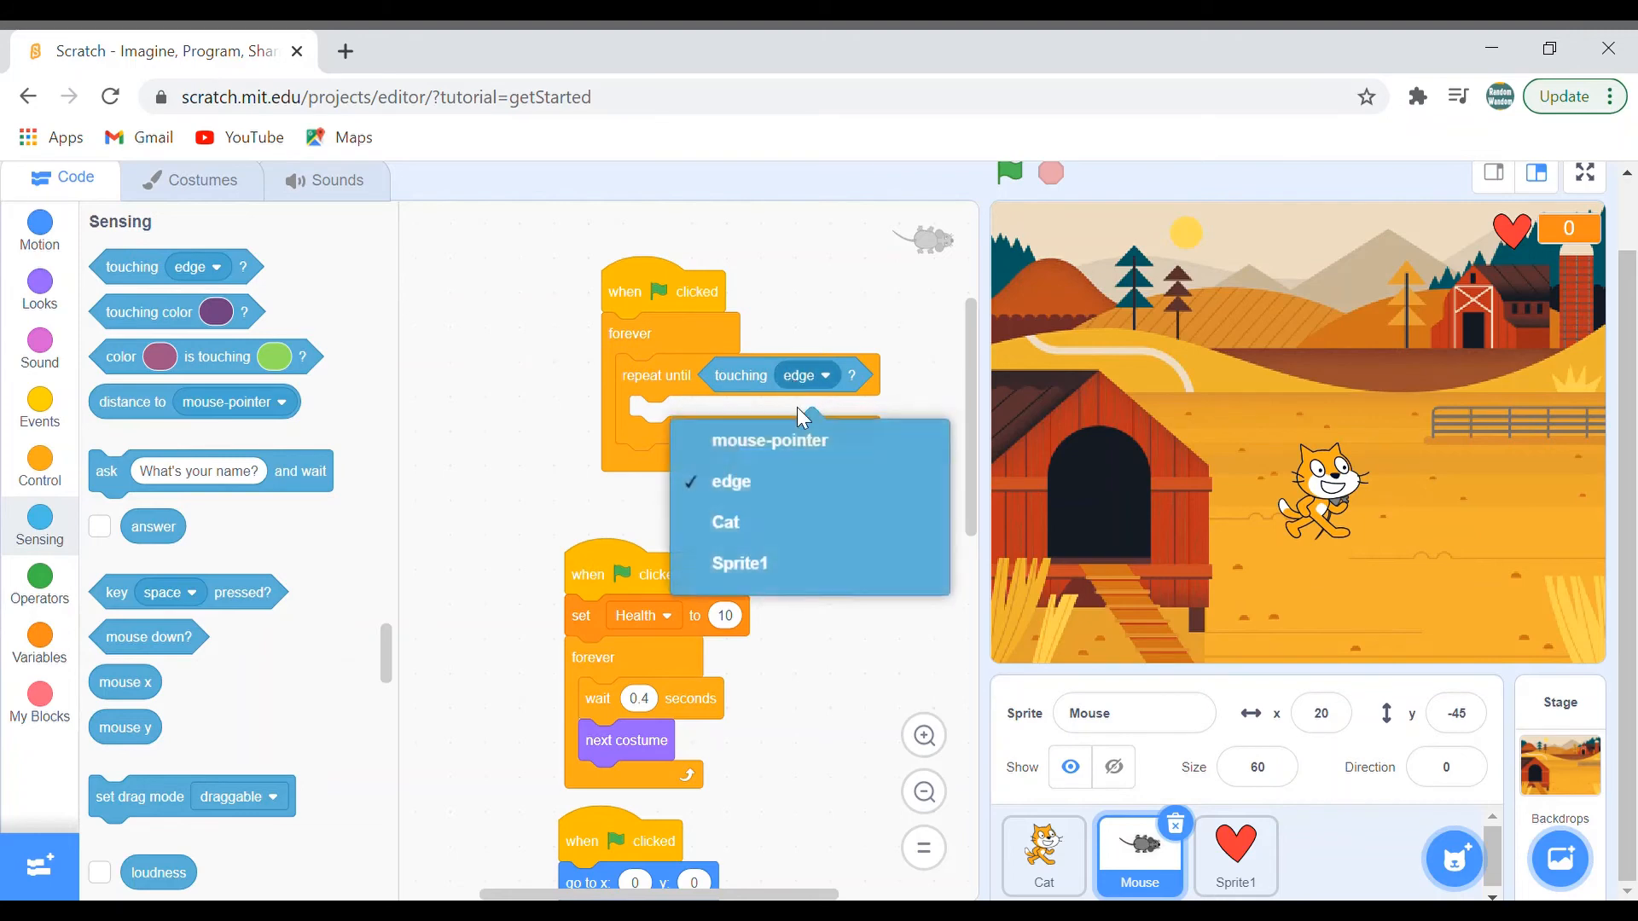
click(723, 522)
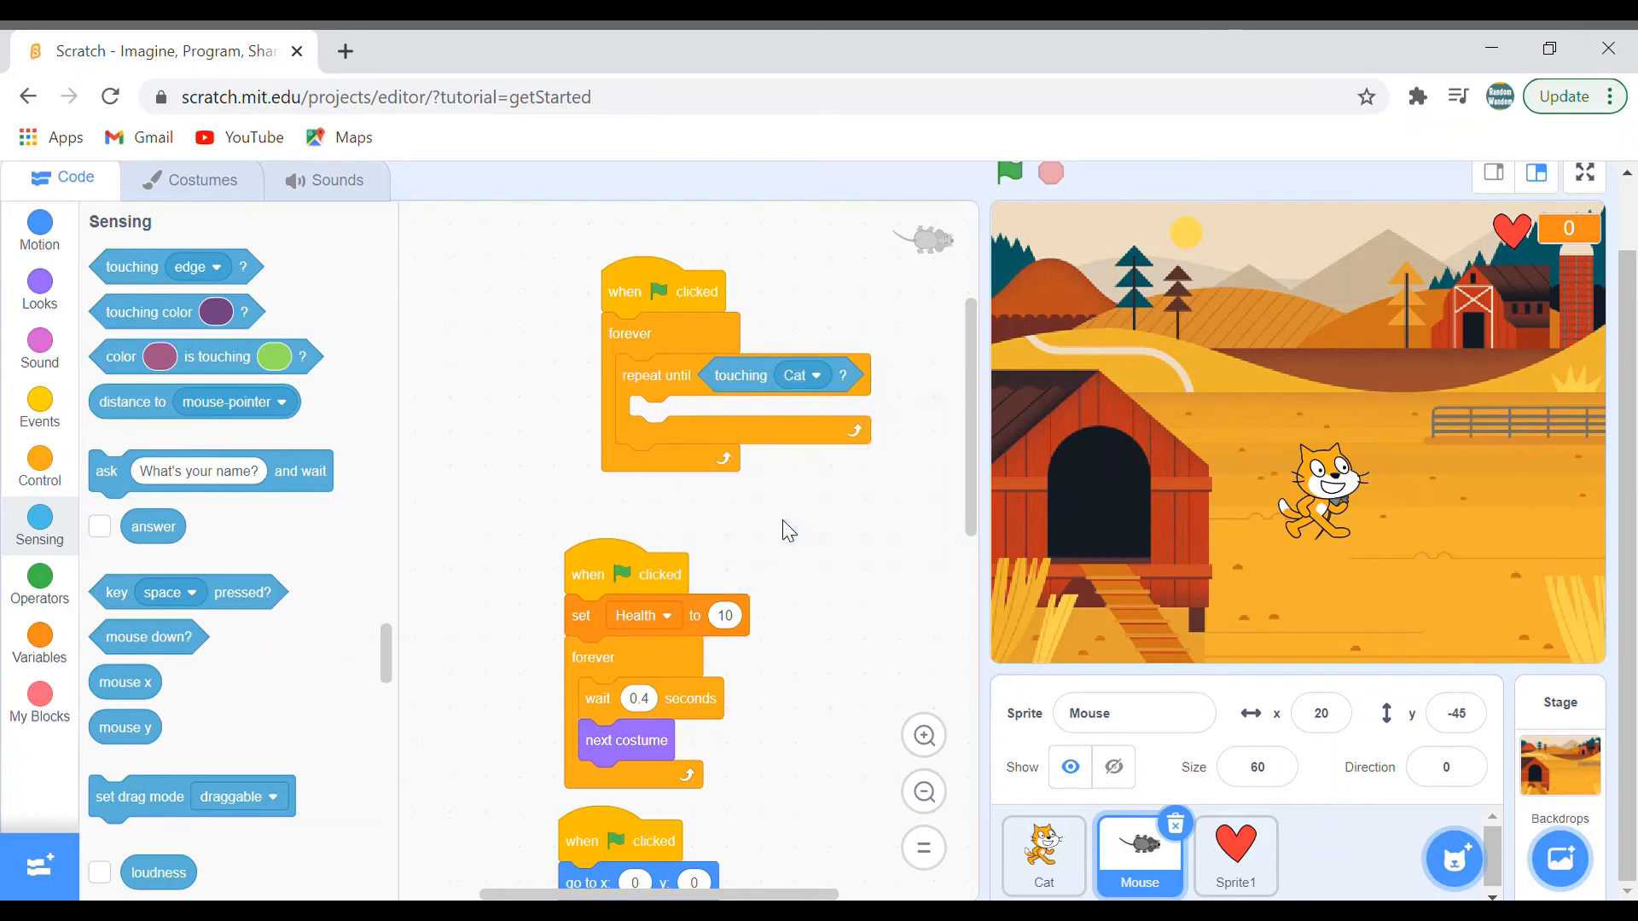
mouse_move(701, 355)
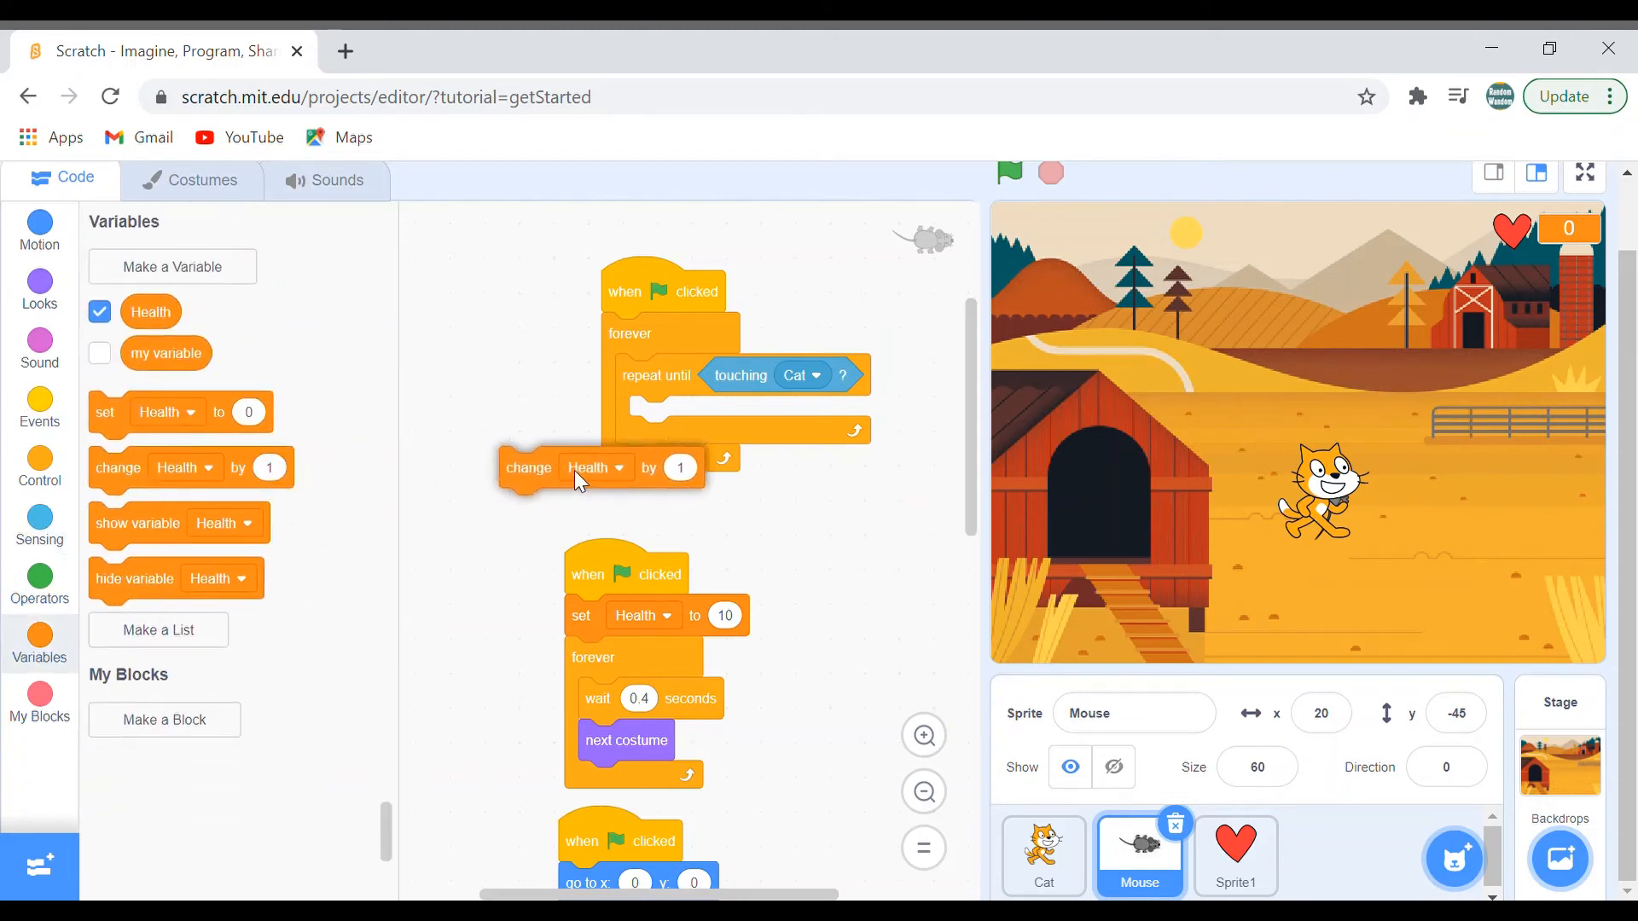
Add 'change Health by -1' inside the loop, then 'wait until touching Cat?', and test-run the game
drag(528, 468, 658, 416)
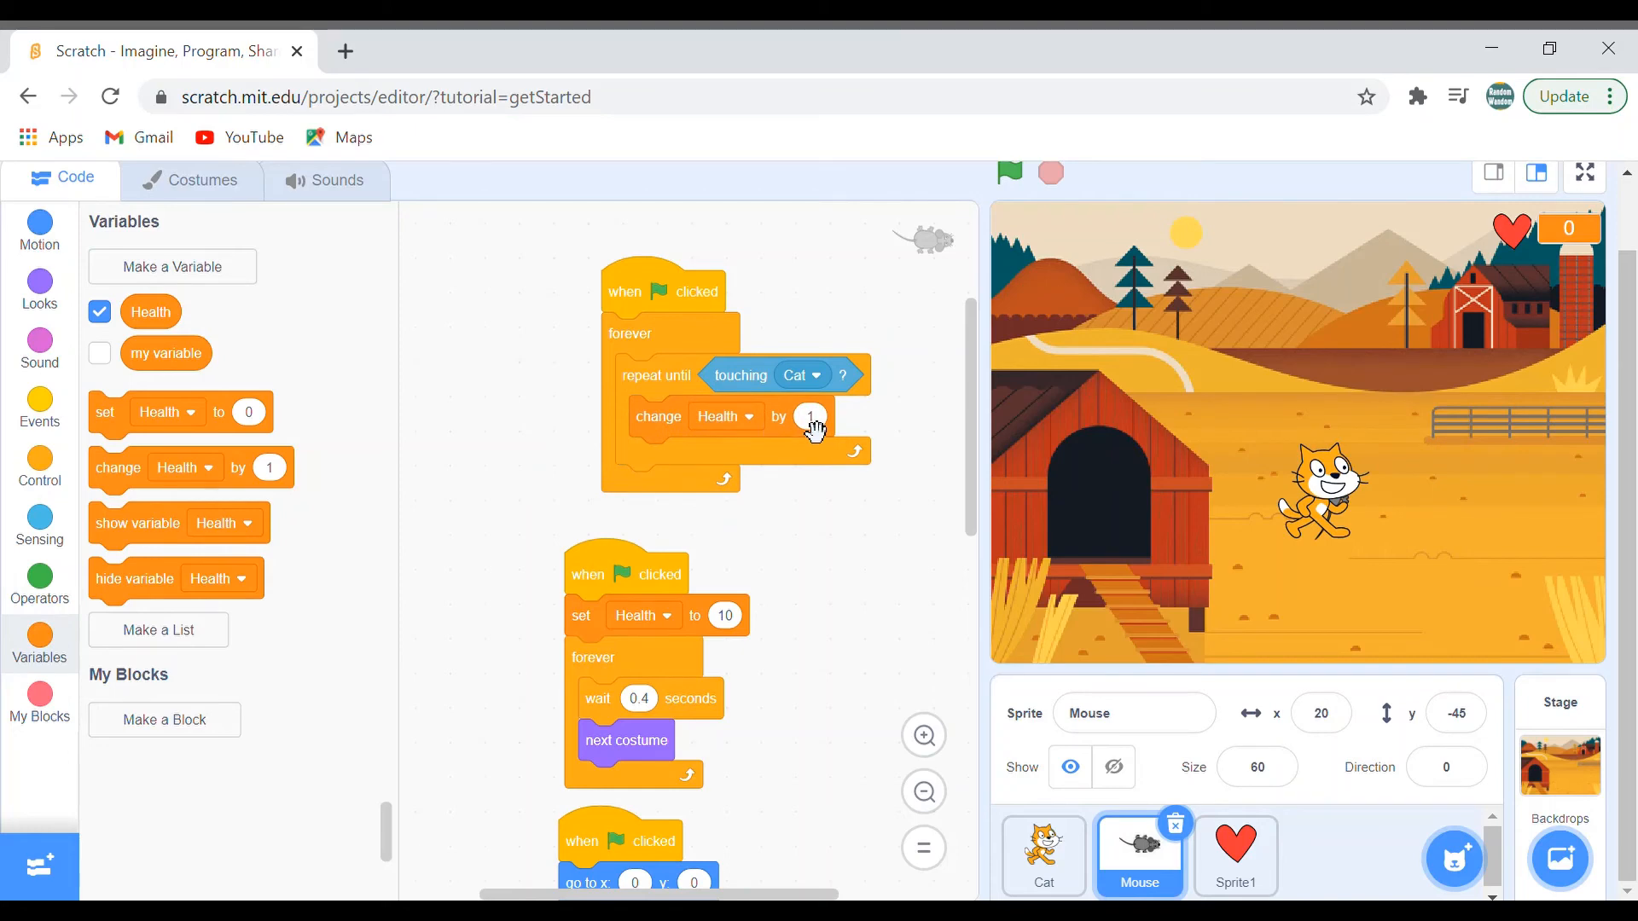
text(-1)
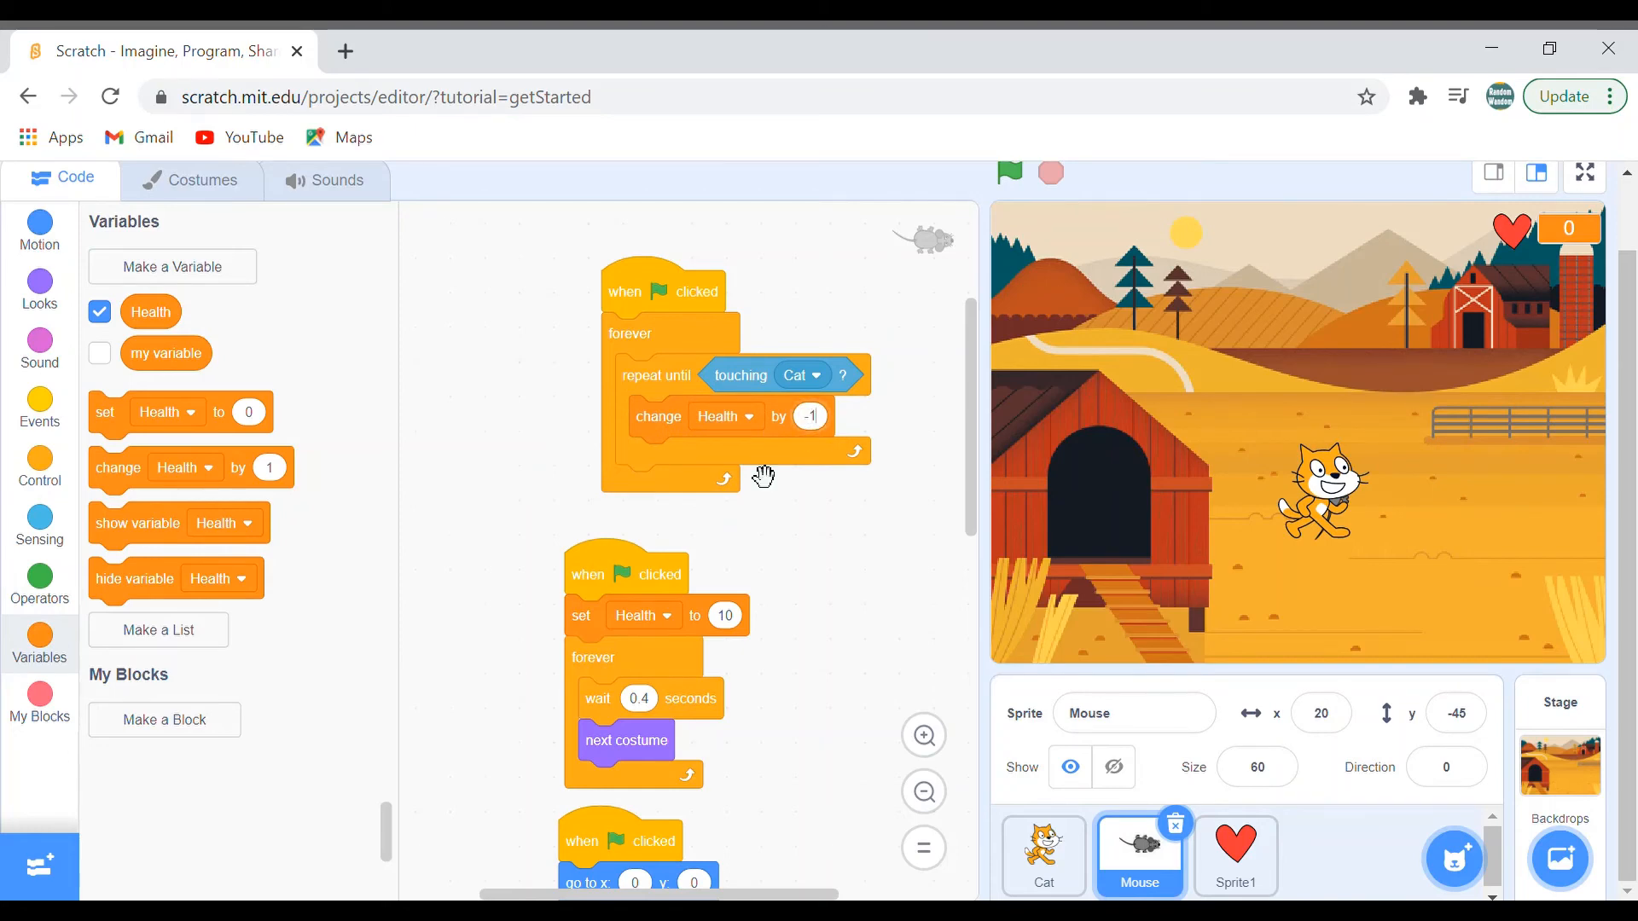
click(39, 468)
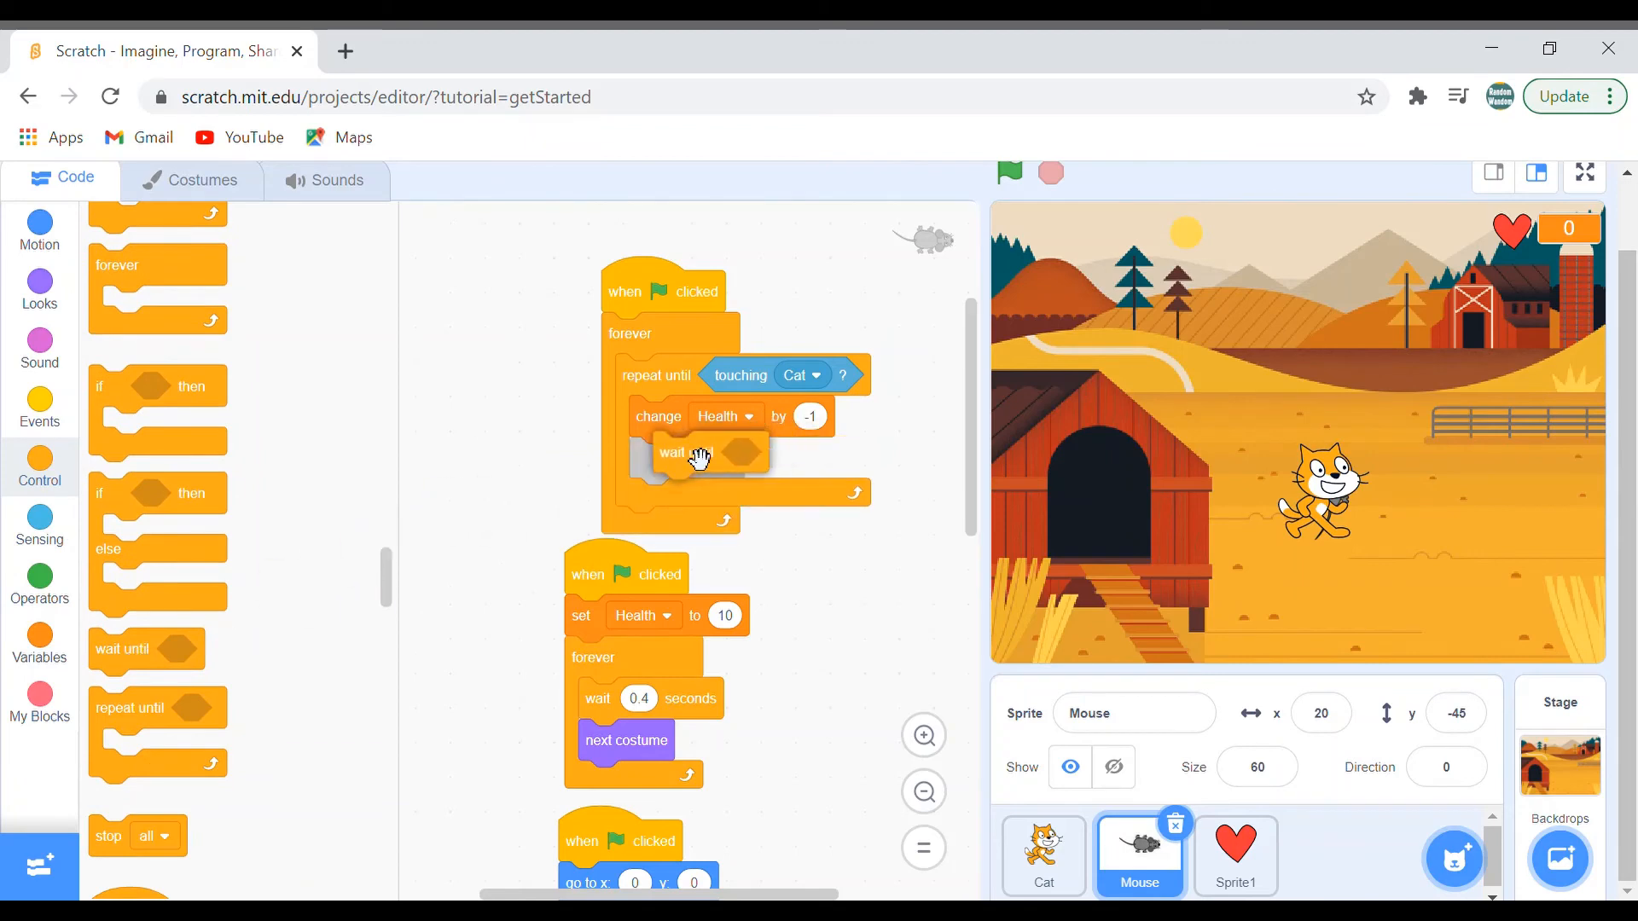
right_click(700, 454)
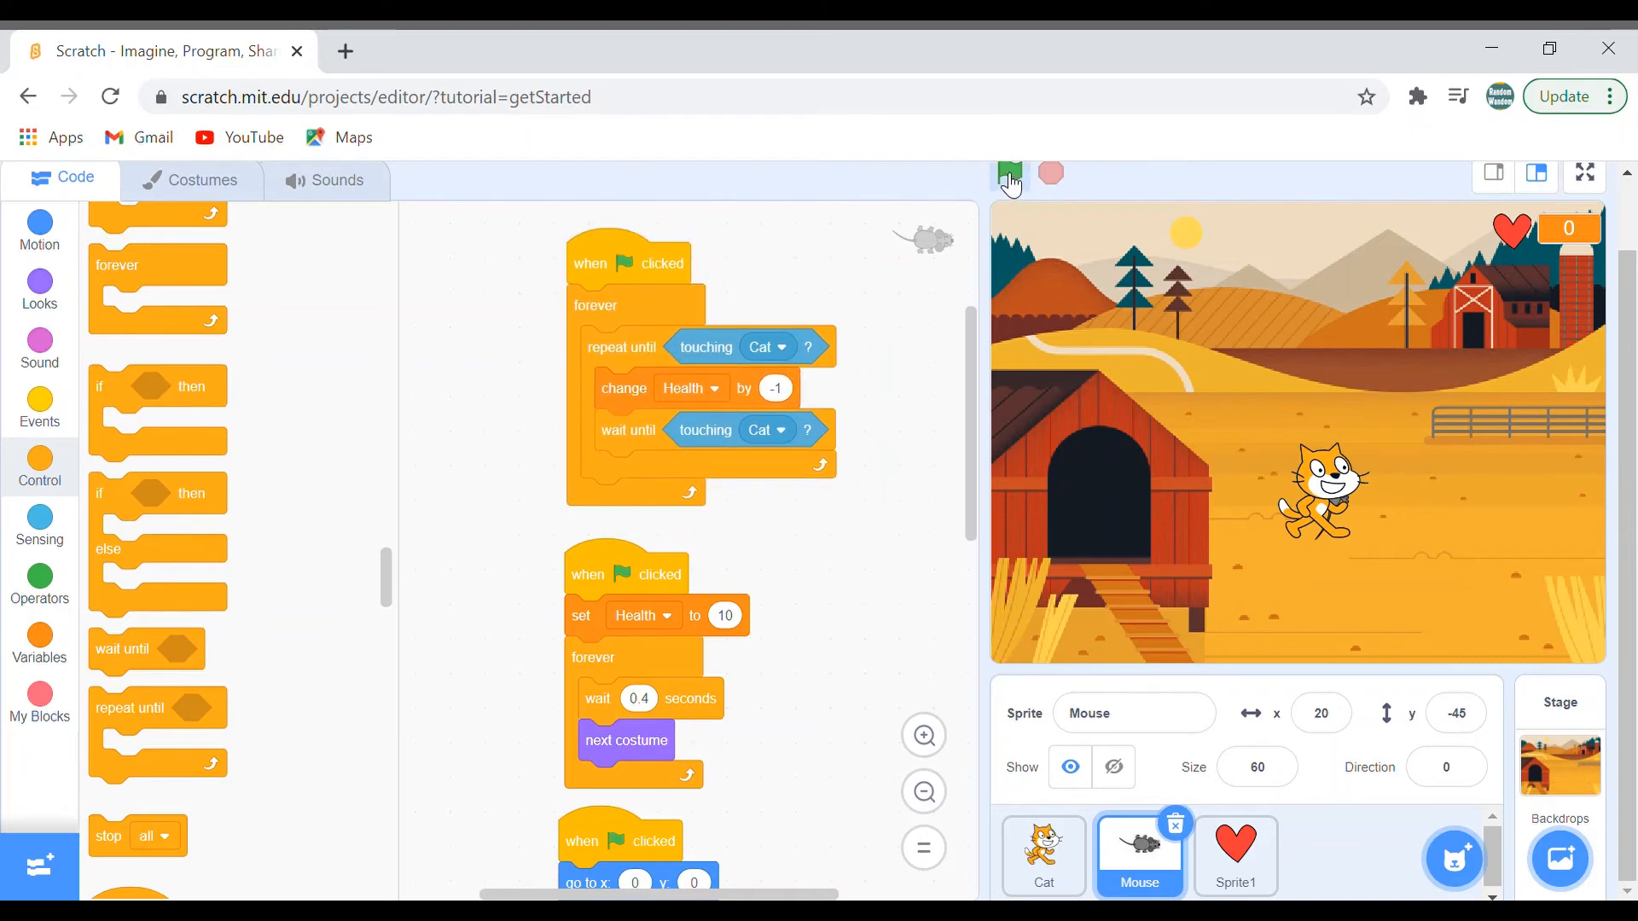
click(1009, 174)
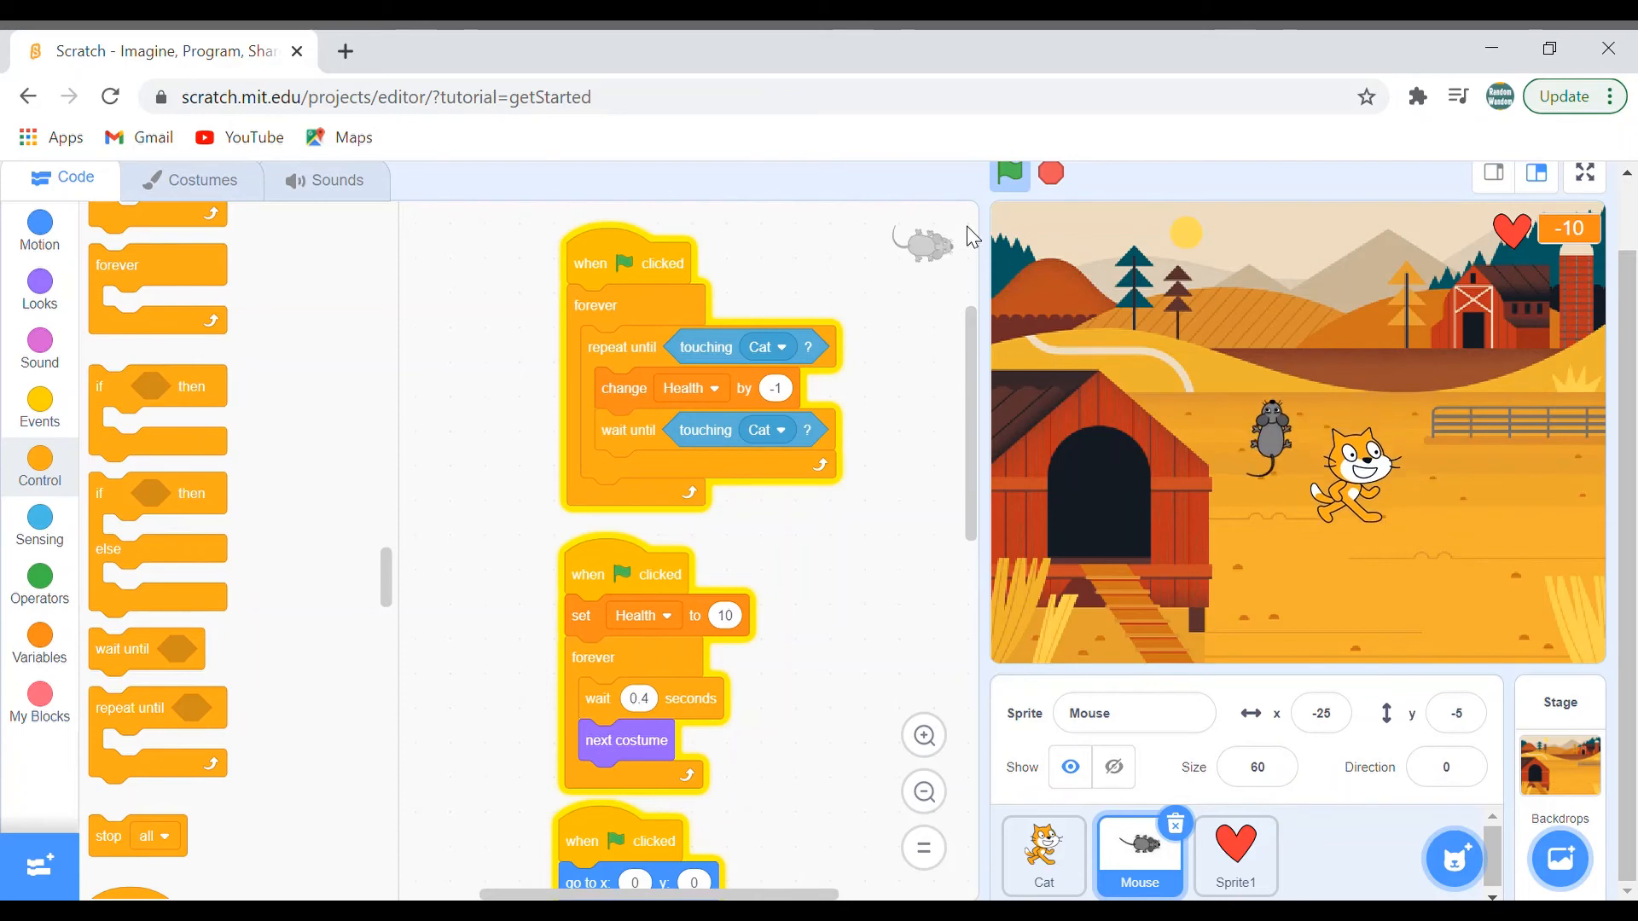
Paint a new sprite with a large salmon-red rectangle covering the whole canvas
click(1009, 174)
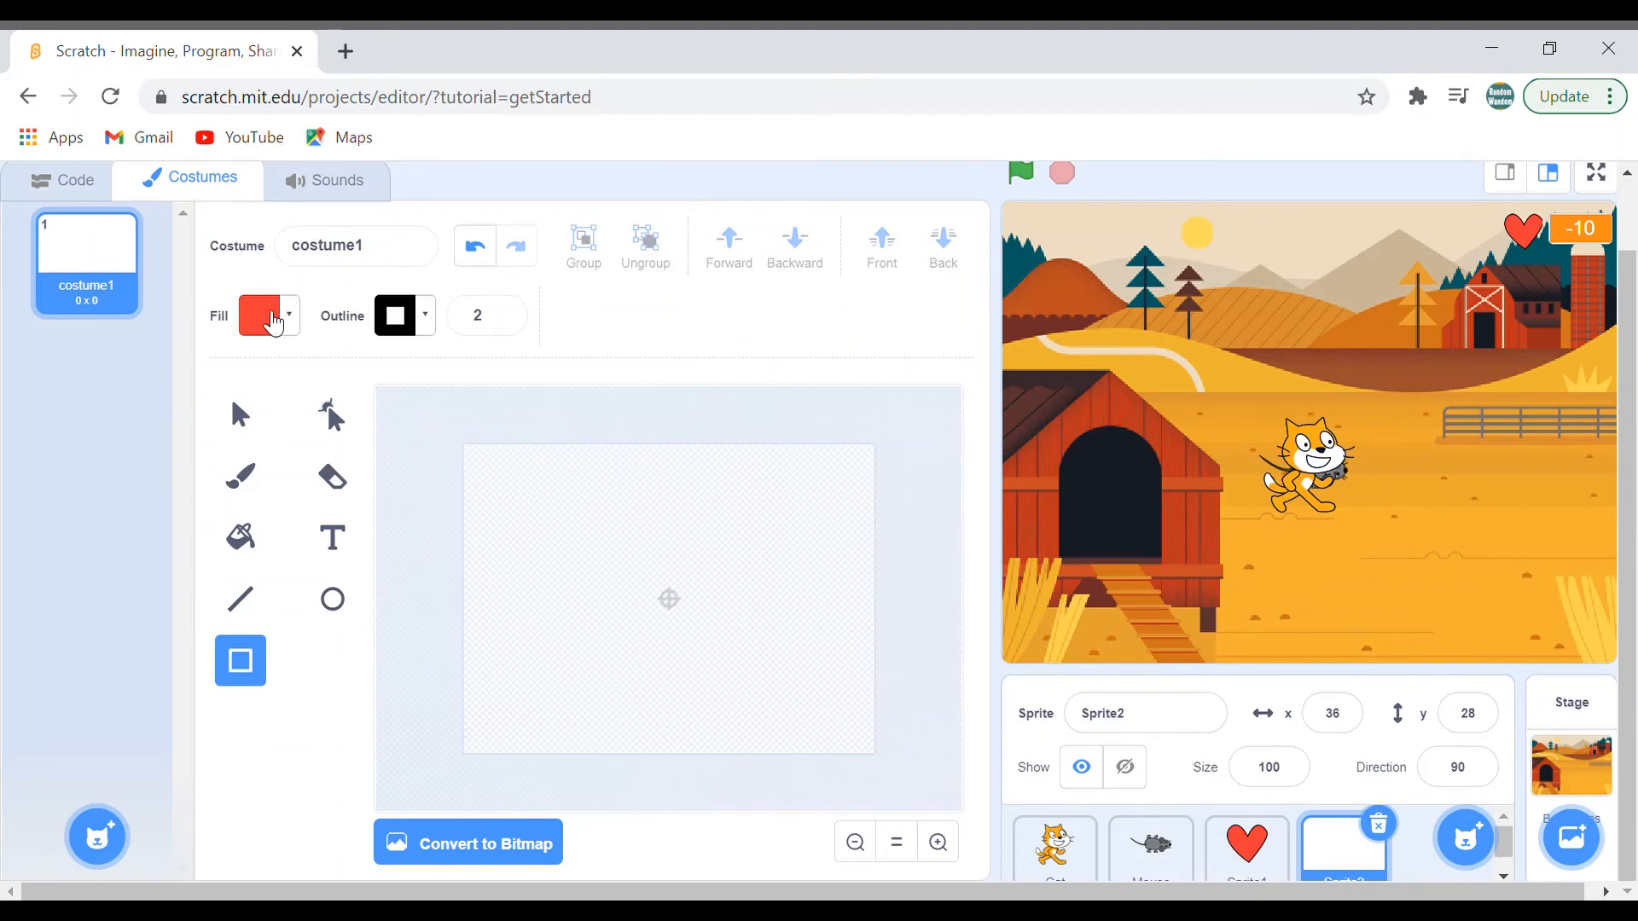
click(259, 316)
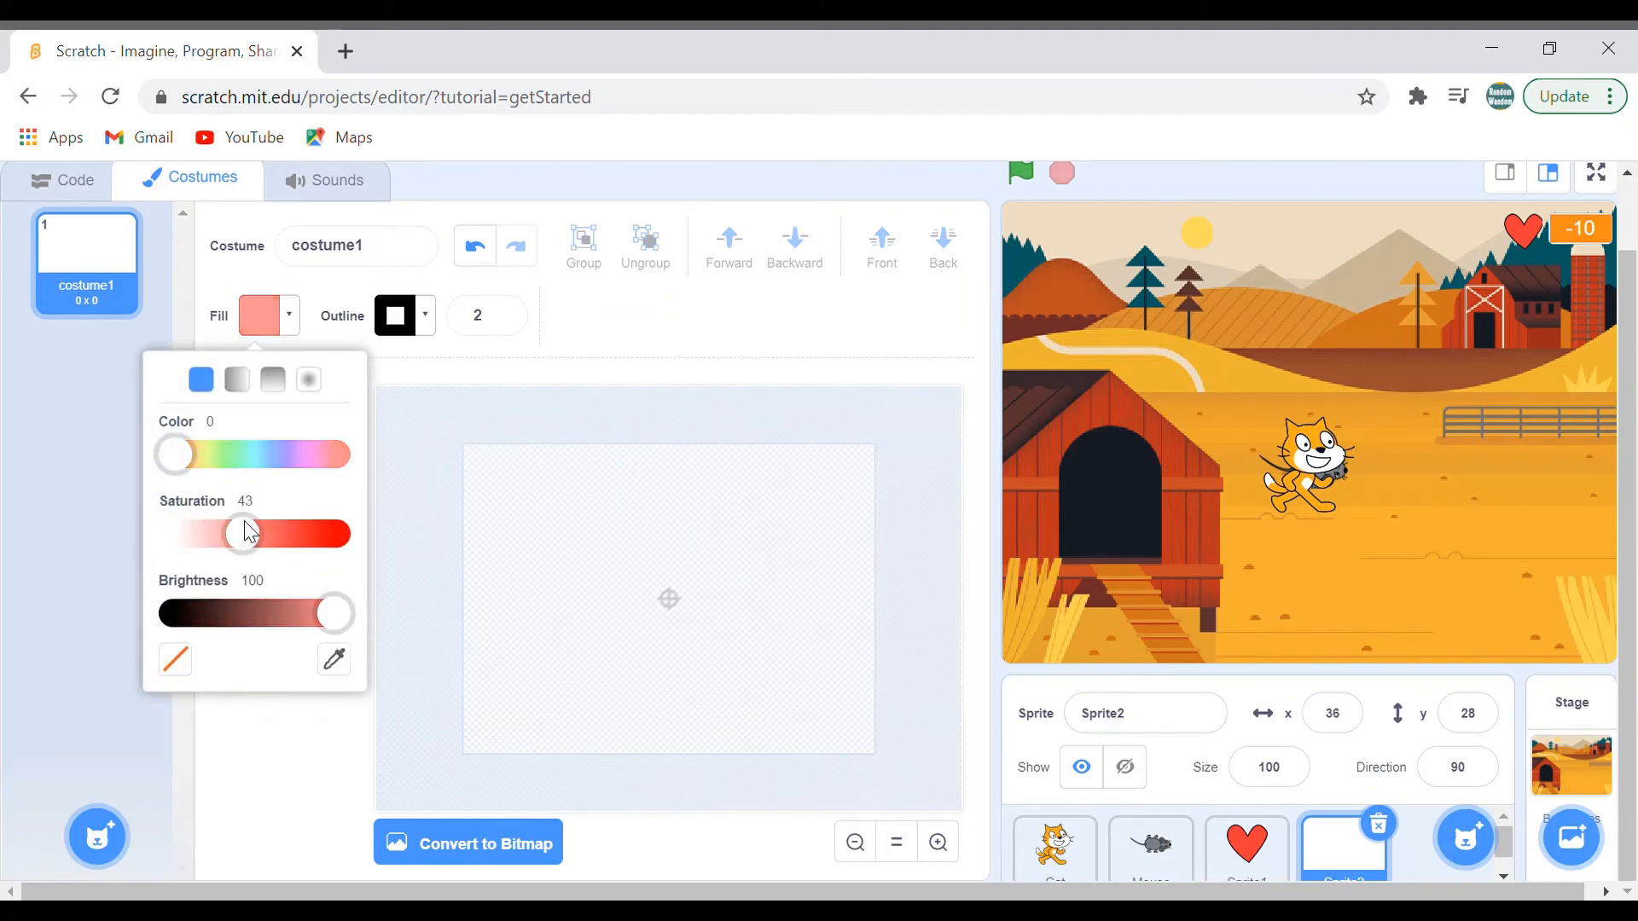
drag(240, 534, 270, 534)
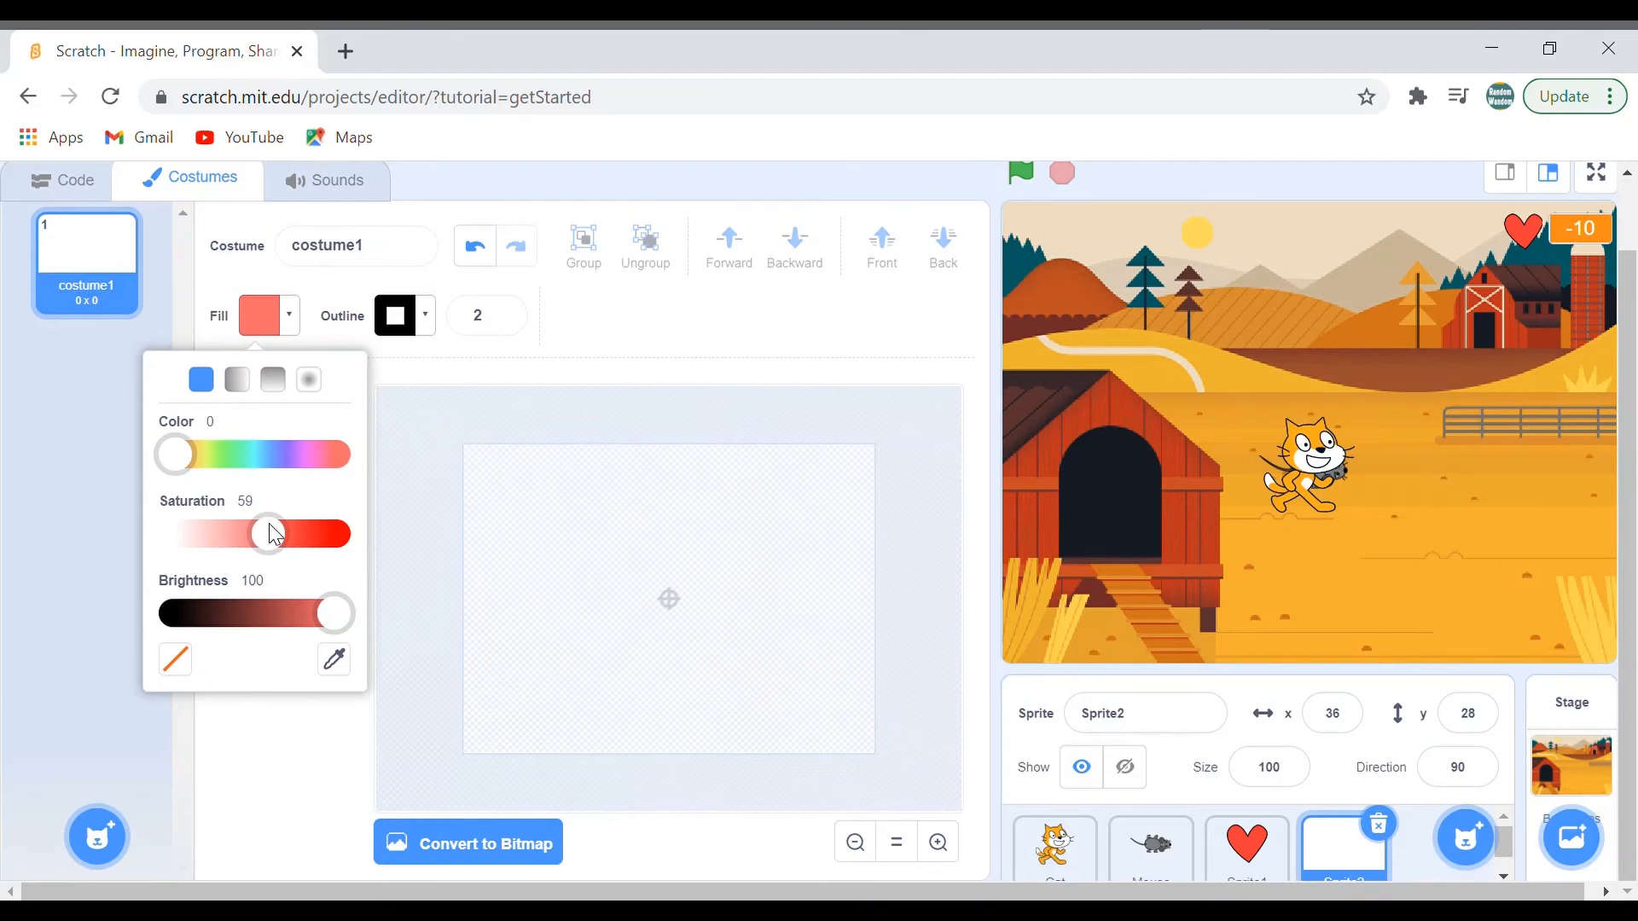
mouse_move(387, 491)
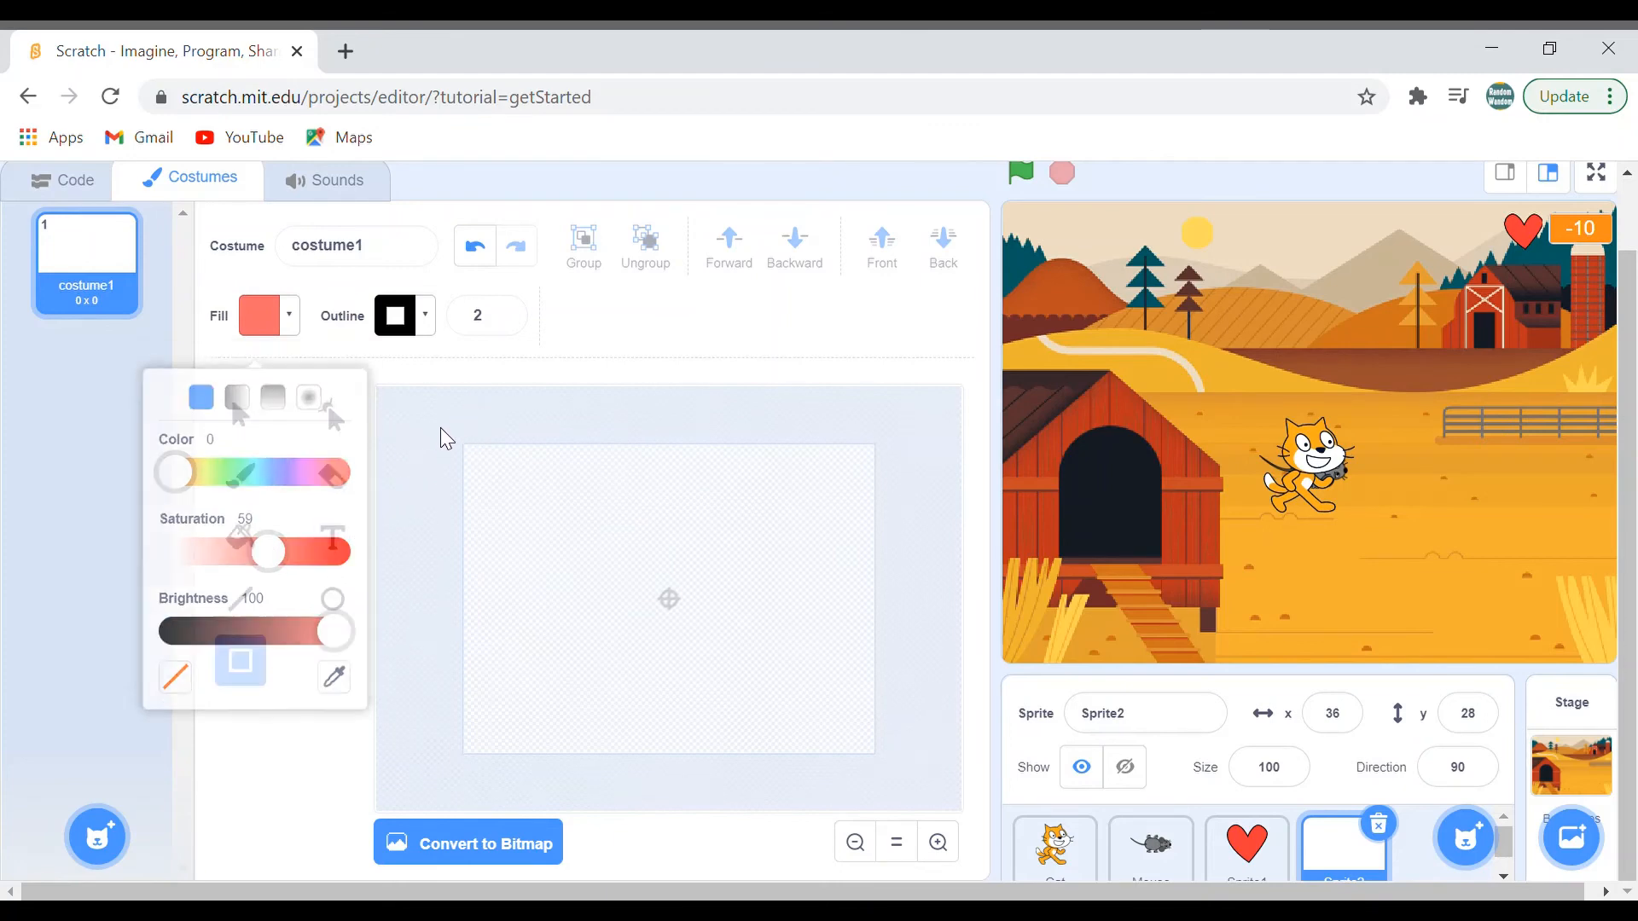
drag(443, 437, 895, 771)
text(0)
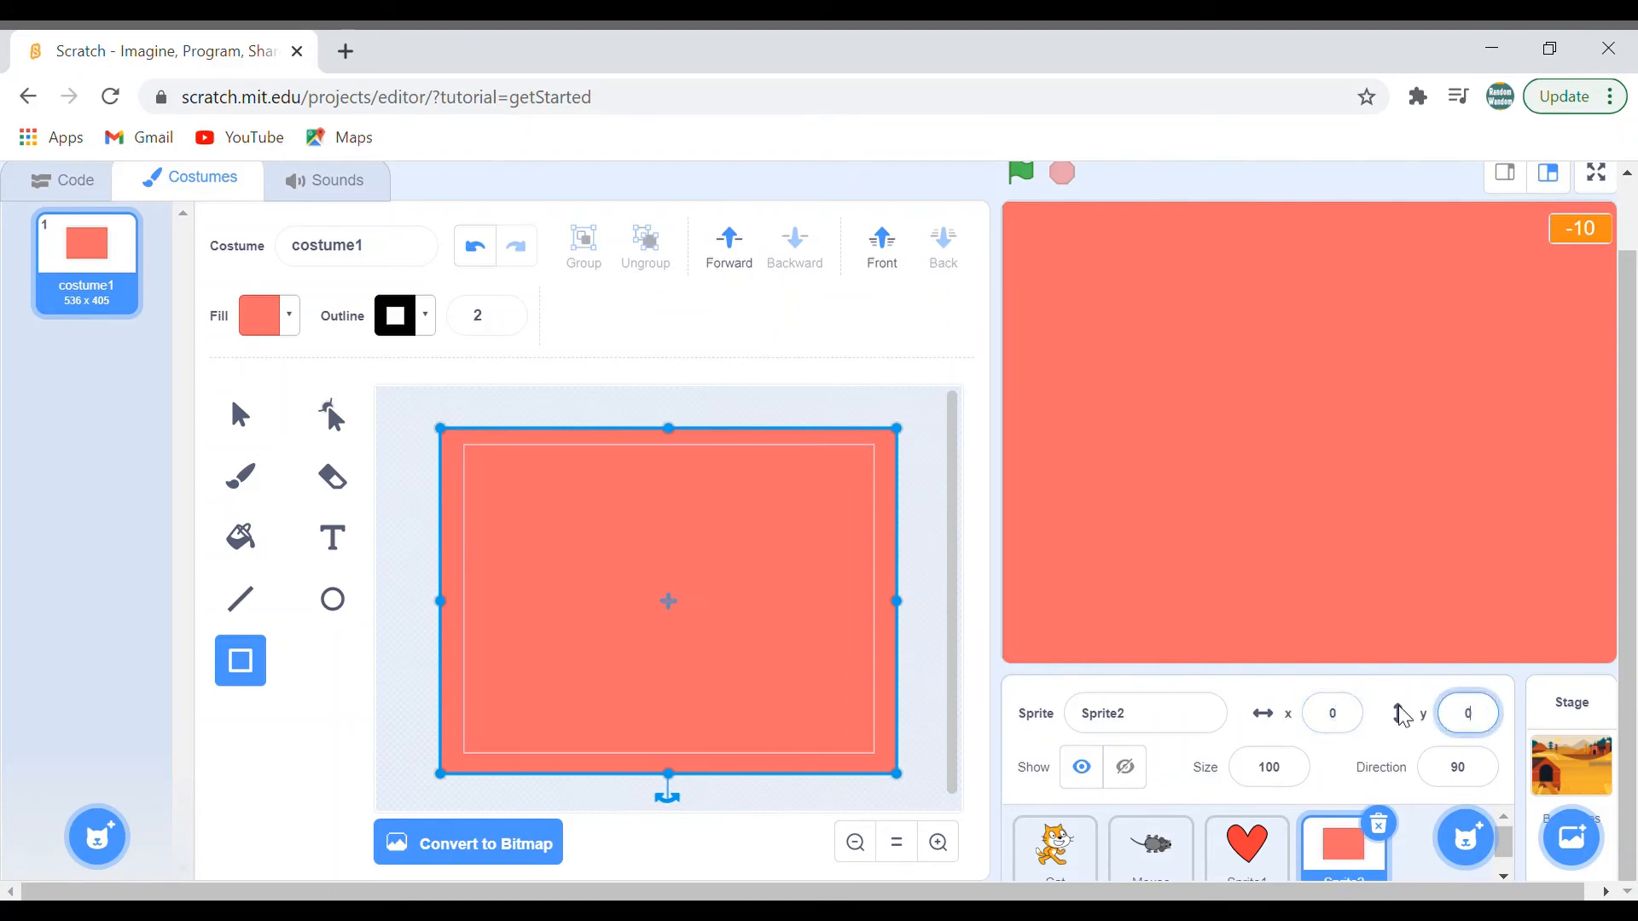
Centre Sprite2 at x 0, y 0 and set up white Handwriting text for its costume
click(333, 537)
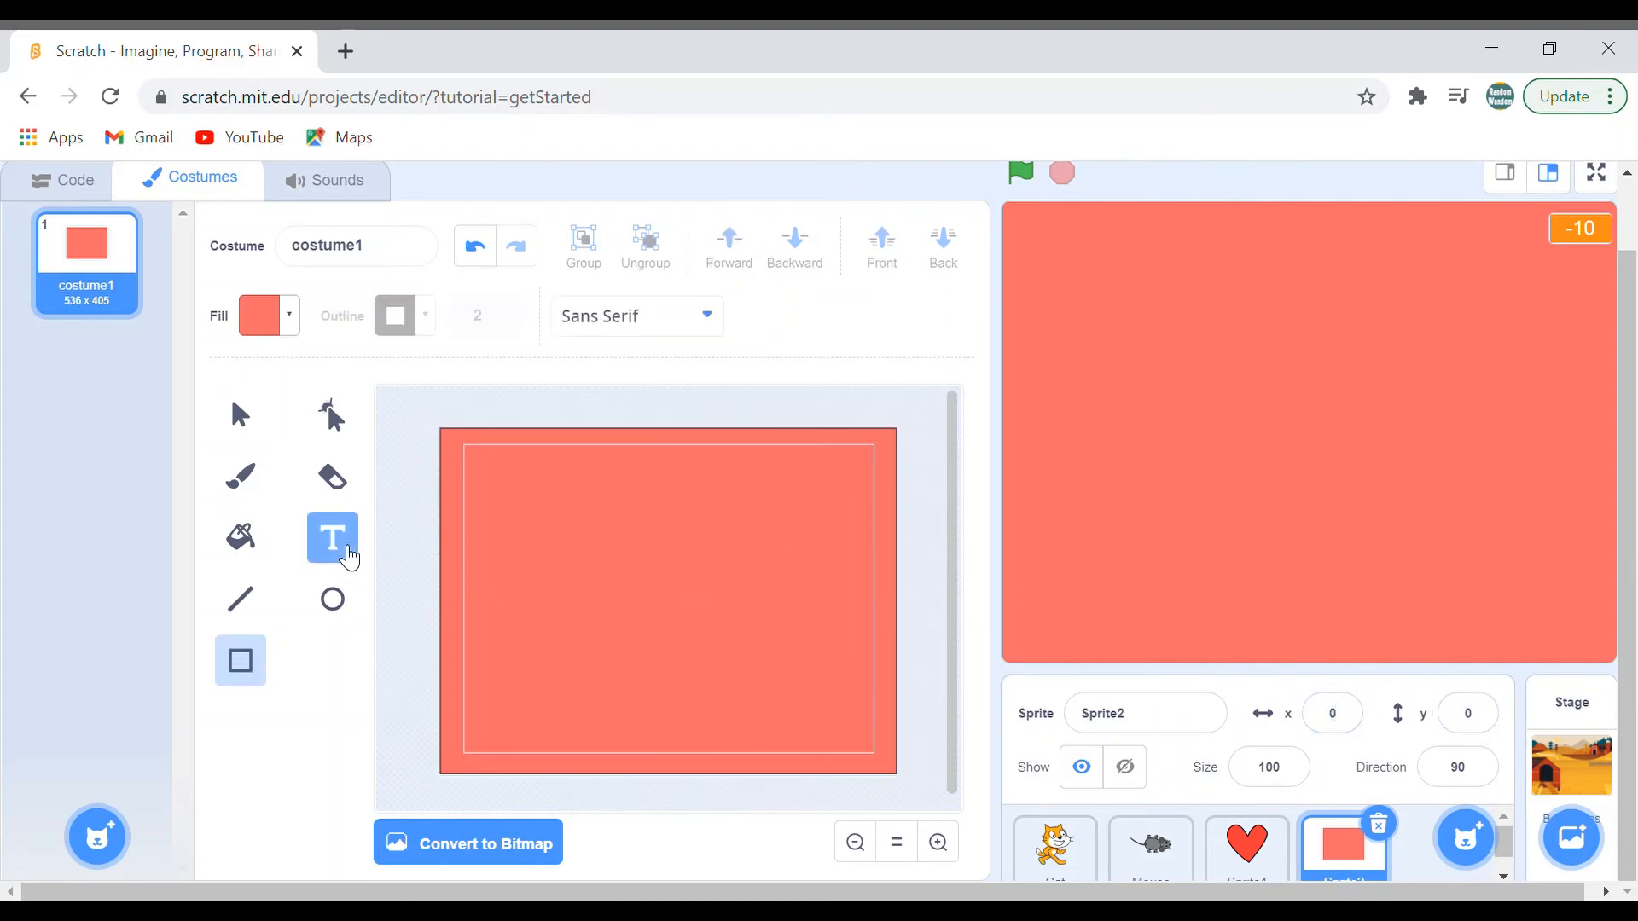
click(610, 585)
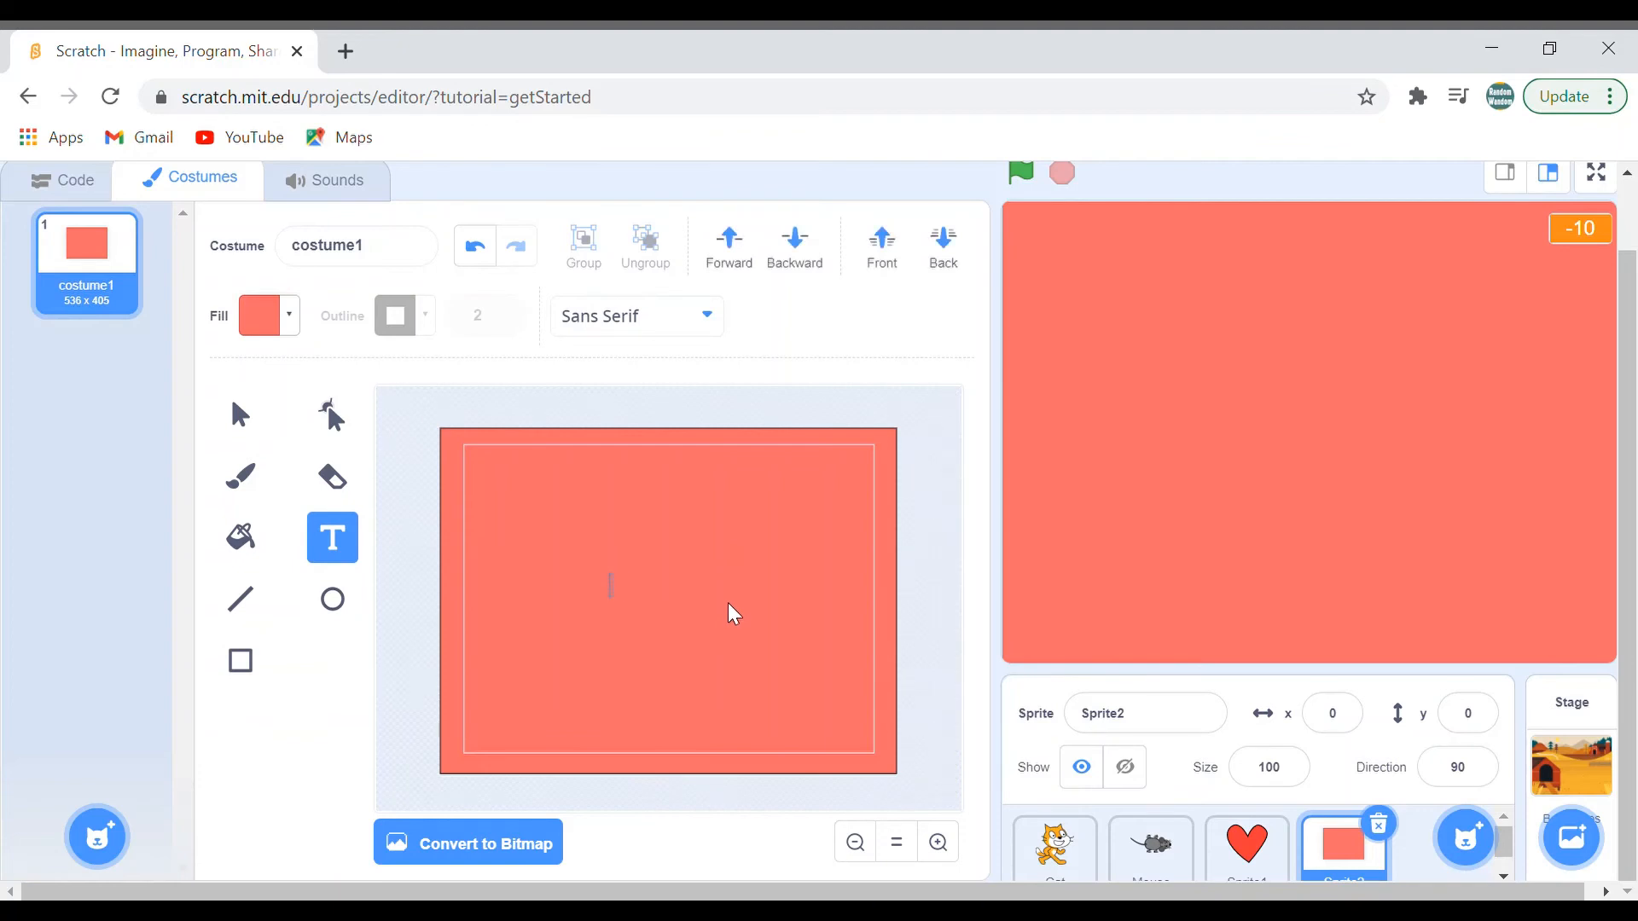
click(259, 316)
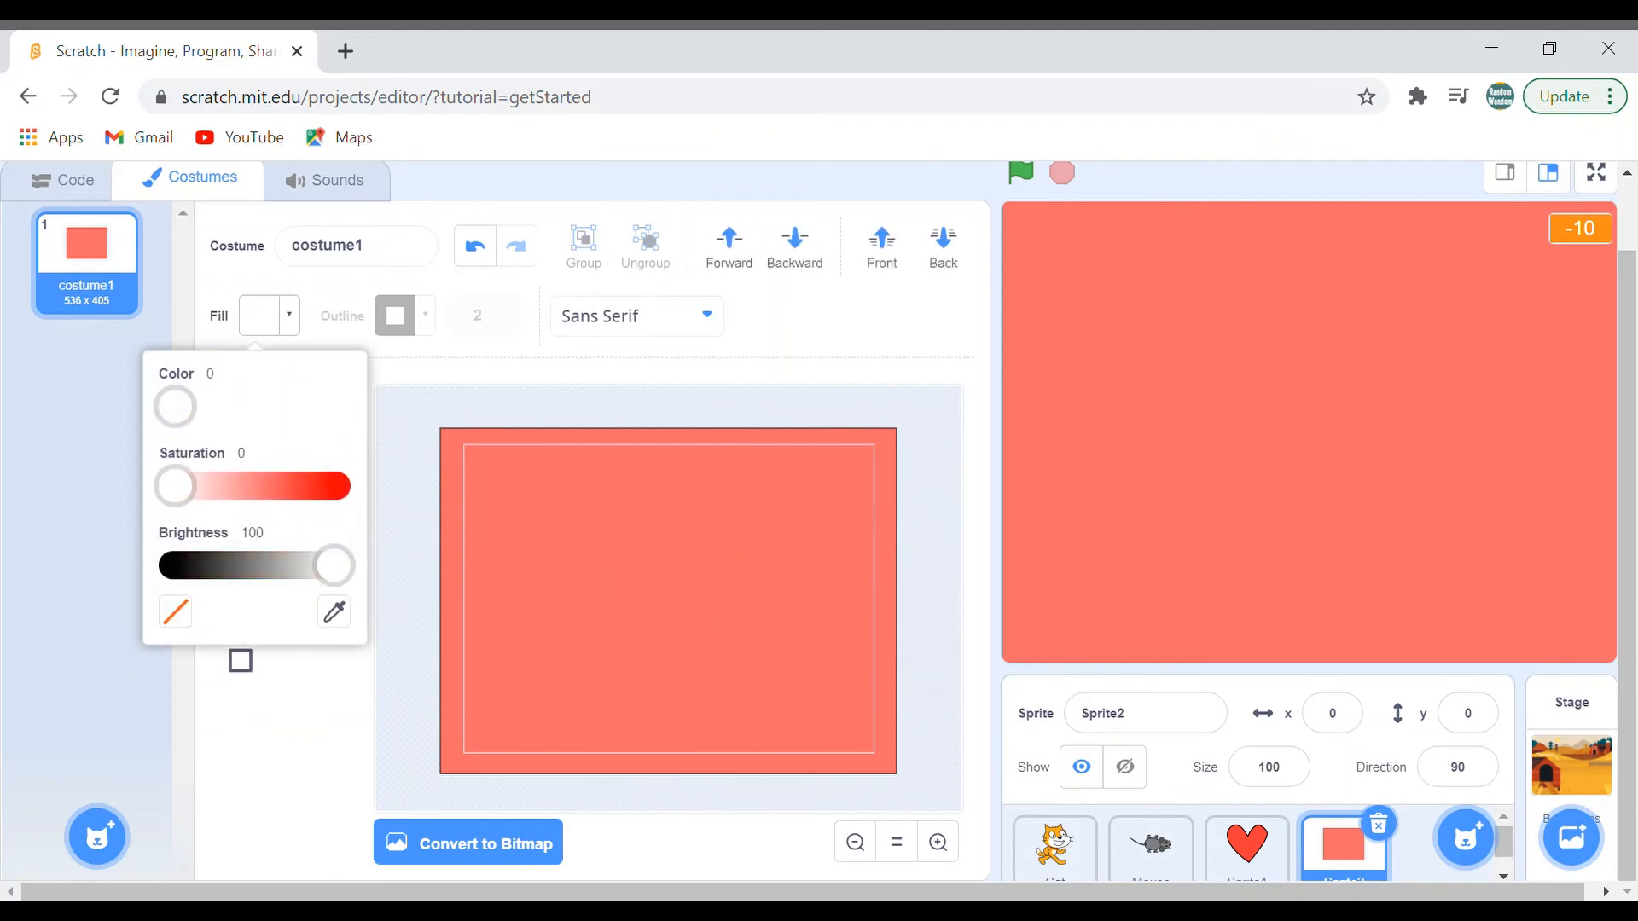
click(635, 315)
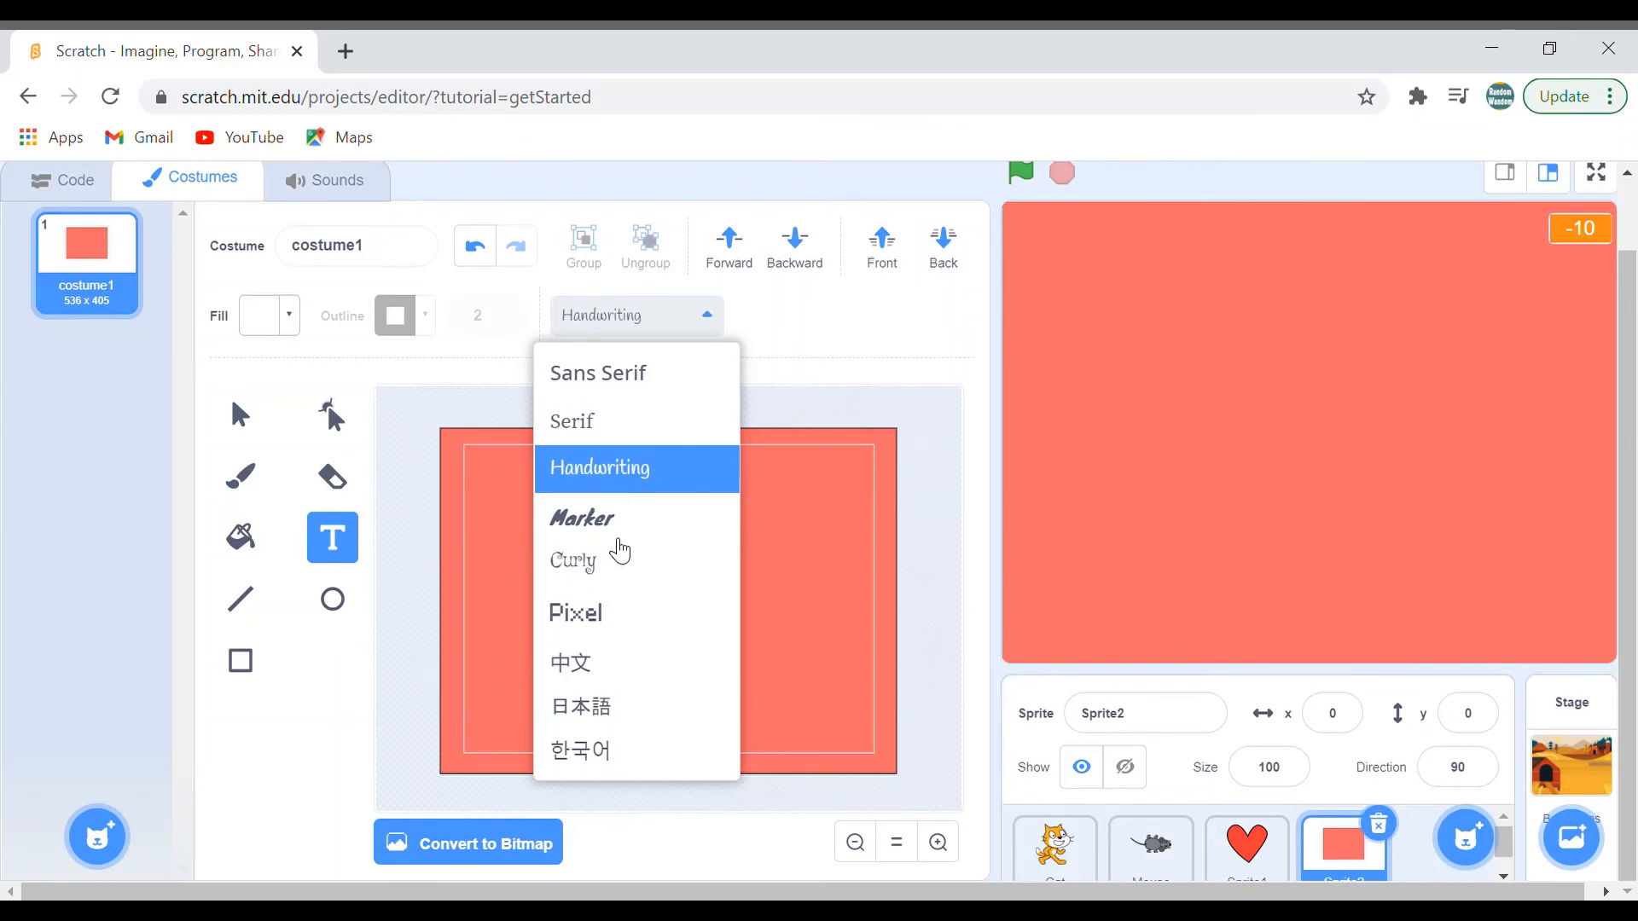
click(599, 467)
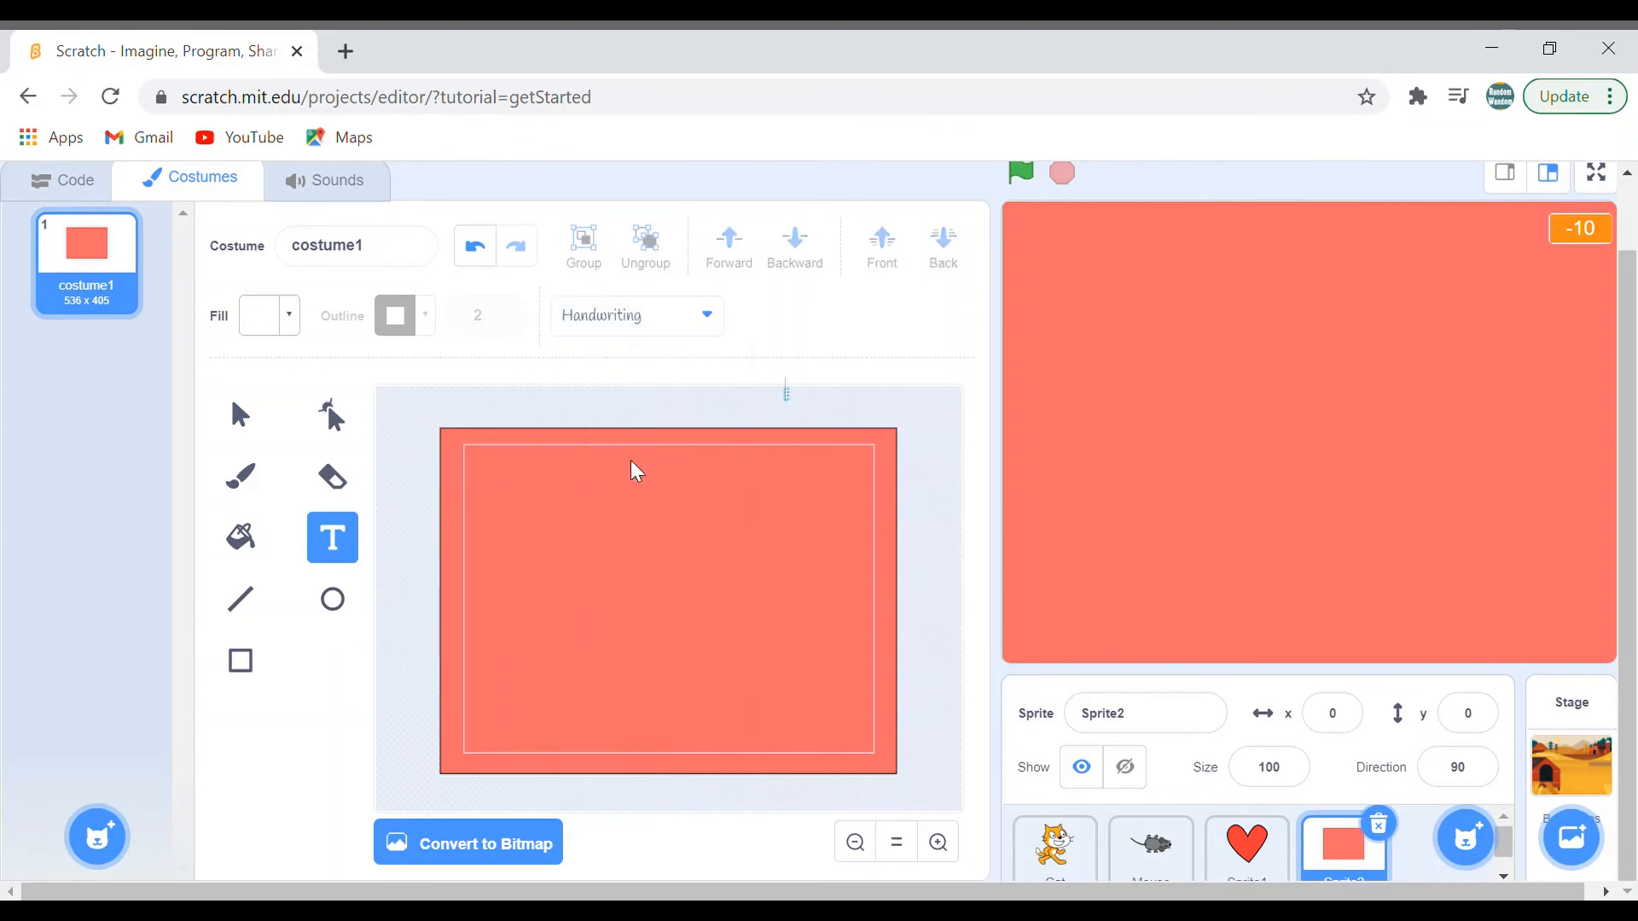
mouse_move(621, 575)
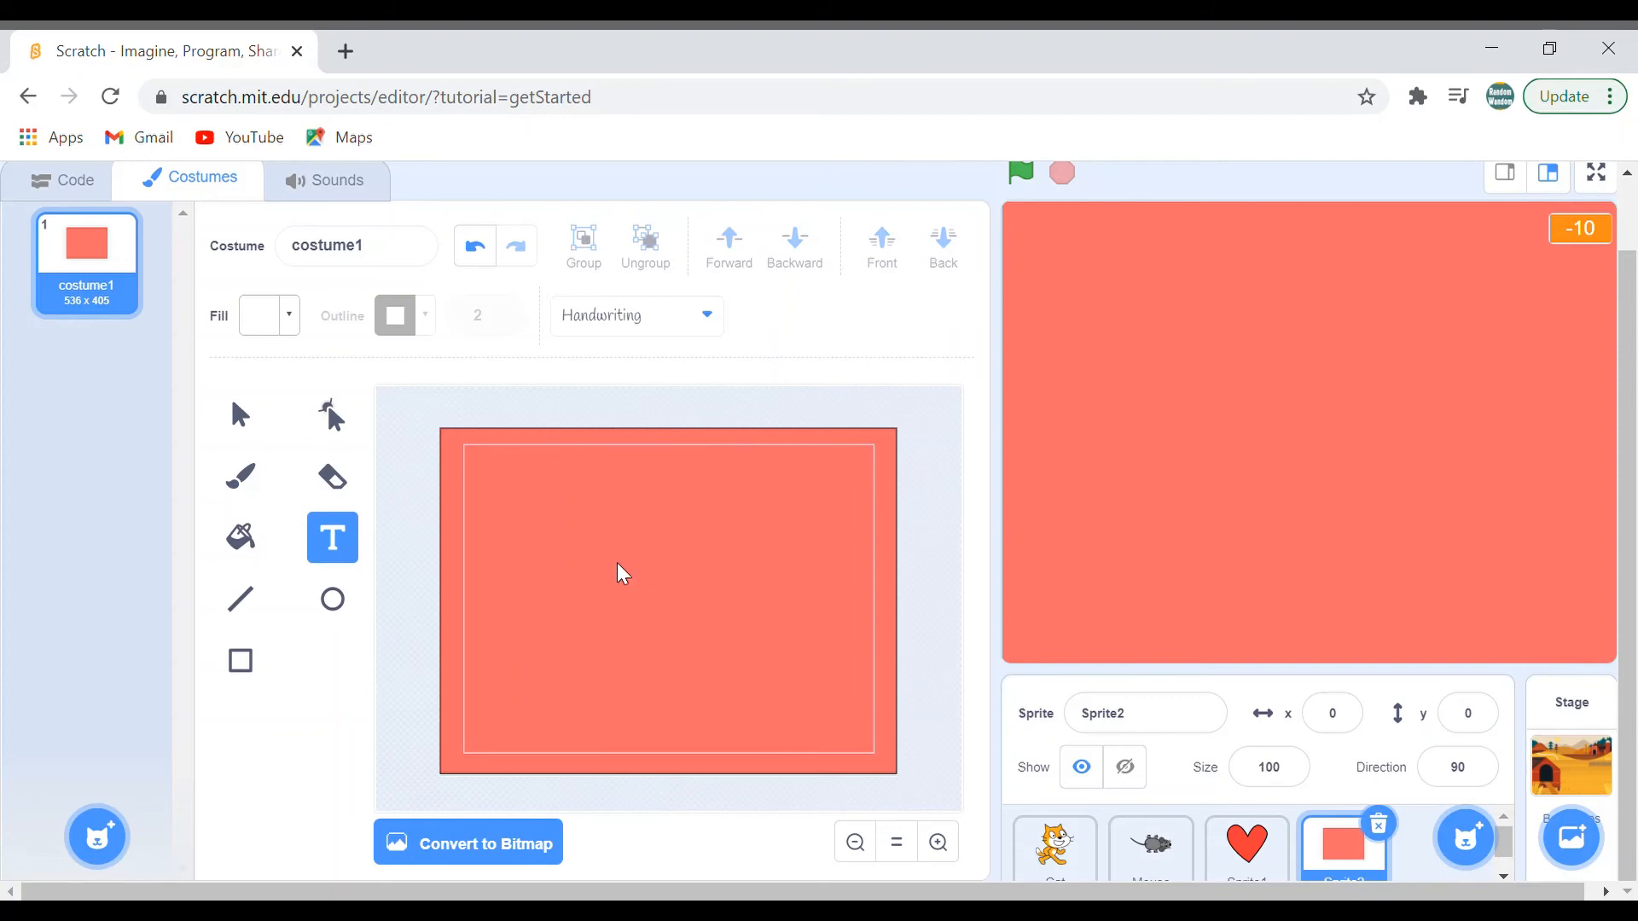
Write 'You lost' in white handwriting across the red rectangle
click(614, 560)
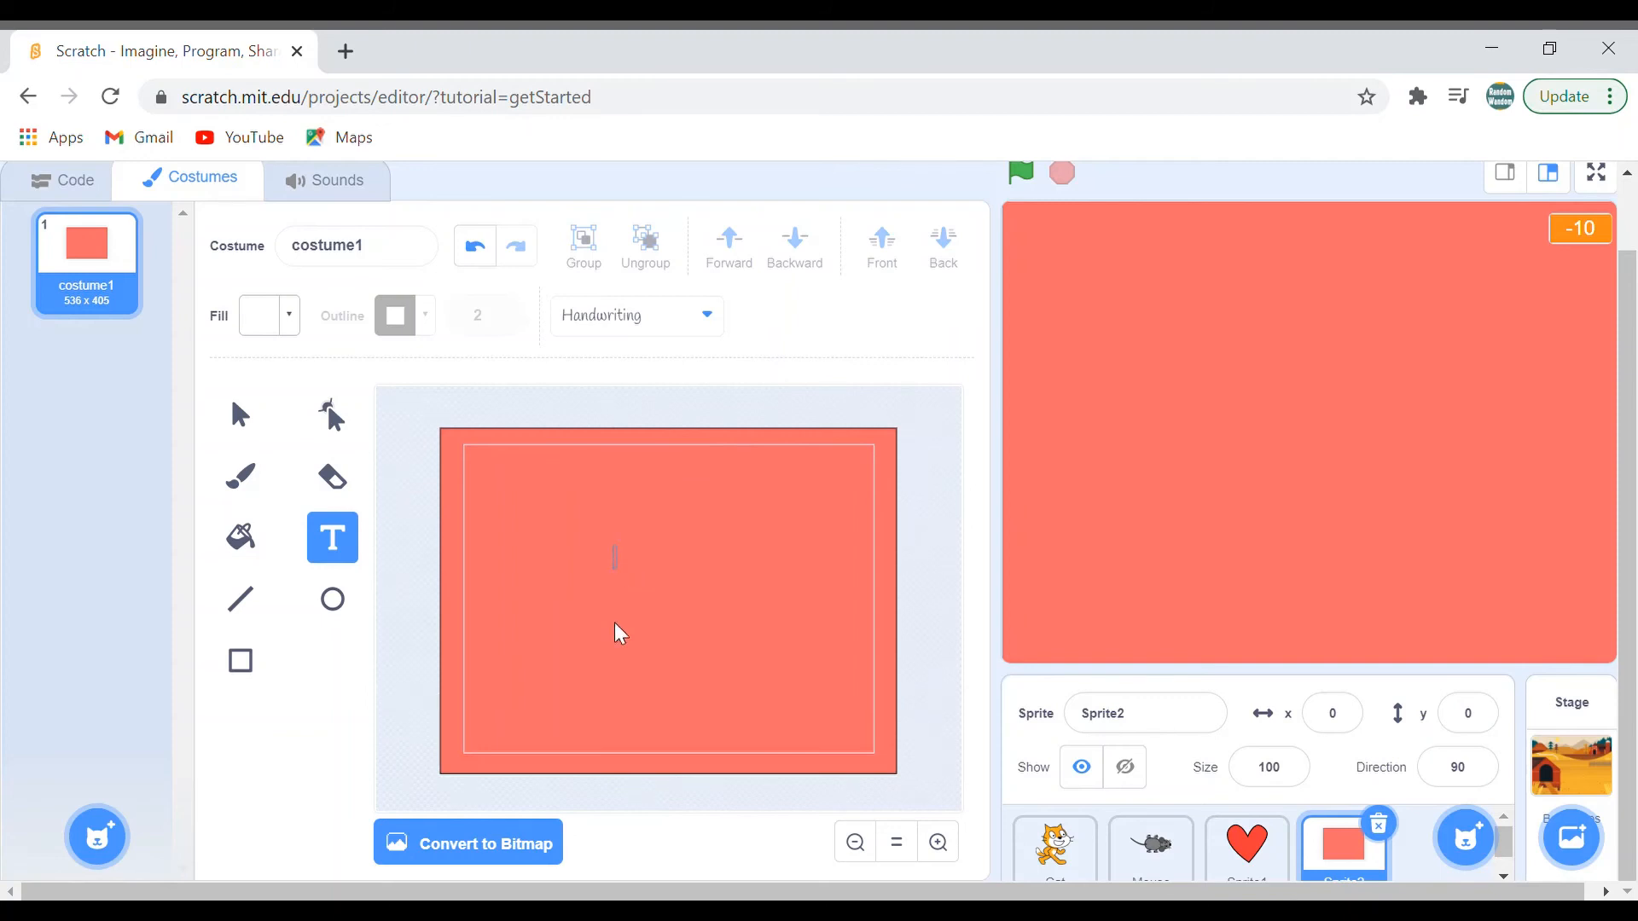
text(y)
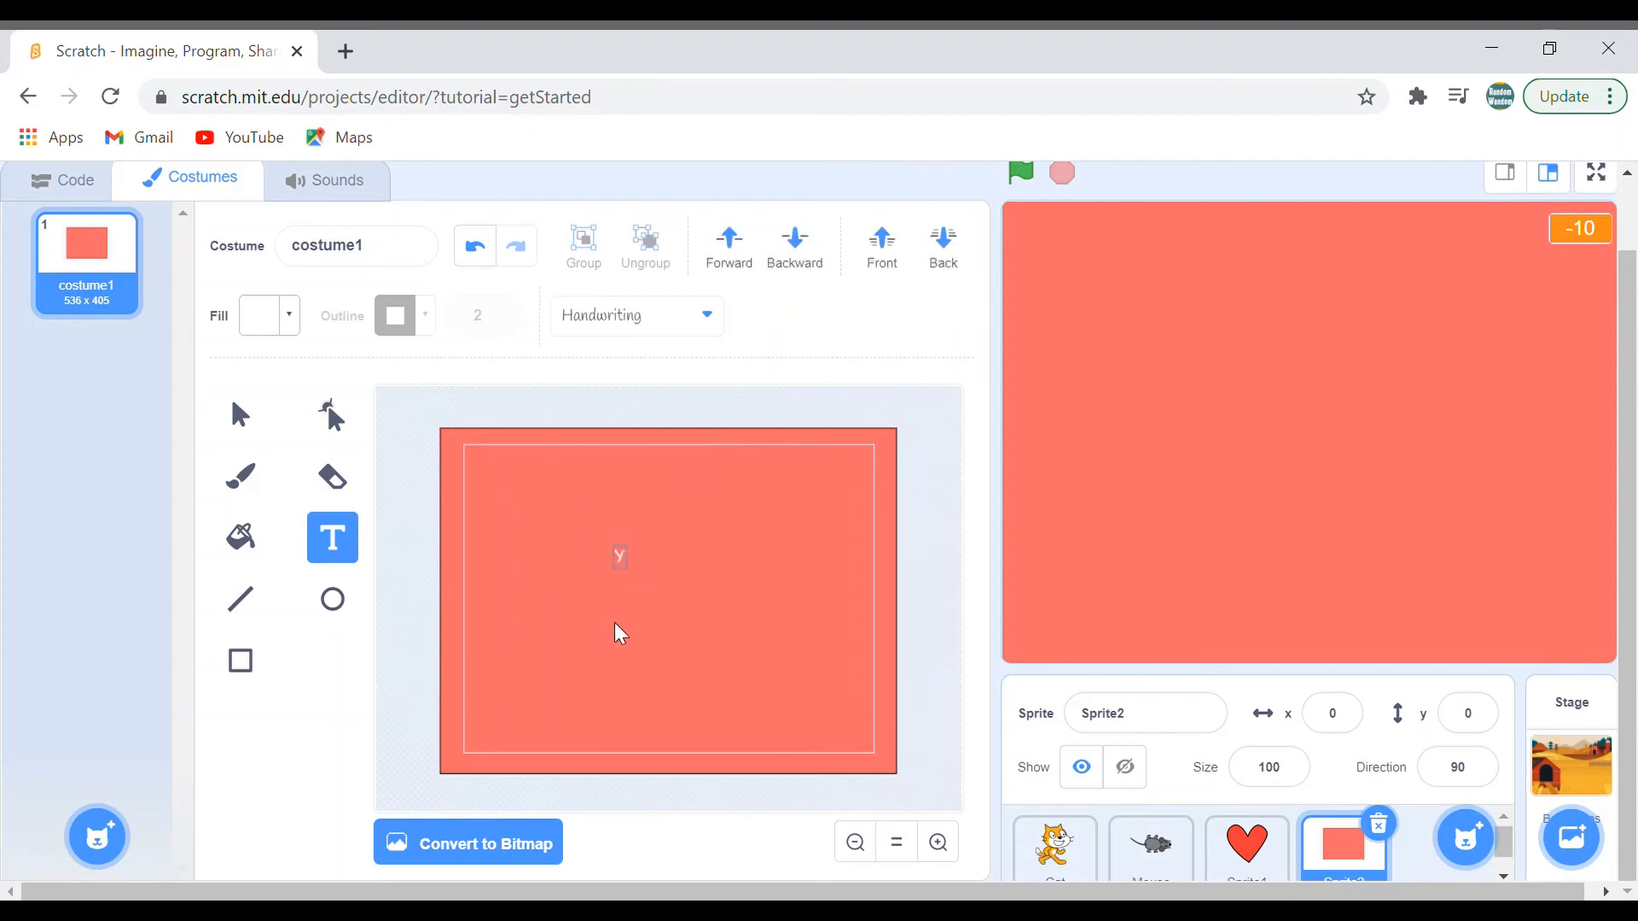
text(p)
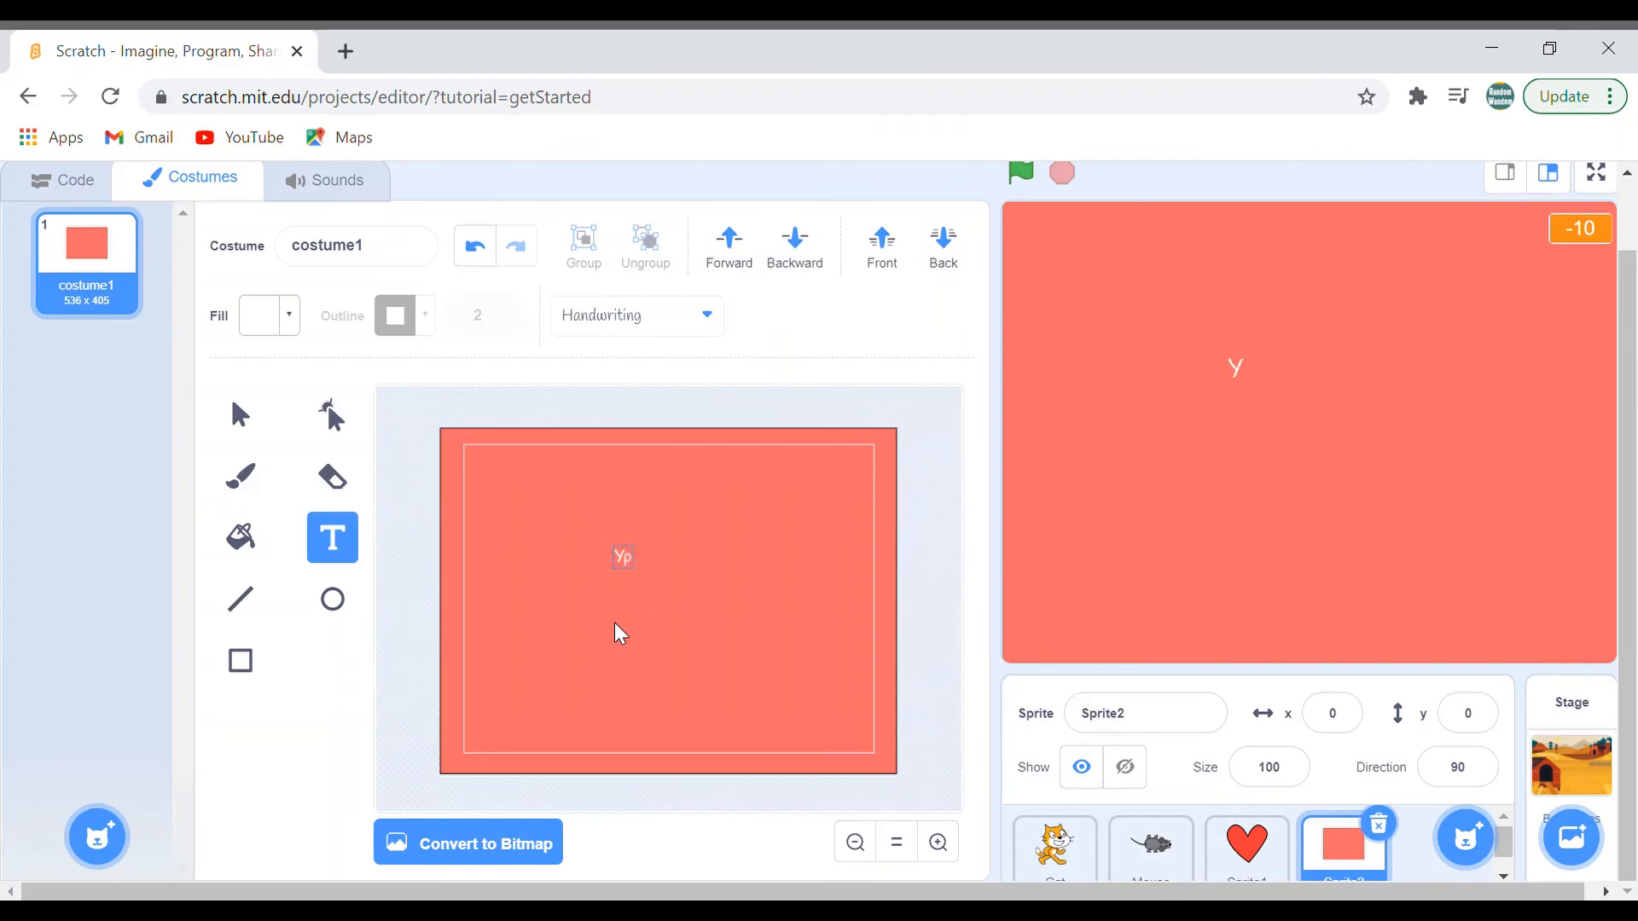
text(u)
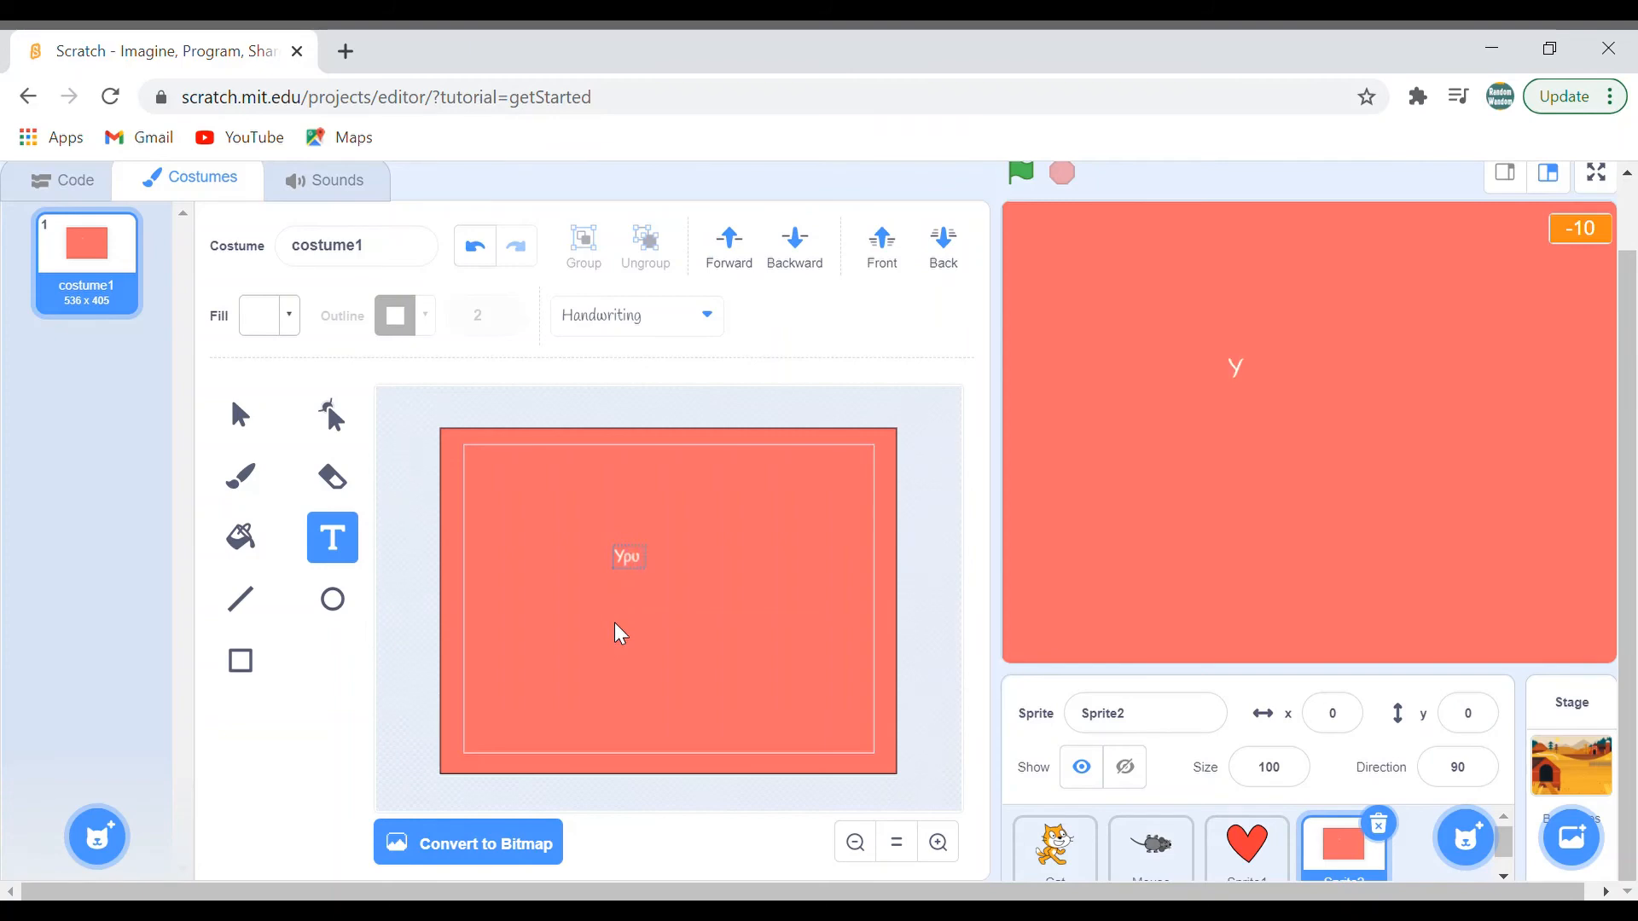
text(You)
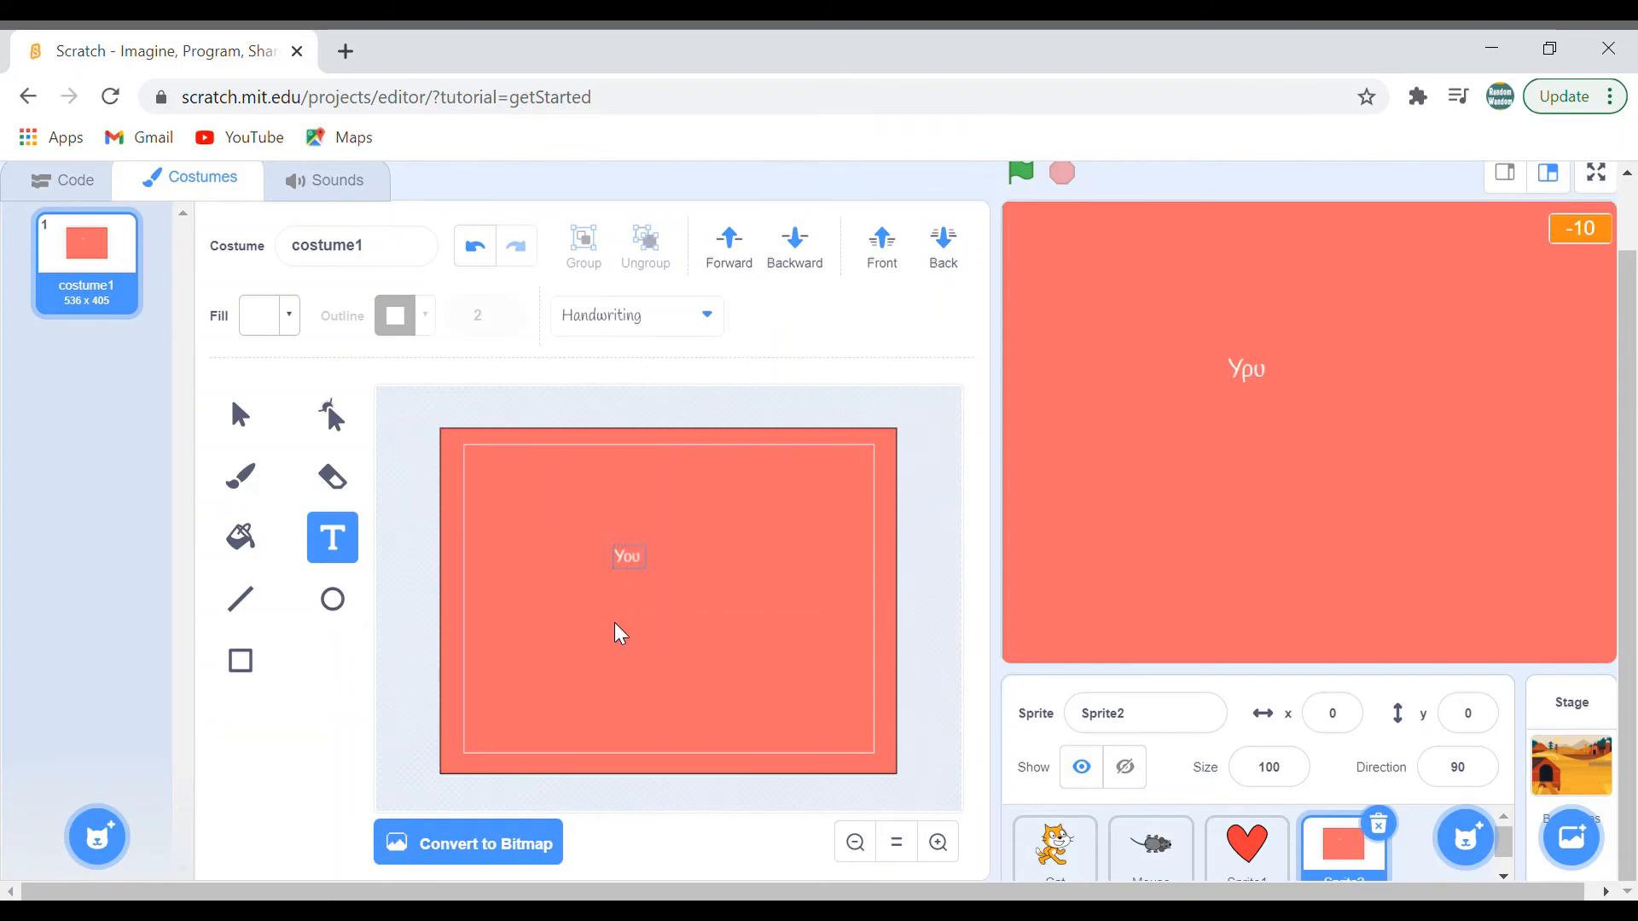
text(los)
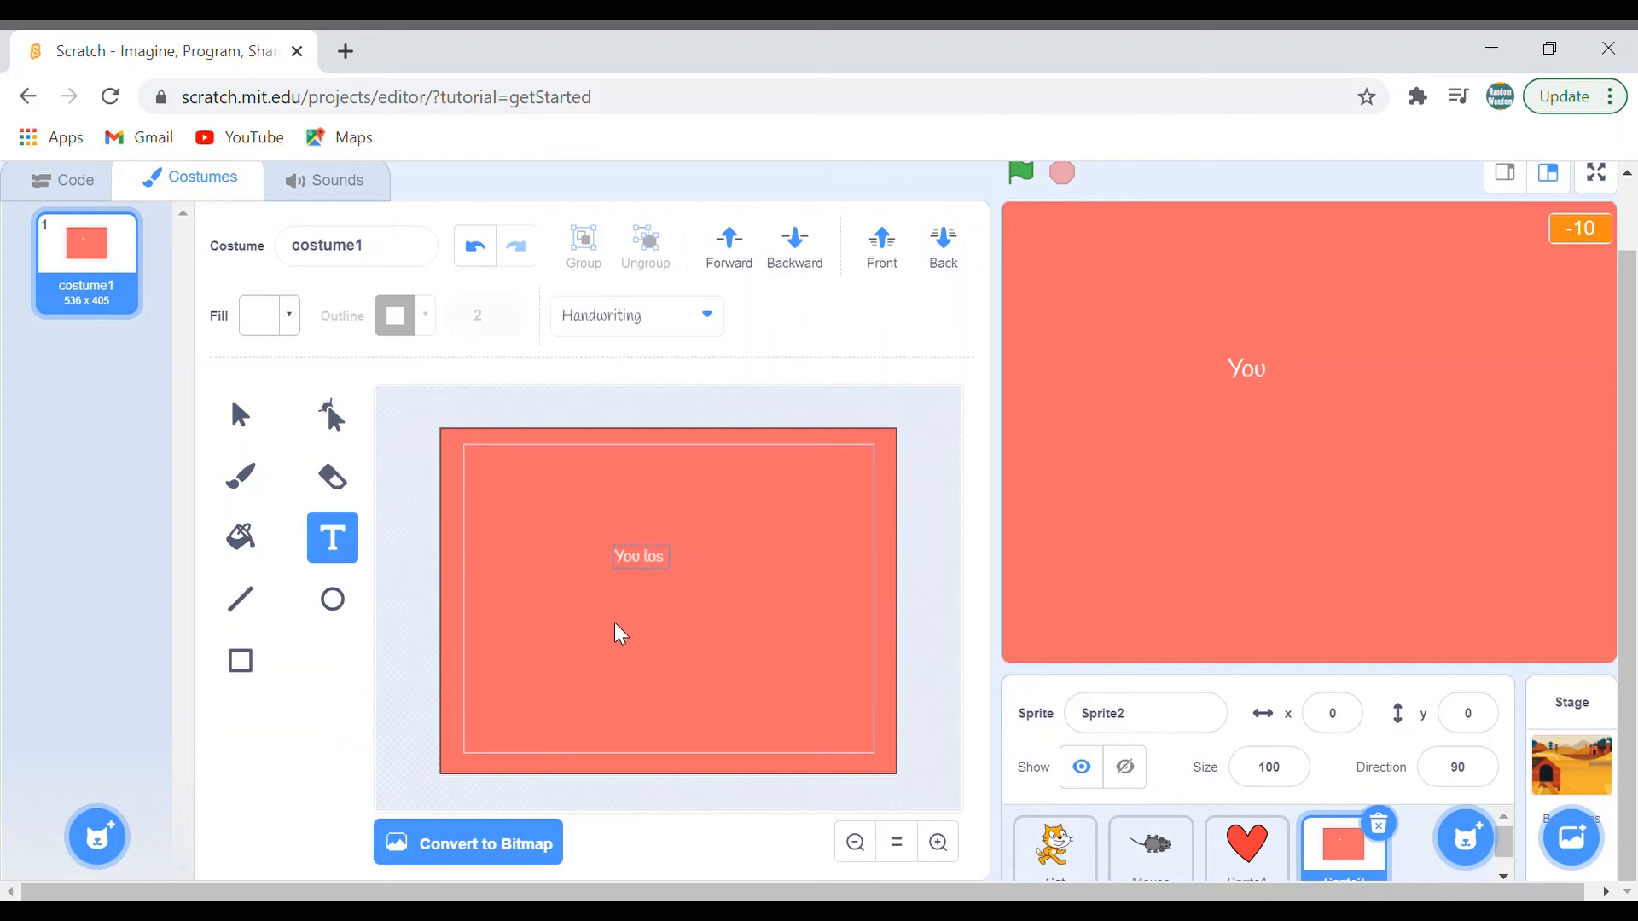
text(t)
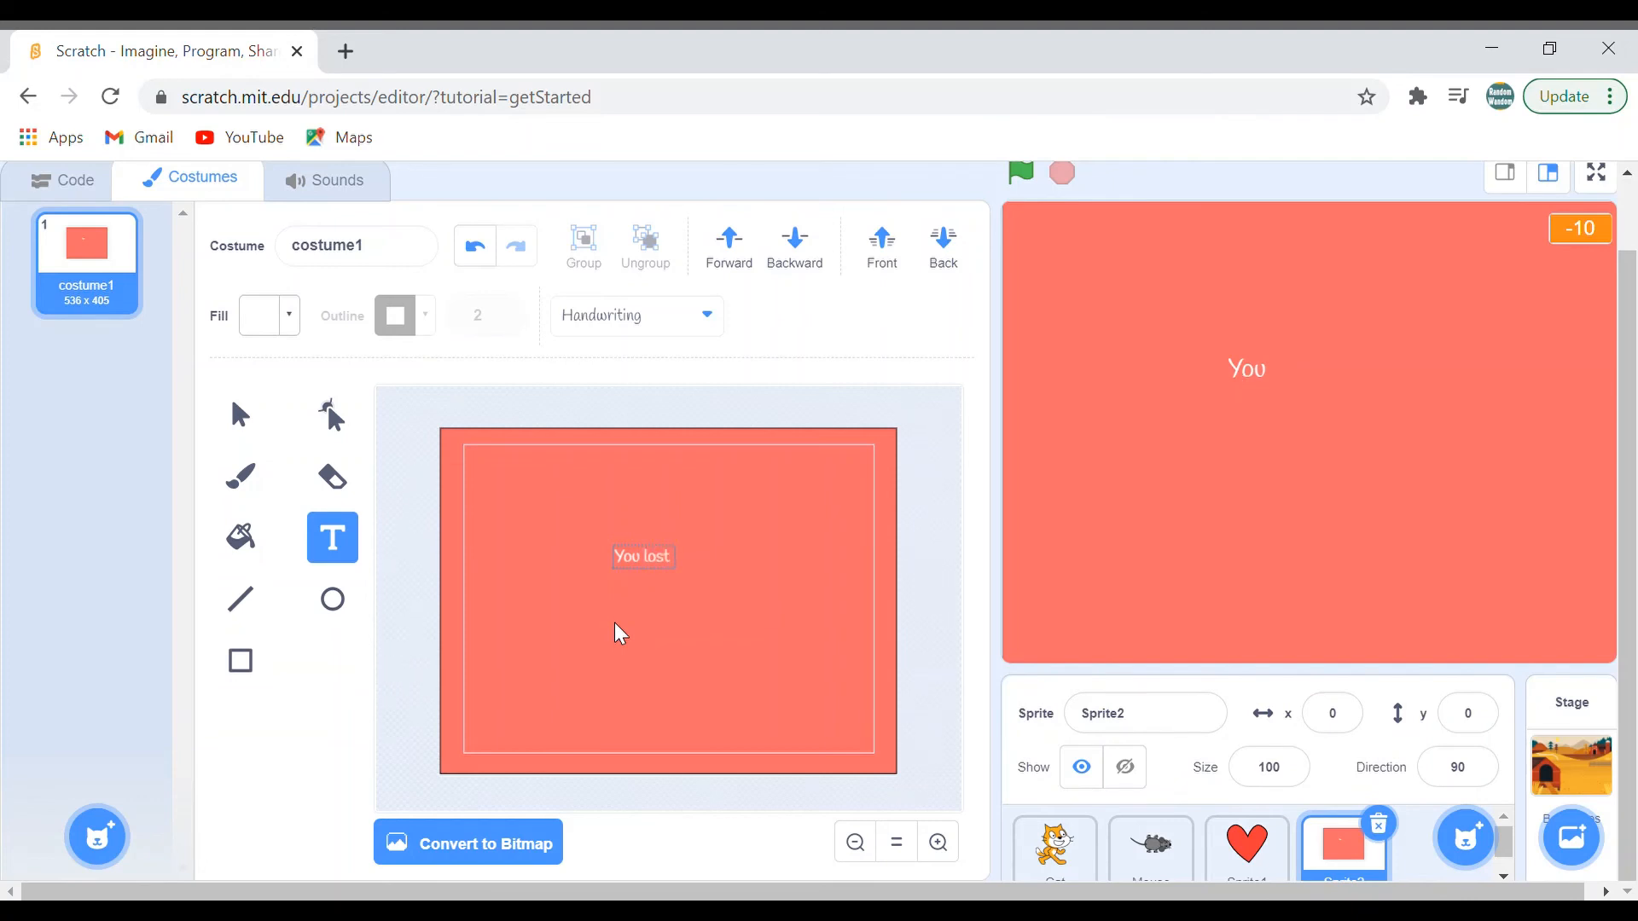
click(238, 413)
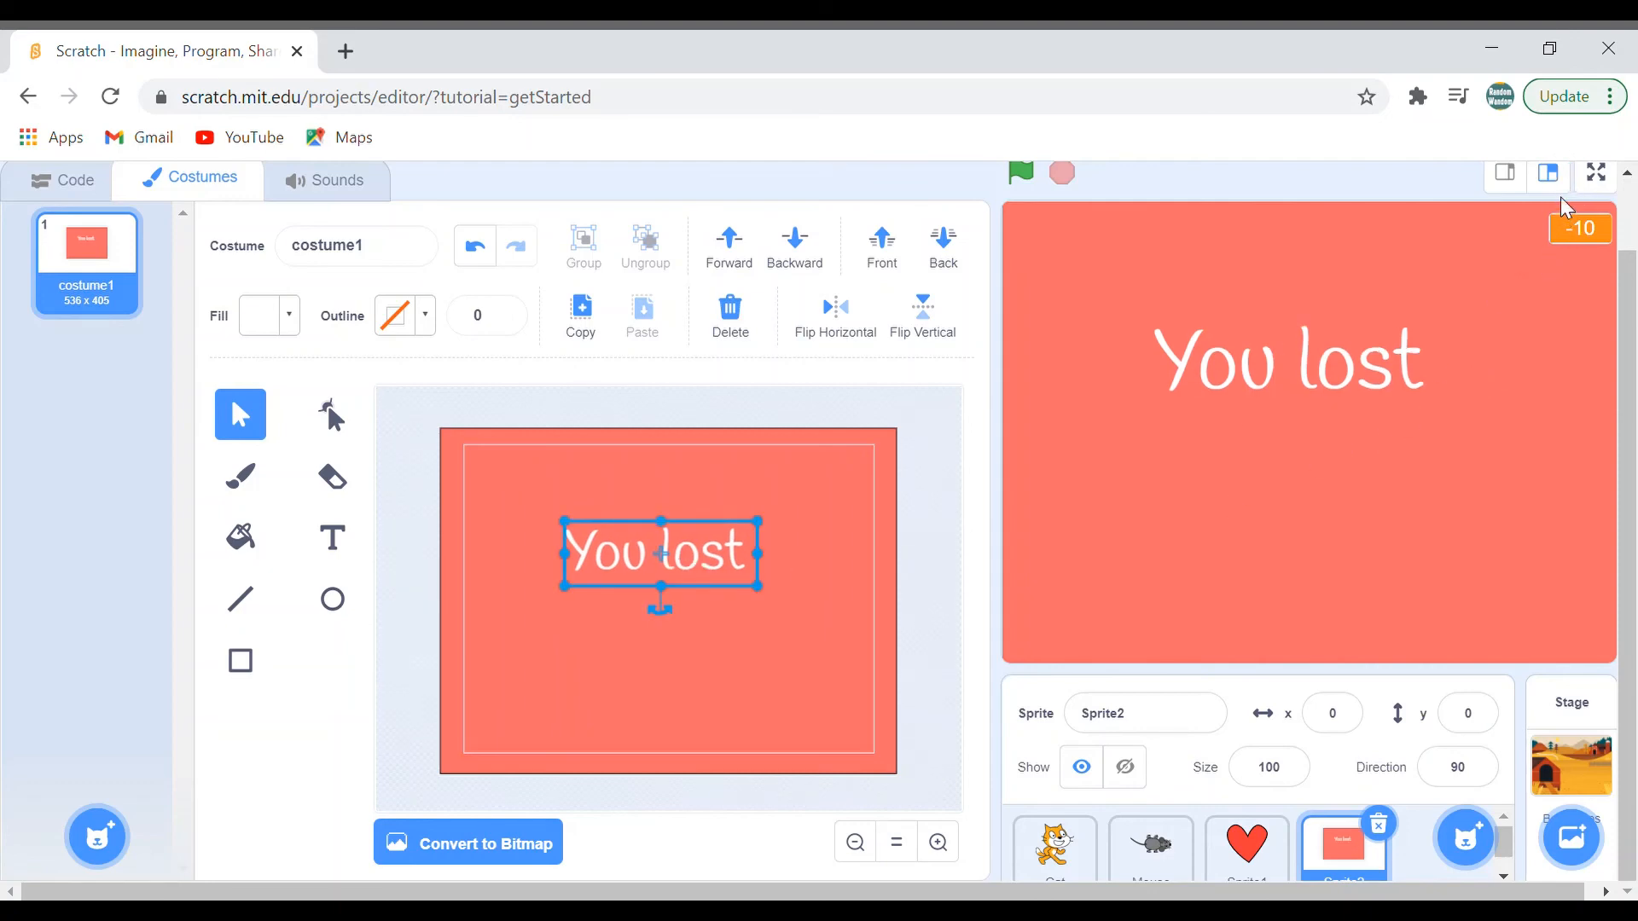
mouse_move(397, 655)
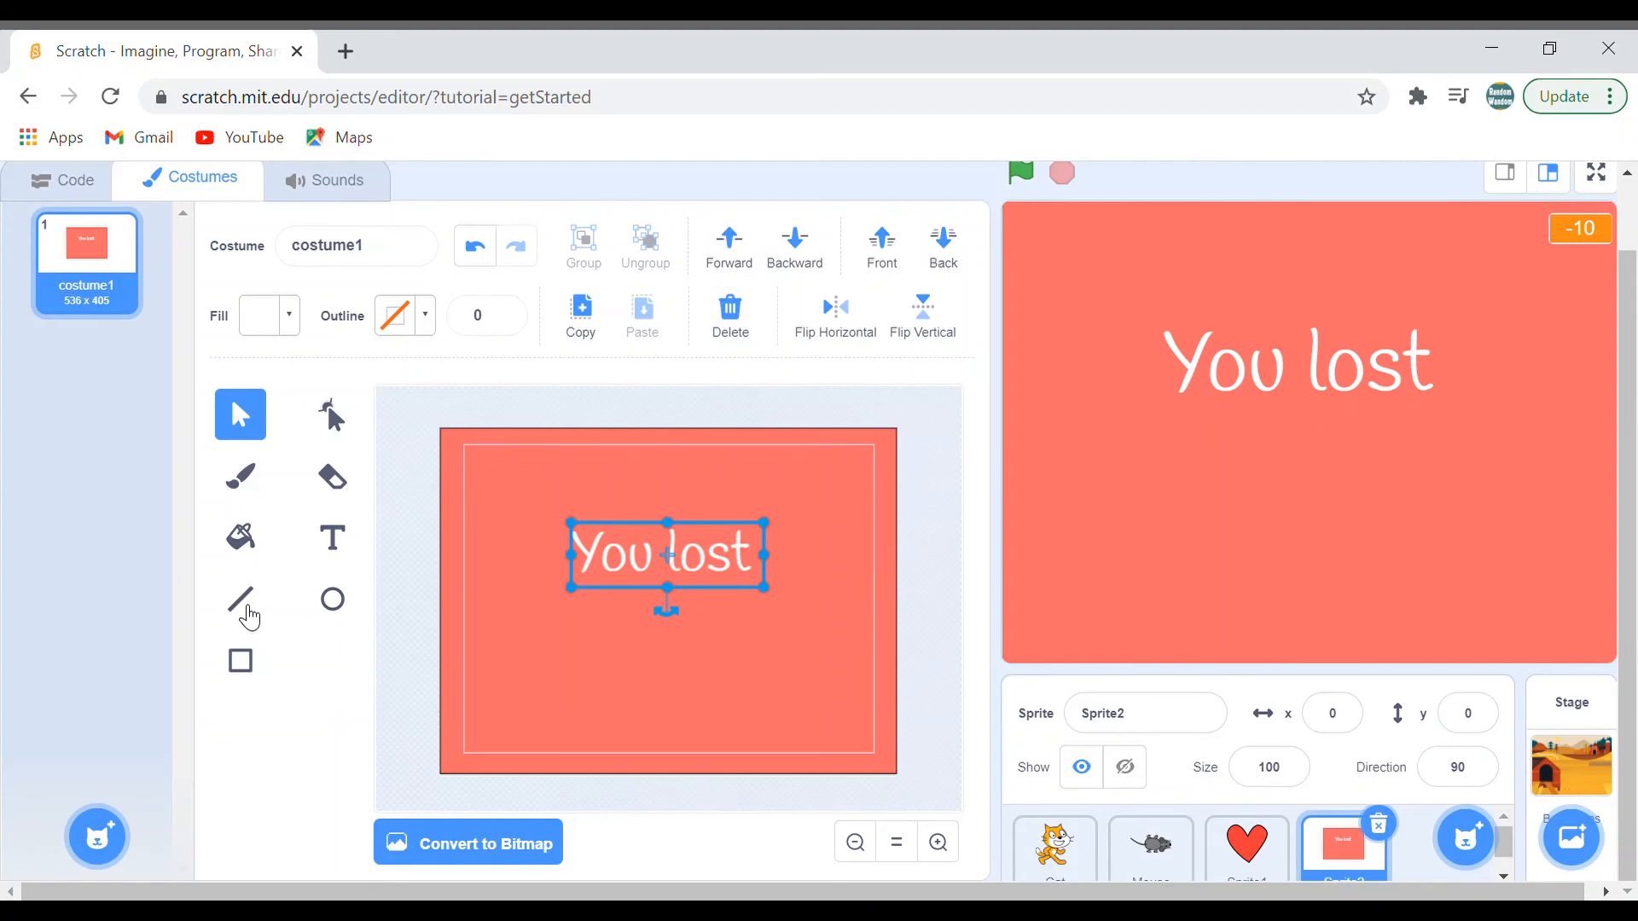
mouse_move(270, 575)
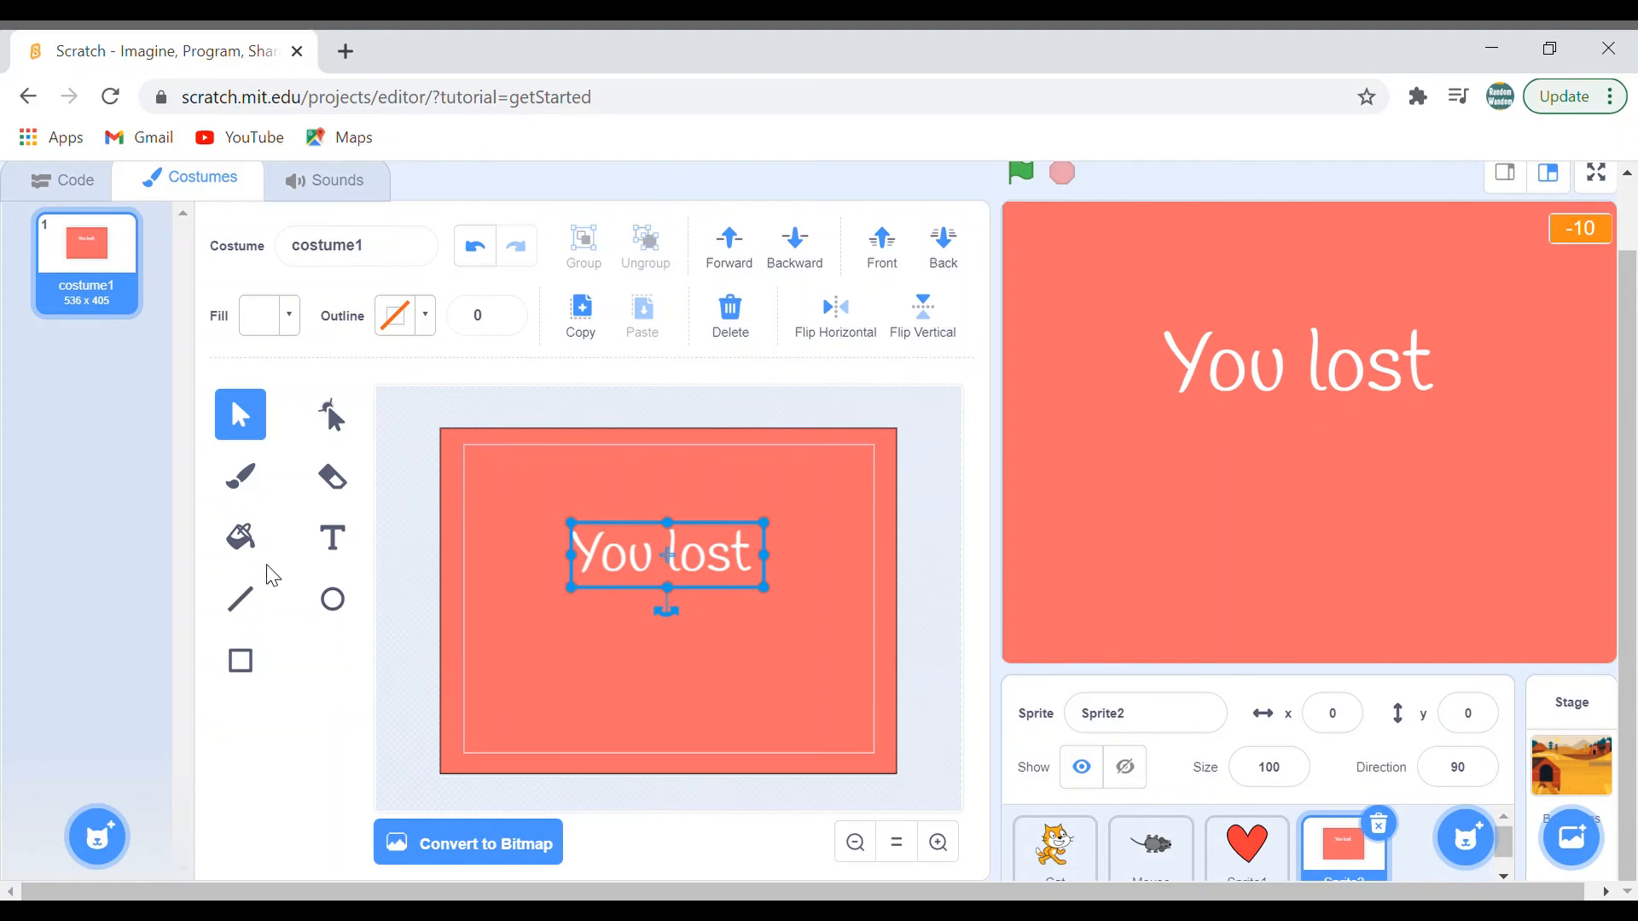
mouse_move(266, 548)
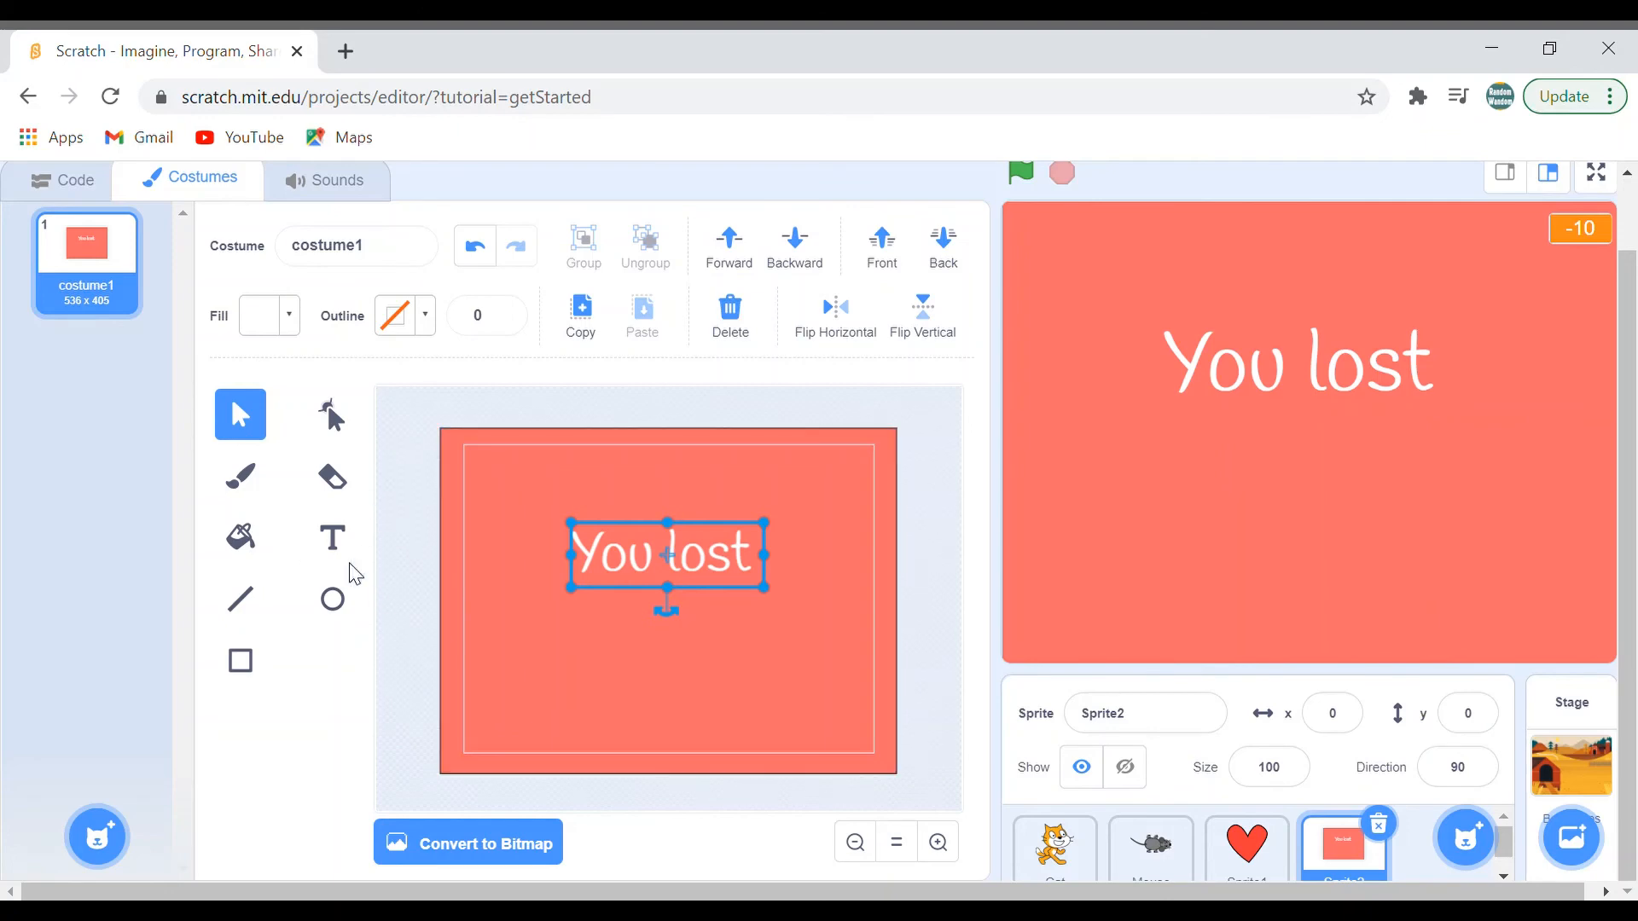
Add a '(Life = 0)' text line and centre it directly under 'You lost'
click(332, 538)
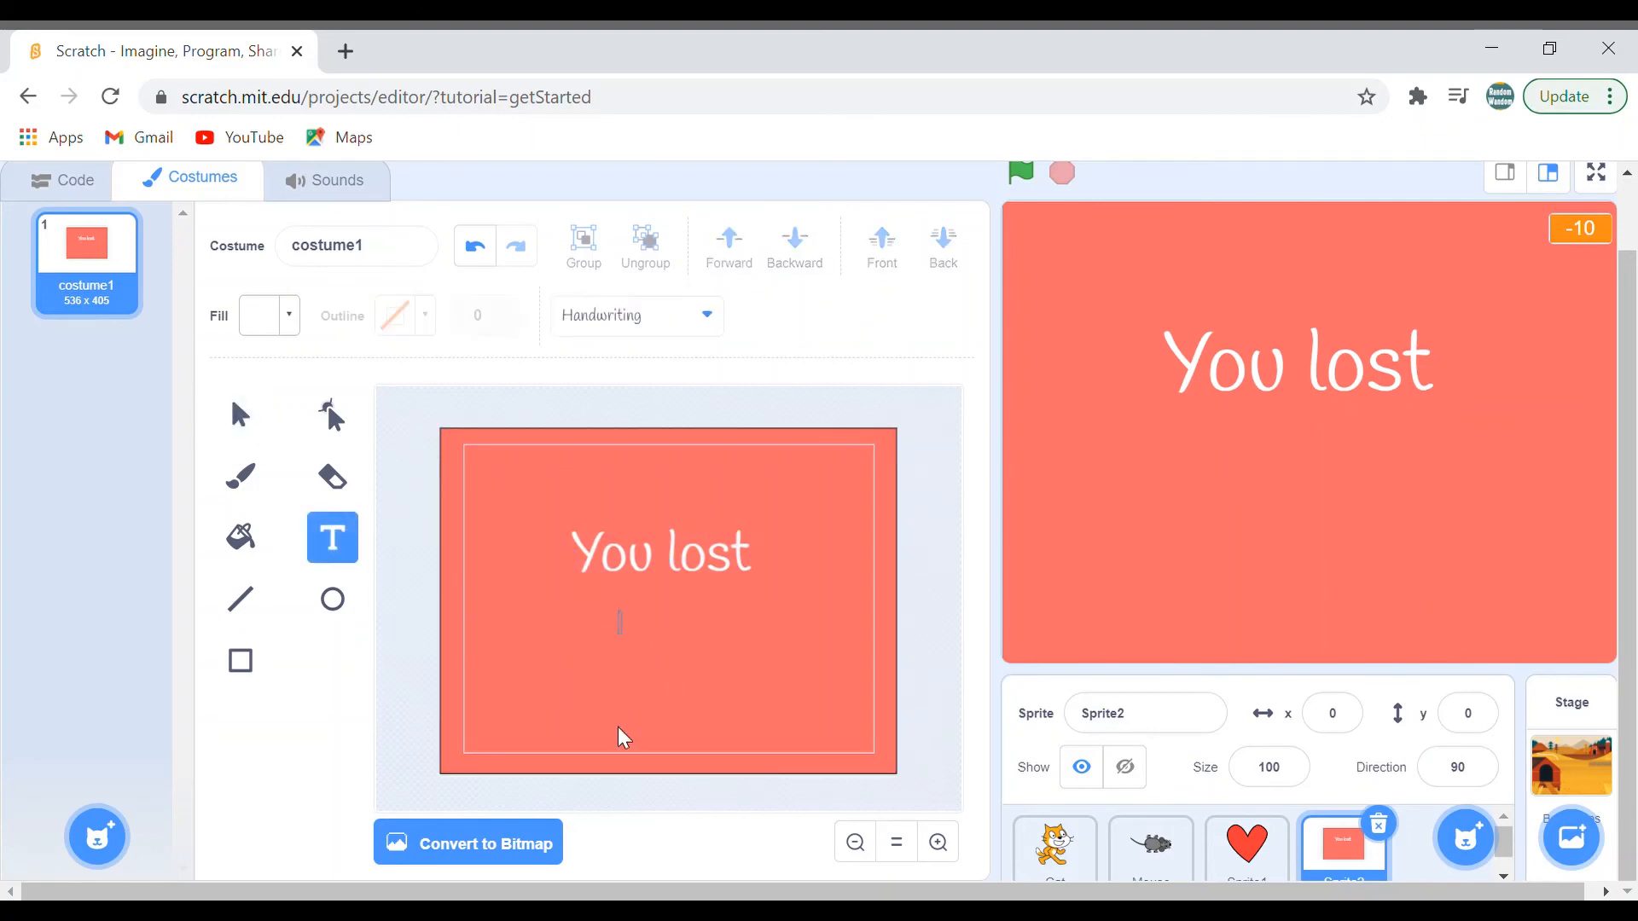
text(Life = 0))
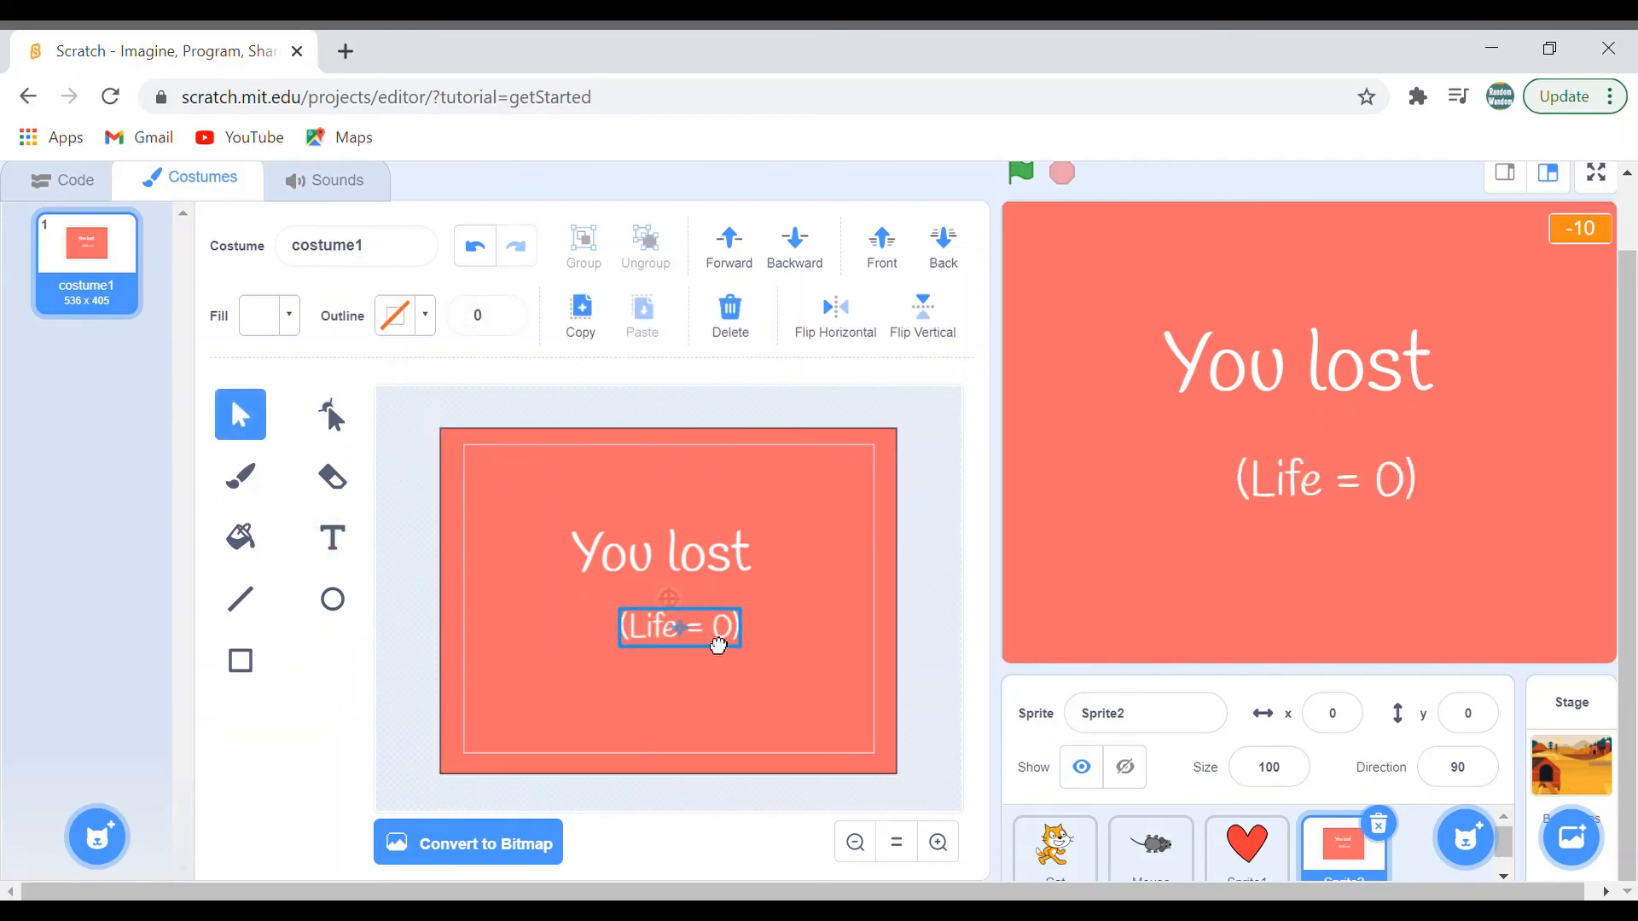
drag(681, 626, 669, 615)
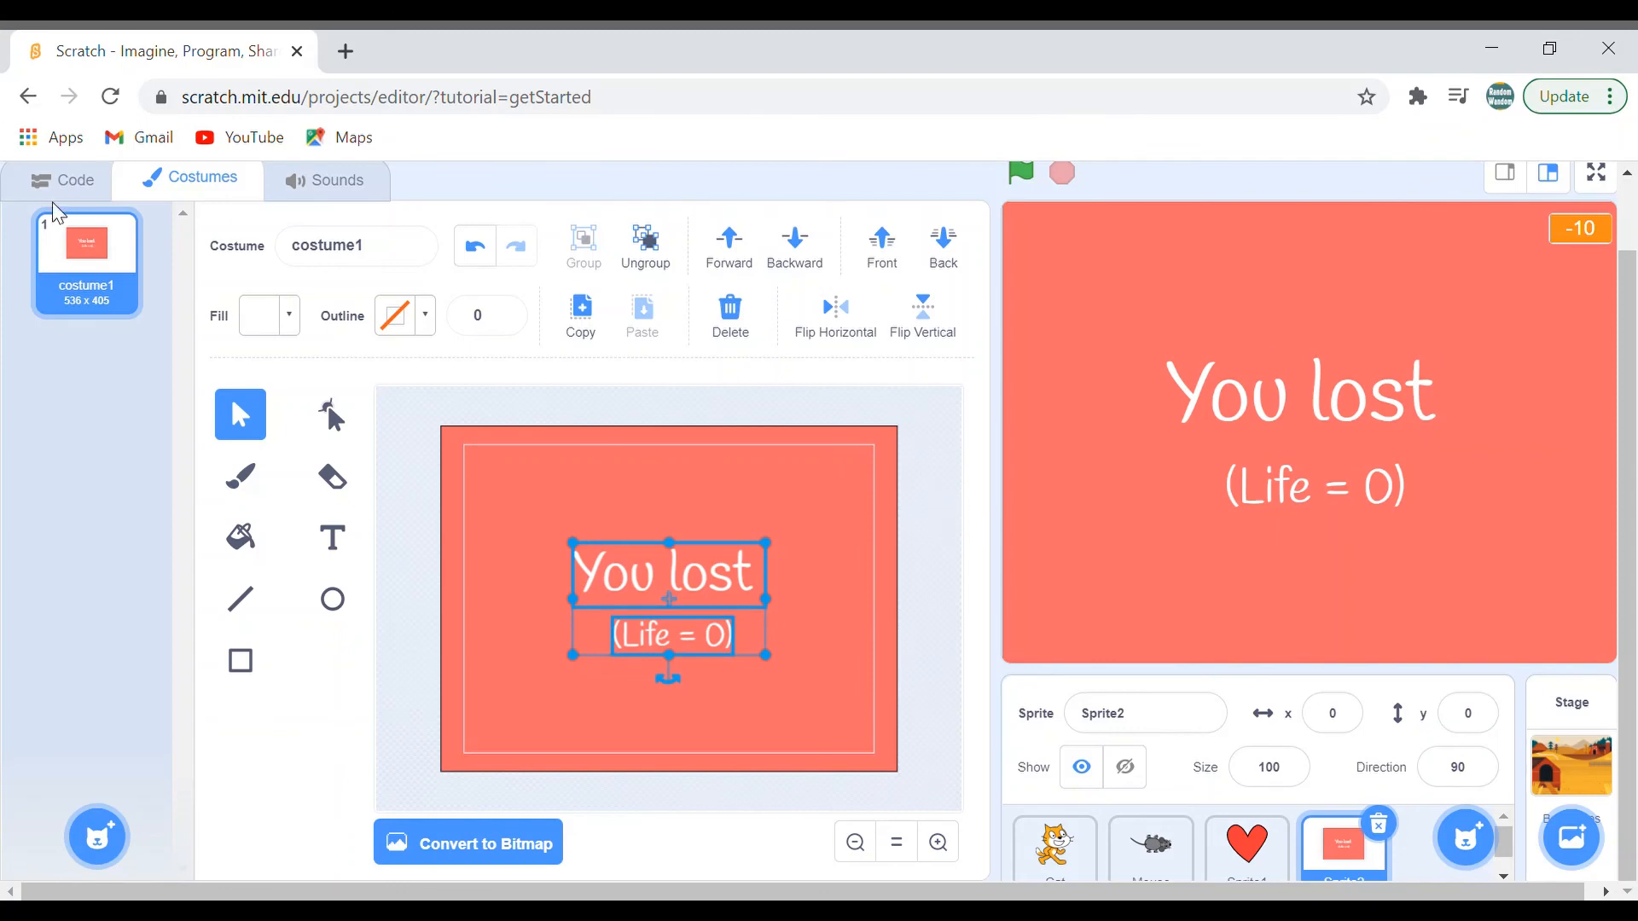
Build Sprite2's script: on green flag hide, then forever check if Health = 0
click(71, 178)
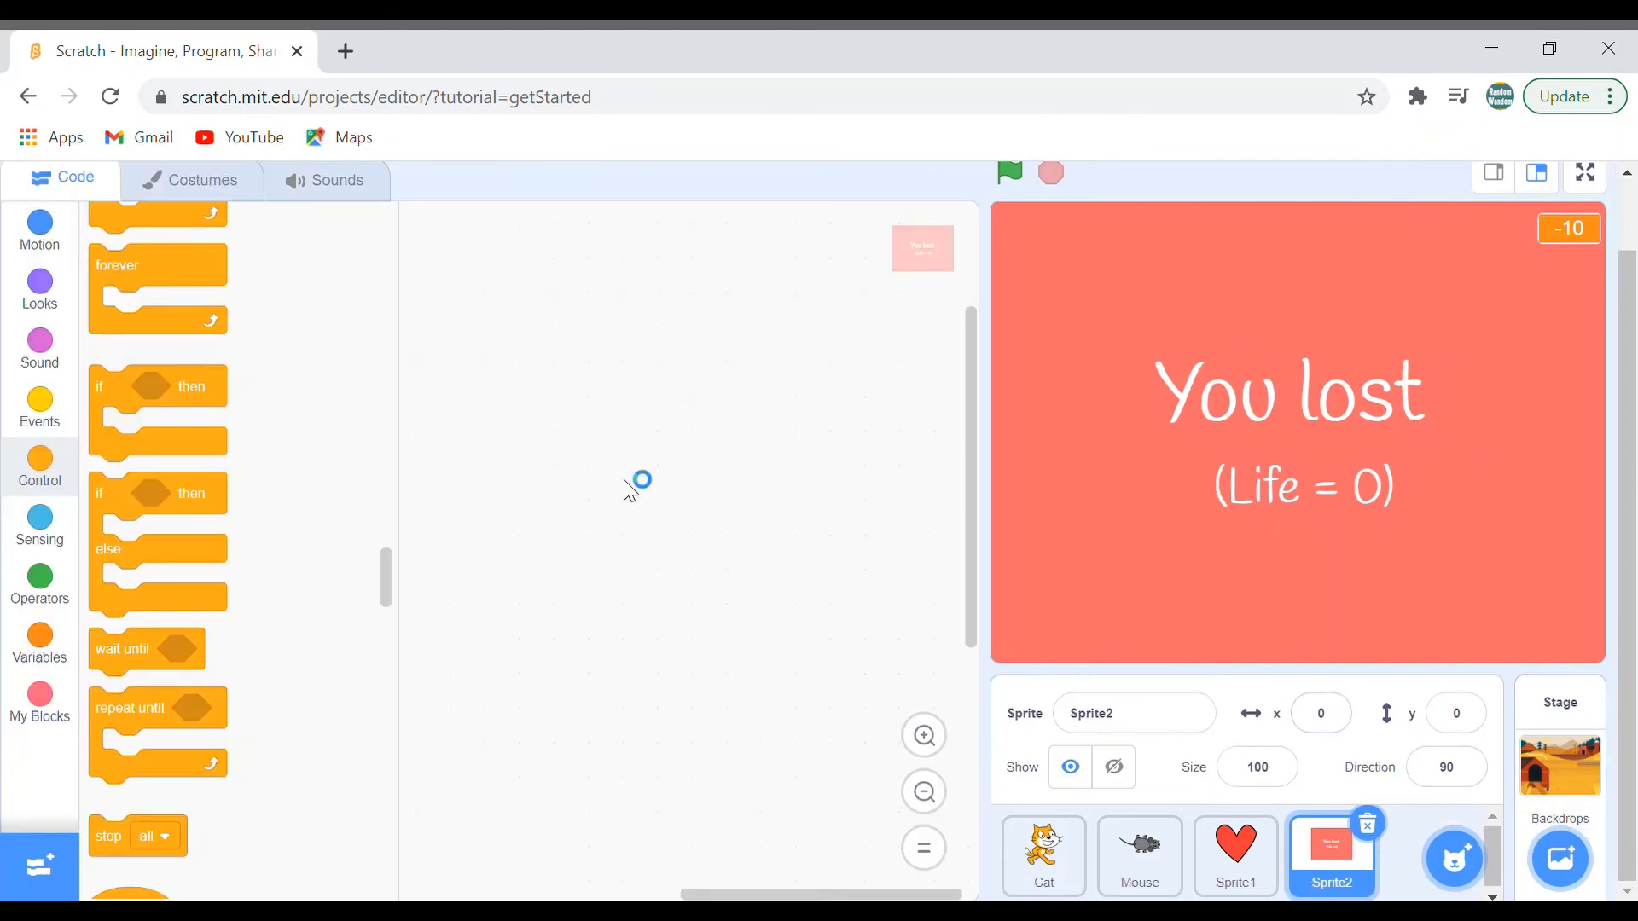
click(39, 406)
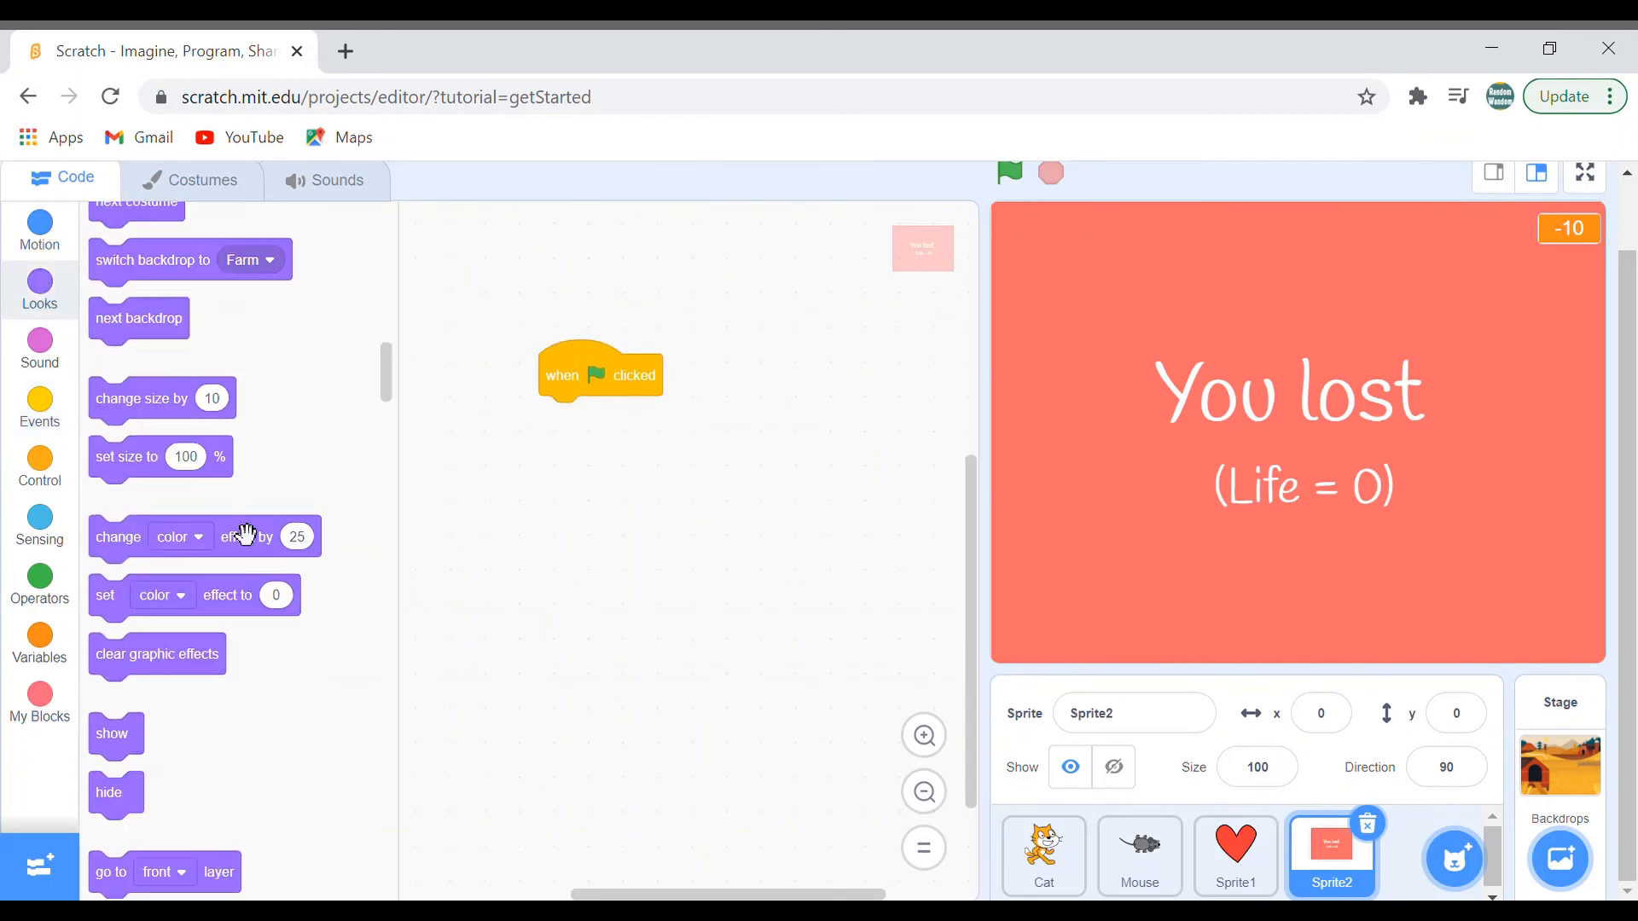
drag(110, 792, 551, 437)
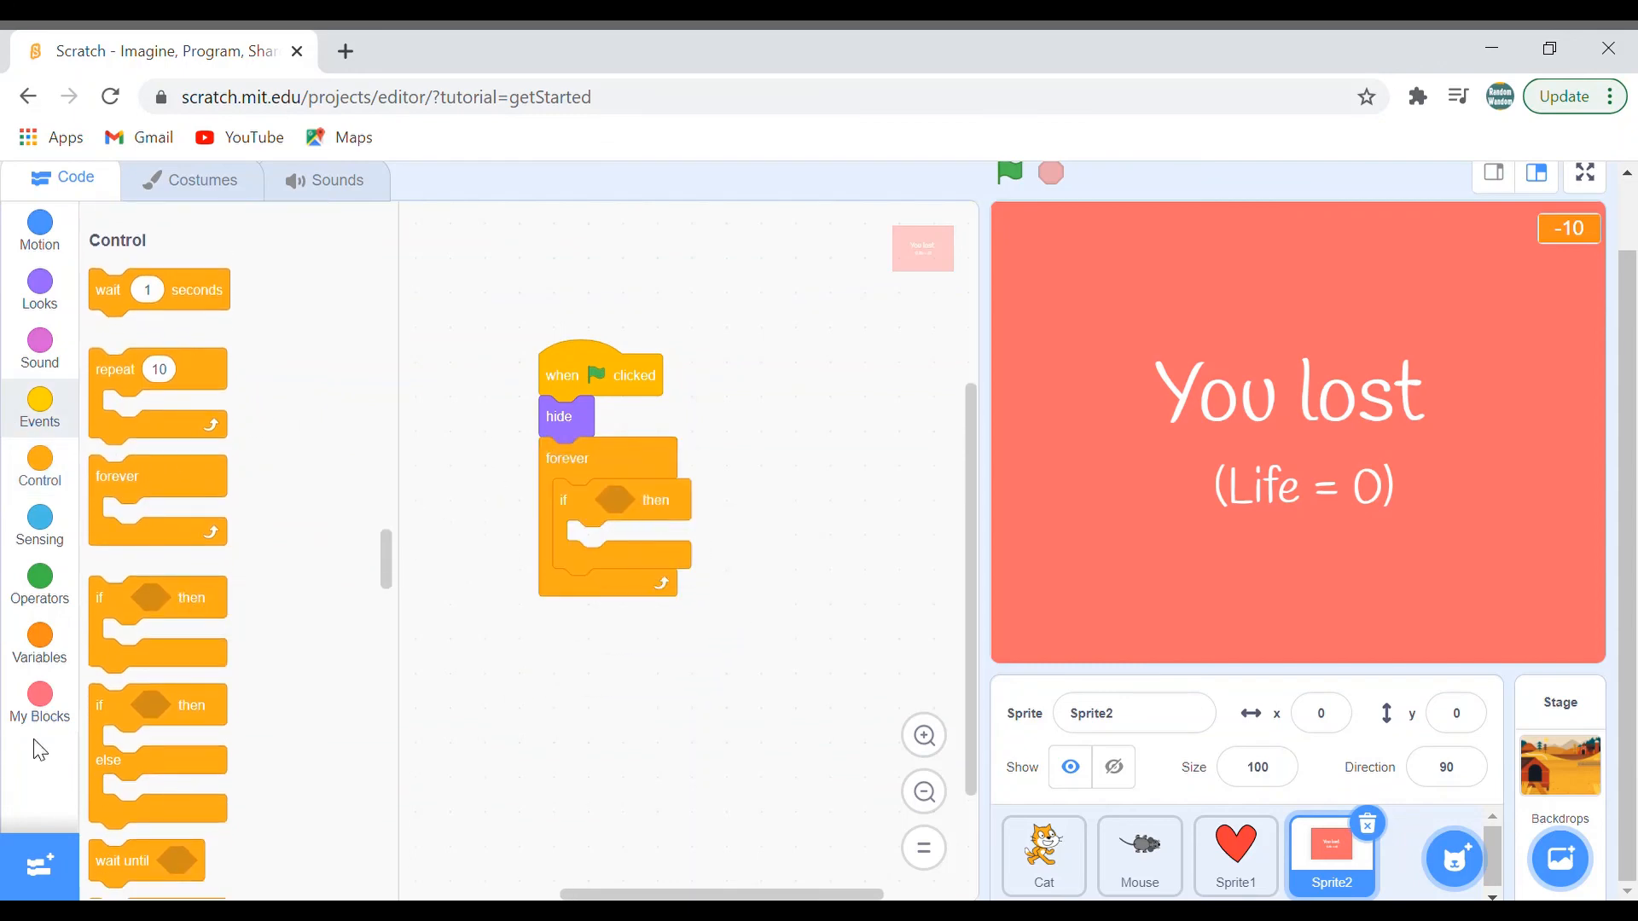
click(39, 641)
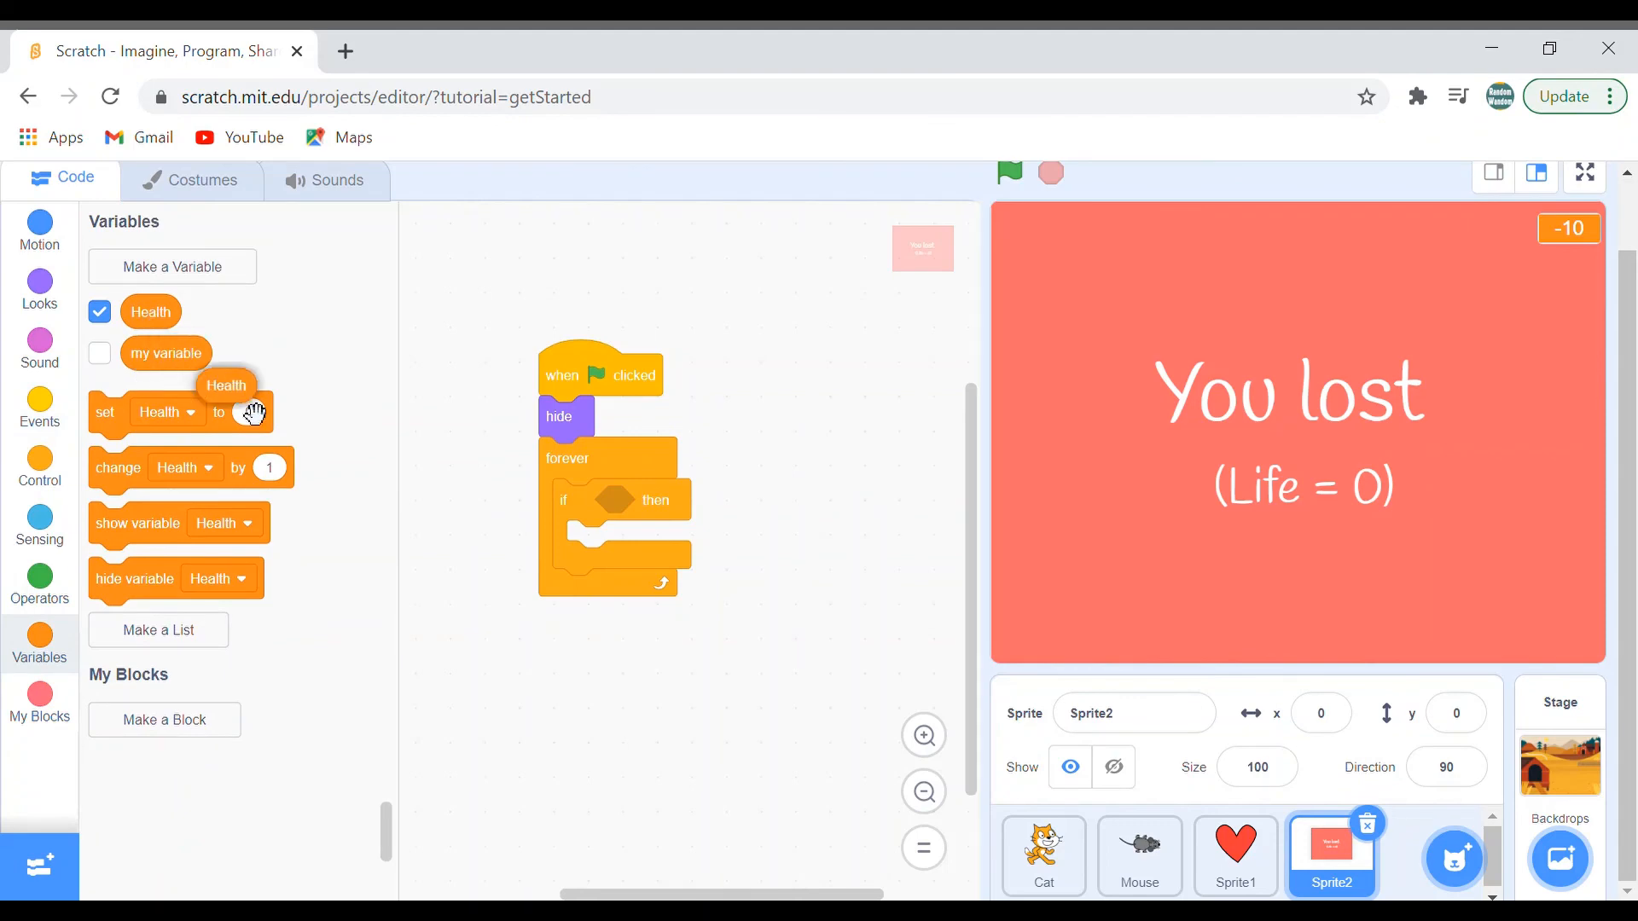
click(39, 581)
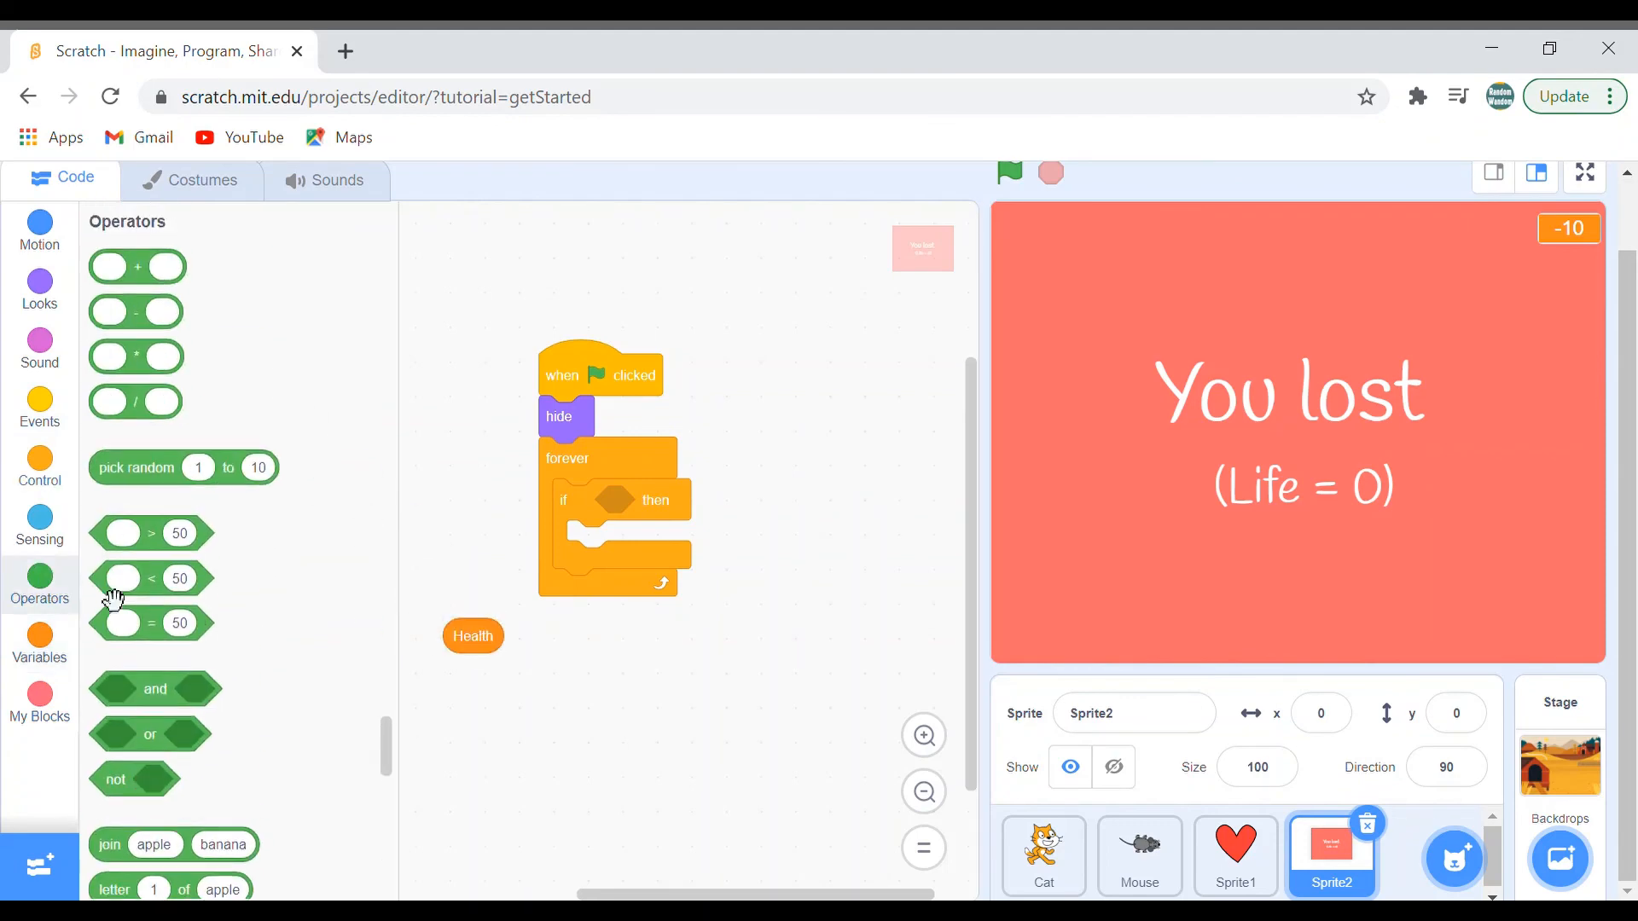
drag(151, 622, 655, 500)
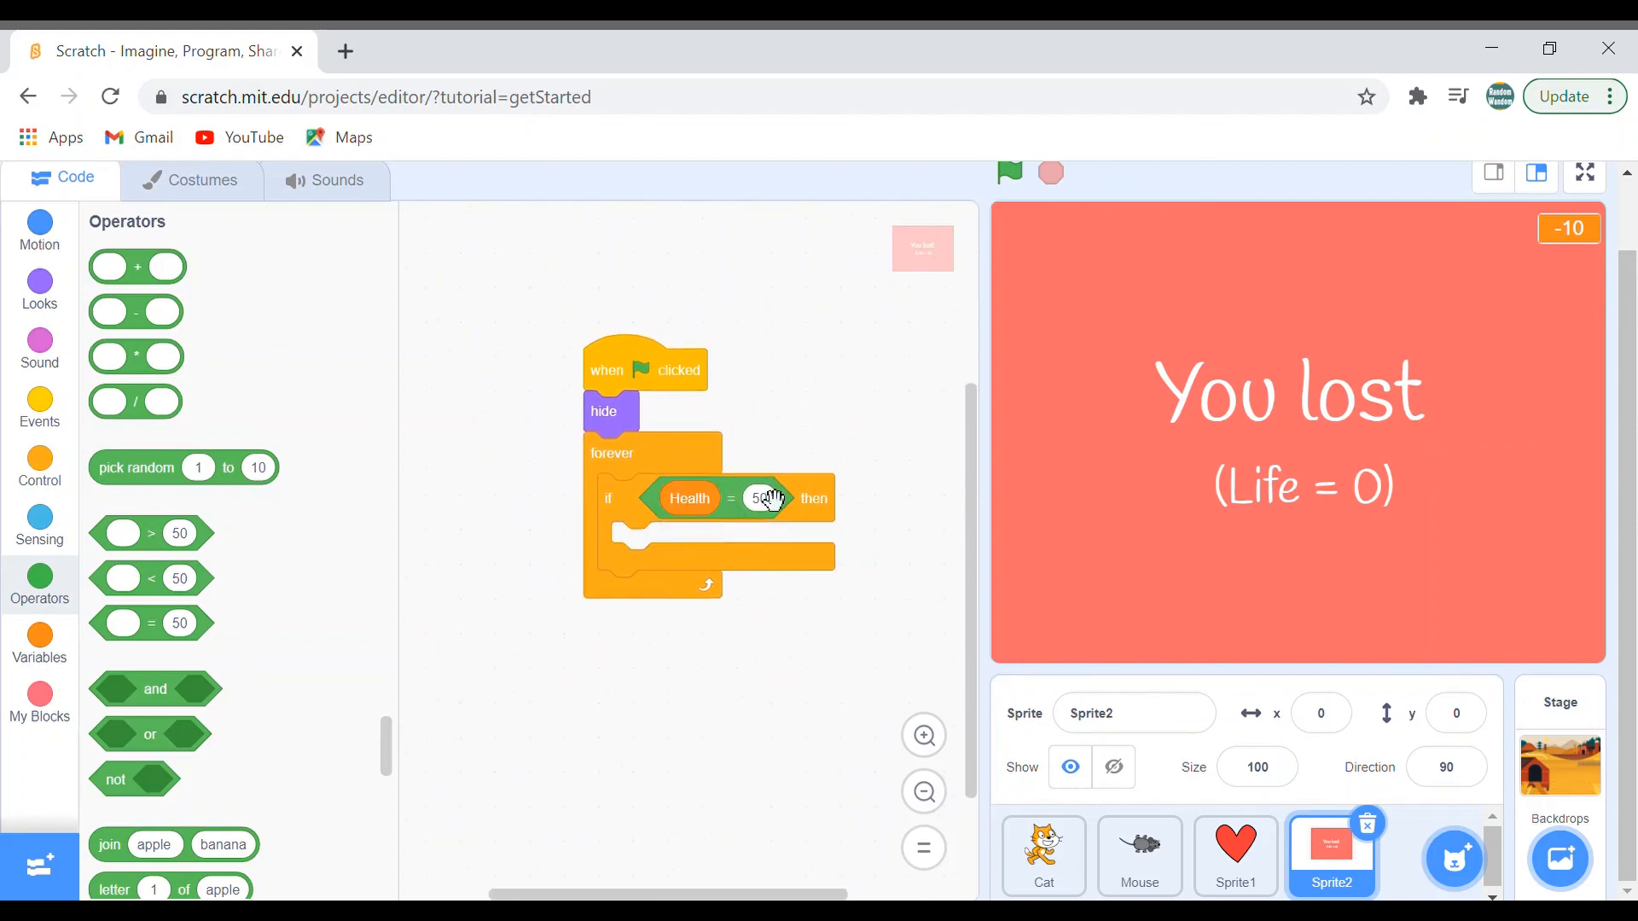
text(0)
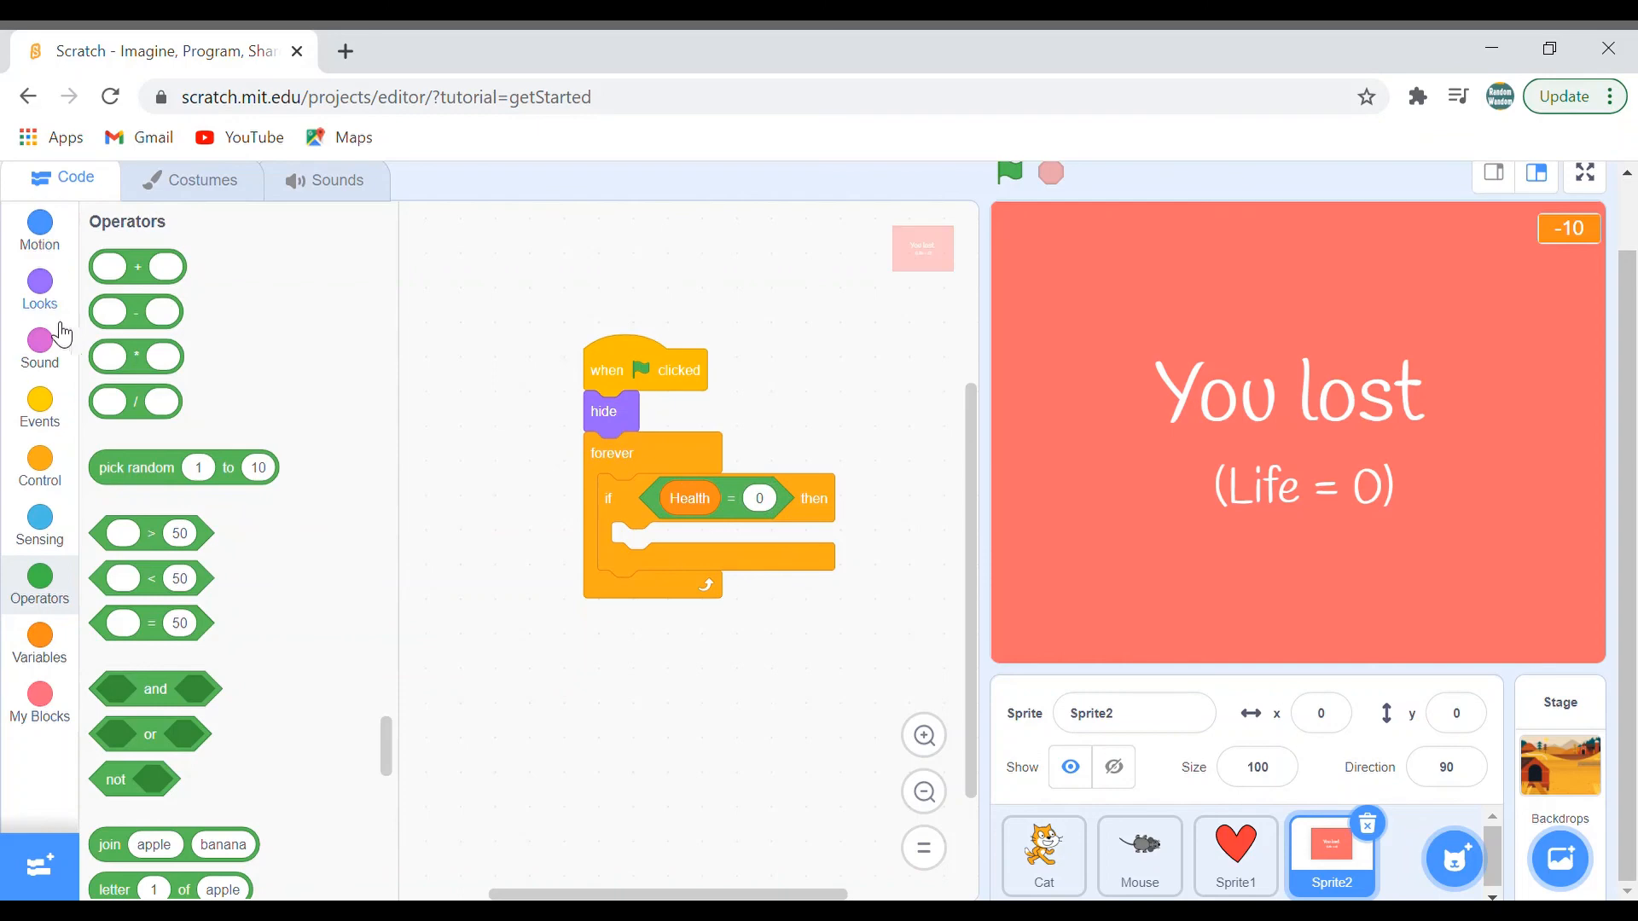
Inside the if add show and stop all, and put 'go to front layer' after hide
click(40, 287)
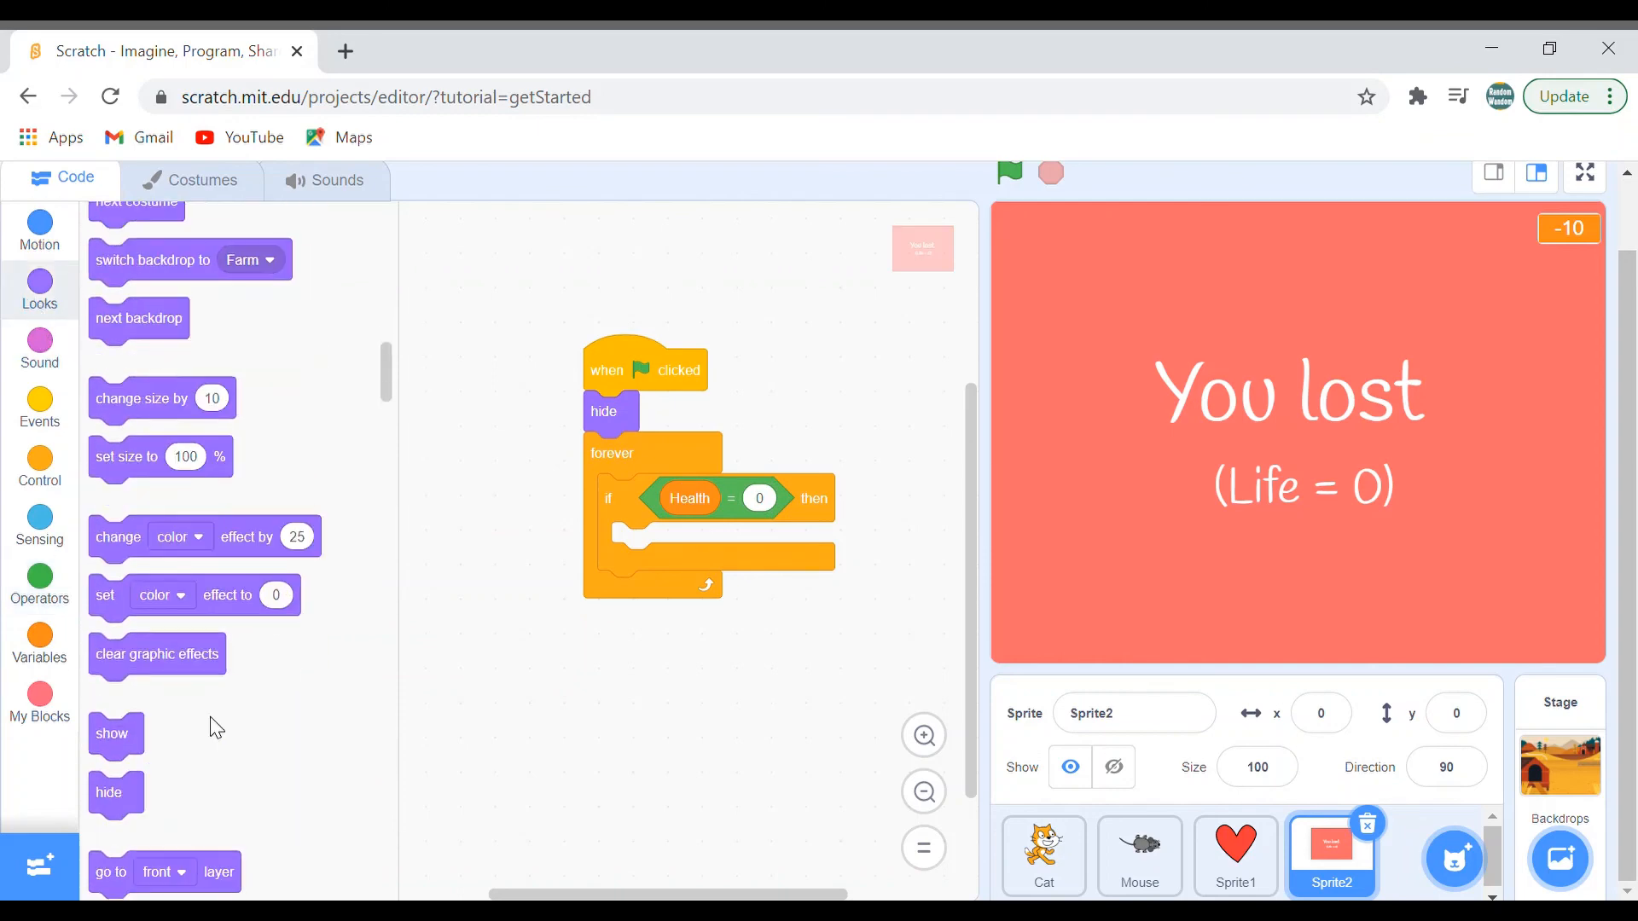
drag(113, 733, 645, 572)
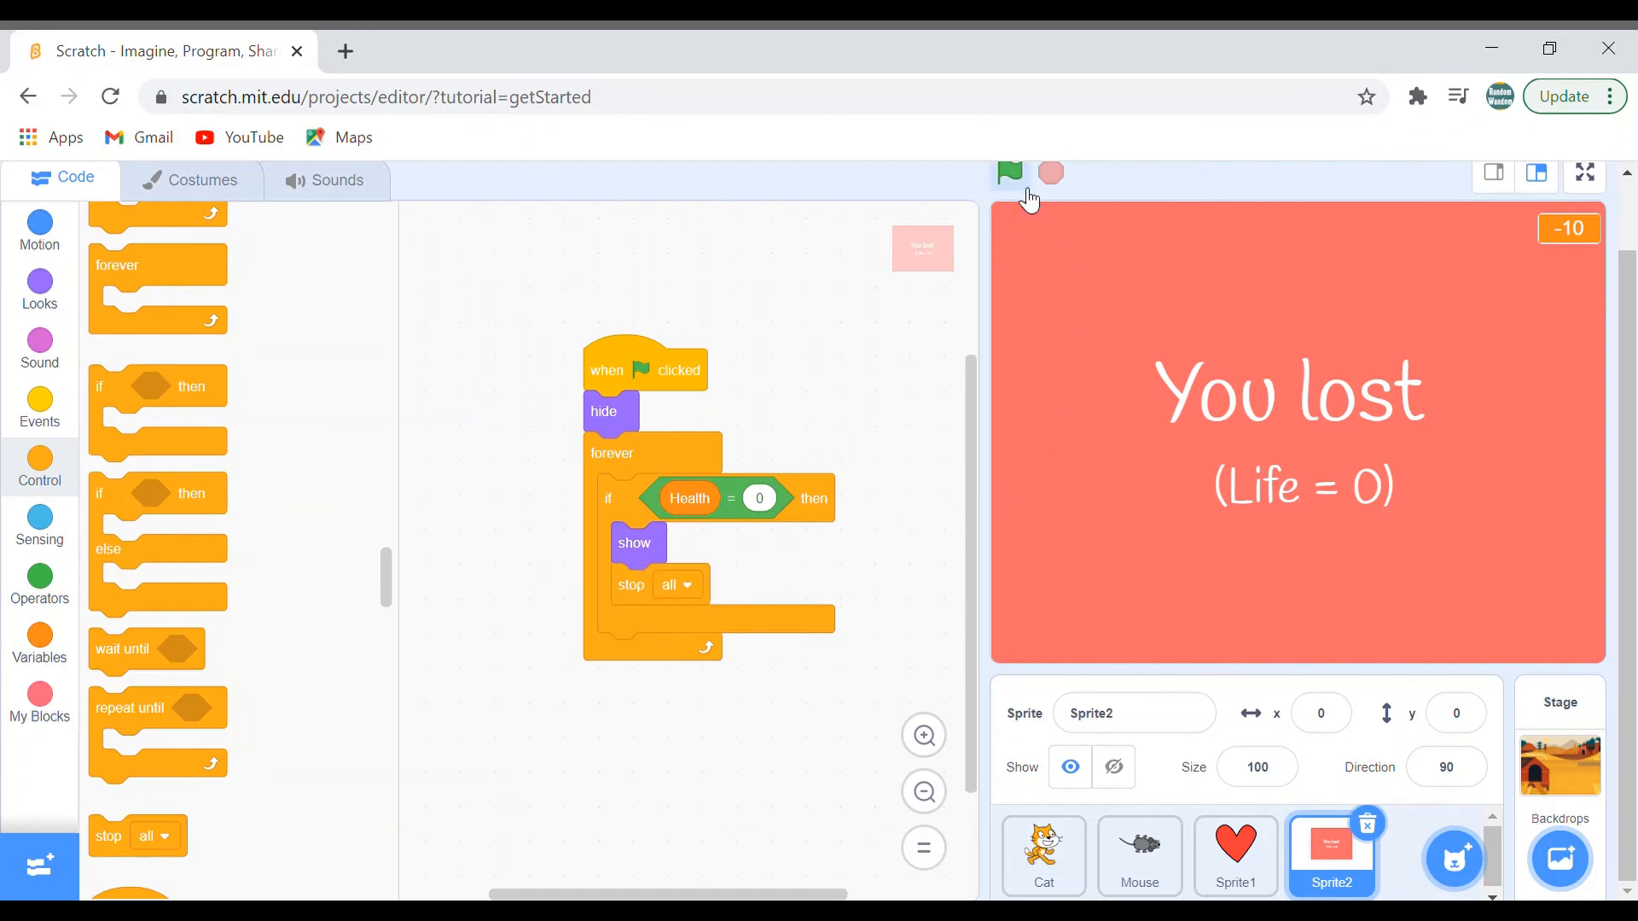
click(39, 290)
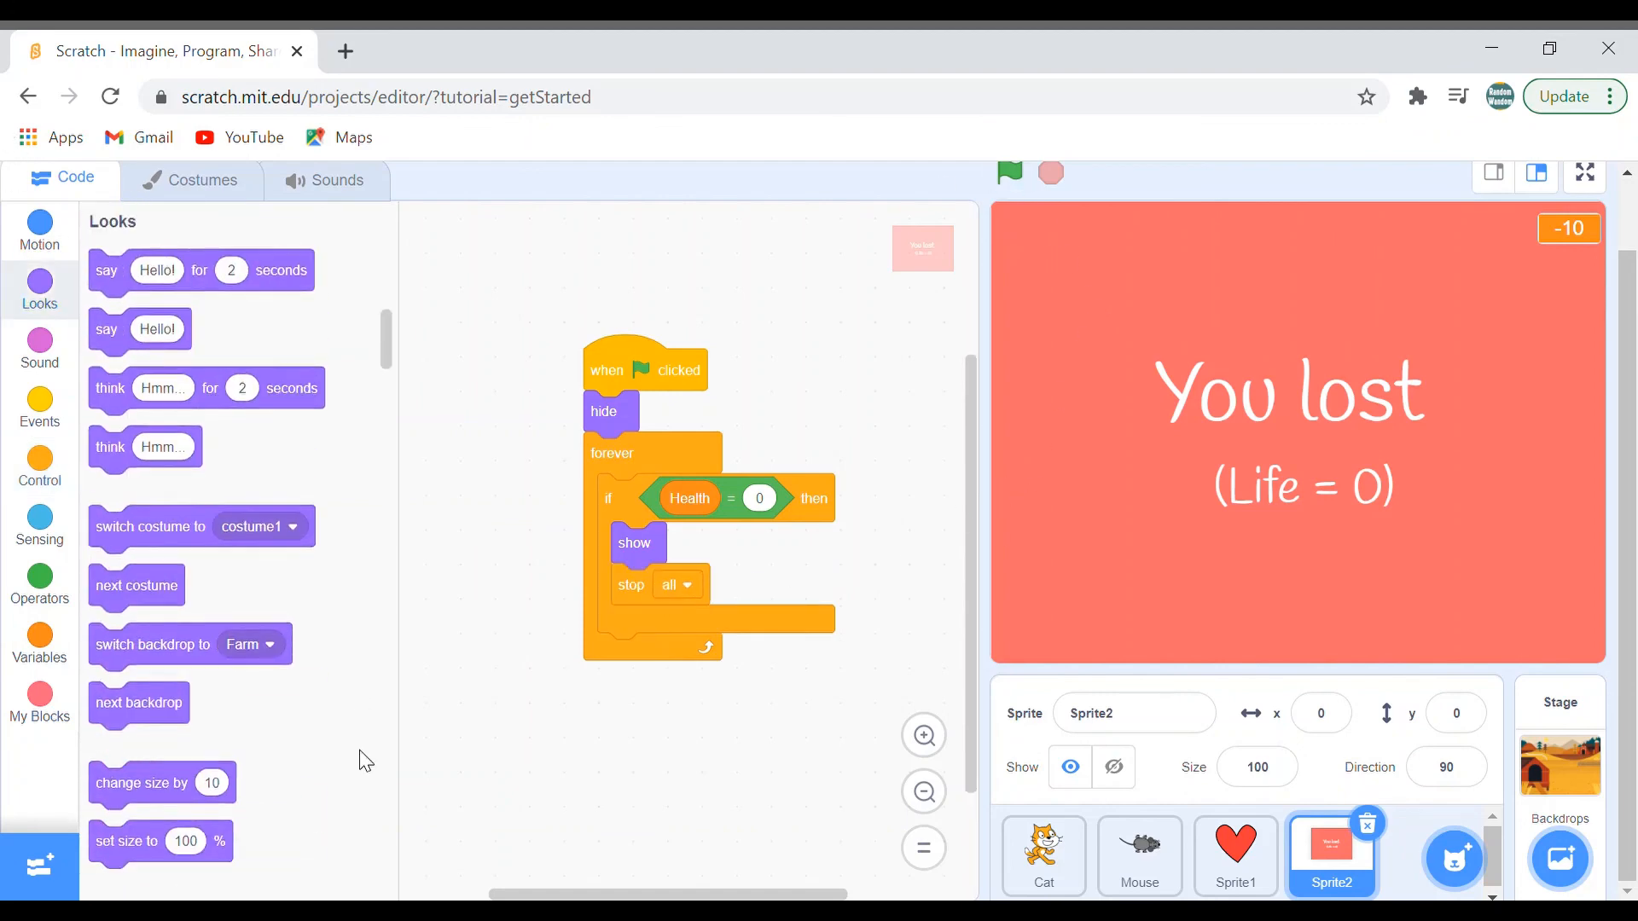
scroll(down, 3)
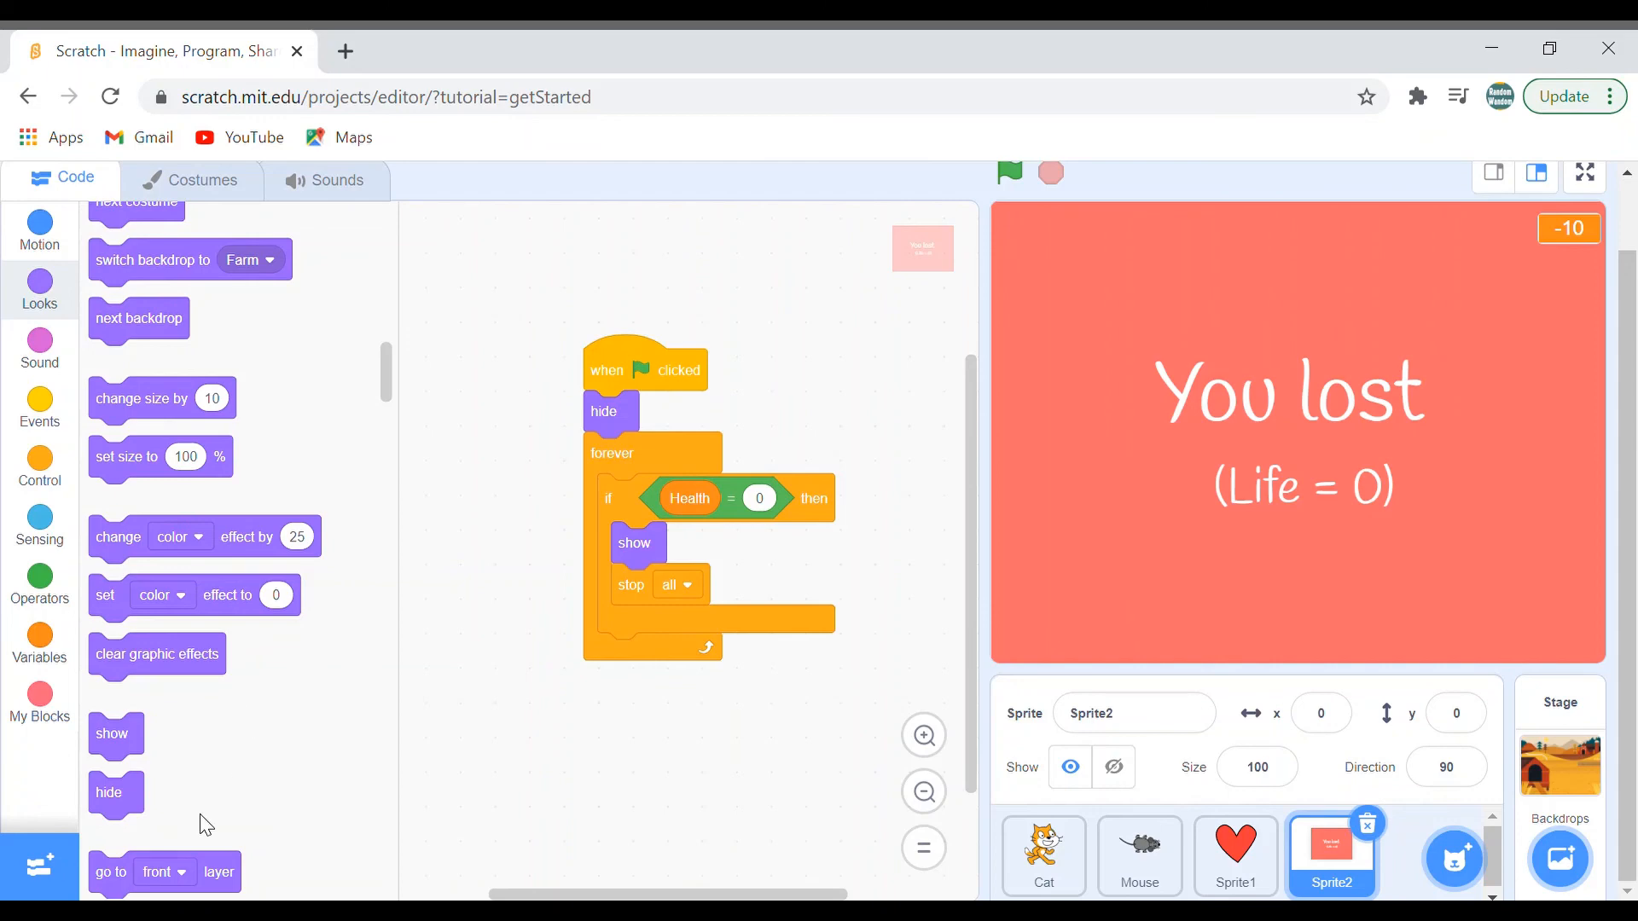
drag(164, 871, 645, 451)
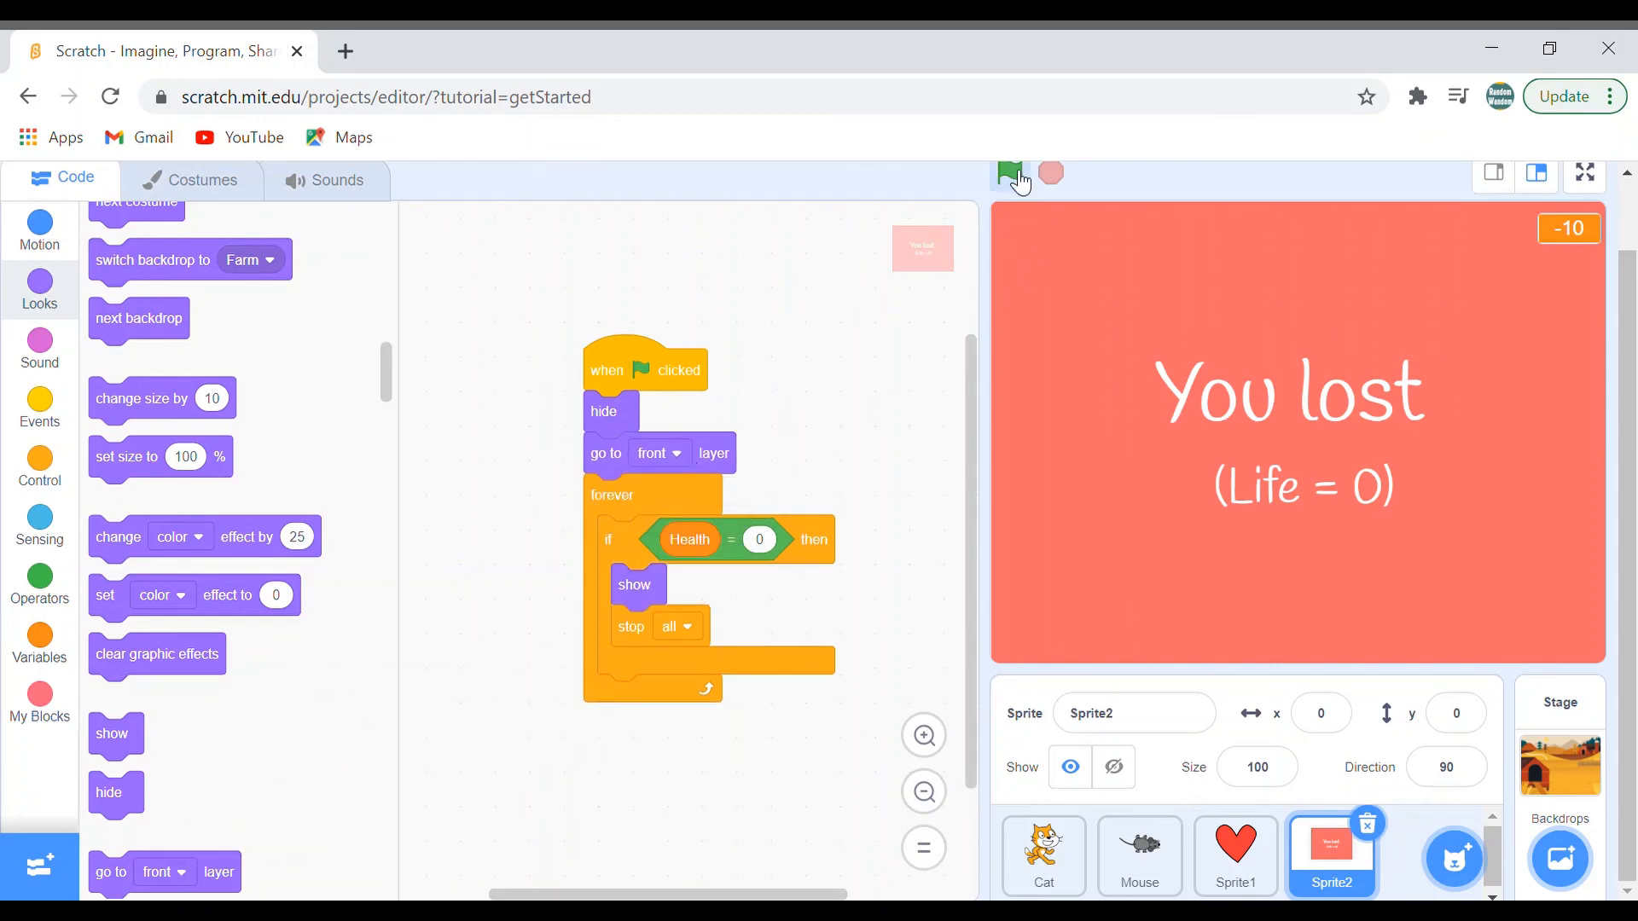
Run the game until Health reaches 0 and the 'You lost (Life = 0)' screen covers the stage
click(1008, 174)
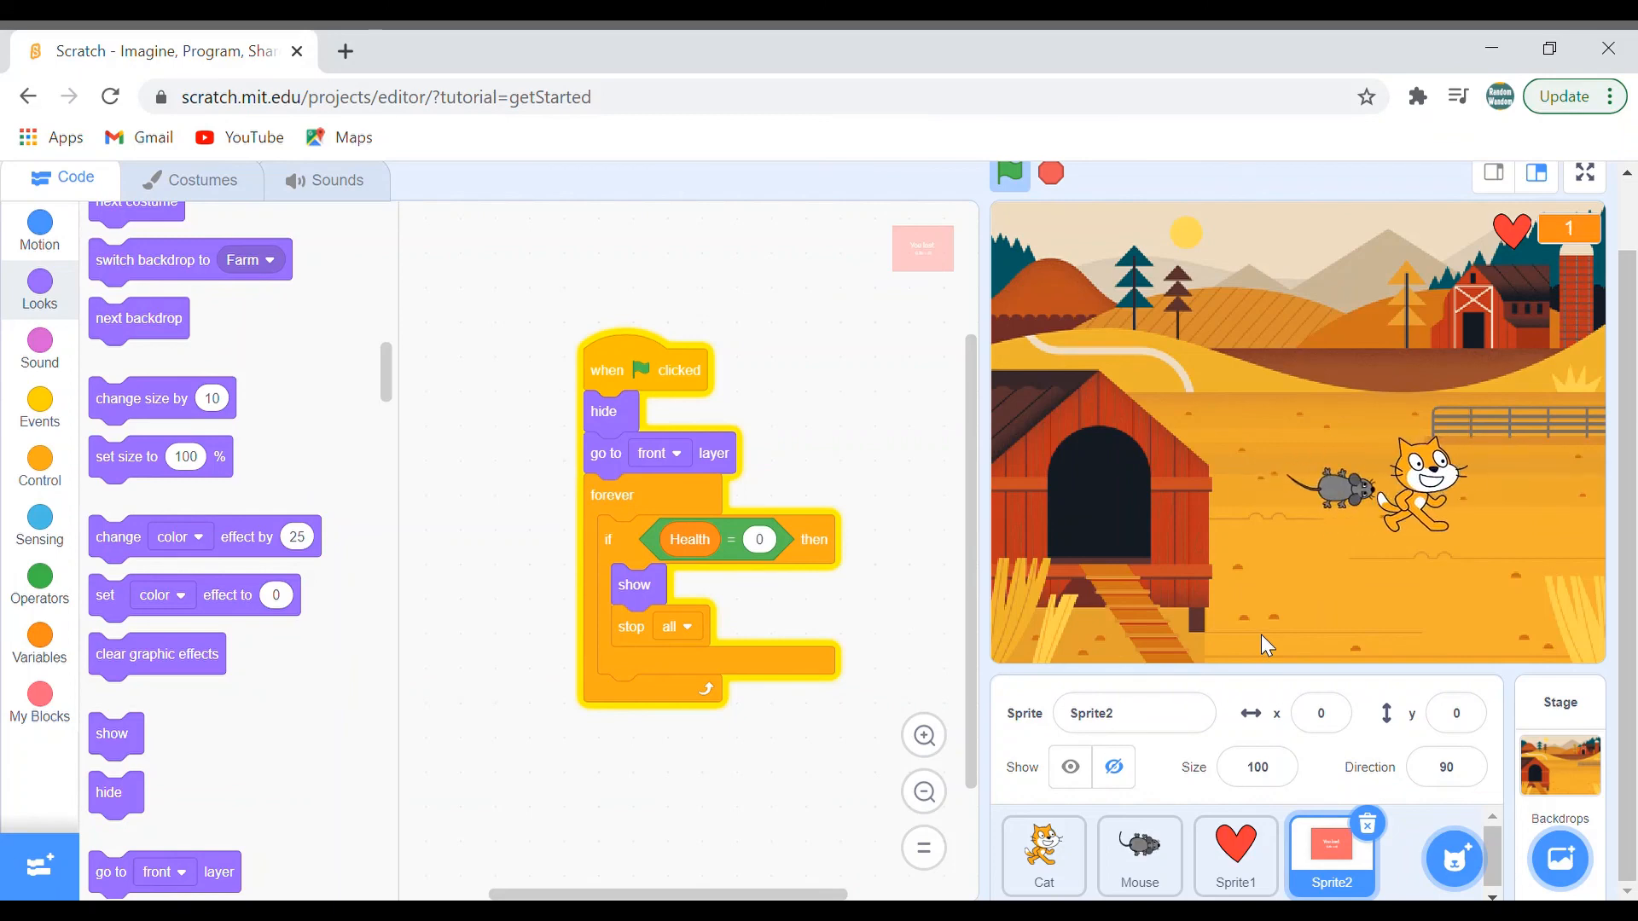
click(1009, 174)
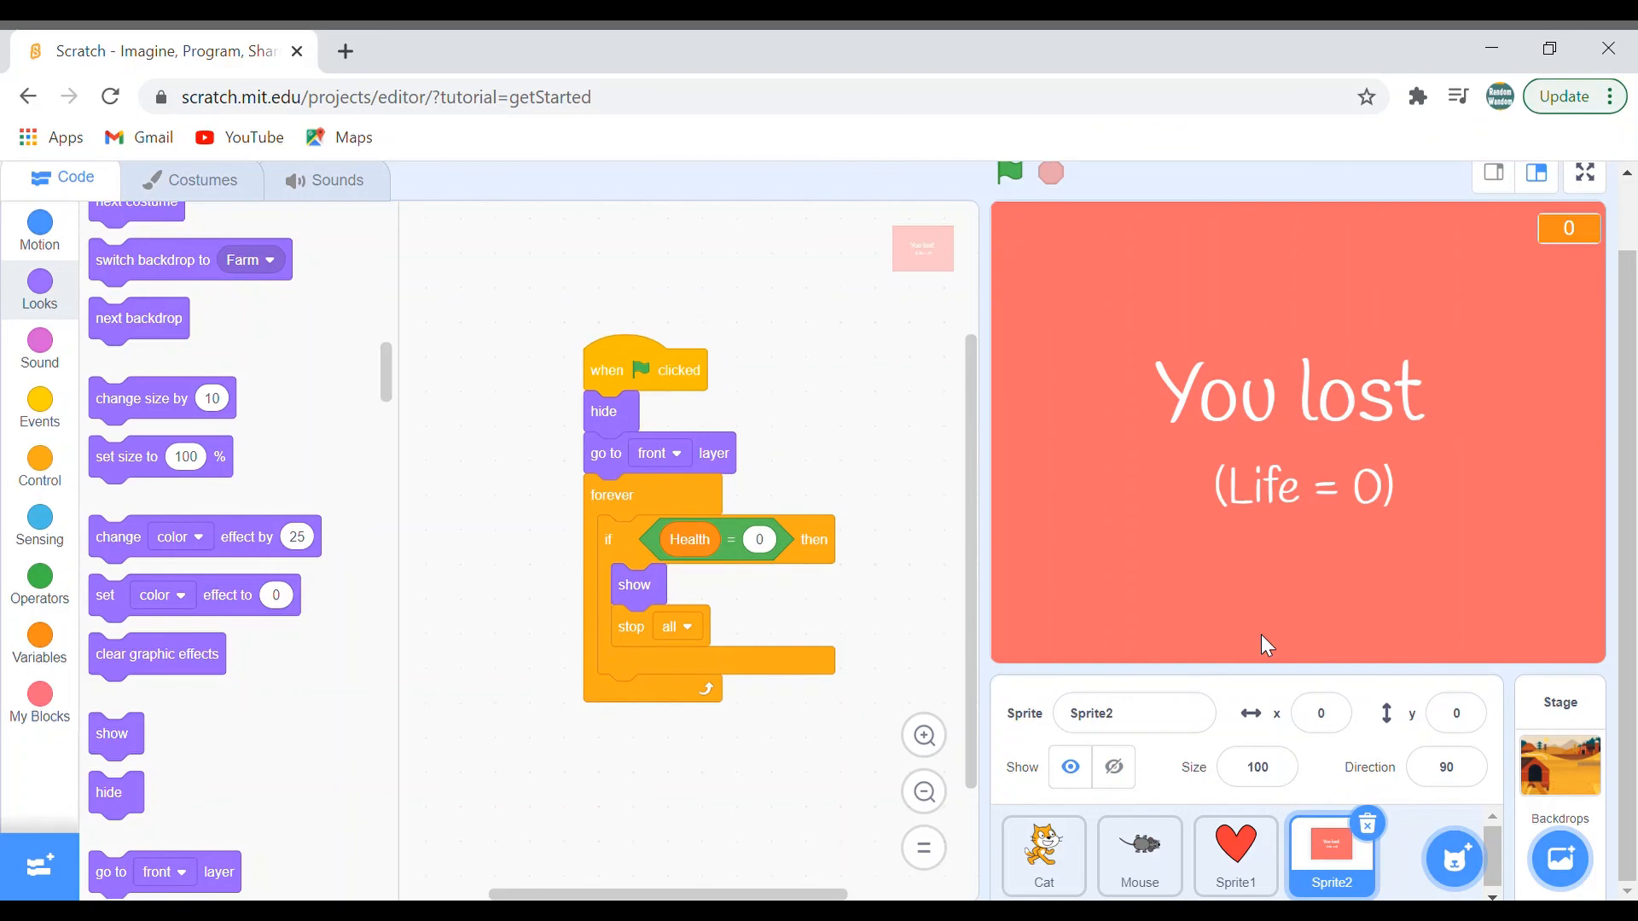